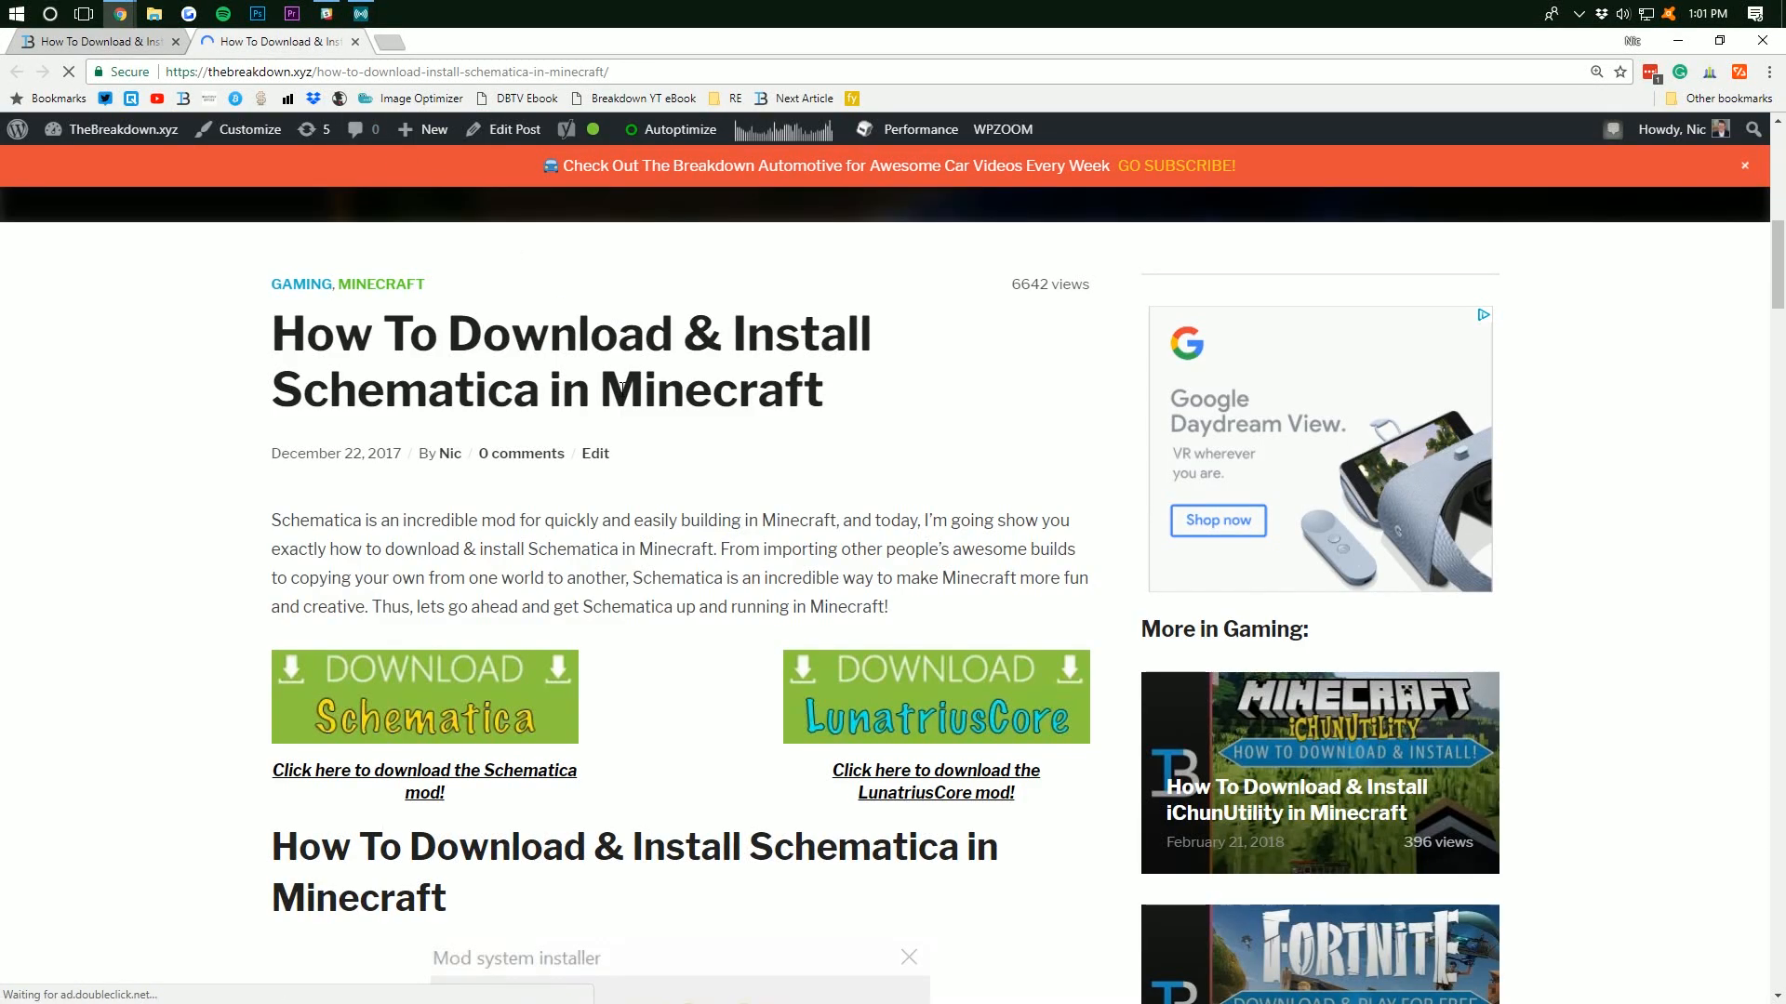
Highlight the Schematica article title and switch to the Forge installation article
left_click_drag(271, 334, 820, 391)
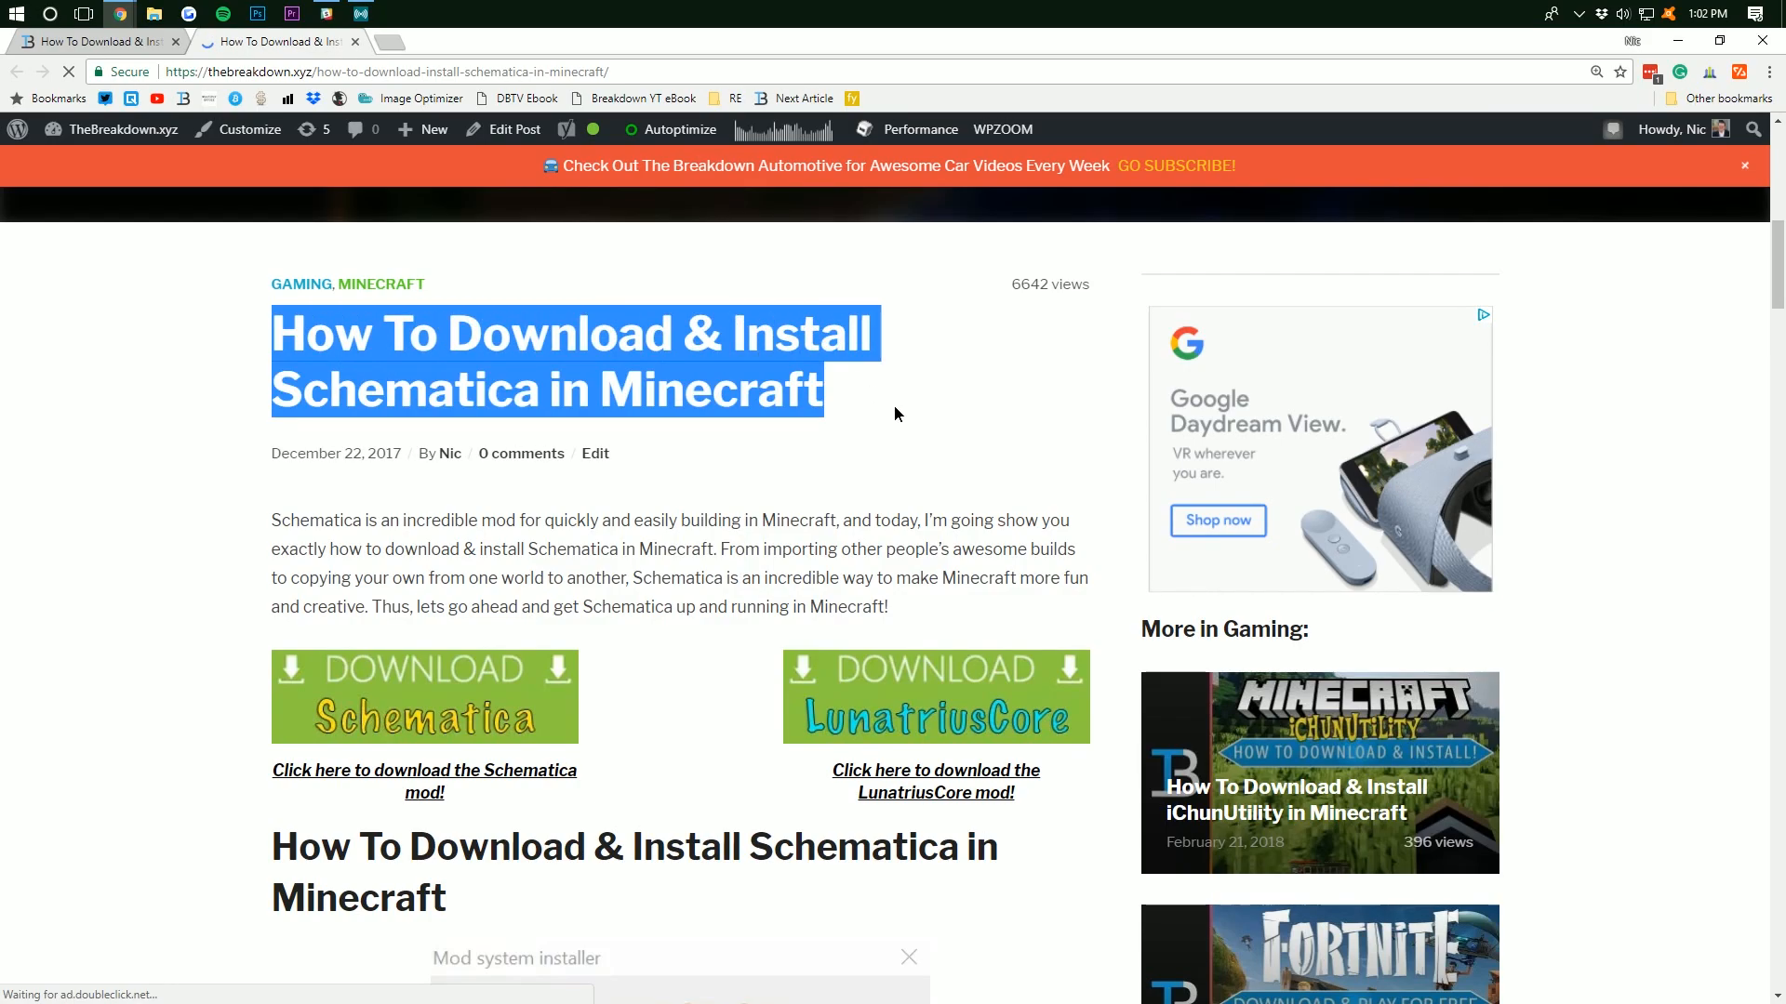
left_click(888, 393)
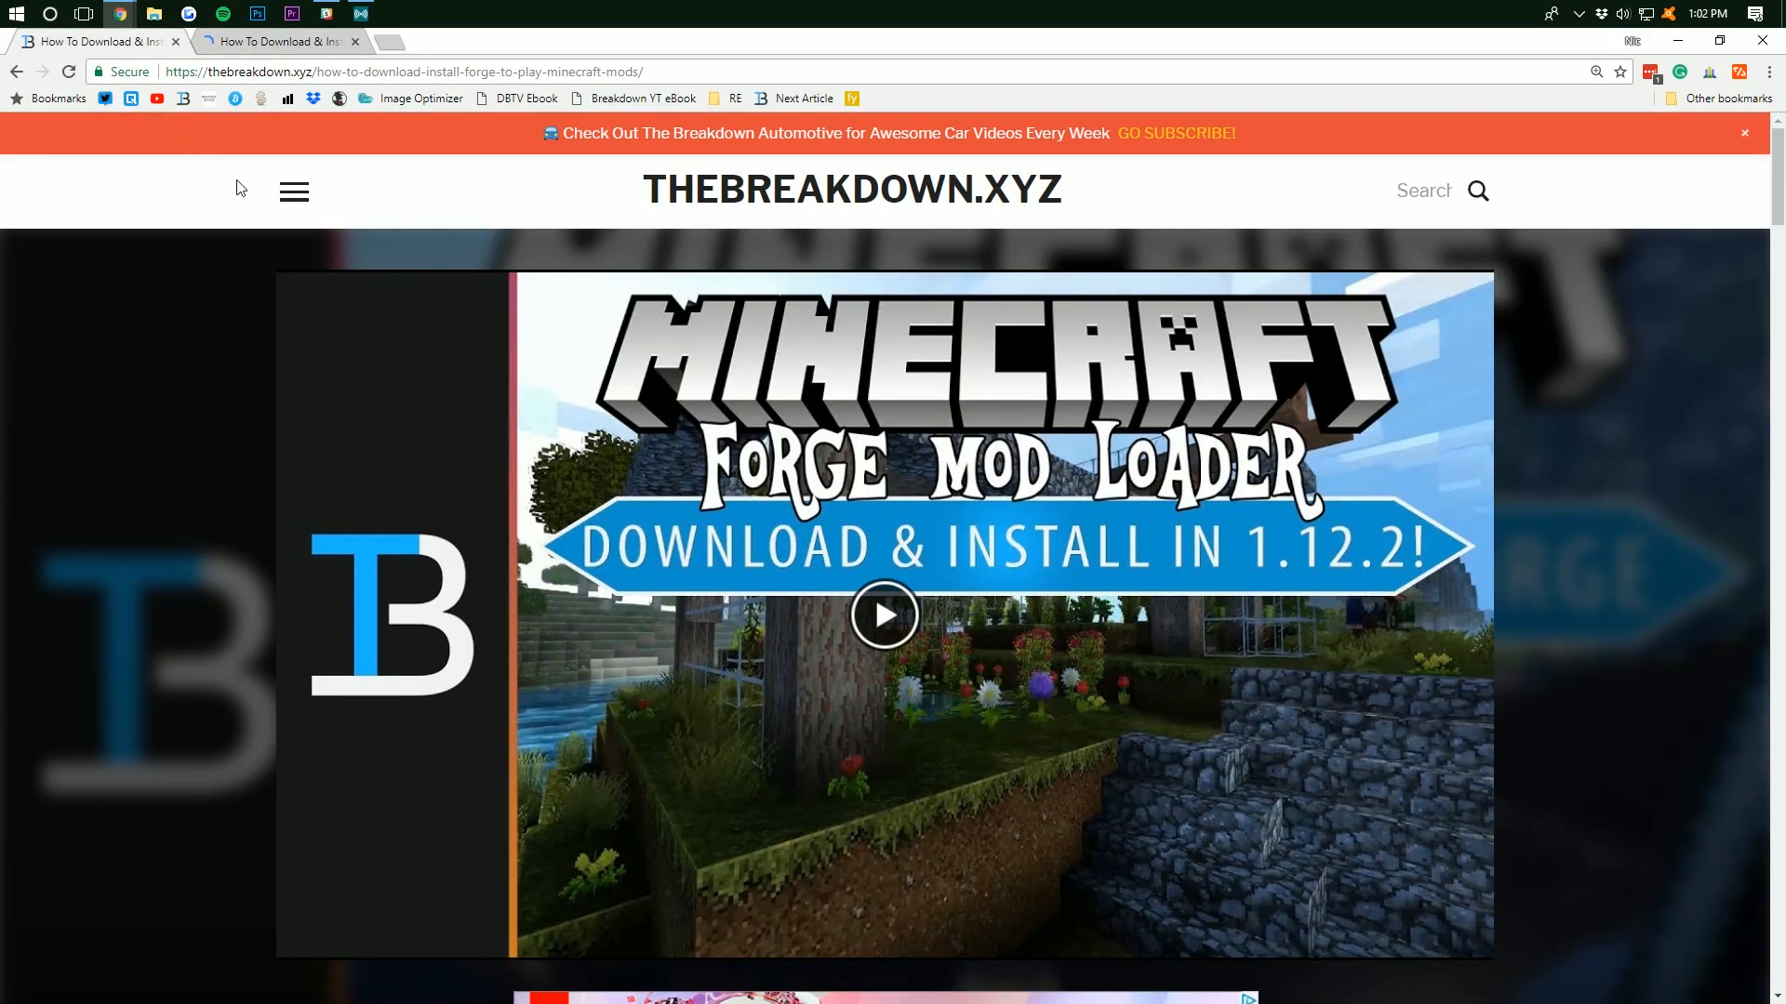
Scroll down the Forge guide to reach the Download Forge banner link
scroll("down", 3)
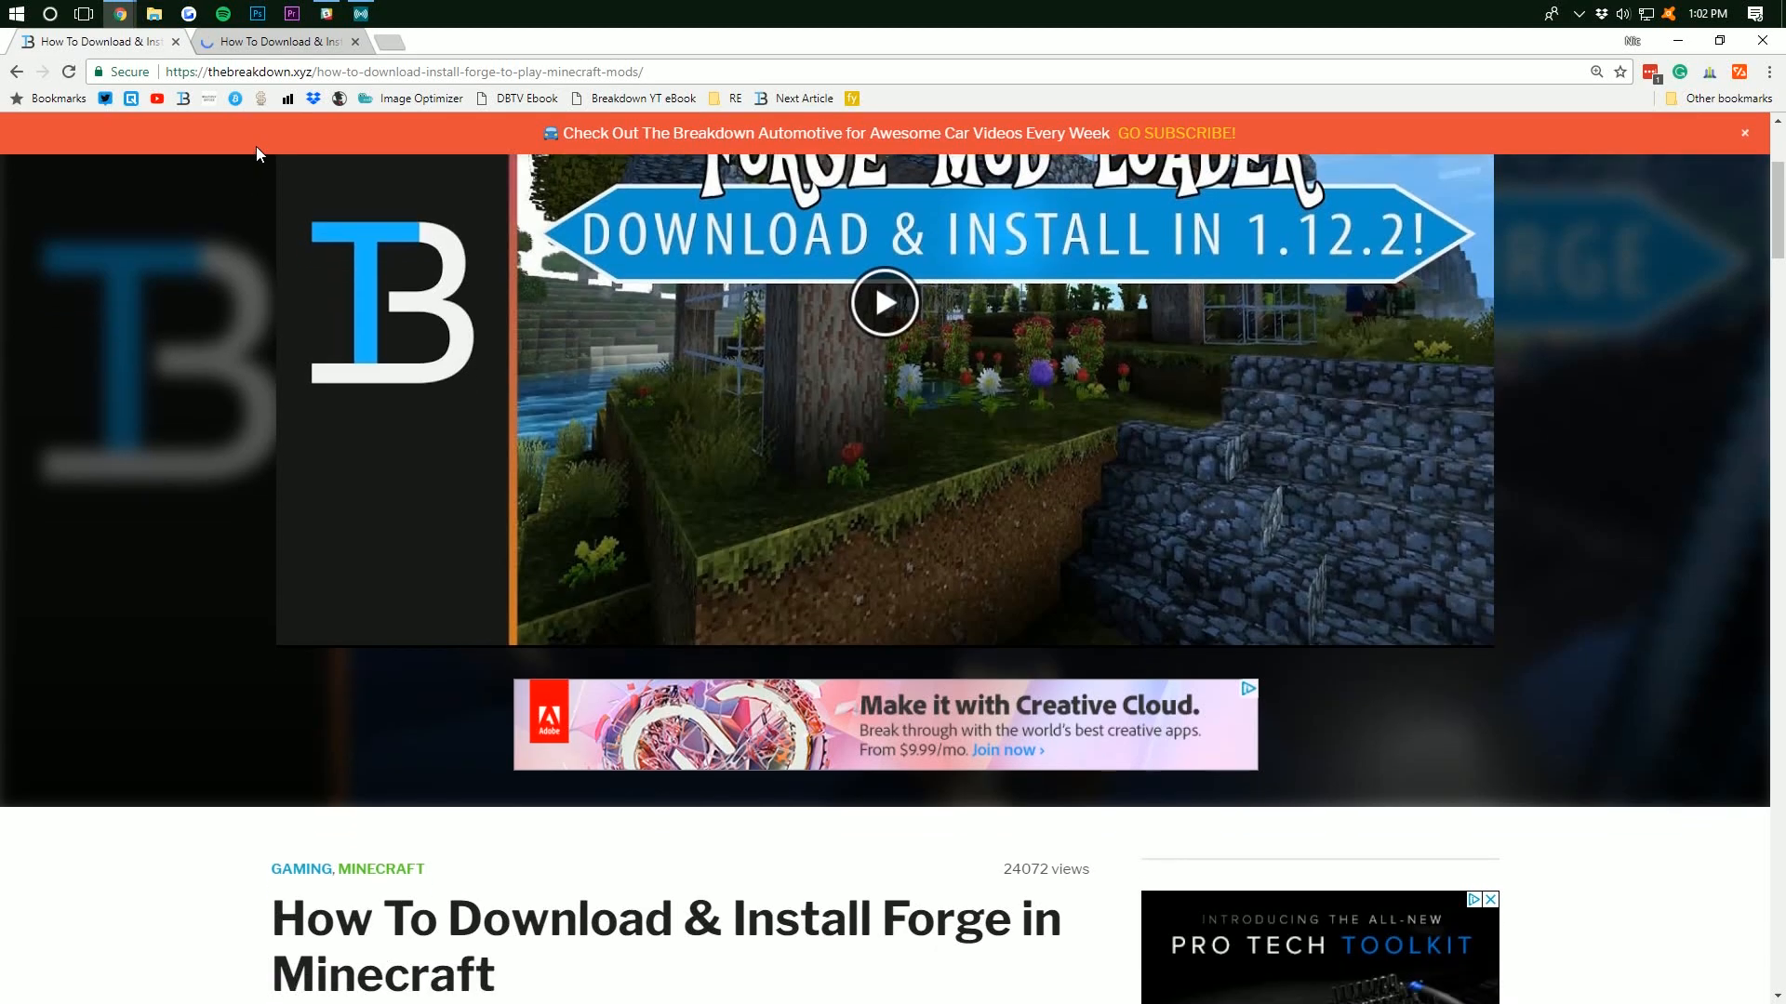
scroll("down", 3)
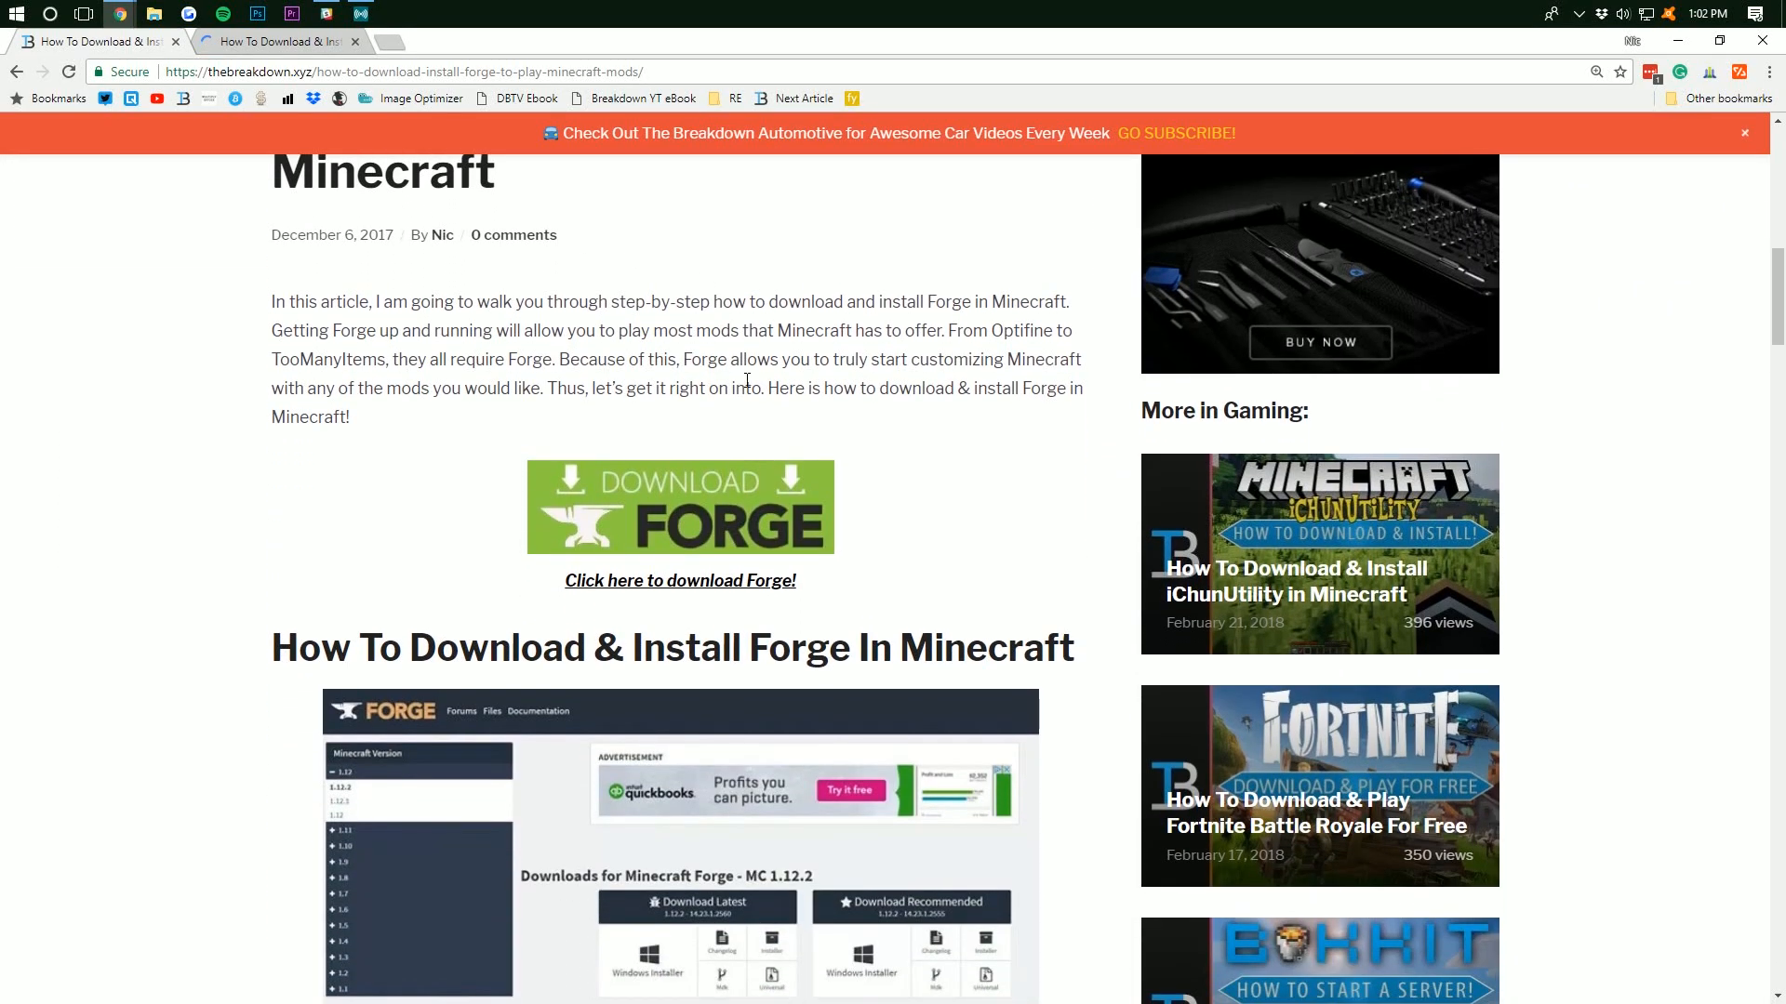
scroll("down", 3)
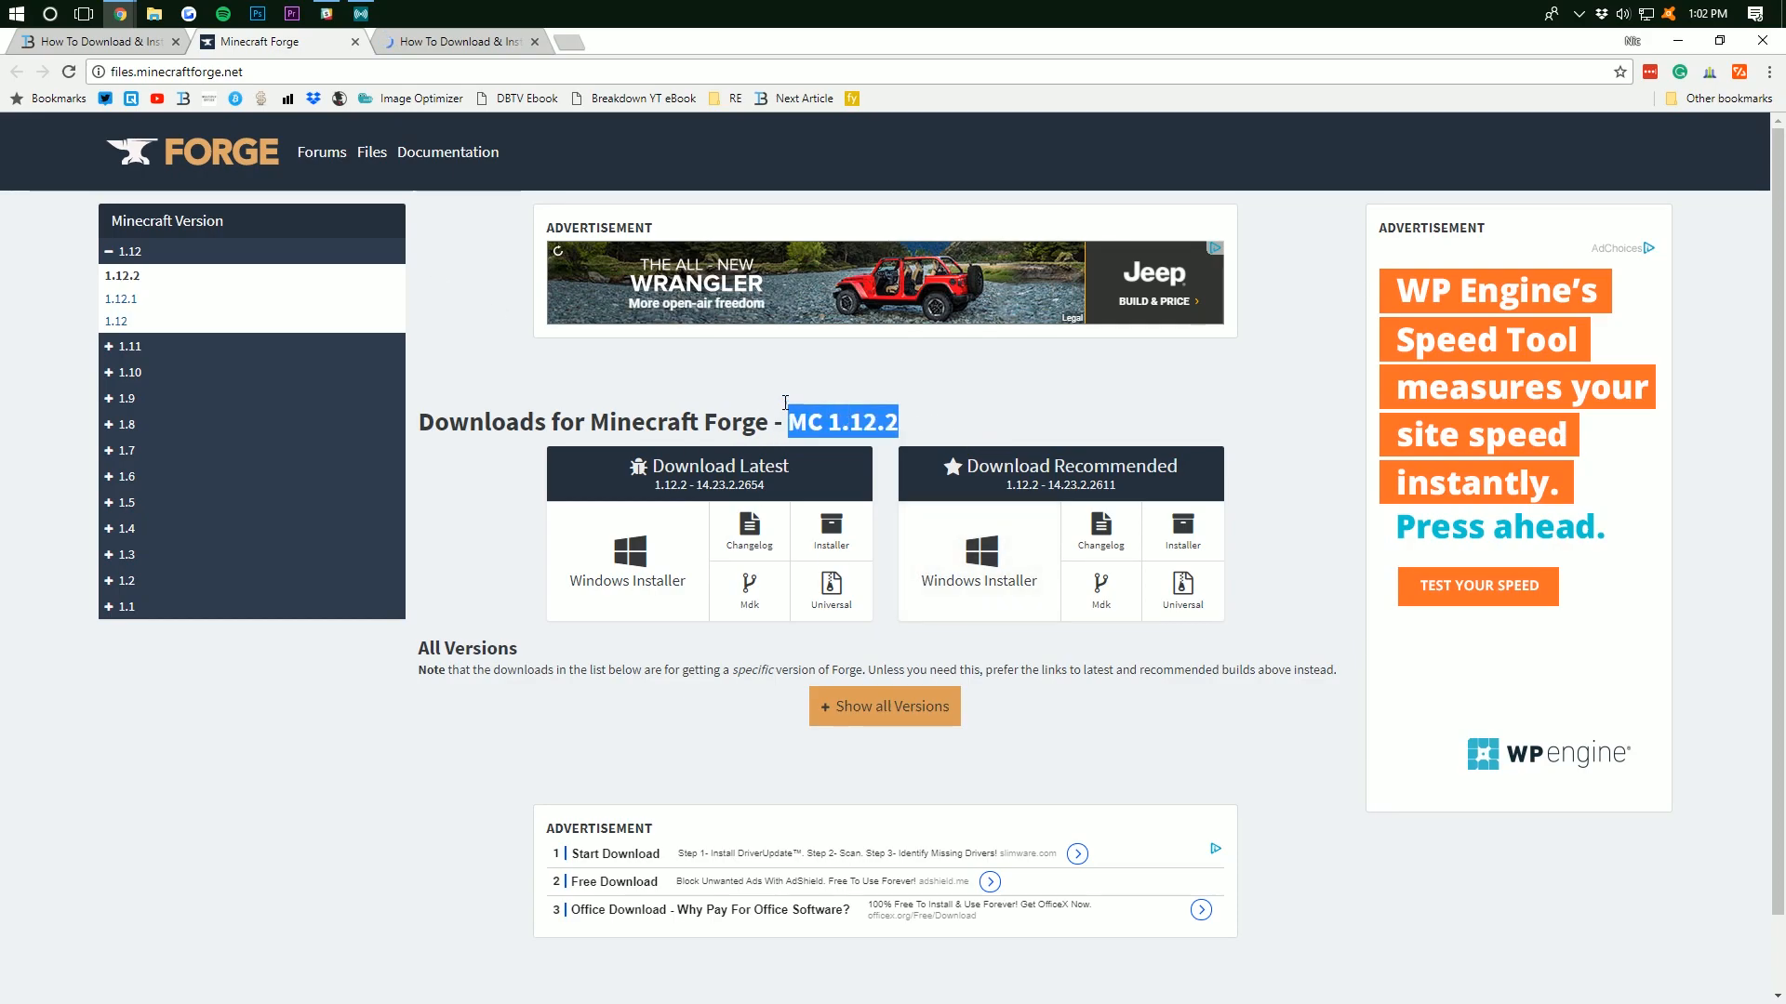
Confirm MC 1.12.2 is the selected version and start the latest Forge installer download
left_click(934, 422)
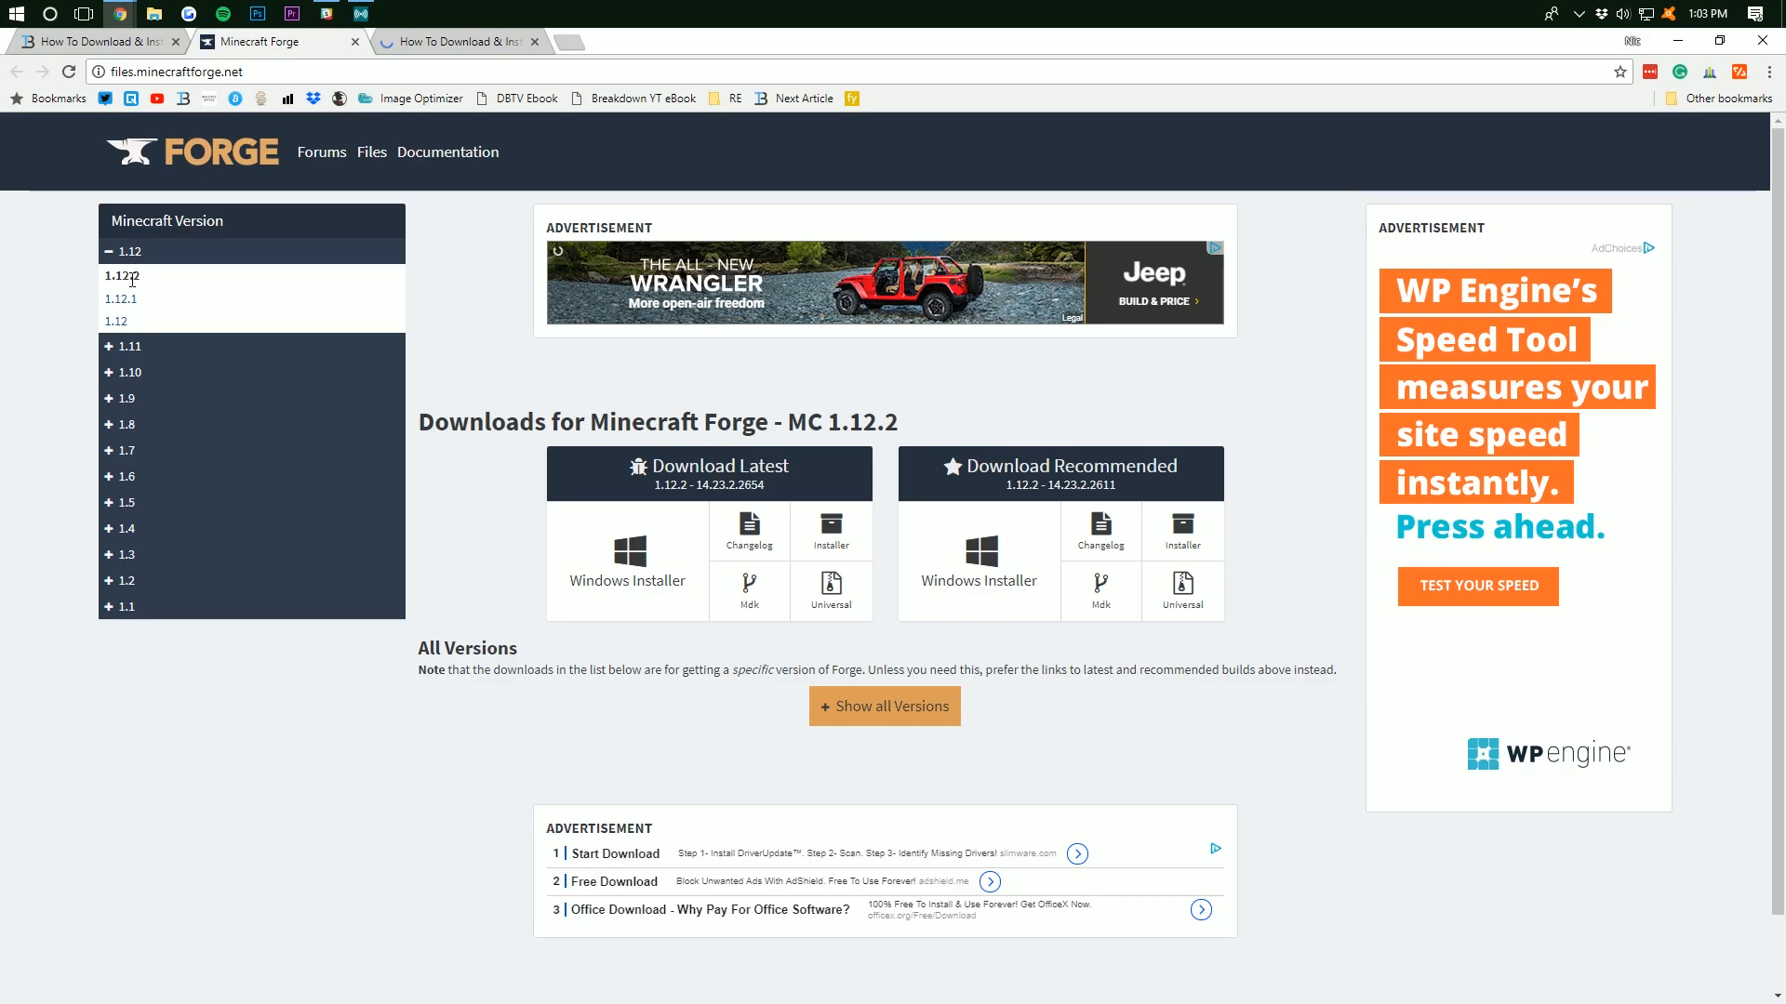
double_click(841, 421)
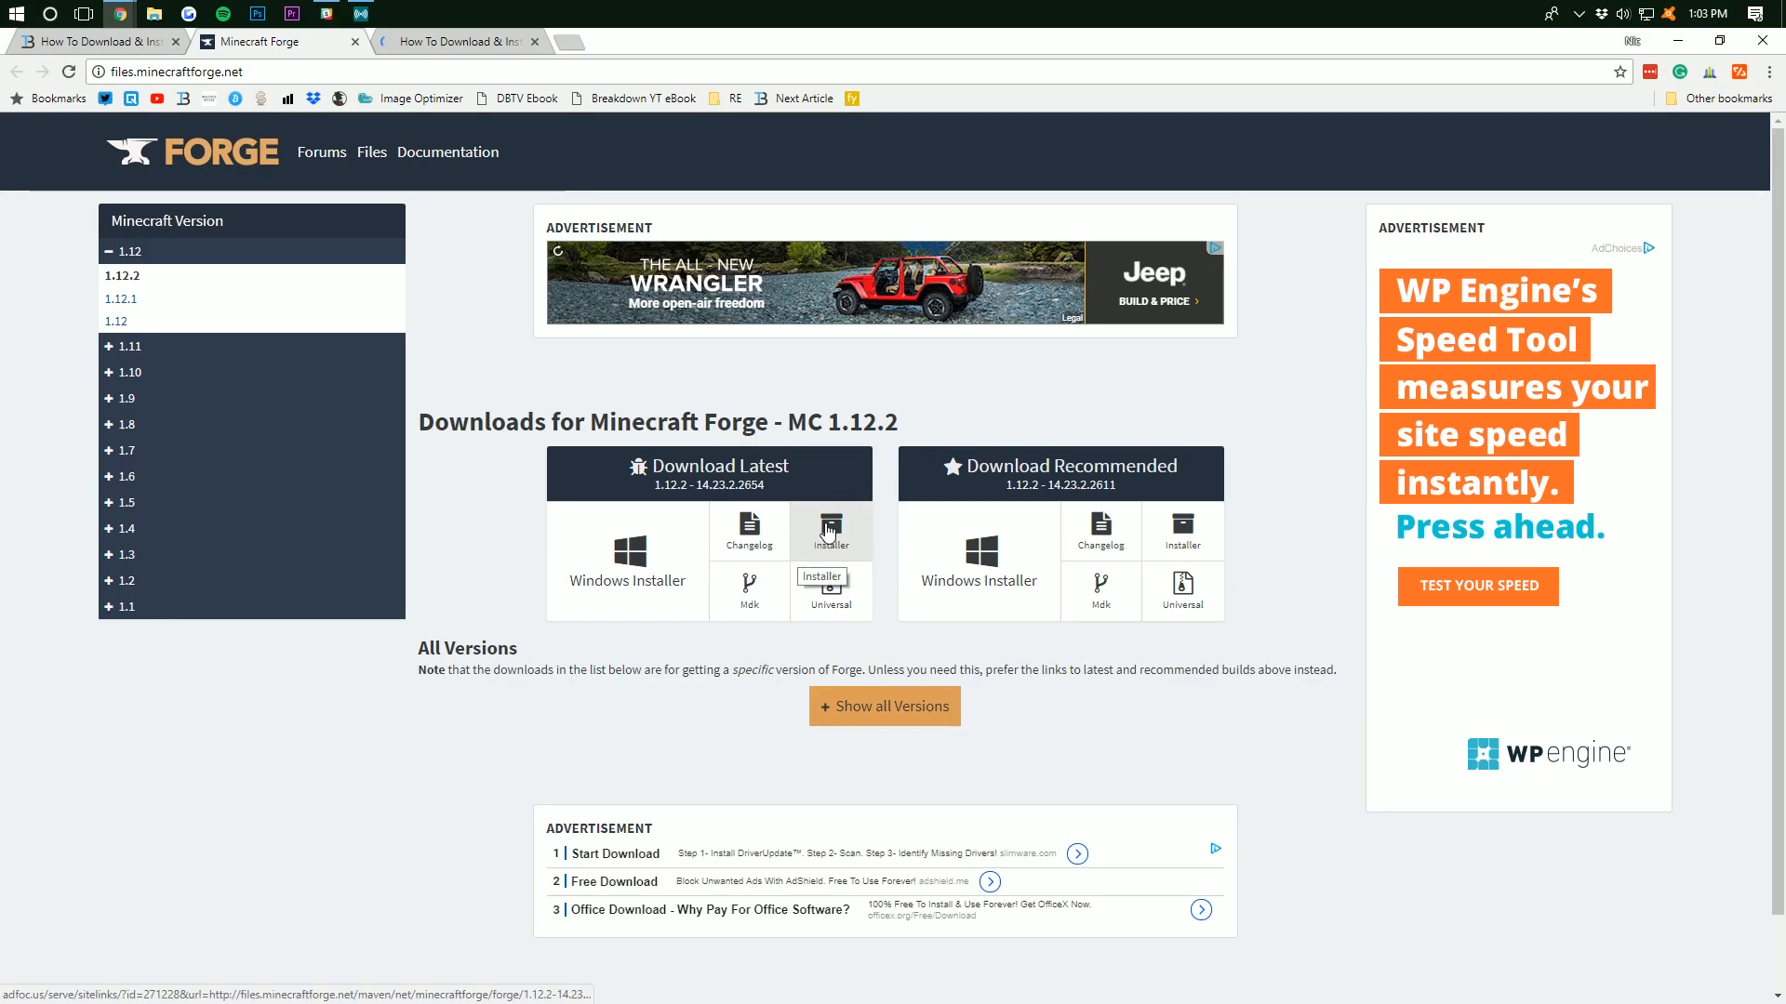
left_click(830, 532)
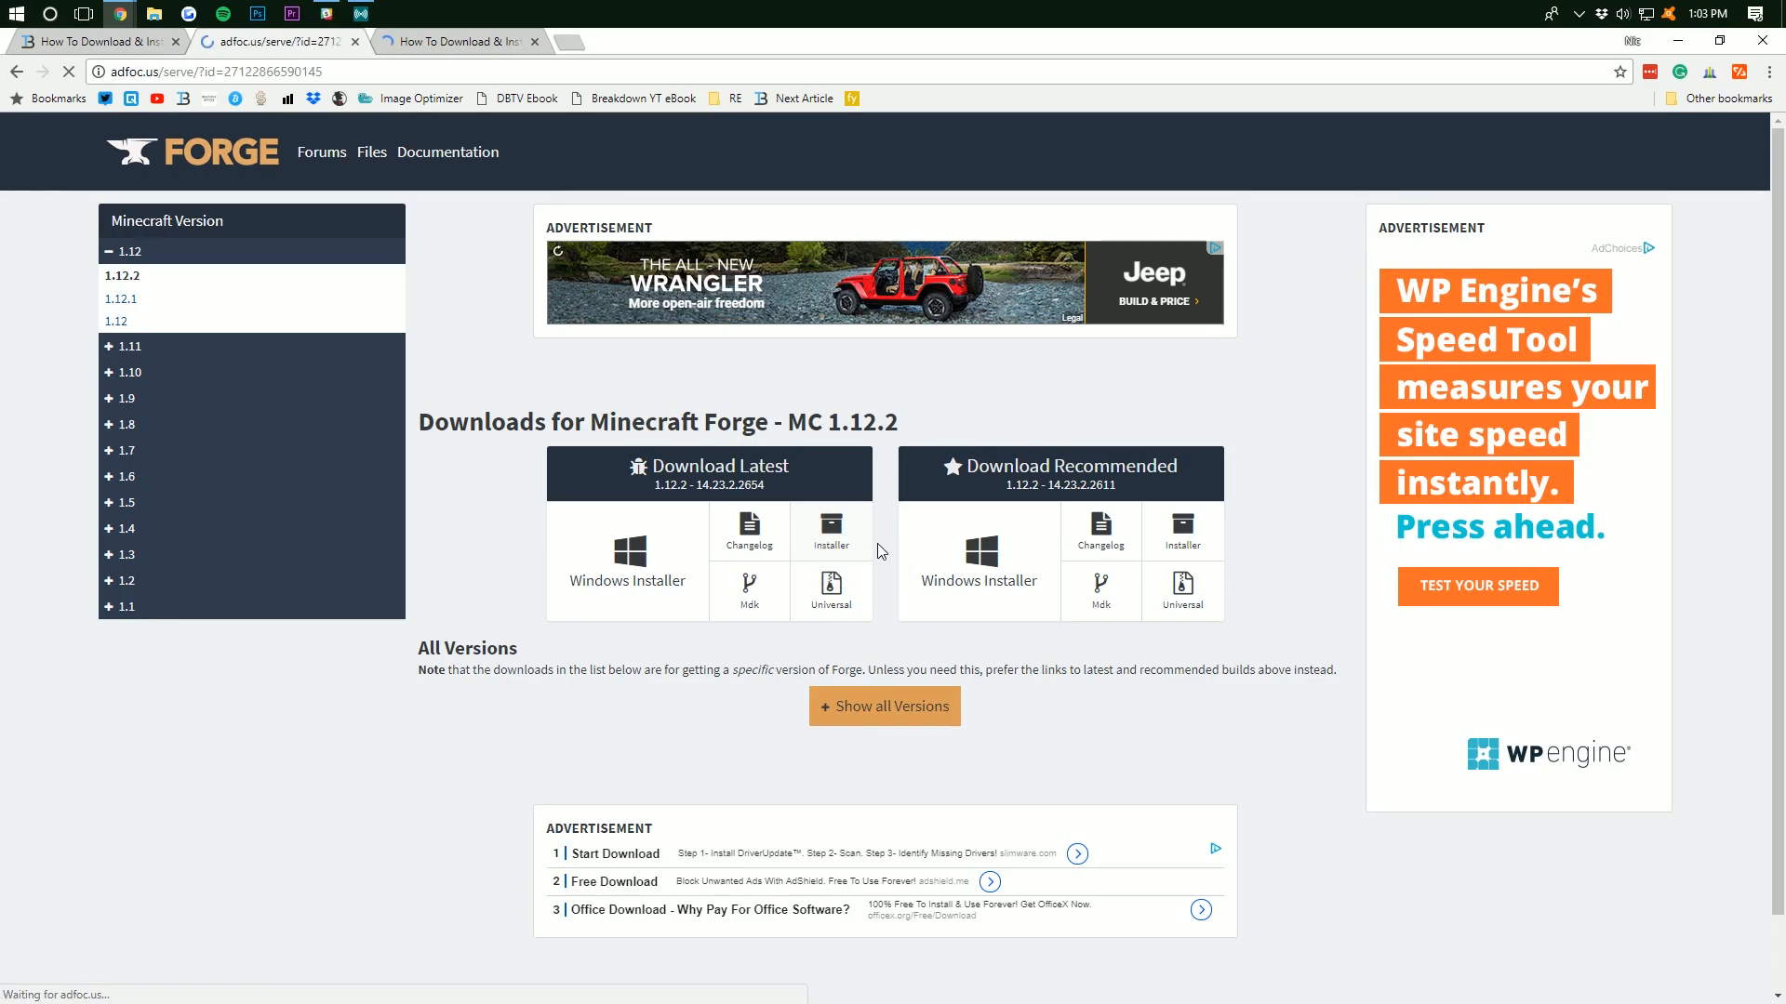
Skip the AdFoc.us ad and keep the downloaded Forge 1.12.2 installer jar
left_click(831, 527)
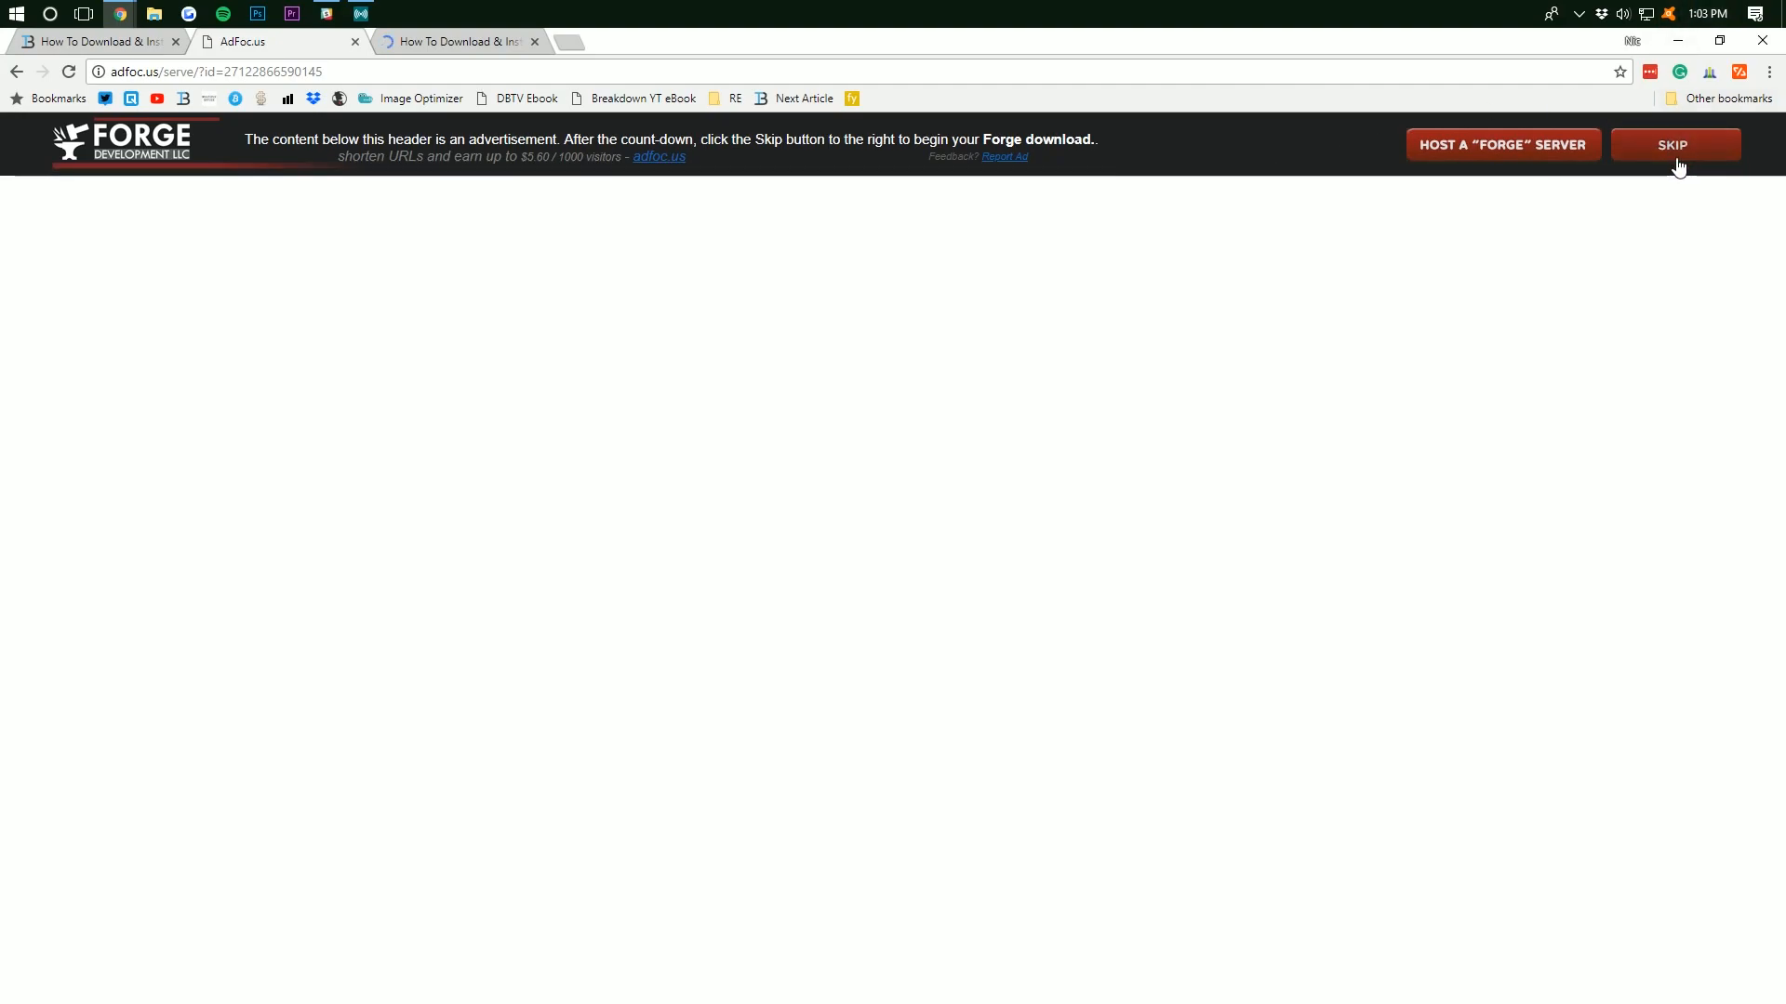
left_click(1672, 145)
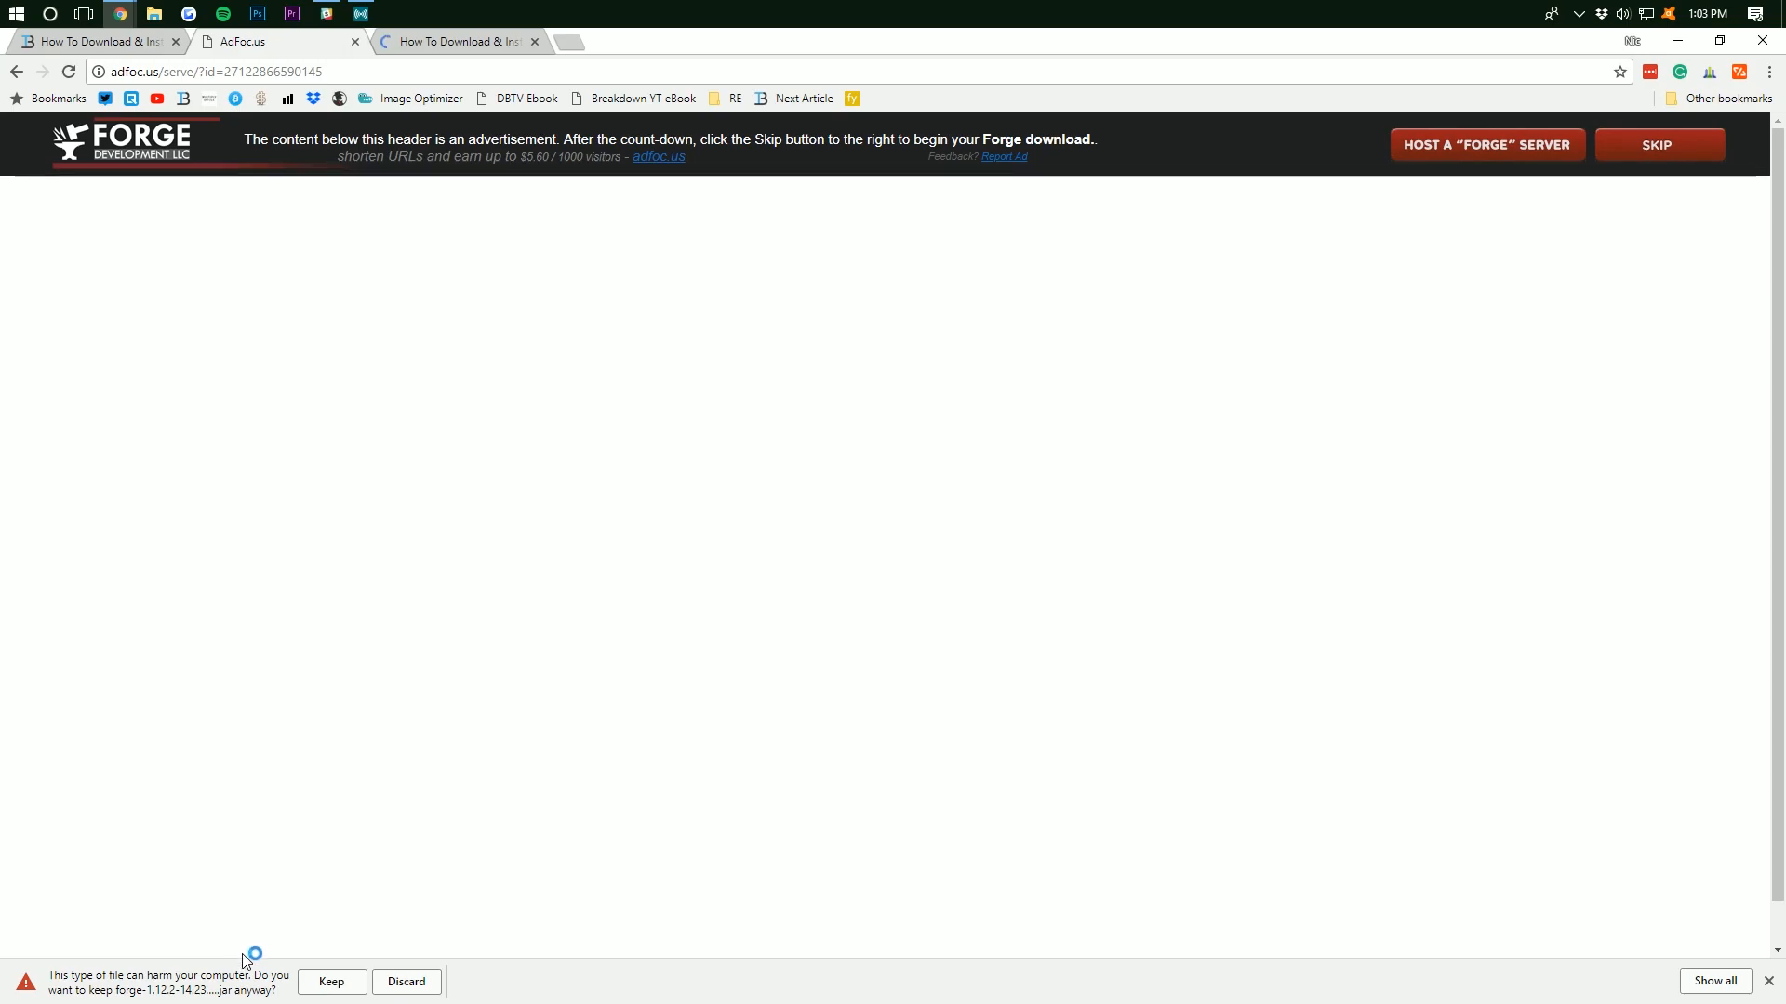
left_click(331, 986)
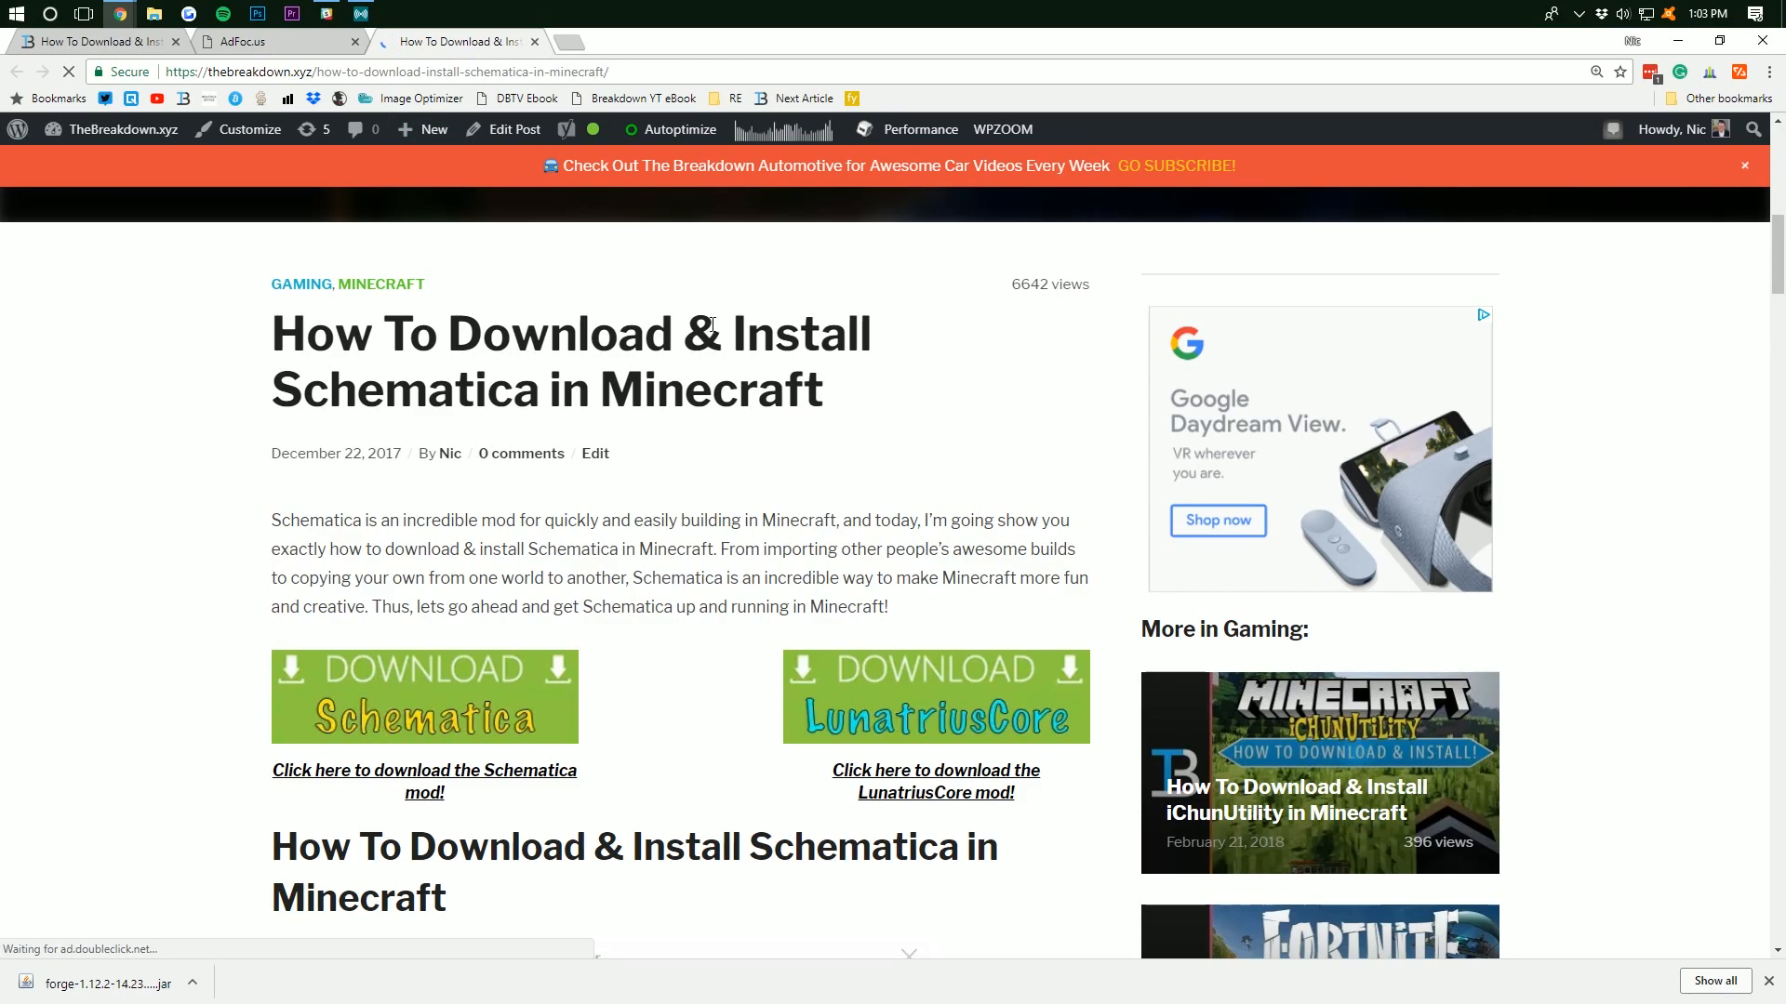
Open the Schematica CurseForge page from the guide's download banner and return to the article
scroll("down", 3)
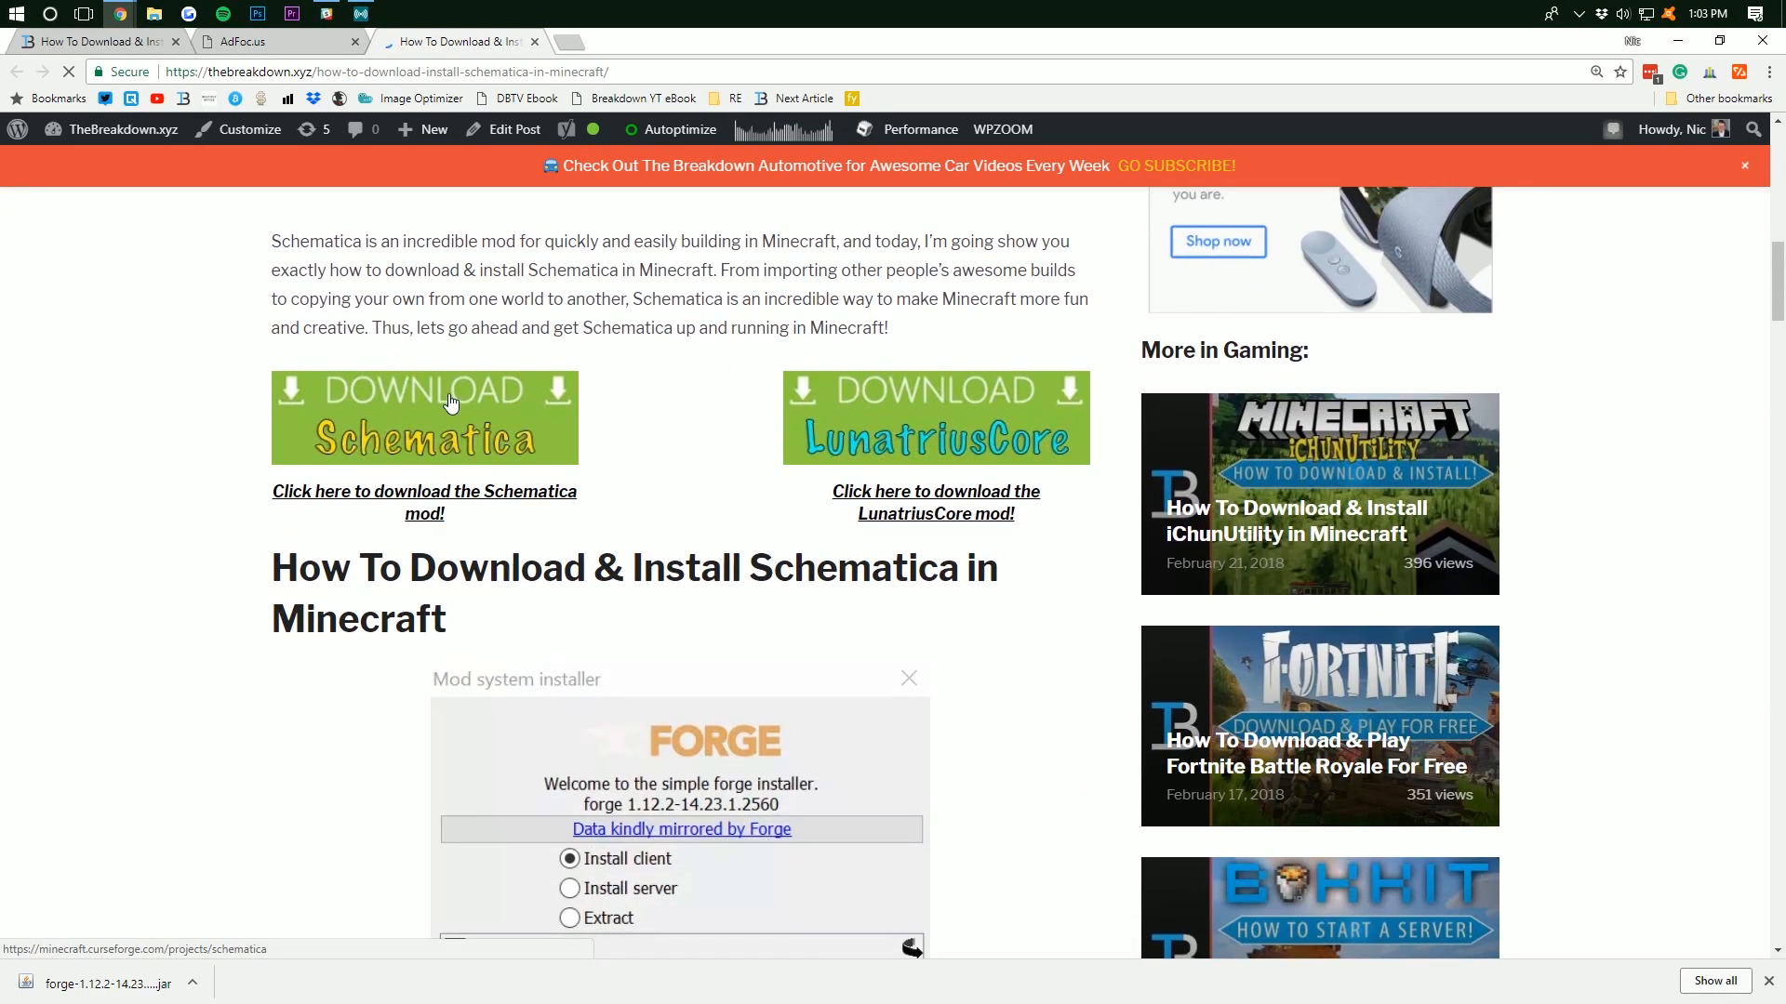
left_click(424, 417)
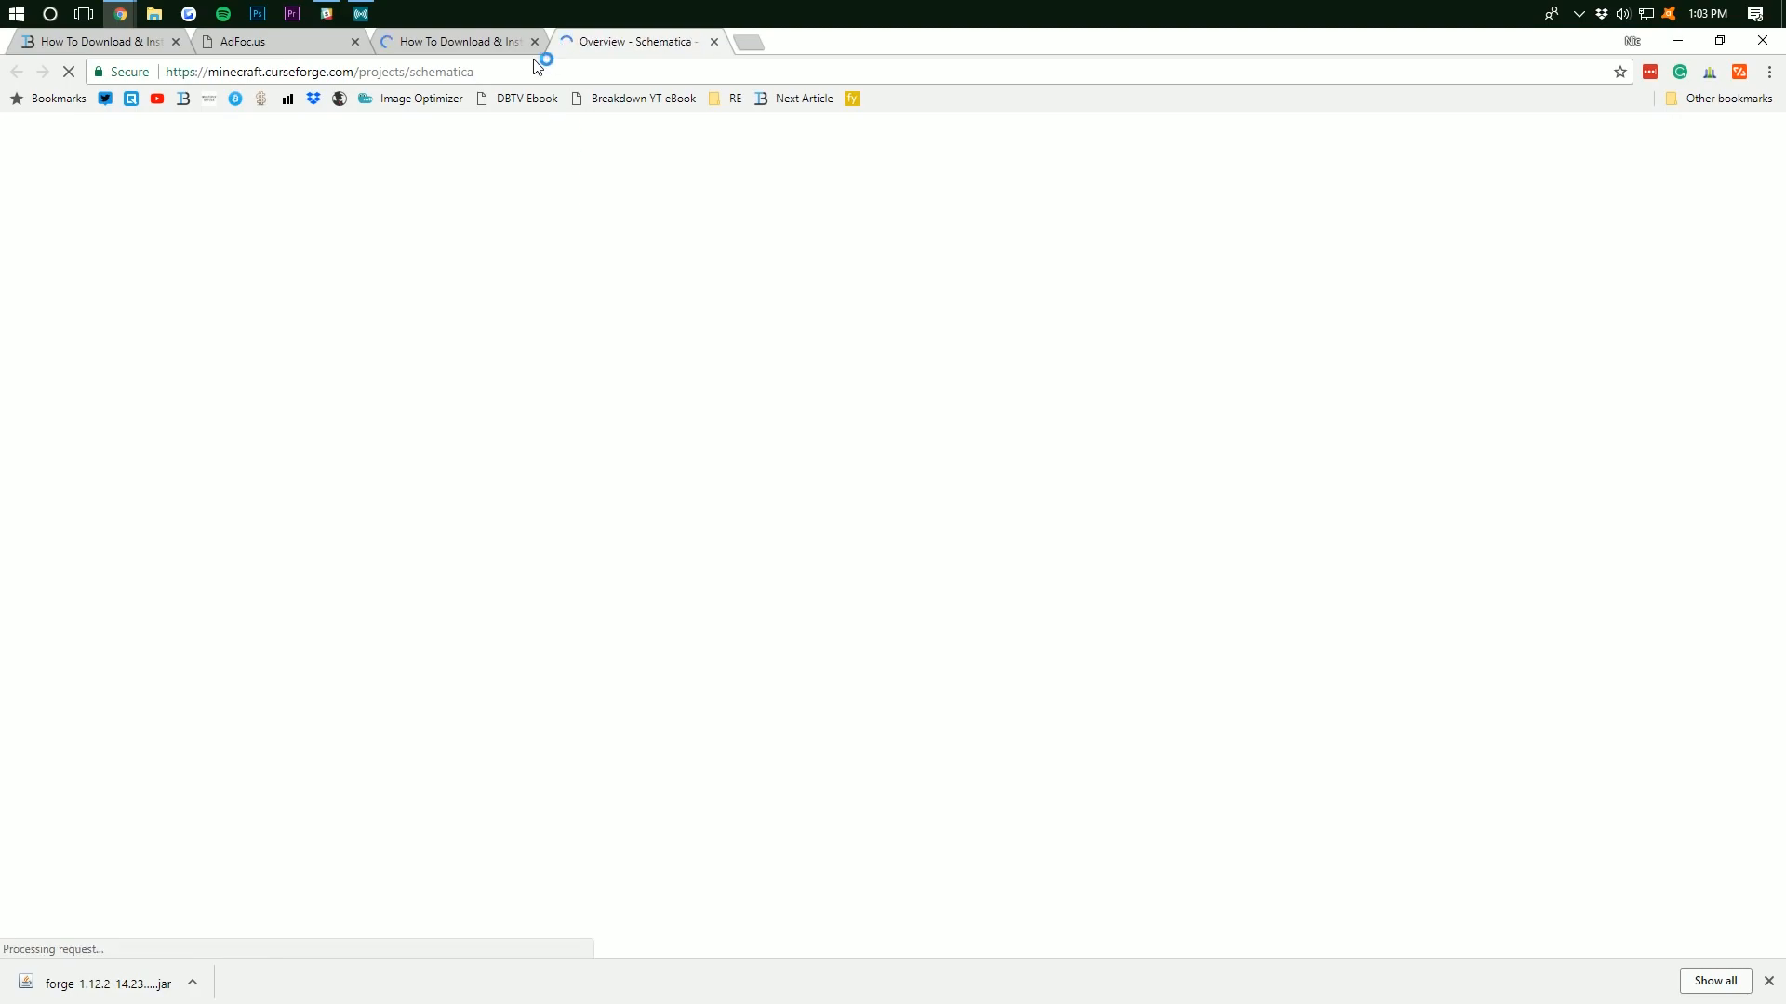
left_click(455, 41)
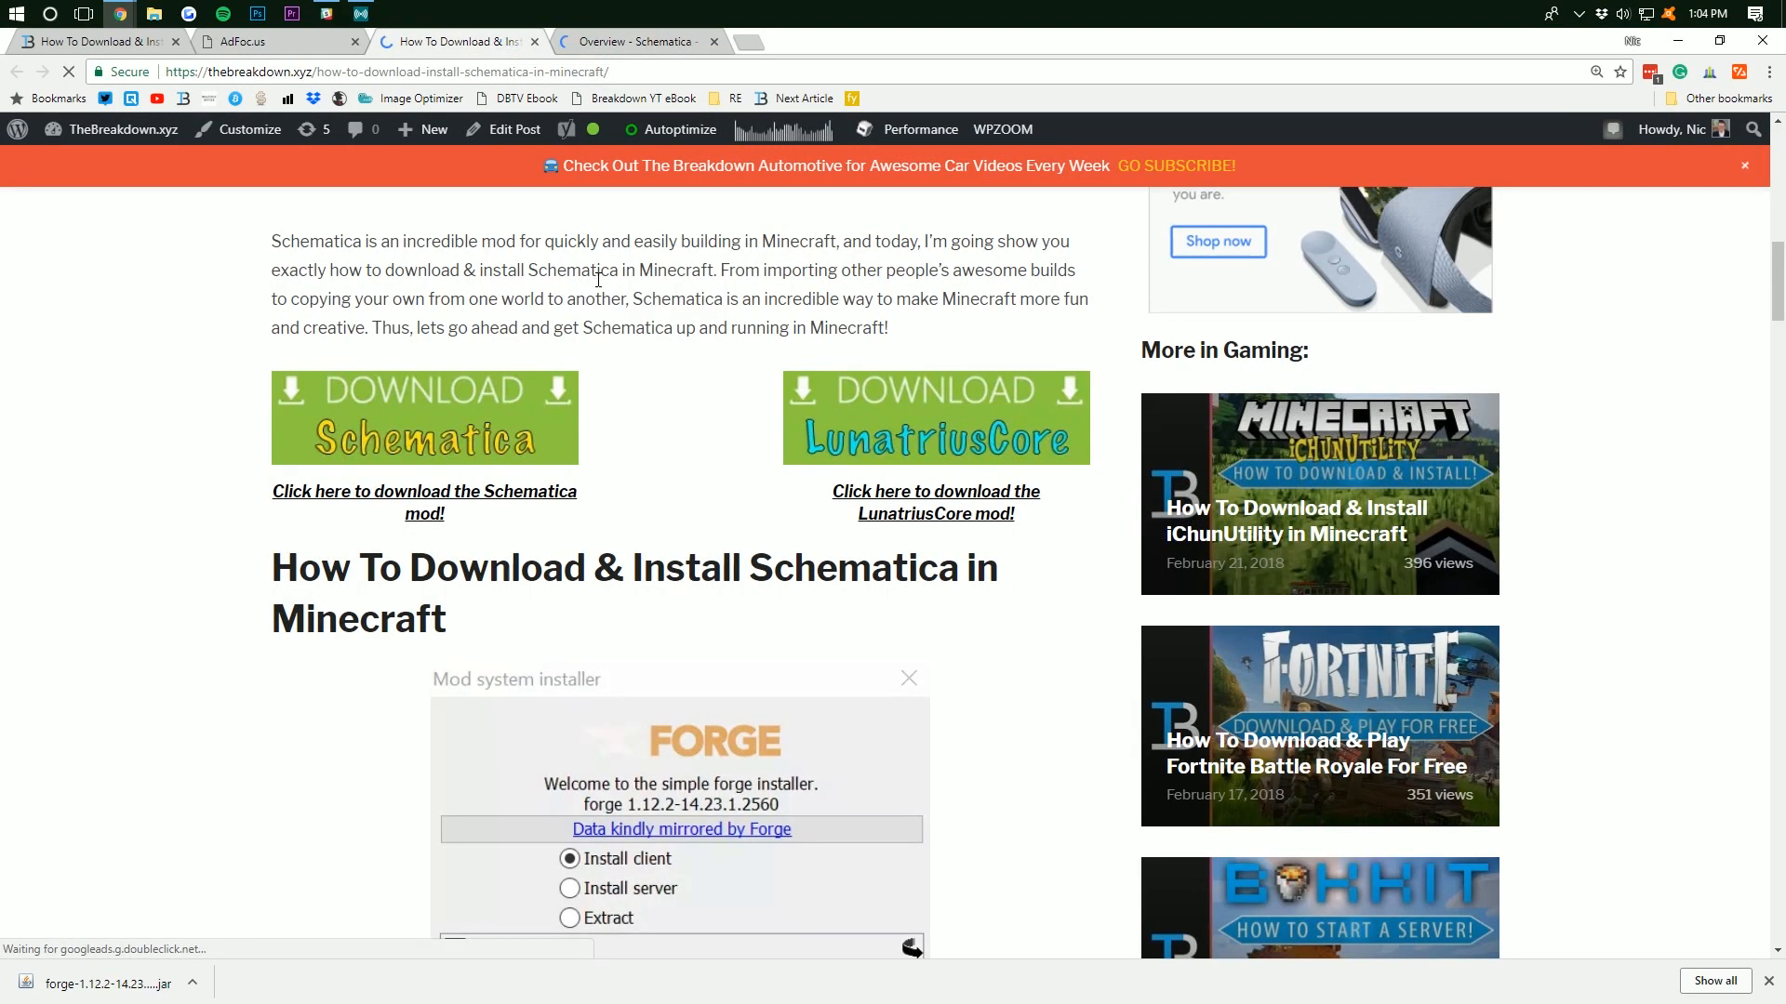
mouse_move(849, 424)
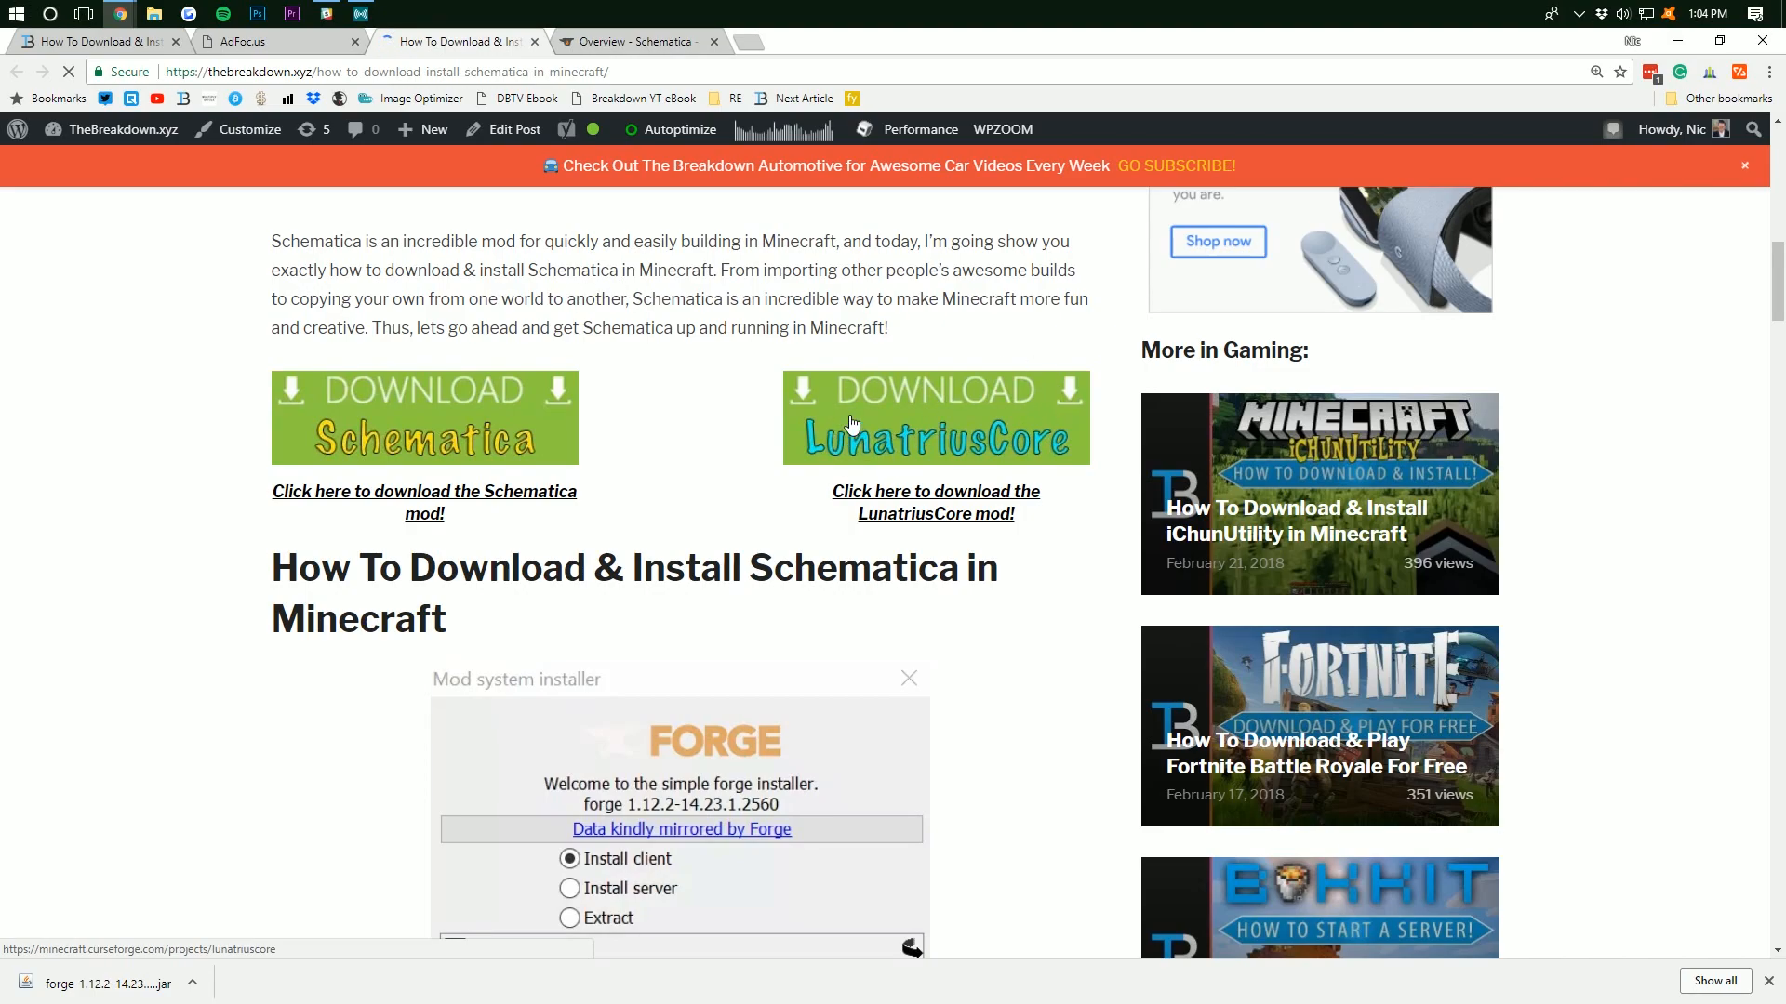
mouse_move(899, 458)
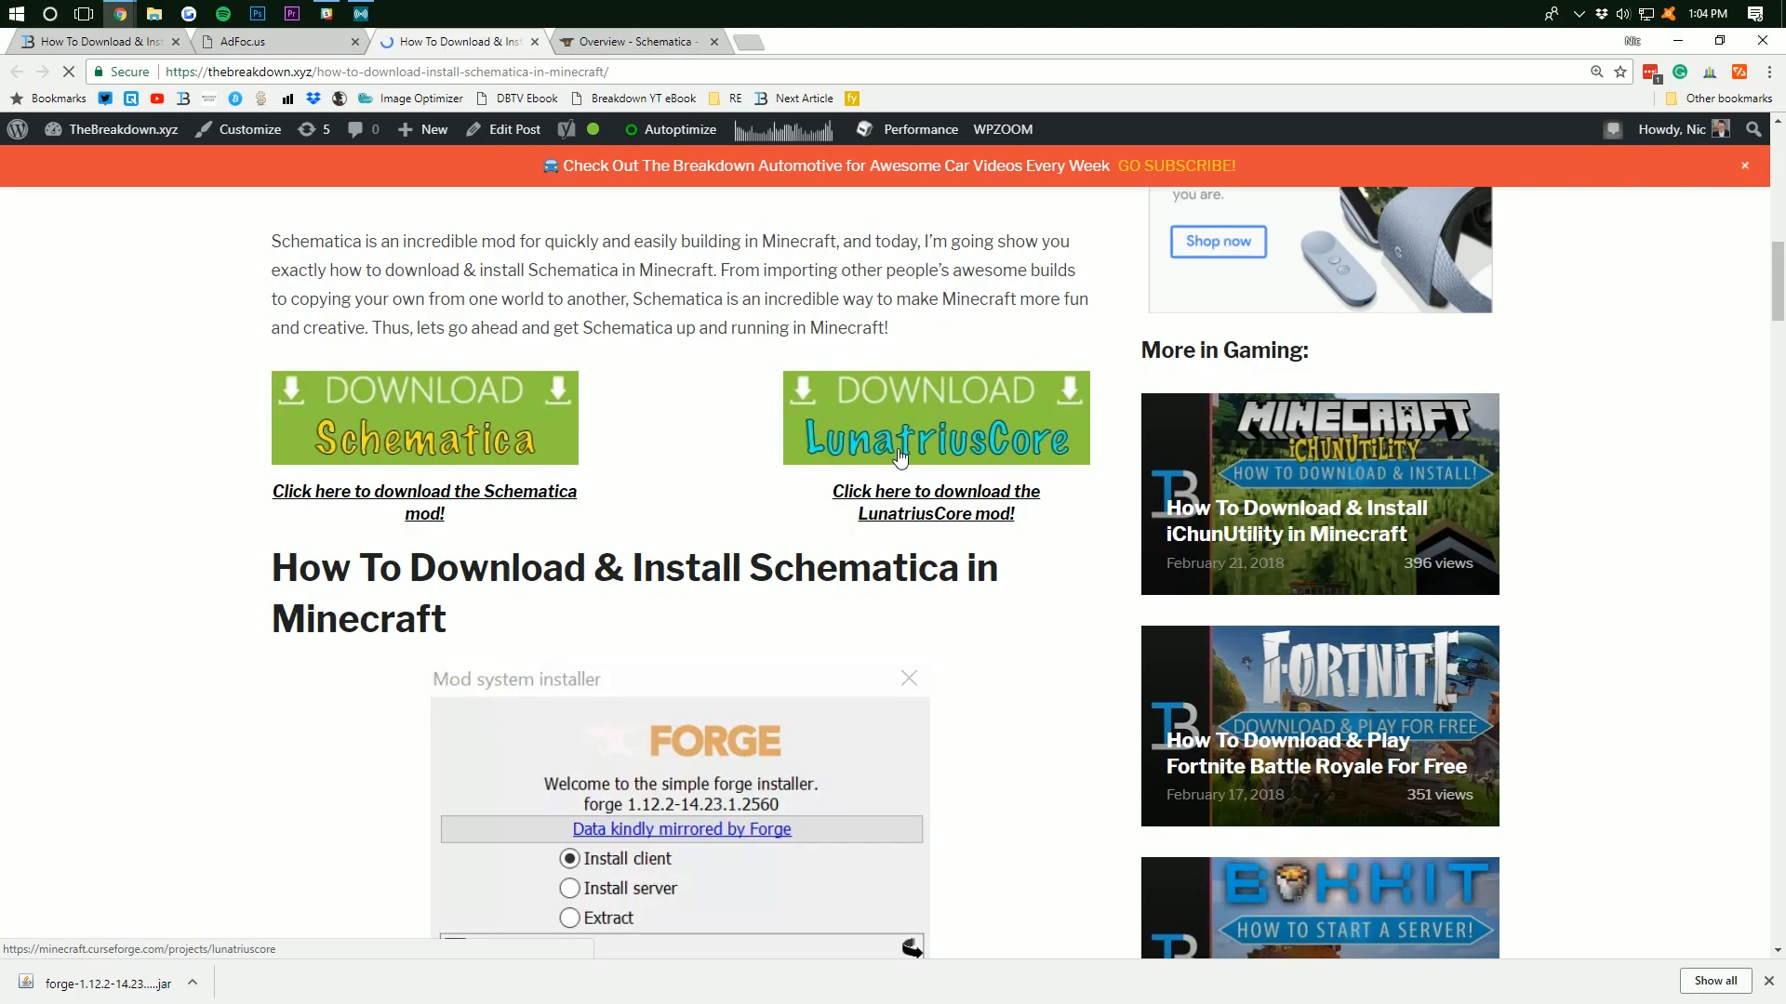
mouse_move(875, 427)
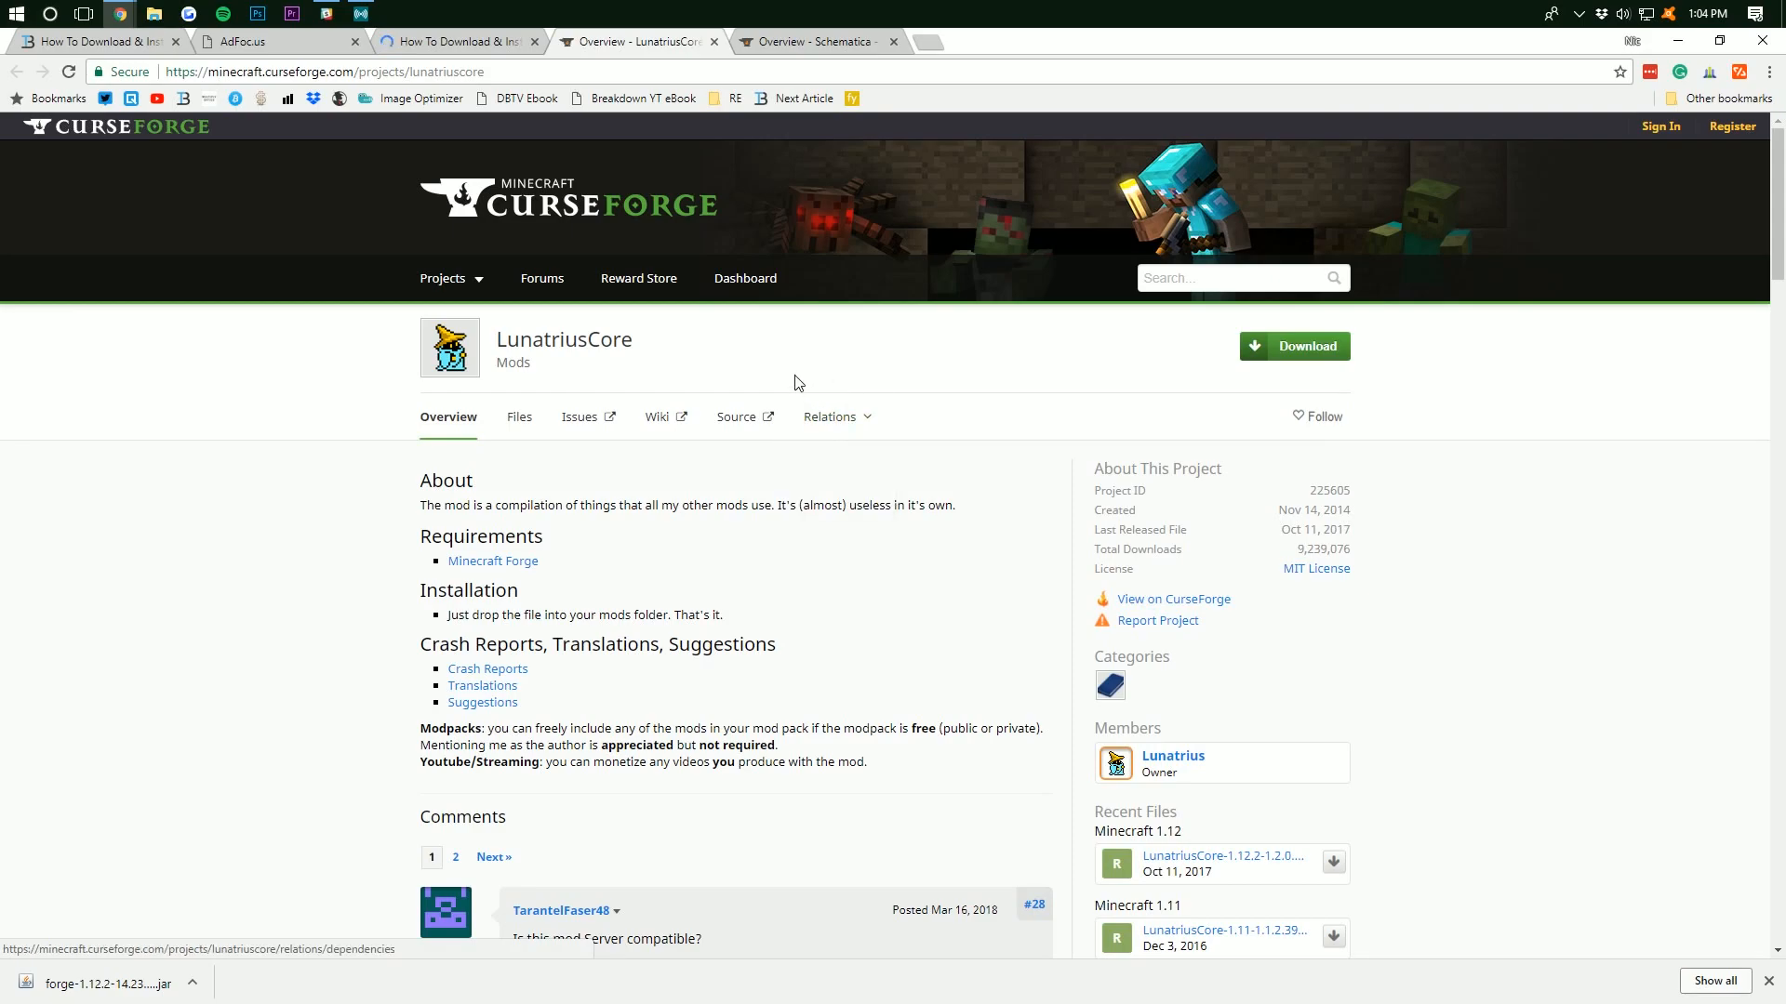
mouse_move(664, 356)
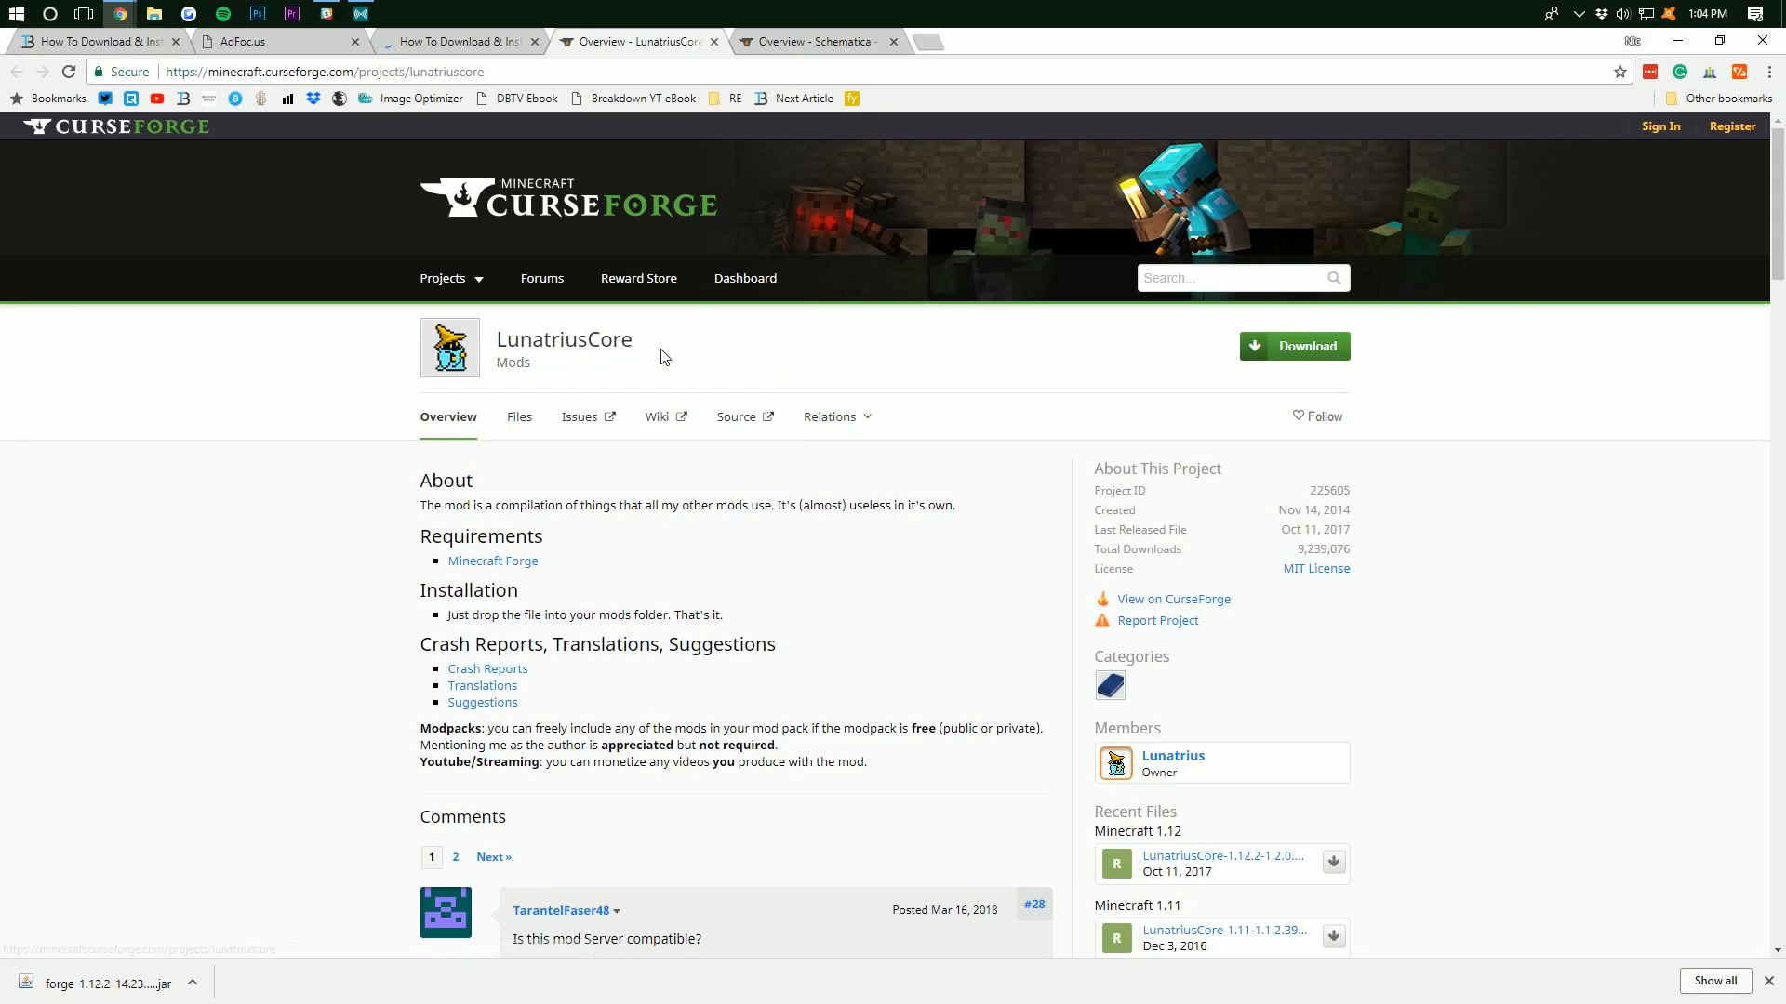
Download LunatriusCore-1.12.2-1.2.0.42-universal.jar from the CurseForge files list
left_click(518, 417)
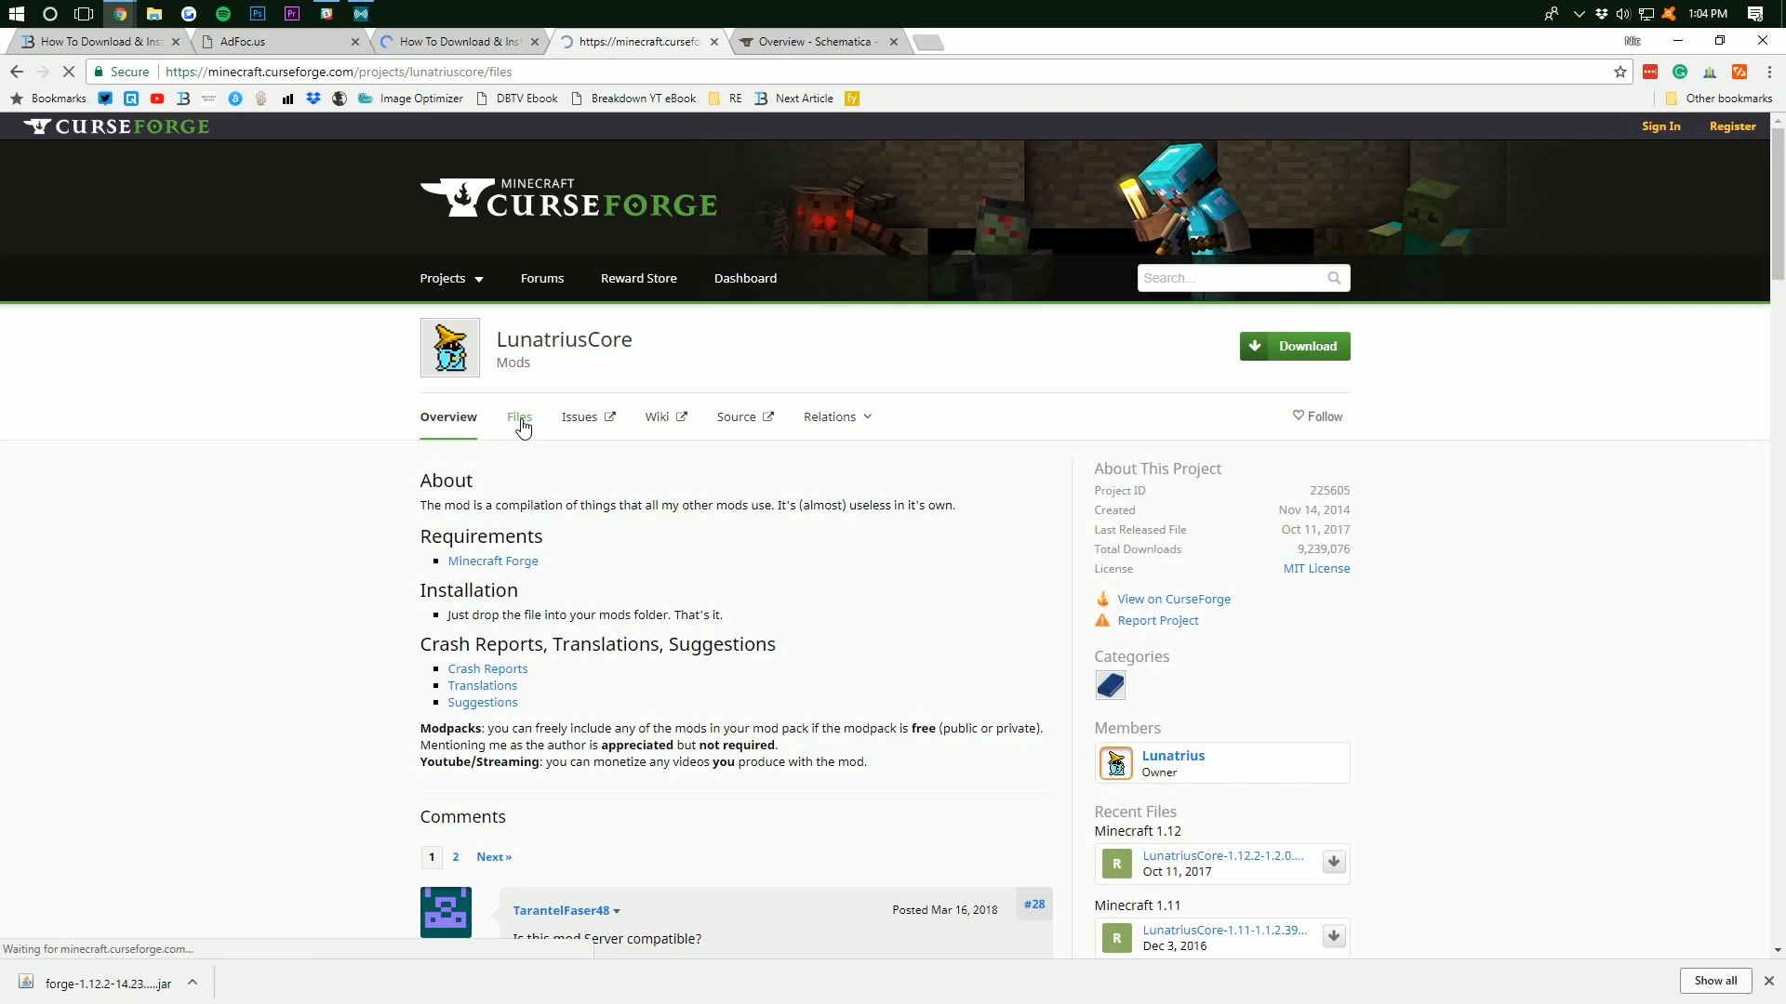
left_click(516, 417)
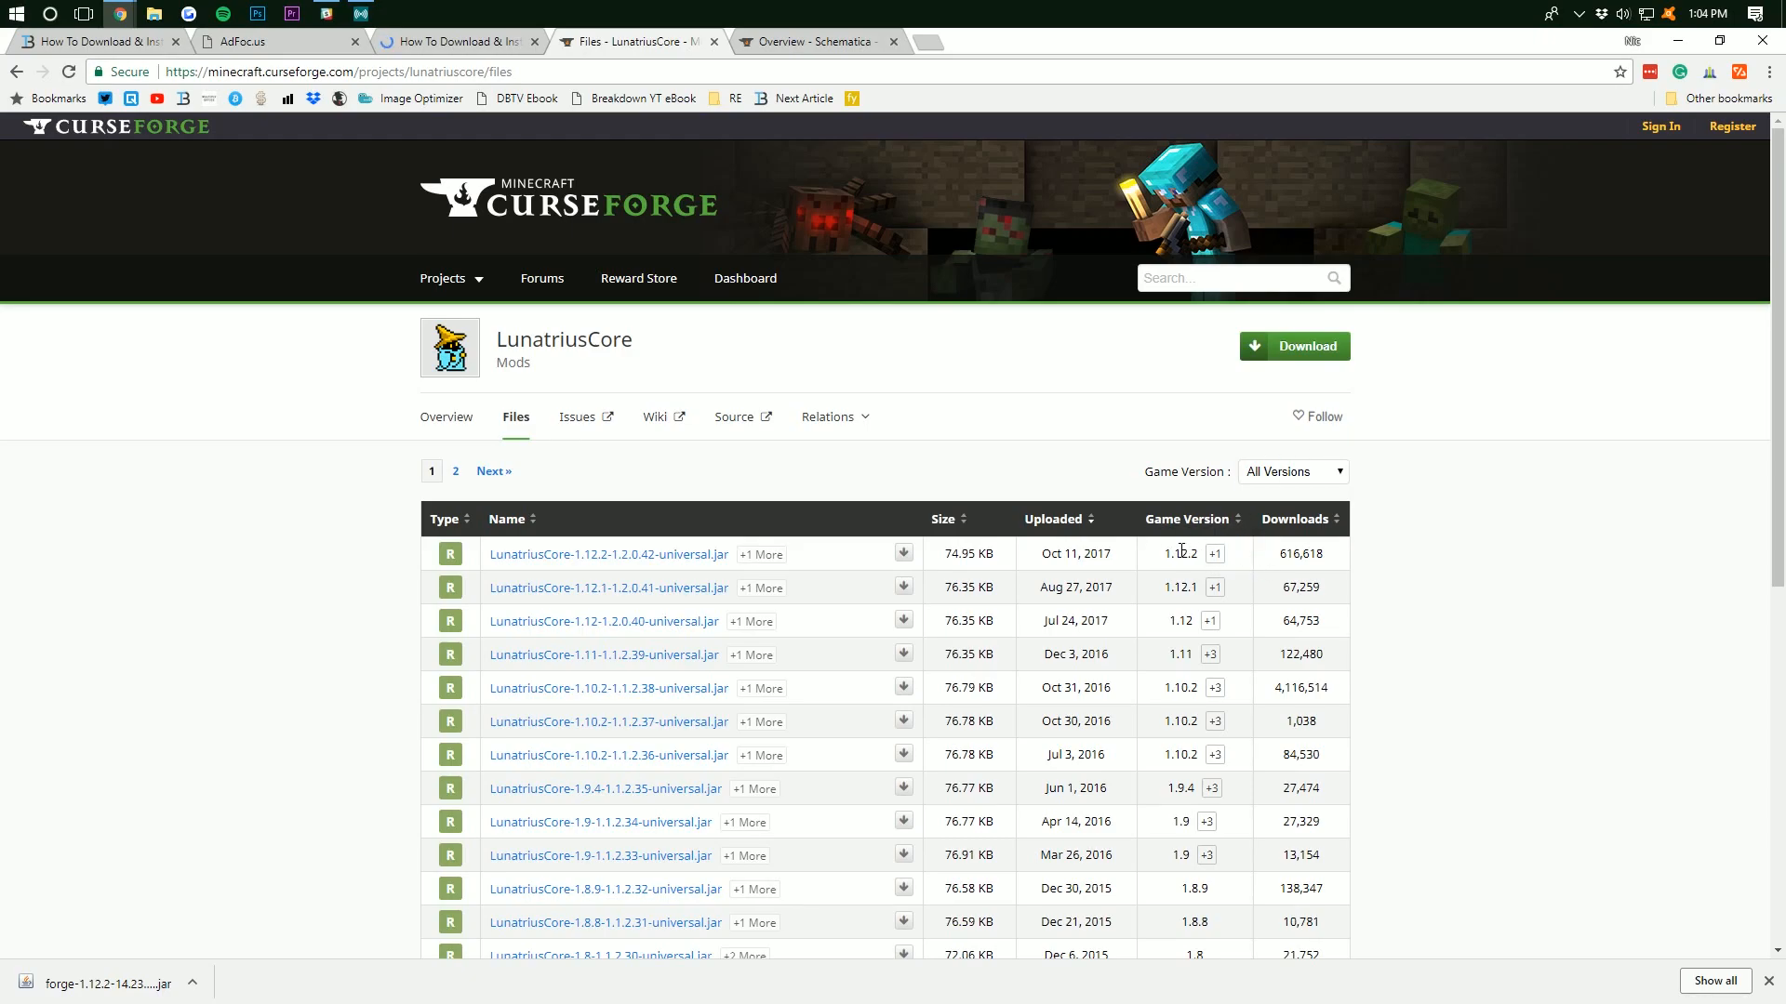
mouse_move(904, 554)
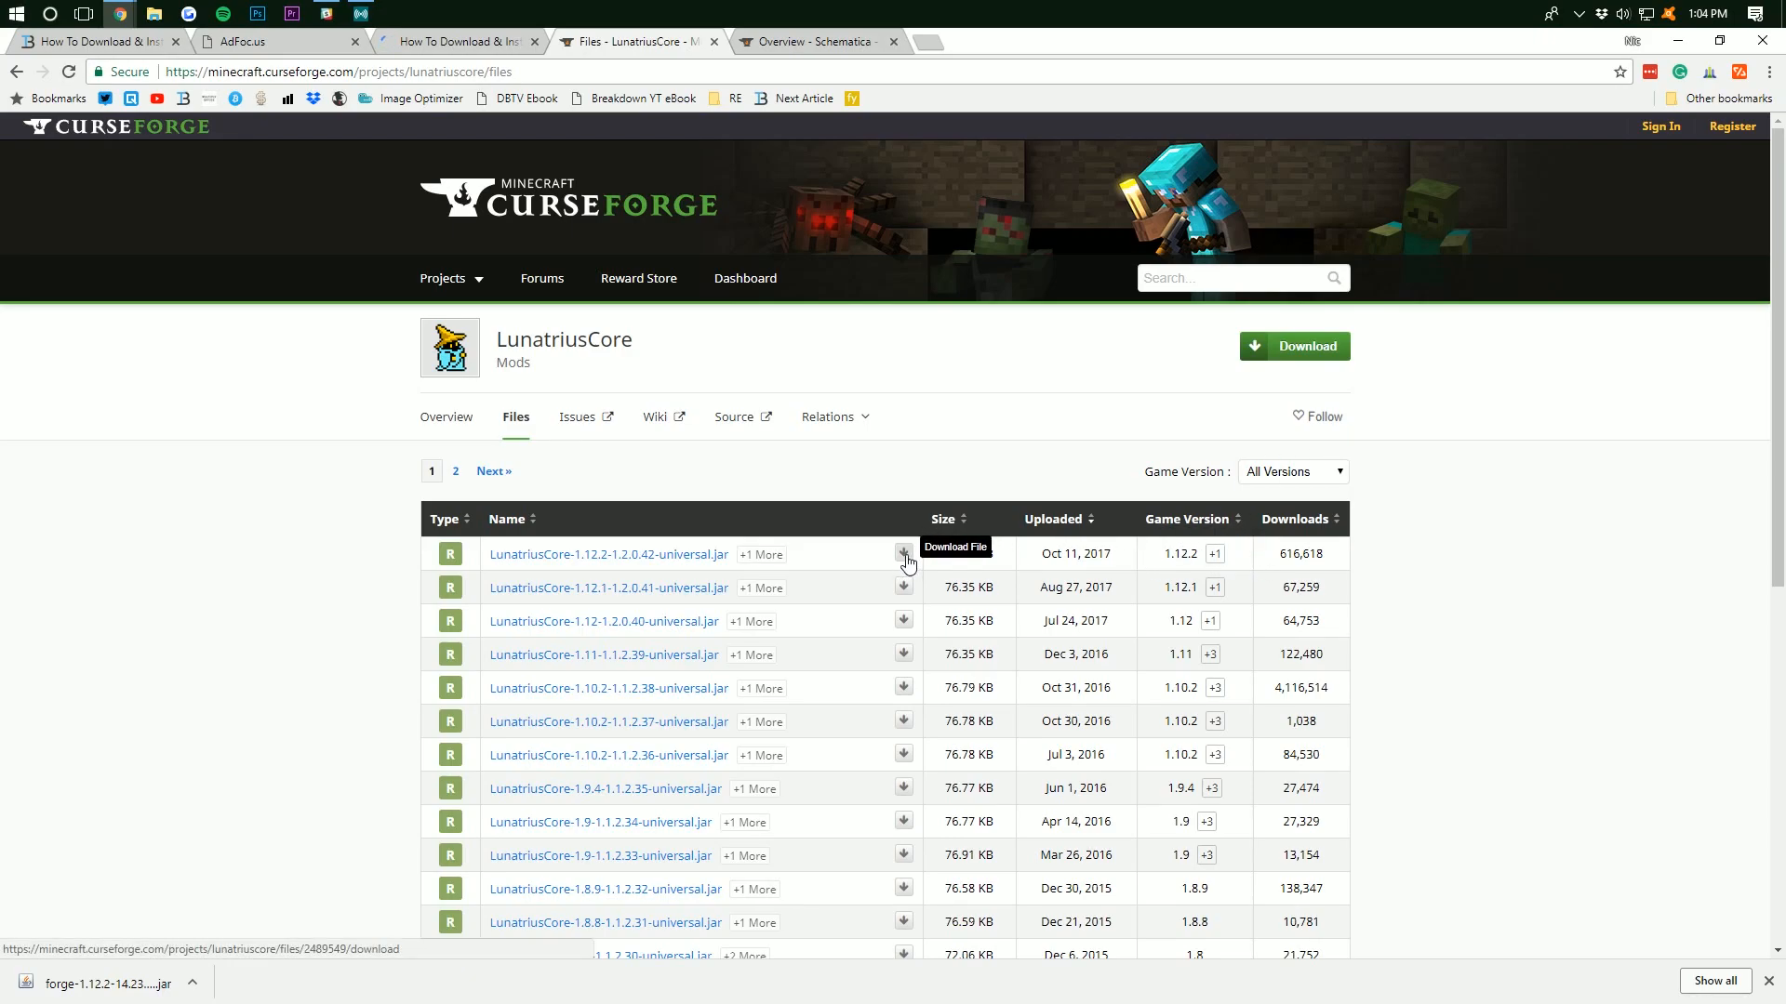
left_click(903, 555)
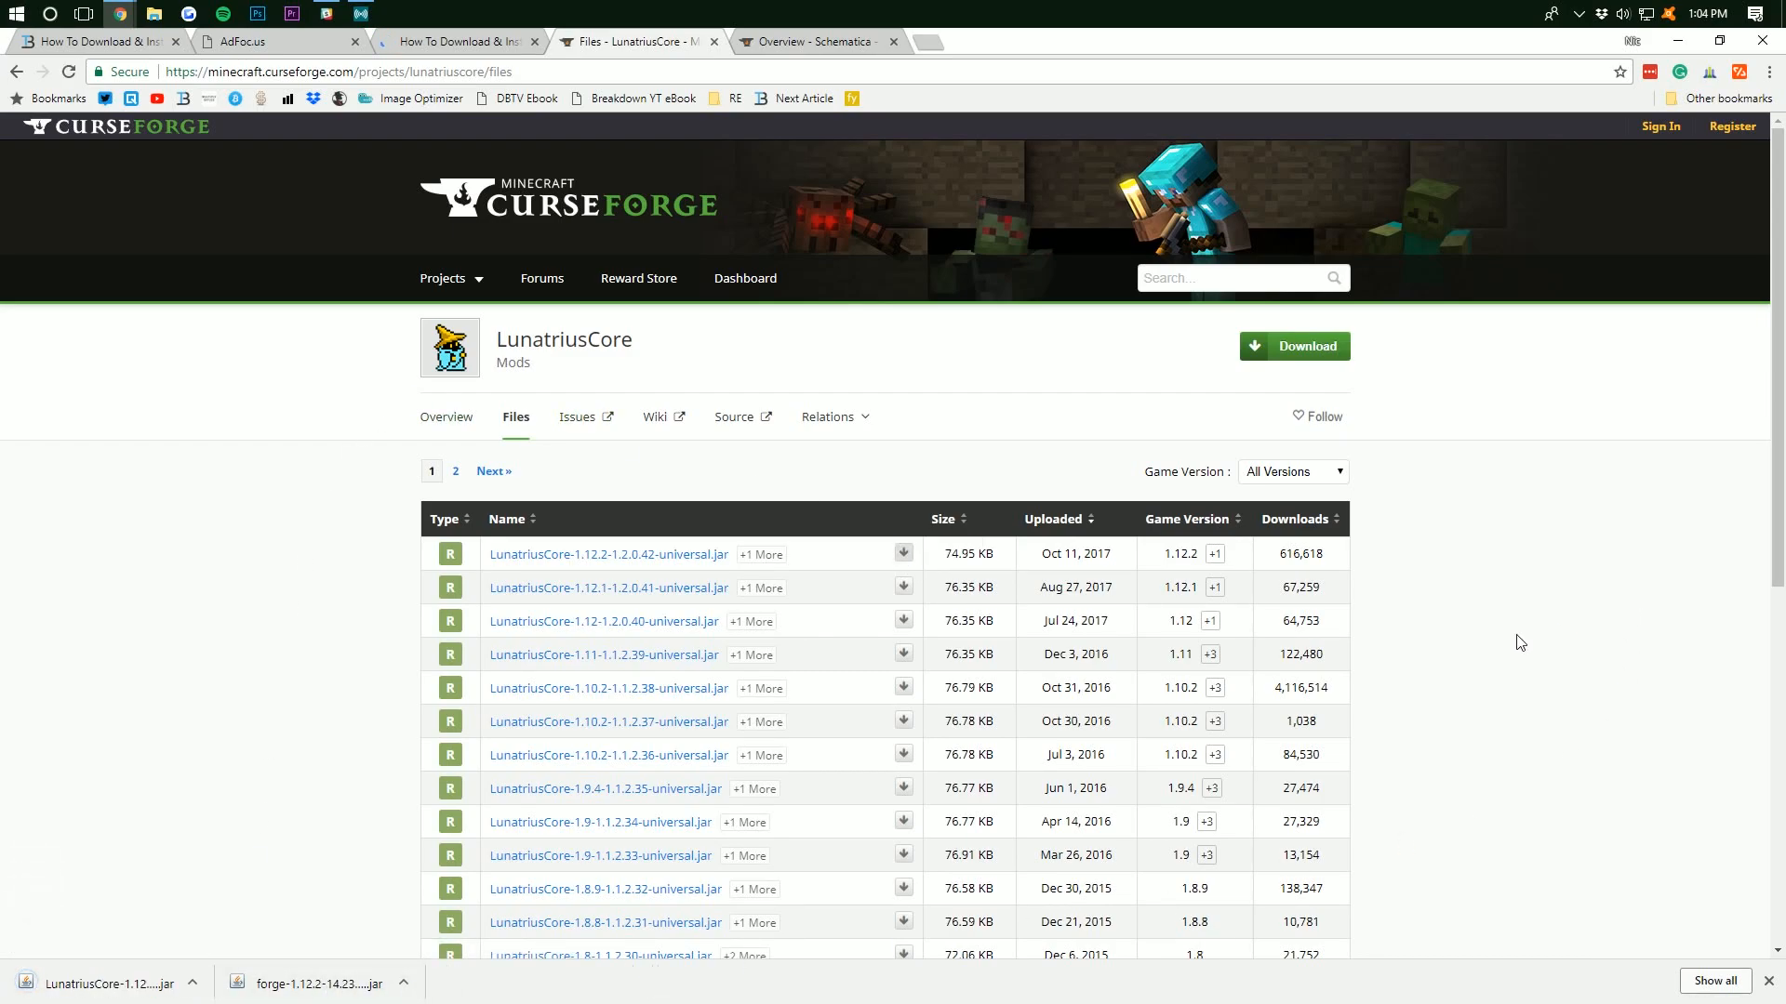
double_click(1300, 554)
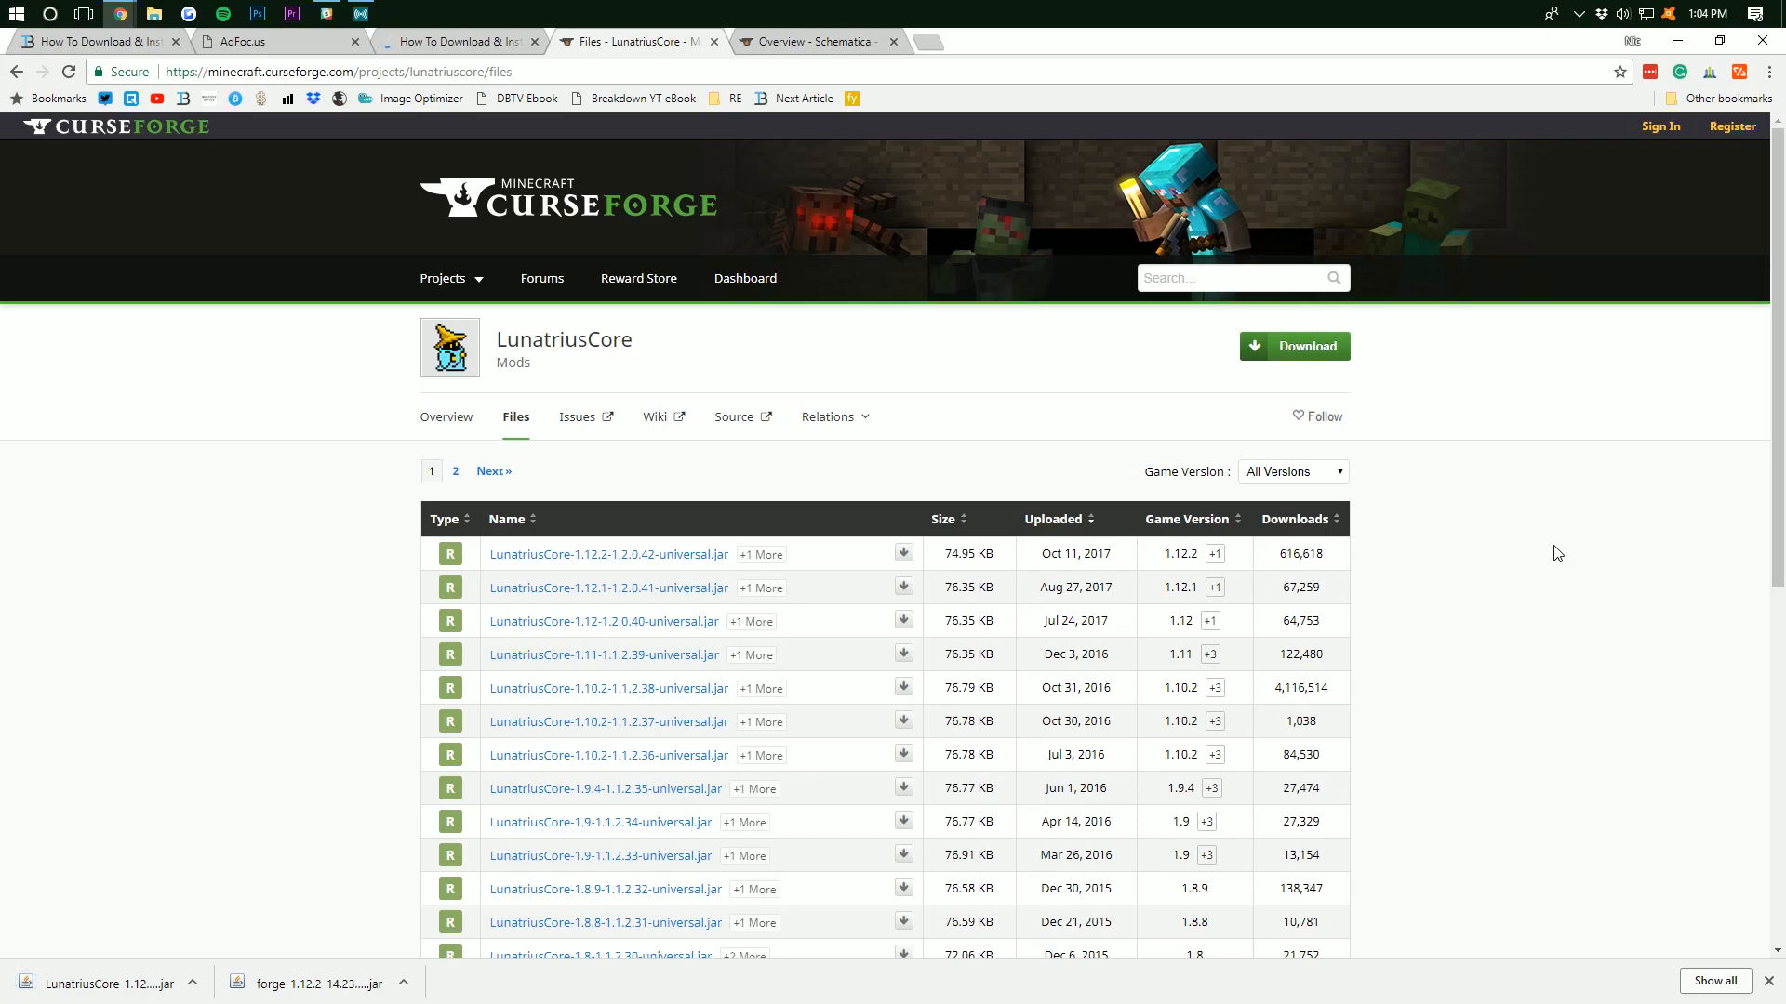
mouse_move(820, 41)
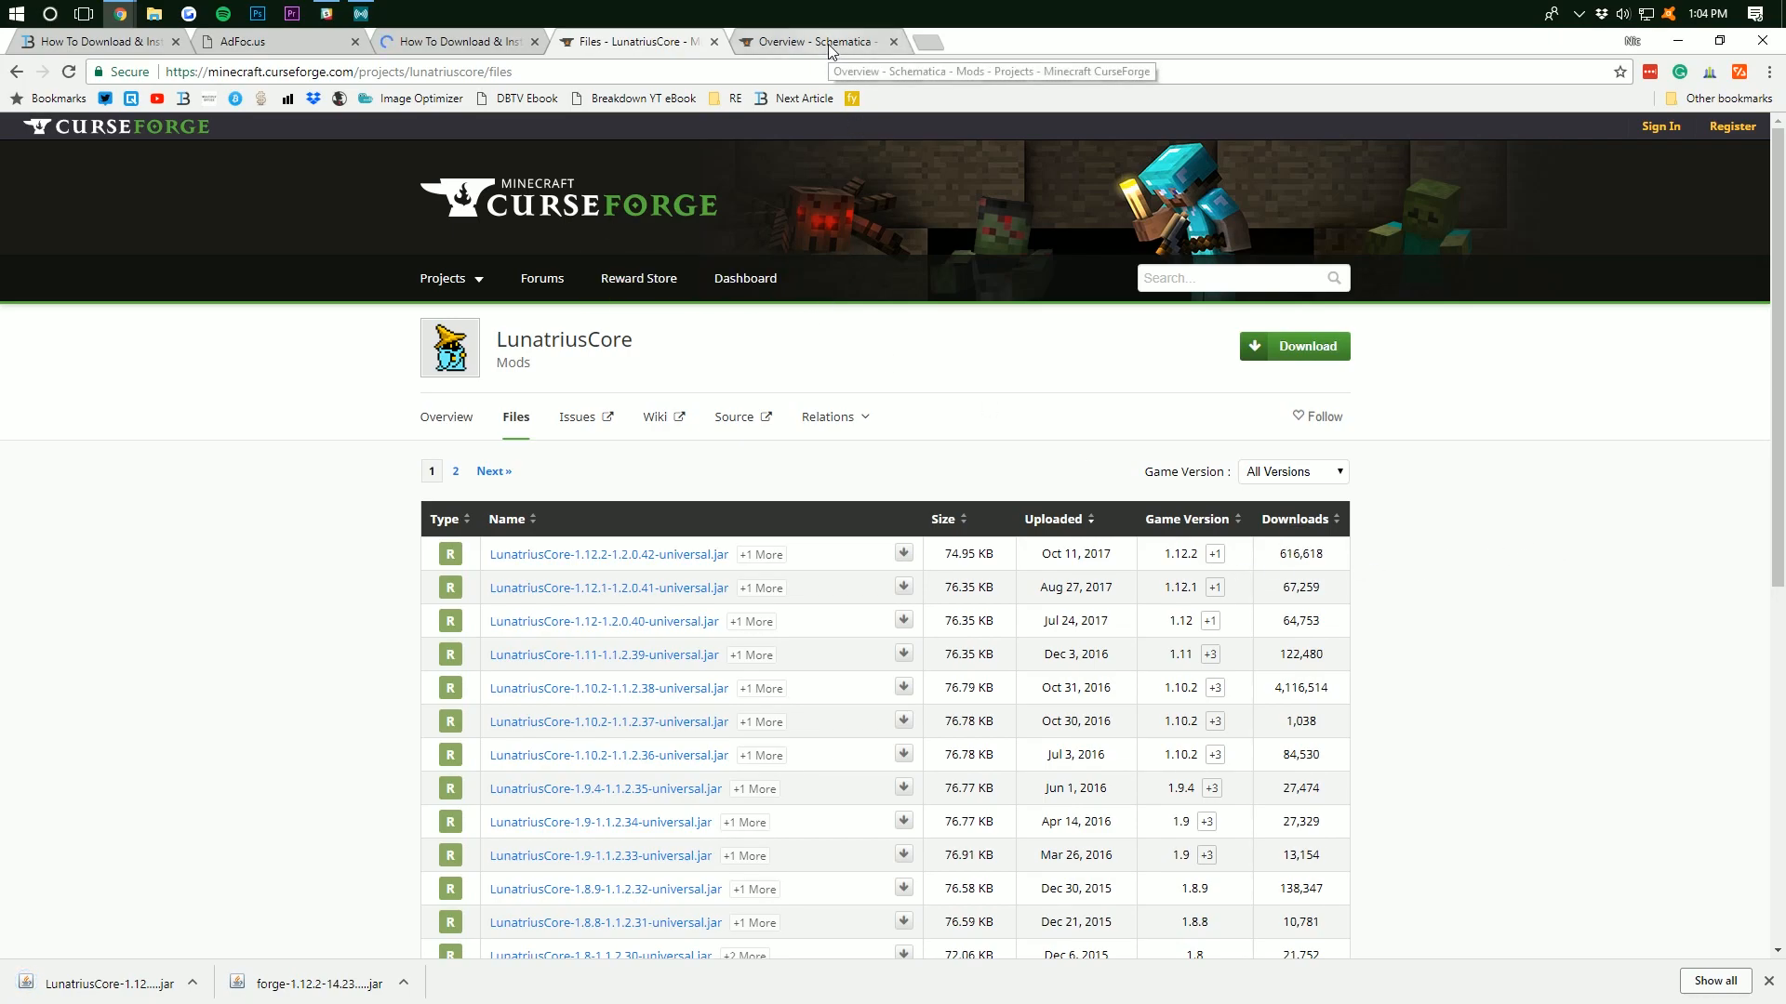
Switch to the Schematica CurseForge page and show its files list
left_click(815, 42)
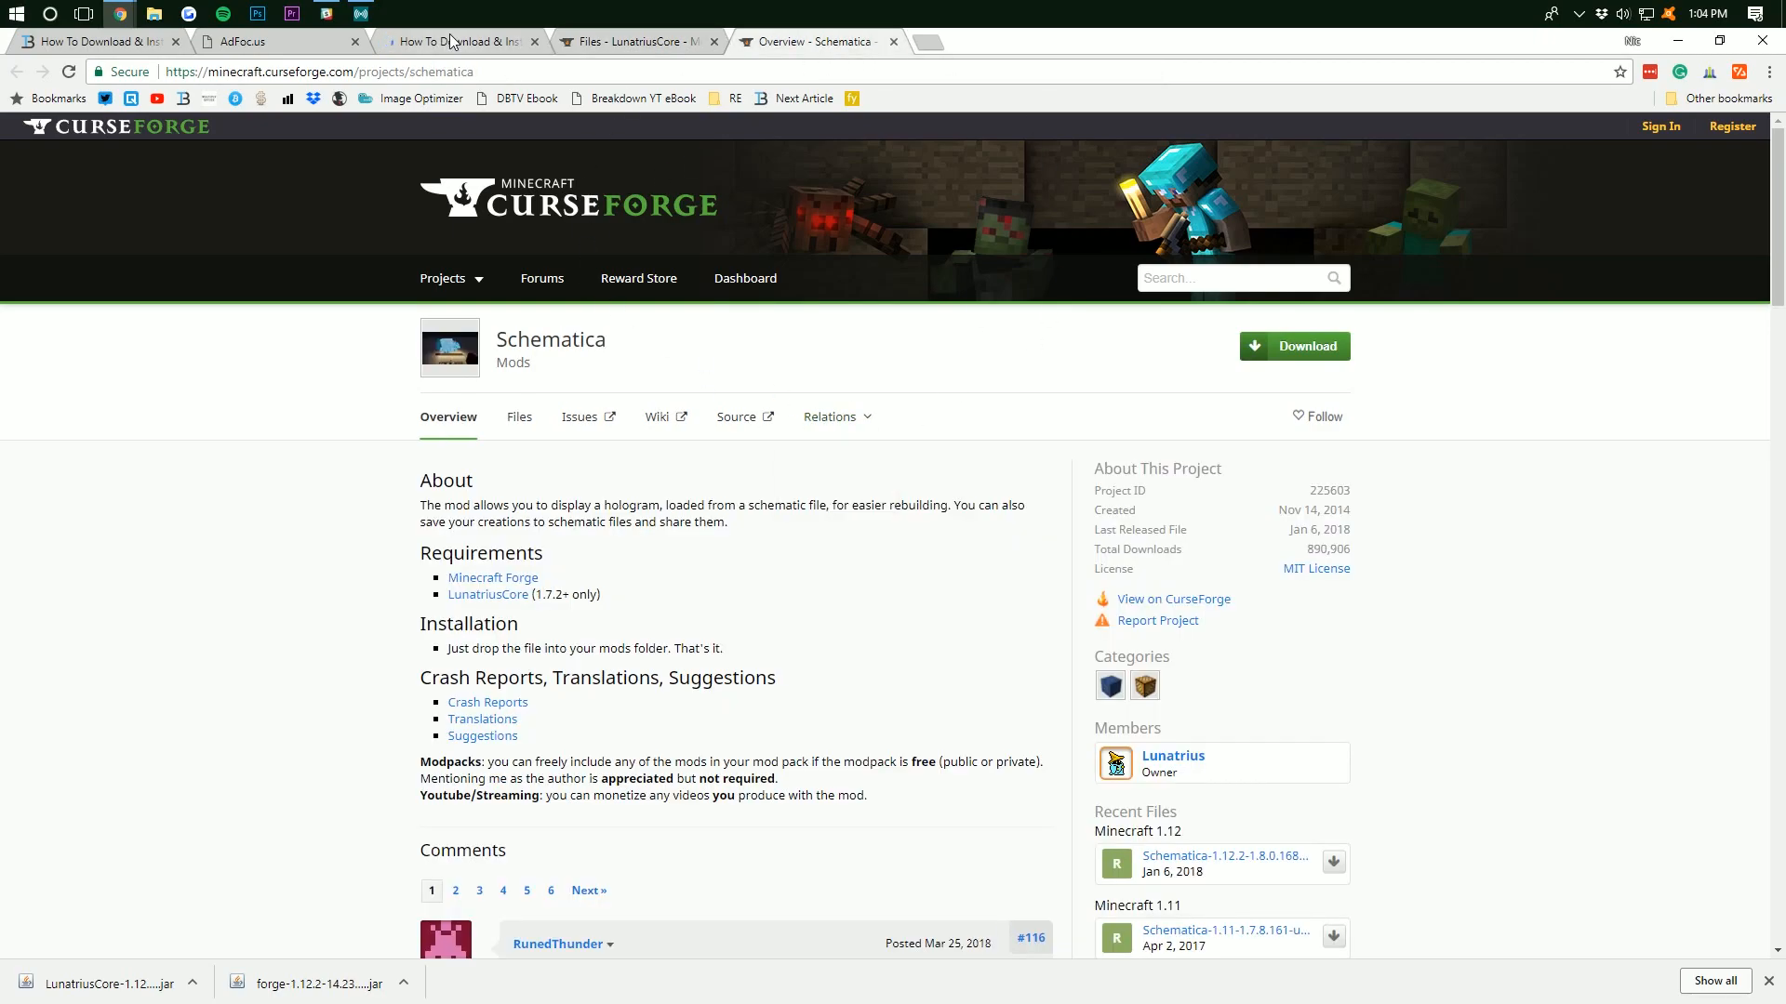
left_click(456, 41)
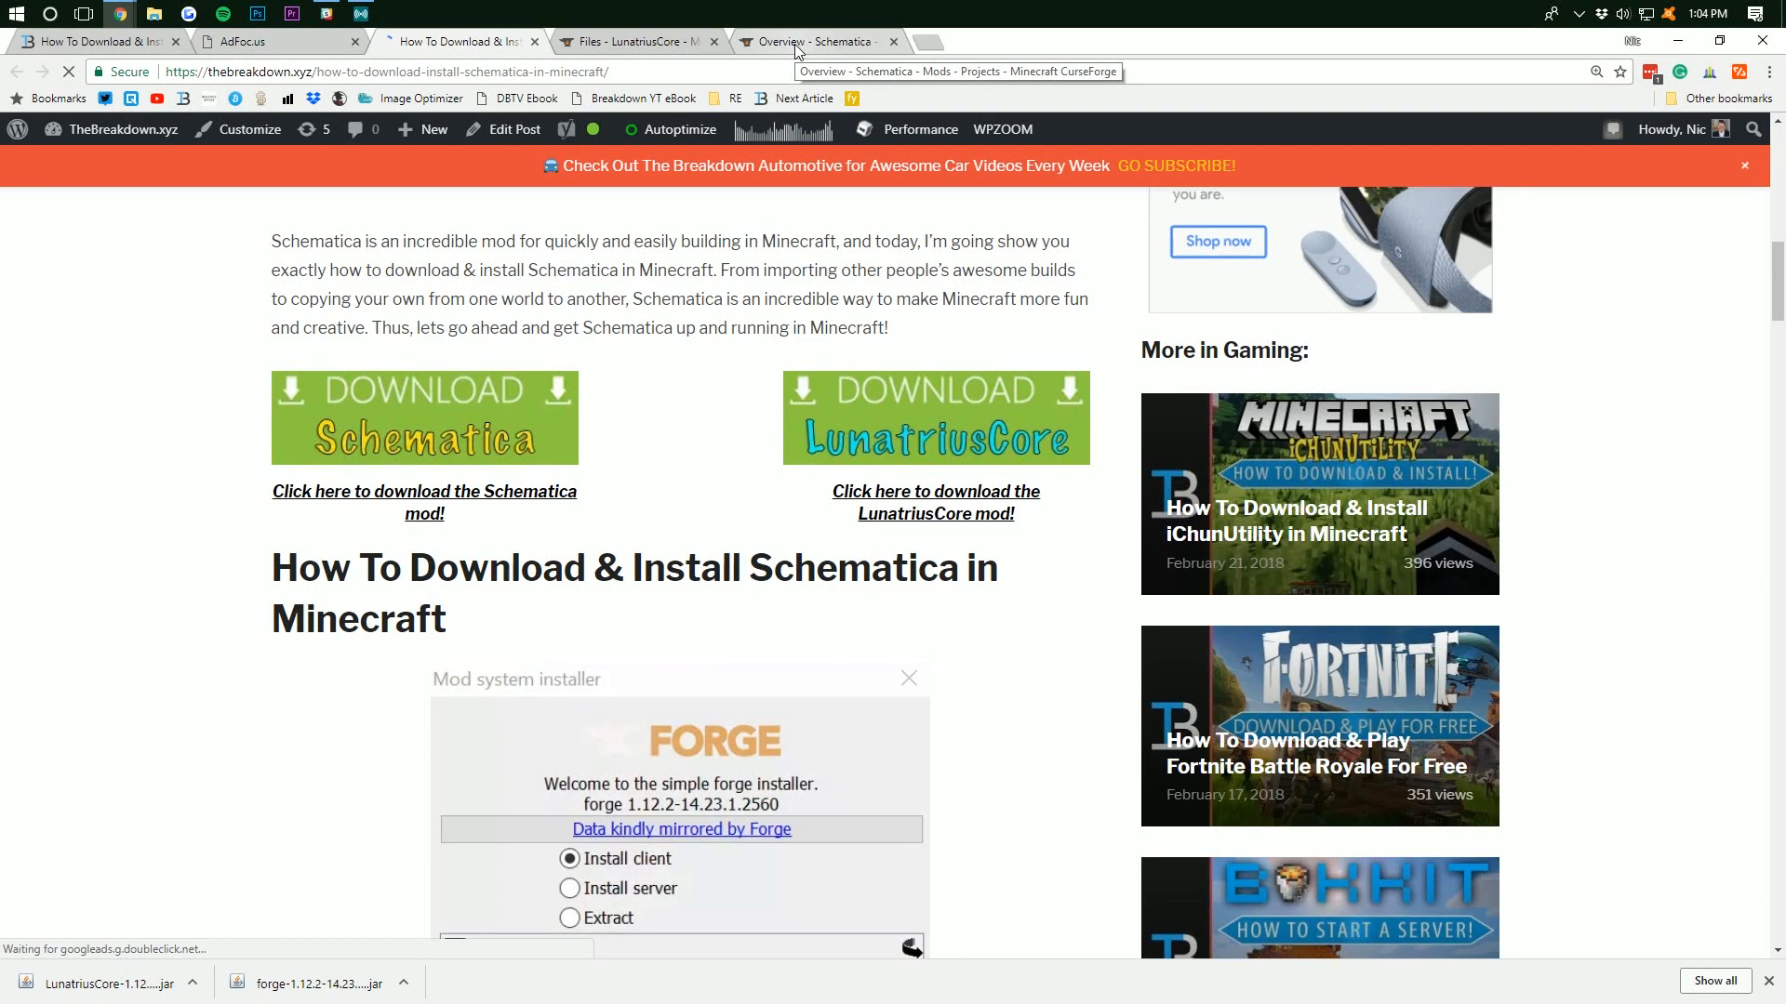
left_click(815, 42)
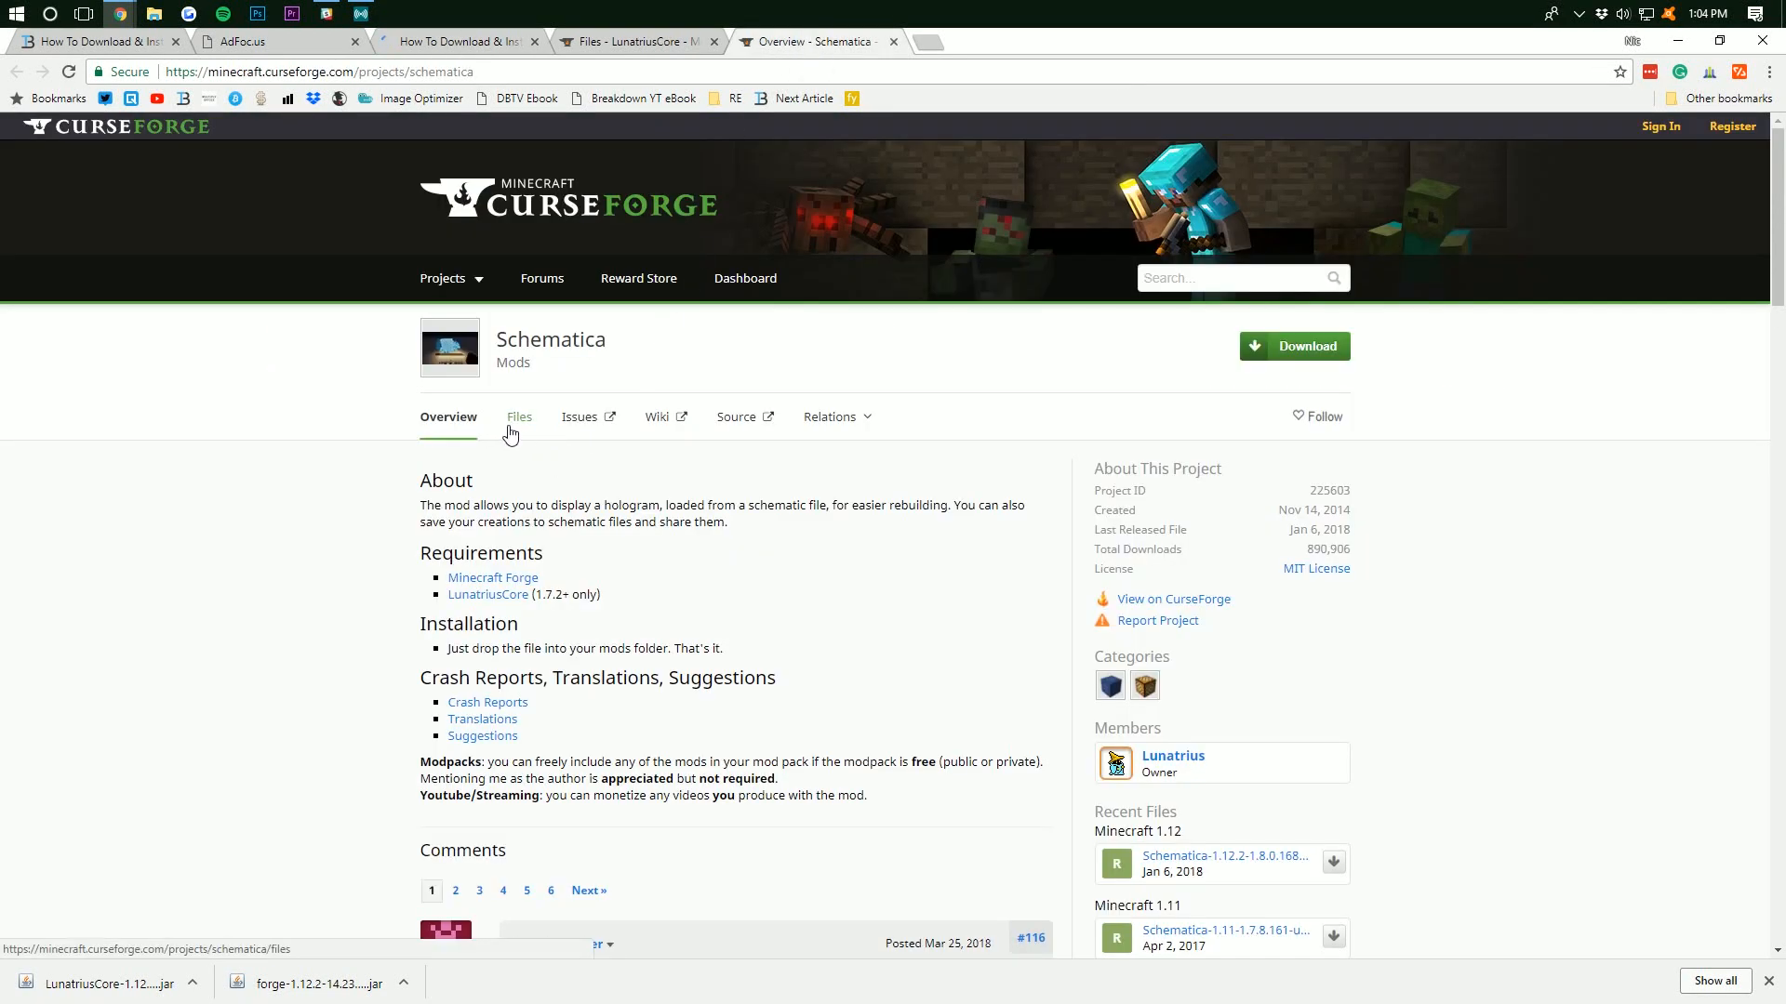
left_click(518, 416)
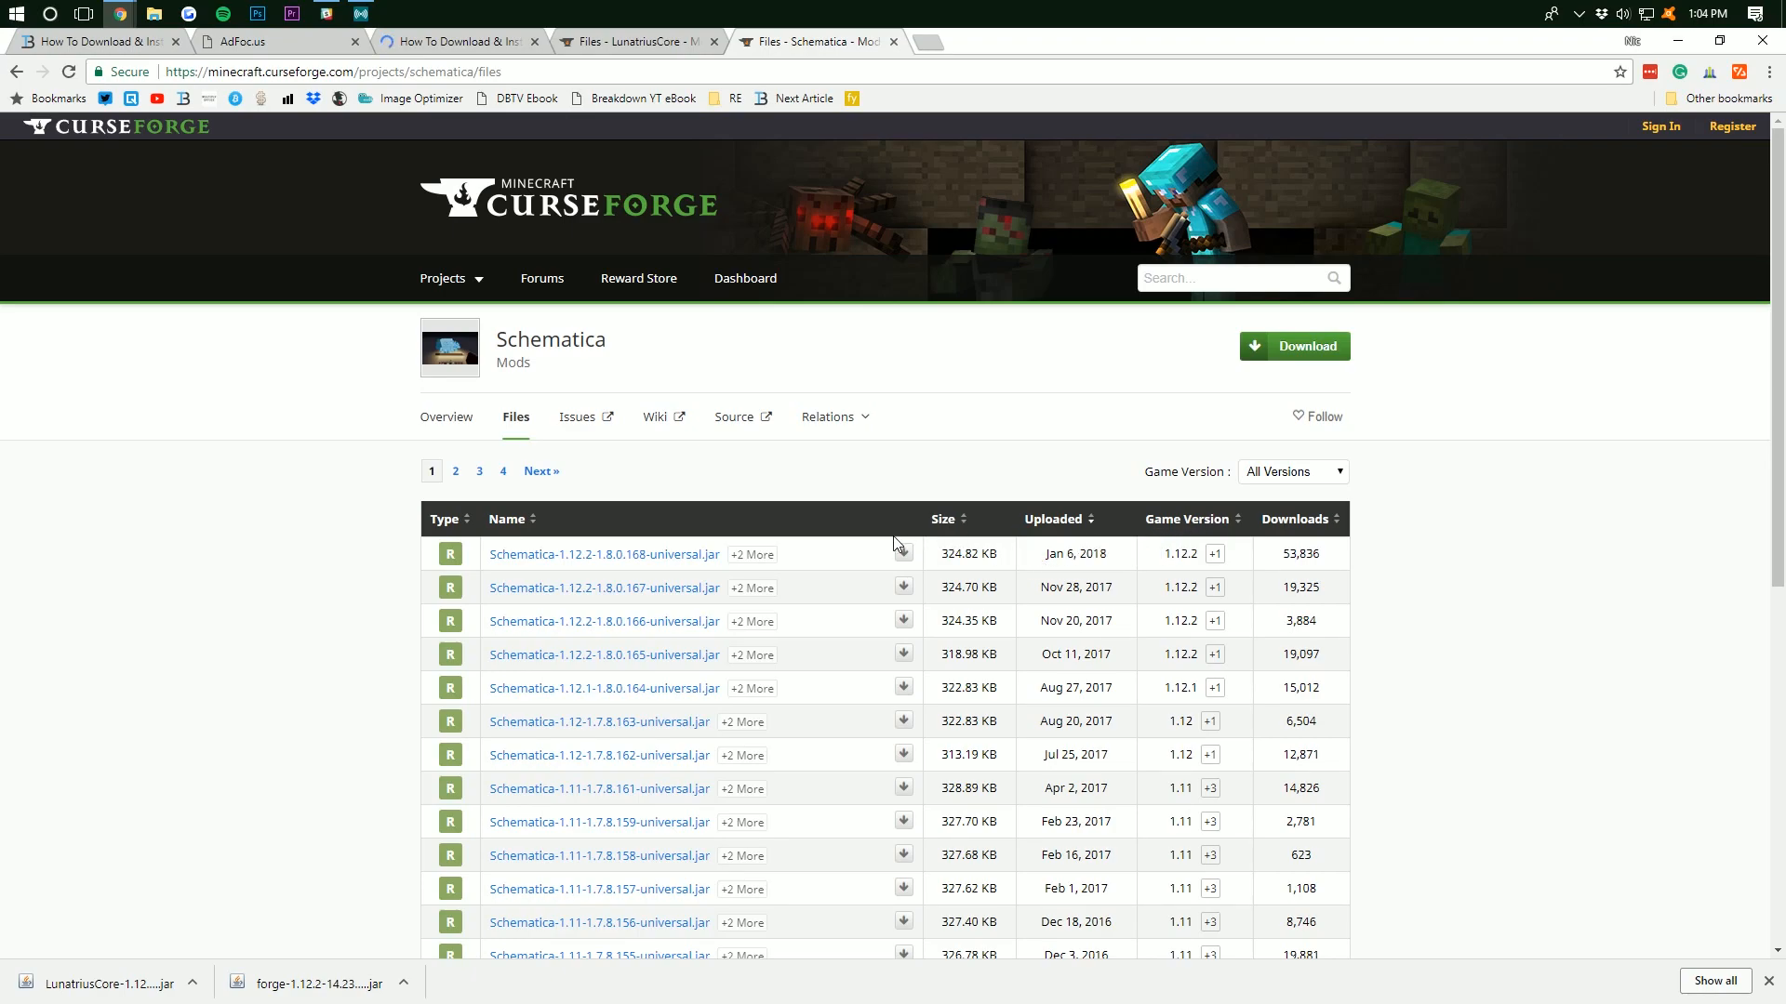
Download Schematica-1.12.2-1.8.0.168-universal.jar and keep it despite the warning
left_click(902, 554)
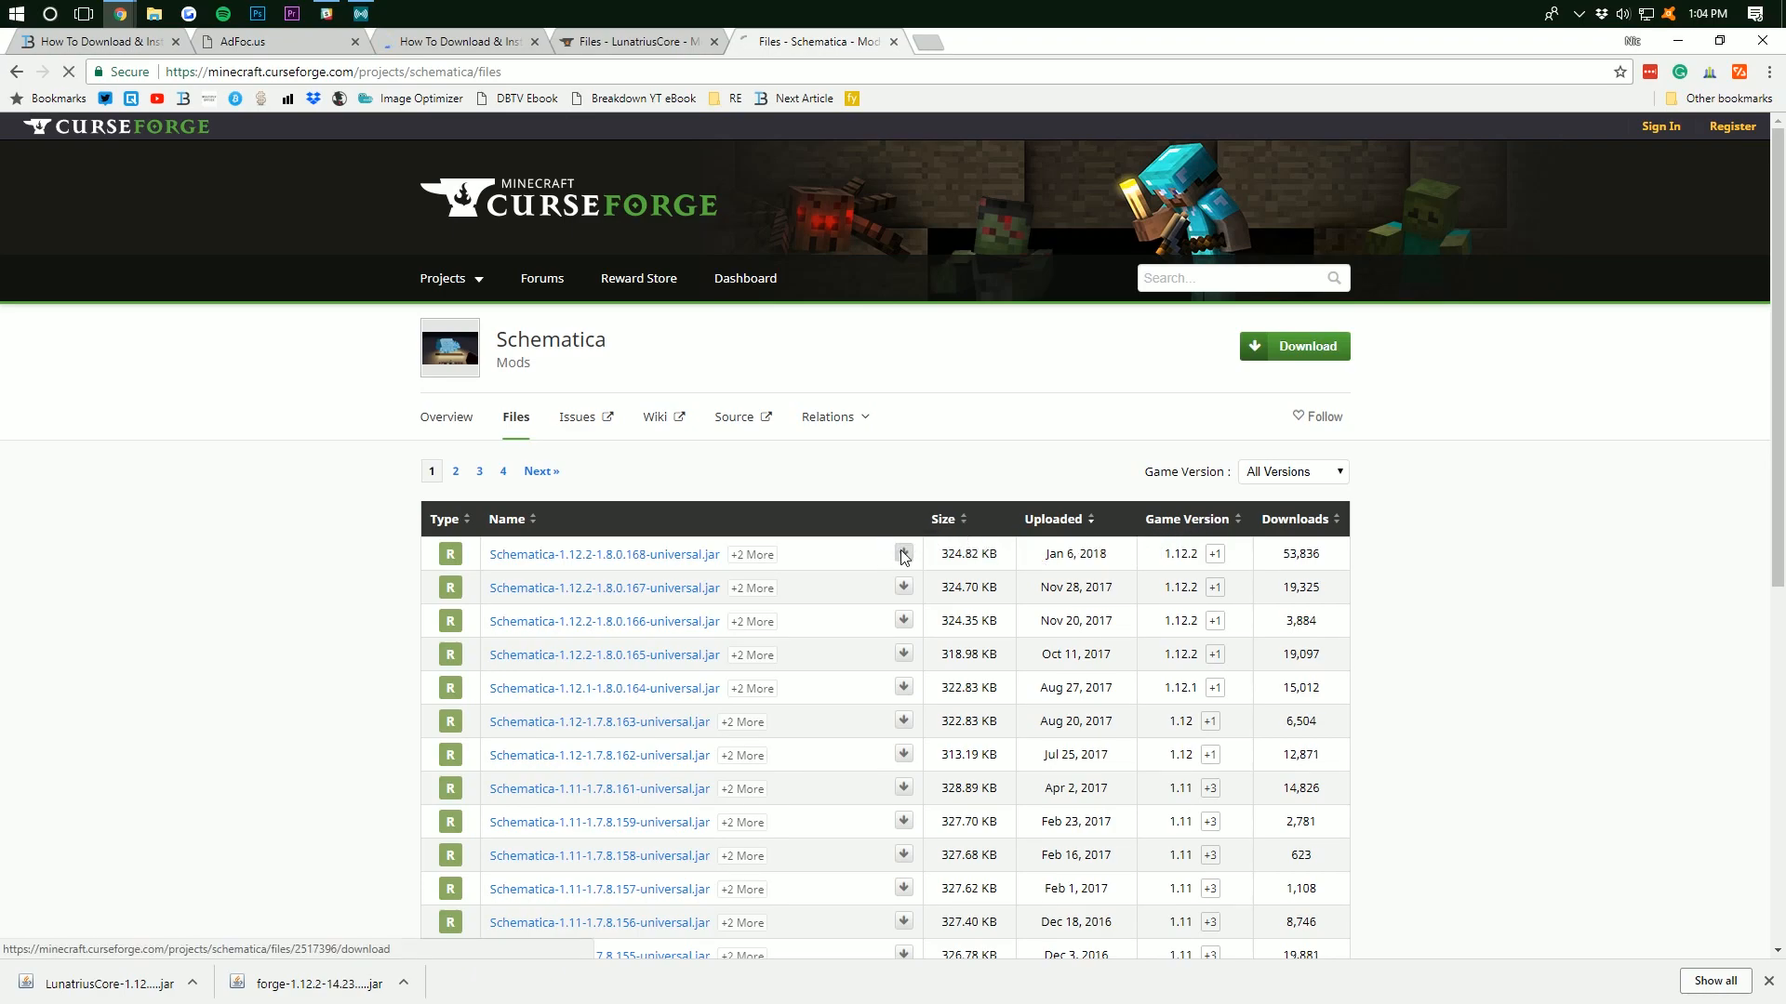
left_click(903, 554)
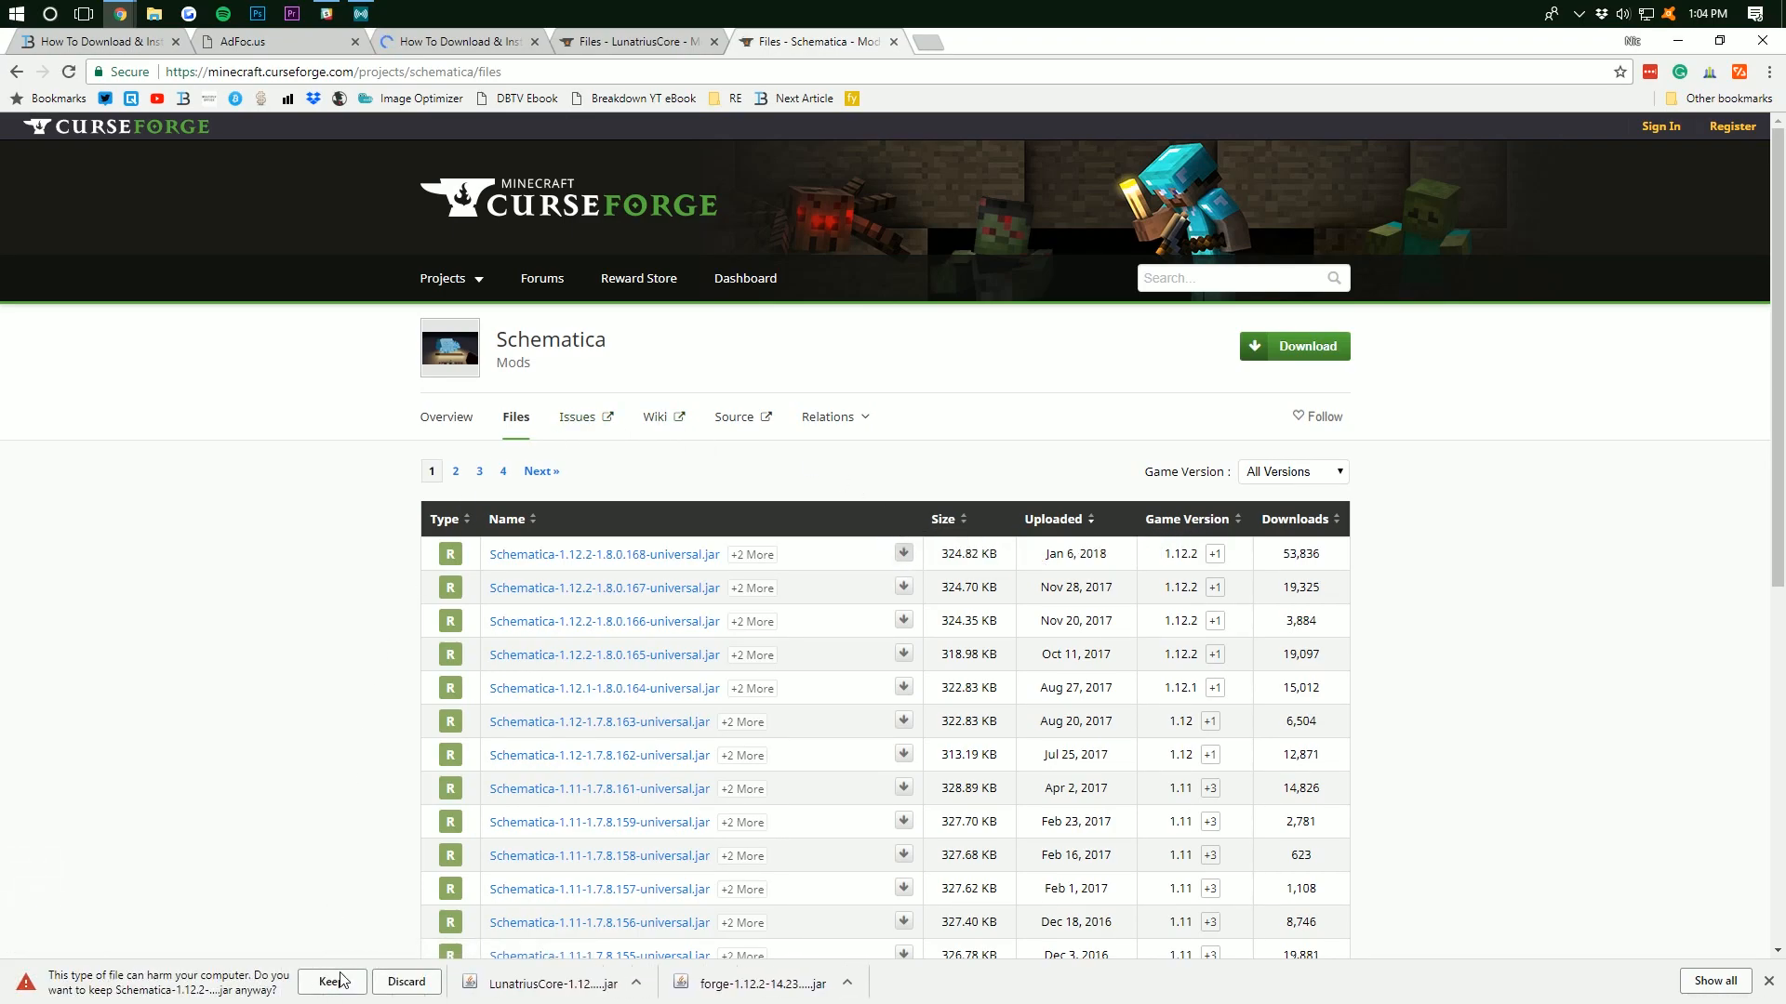
left_click(329, 982)
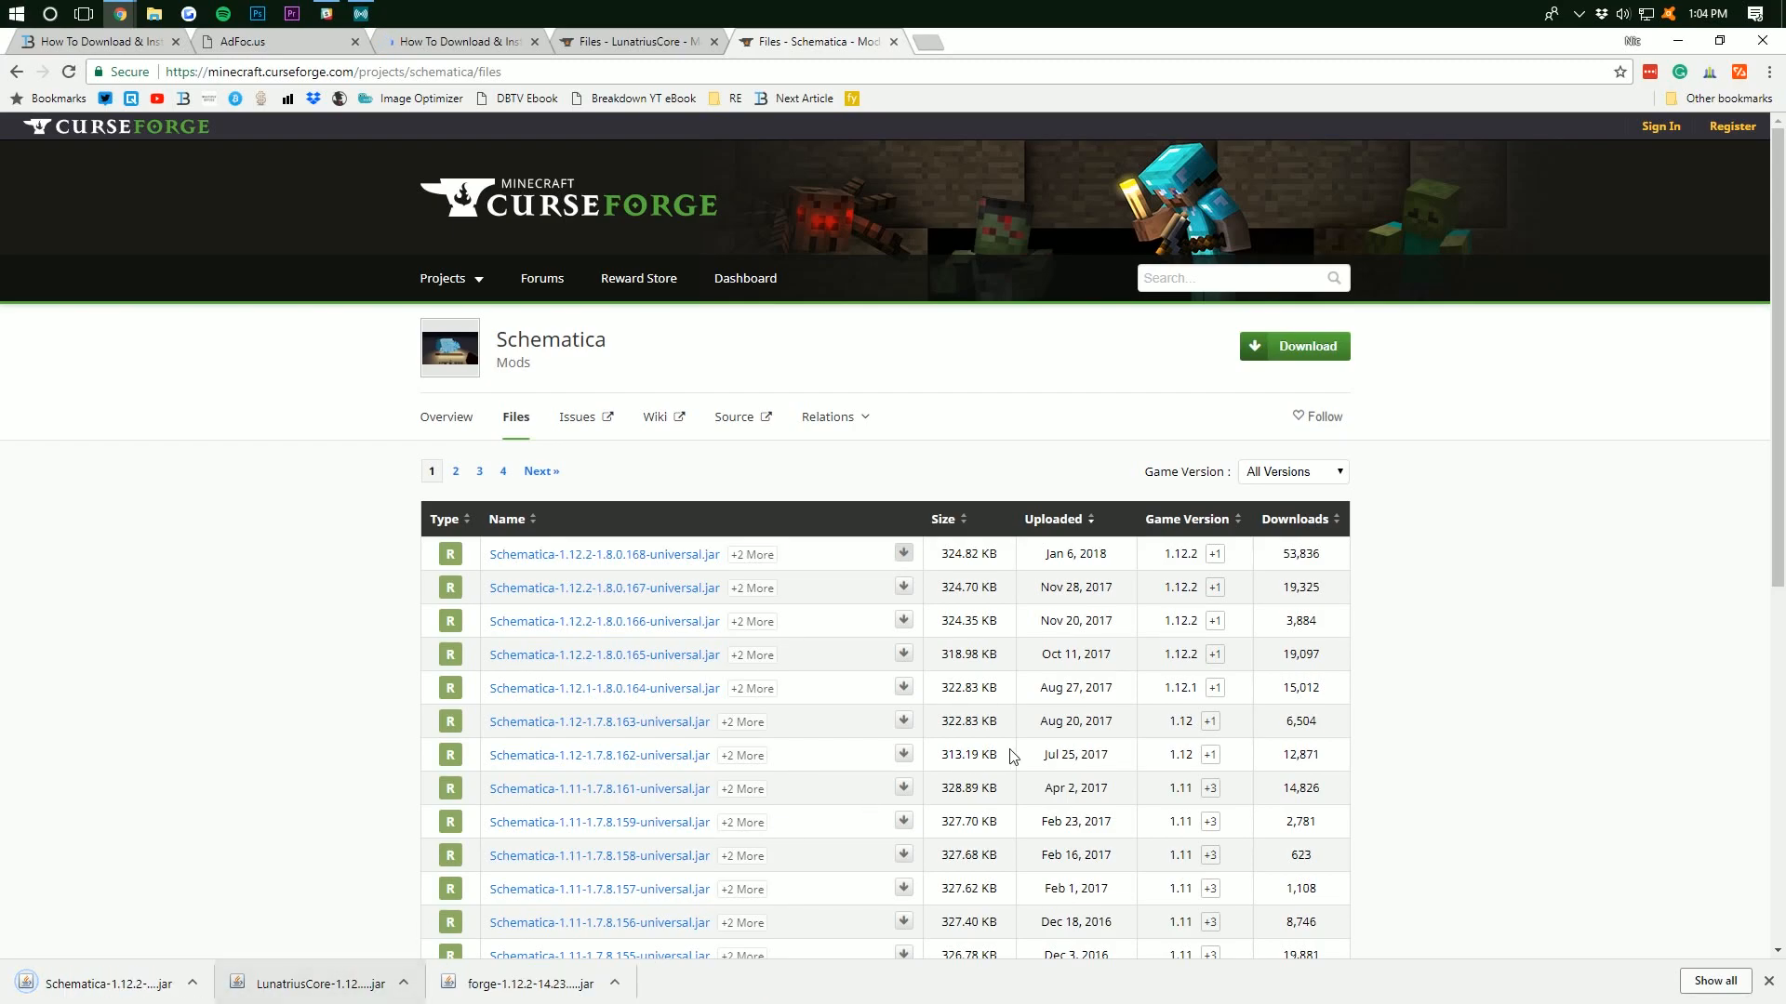
mouse_move(1399, 579)
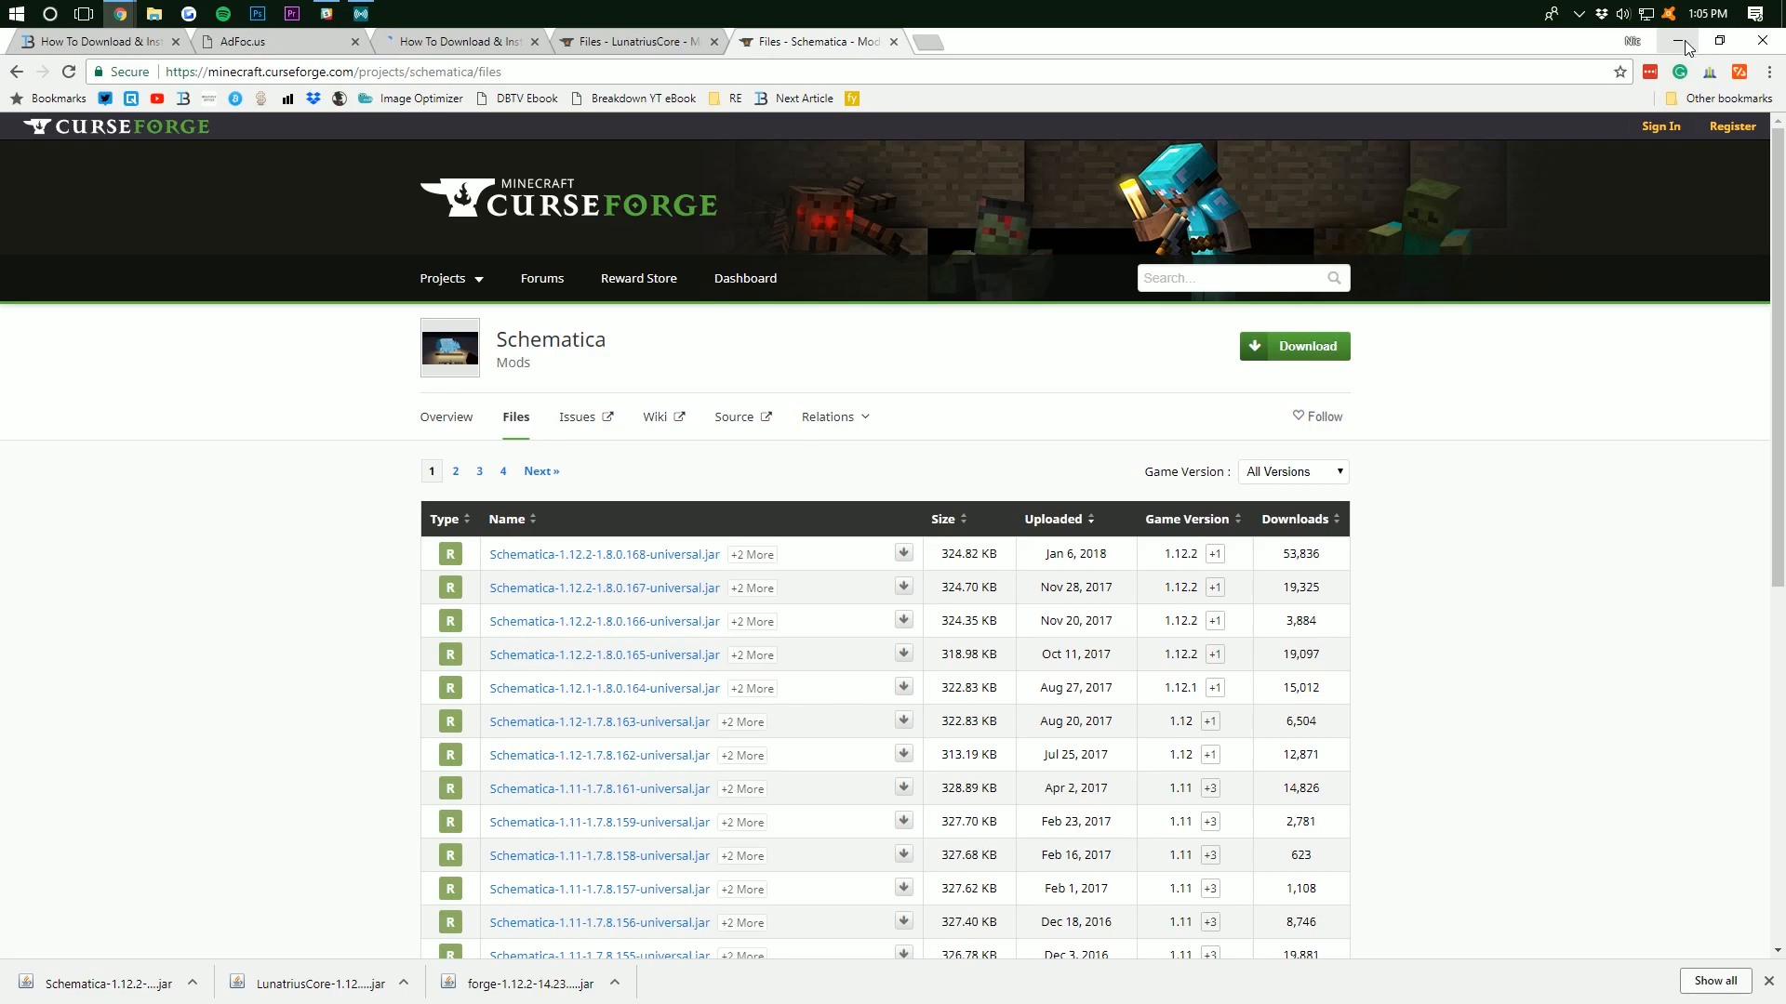
Minimize Chrome and arrange the Forge, LunatriusCore and Schematica jars in a row on the desktop
left_click(1680, 42)
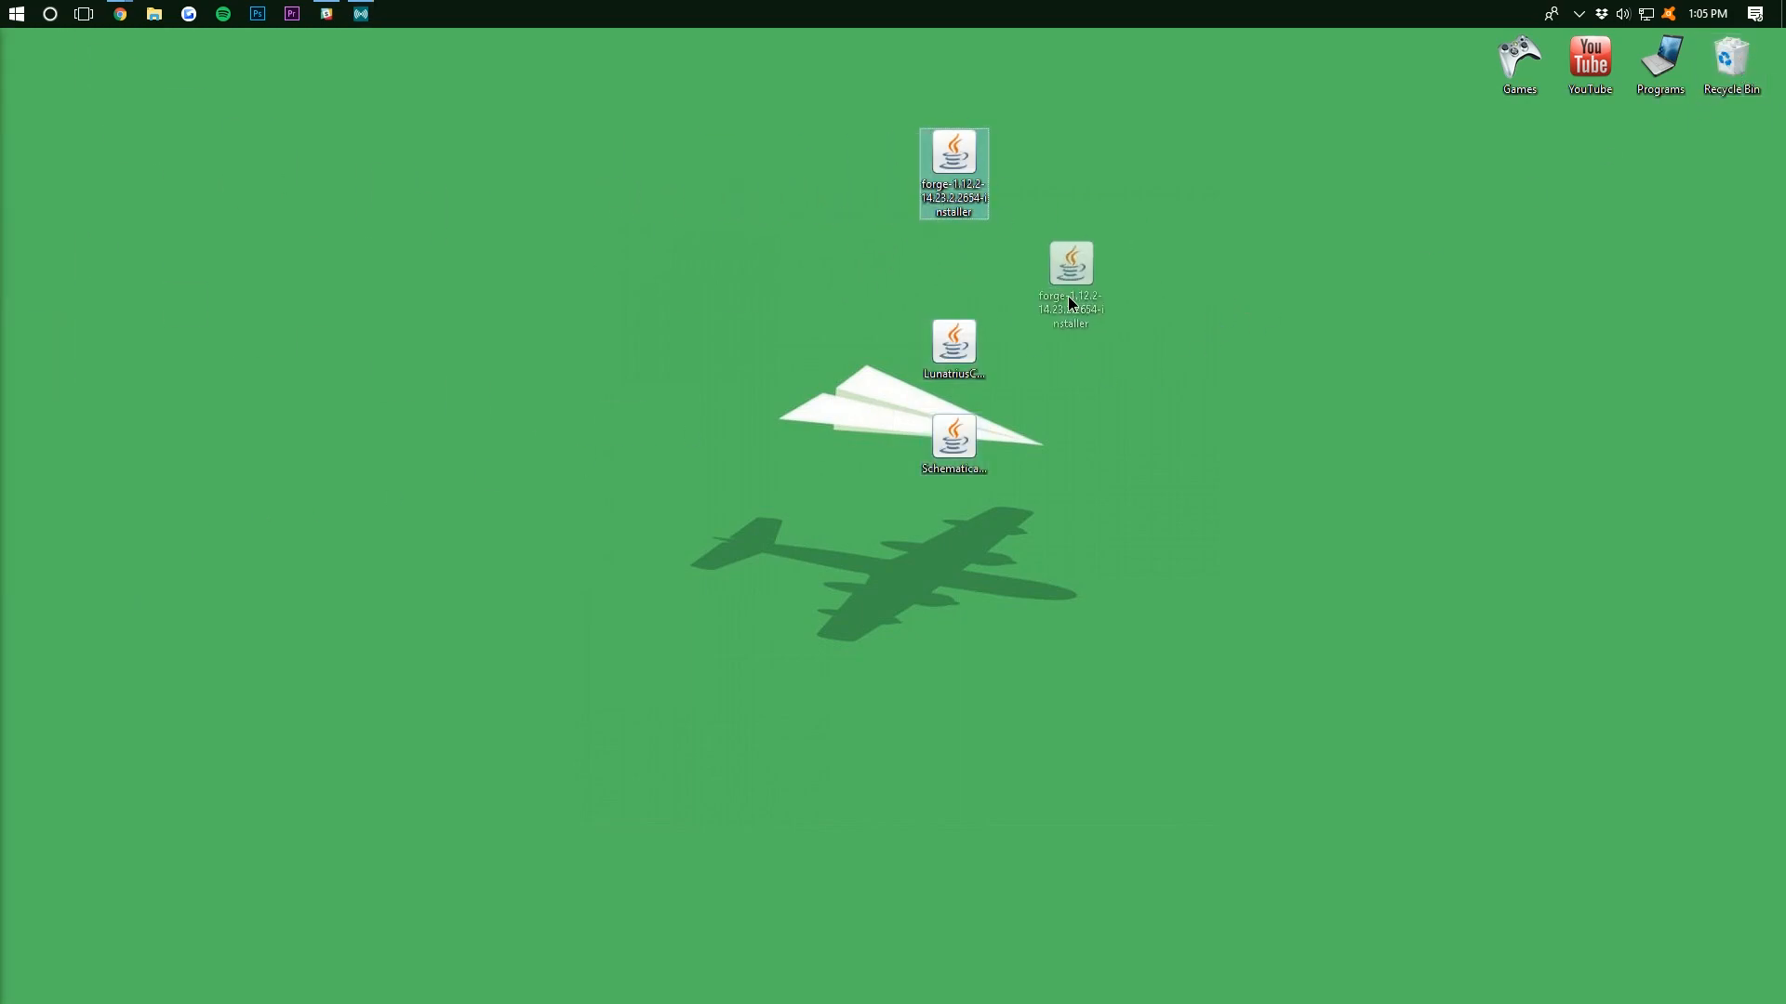
left_click_drag(953, 173, 670, 268)
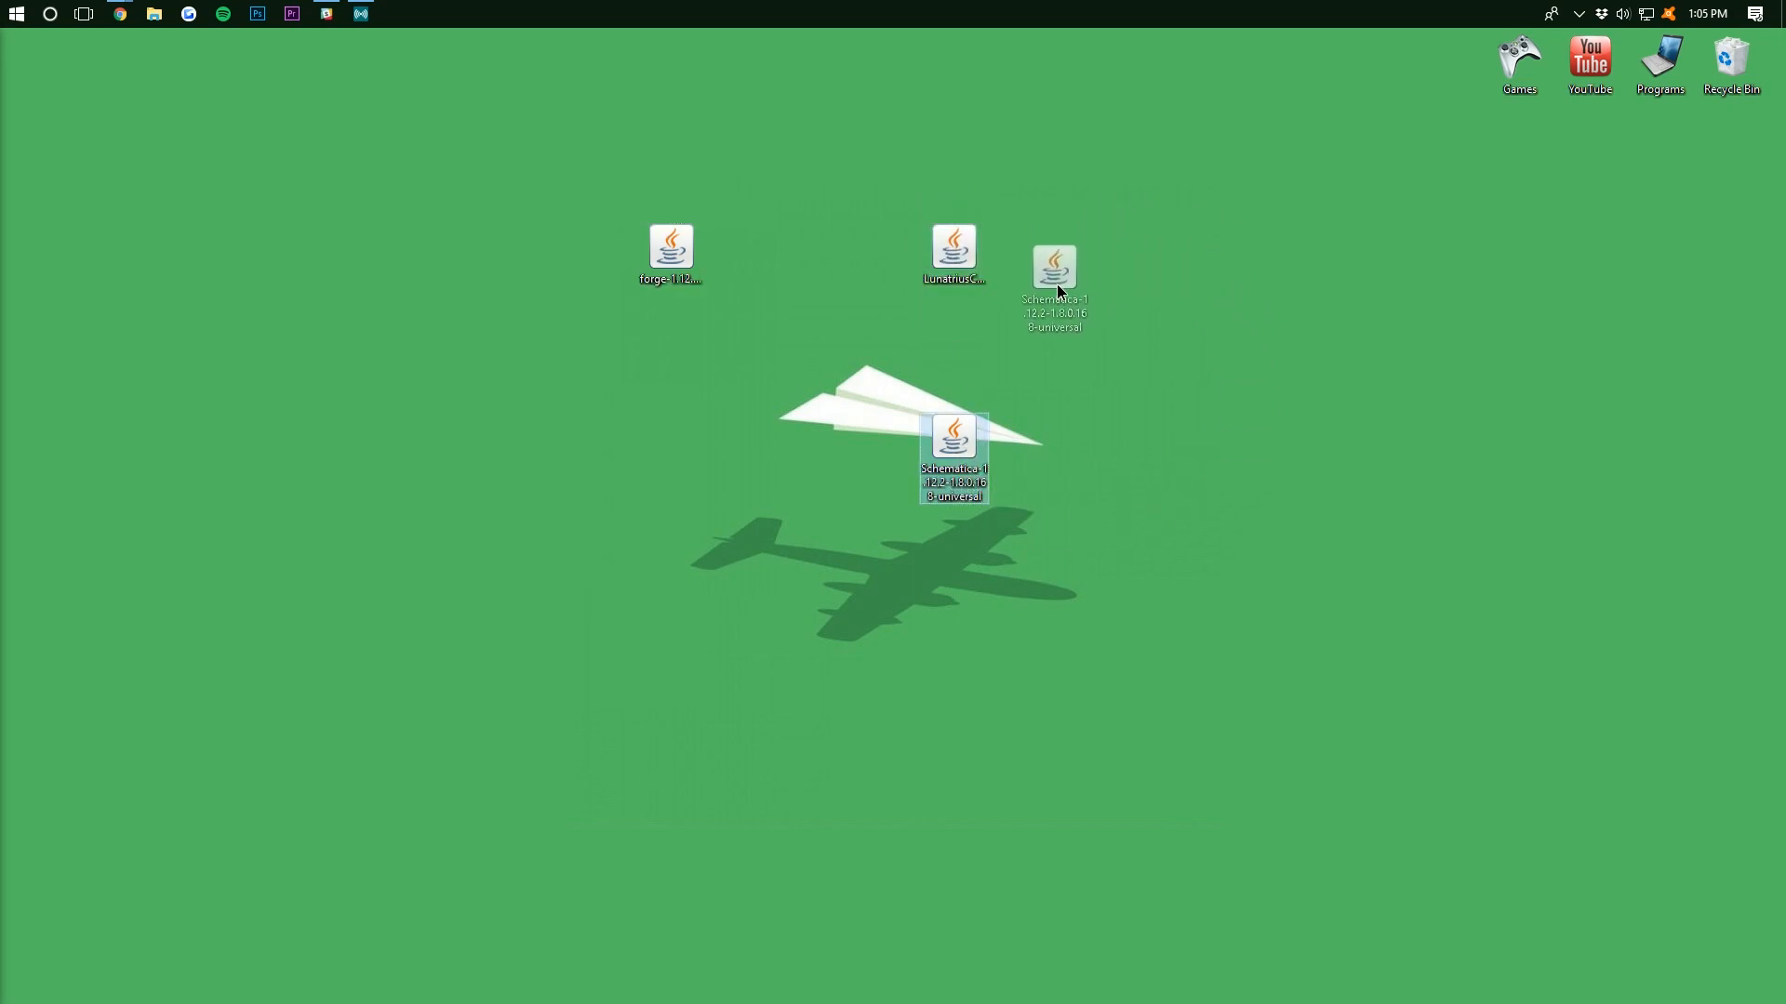
left_click_drag(954, 438, 1025, 249)
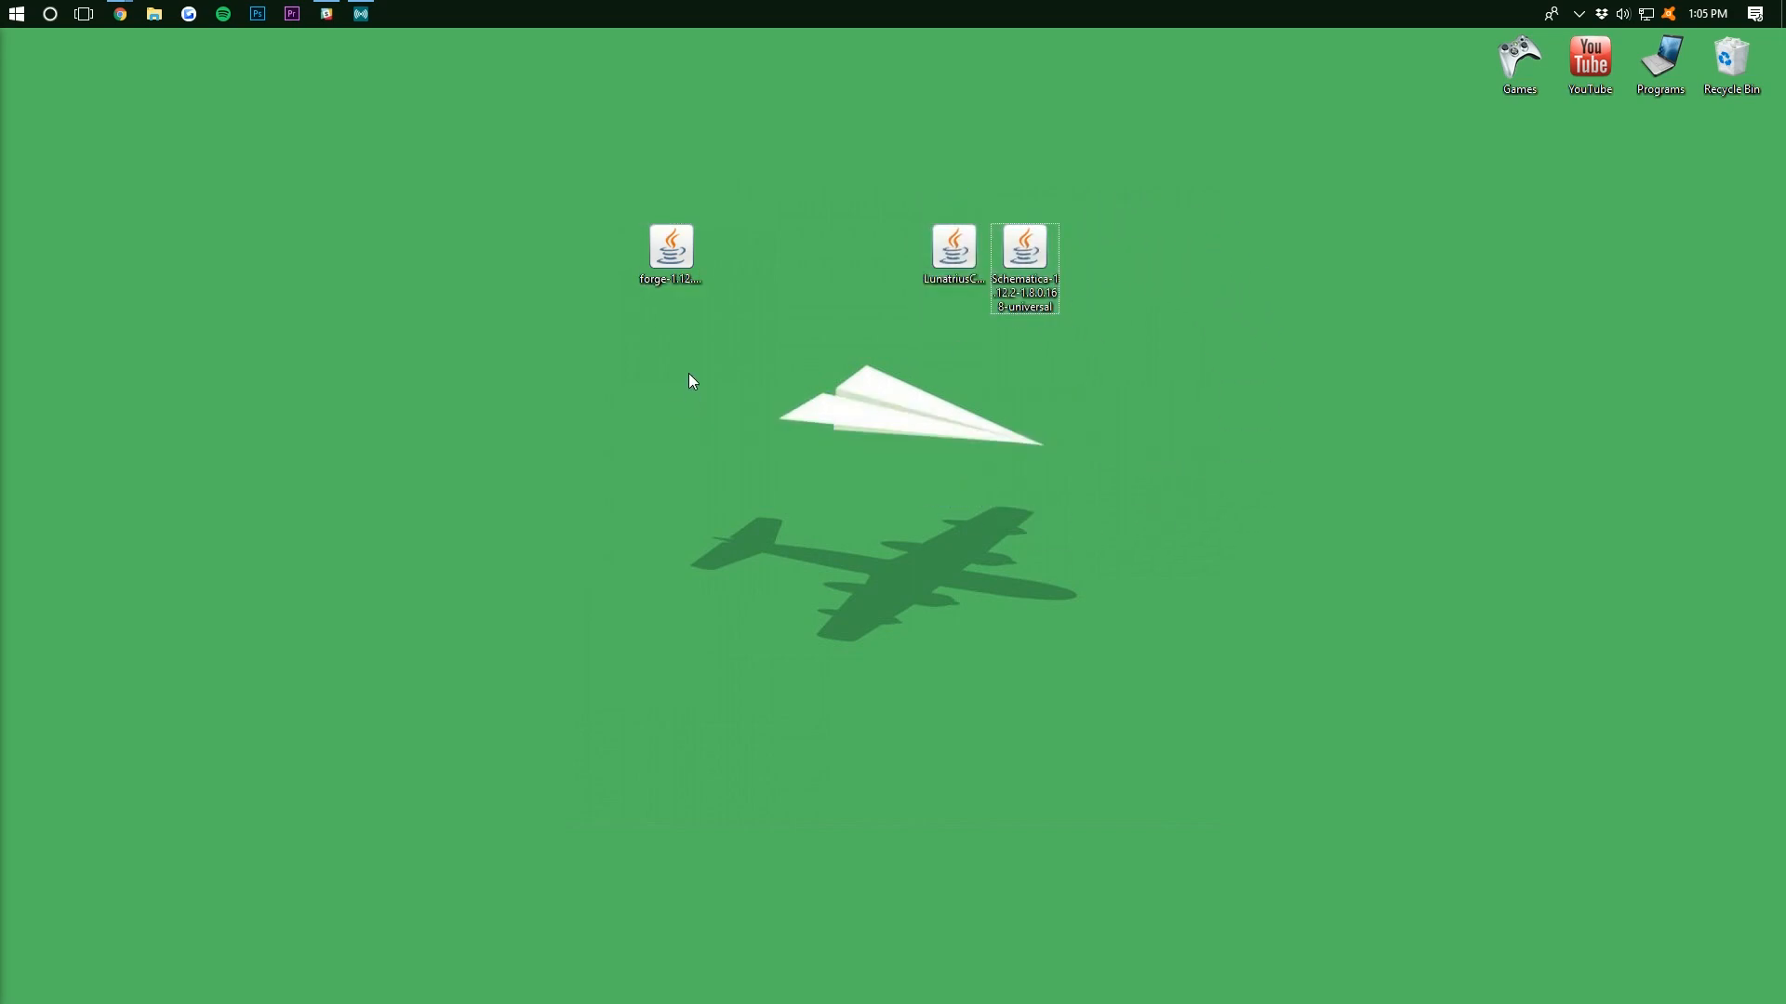
mouse_move(672, 382)
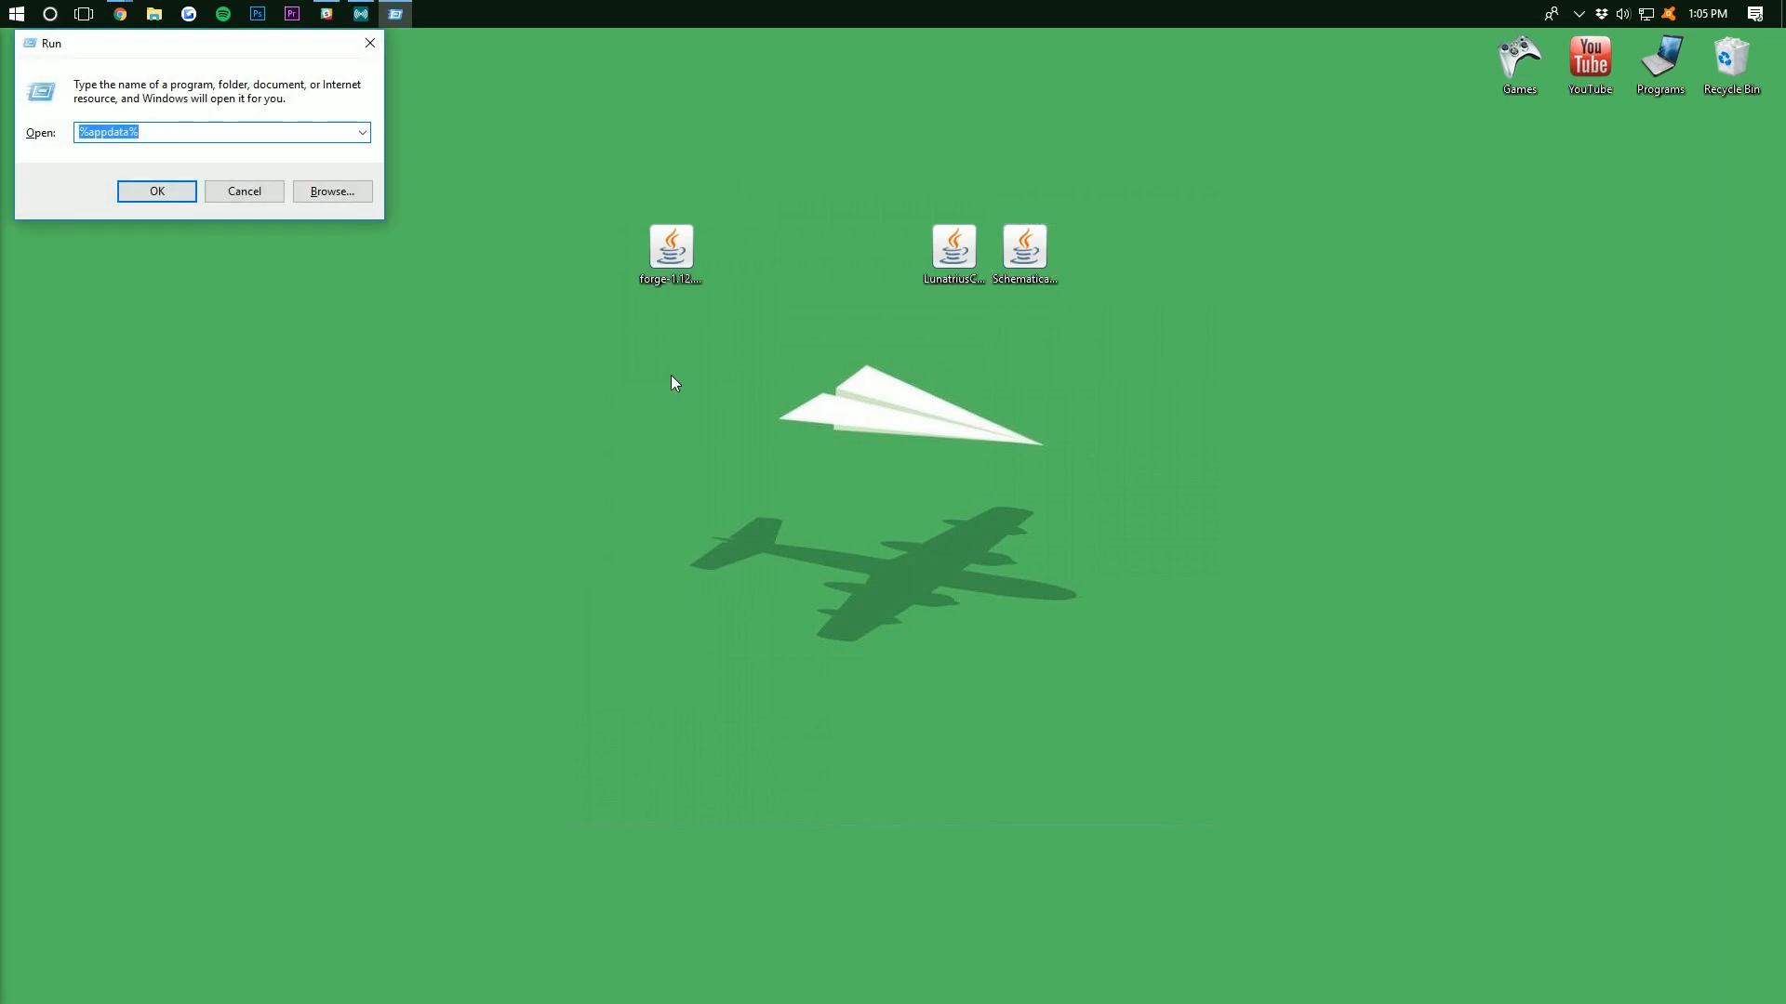
Check the Downloads folder via Run and close it again
type("downlo")
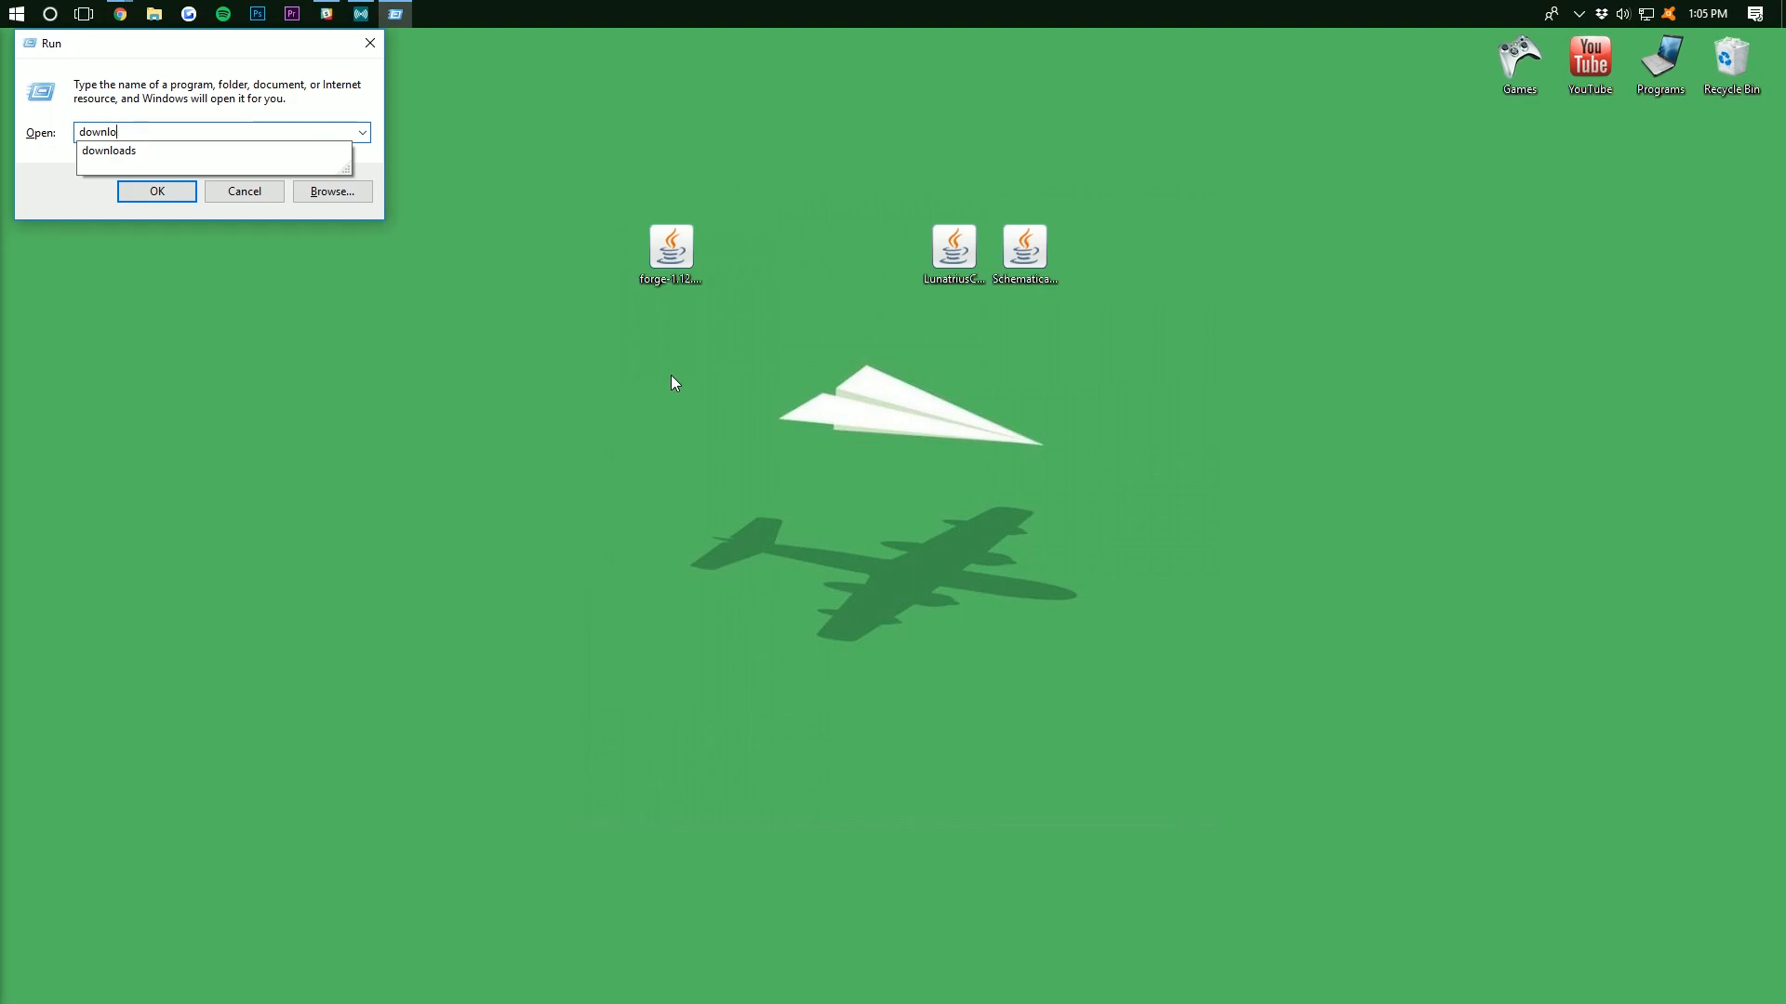
left_click(156, 189)
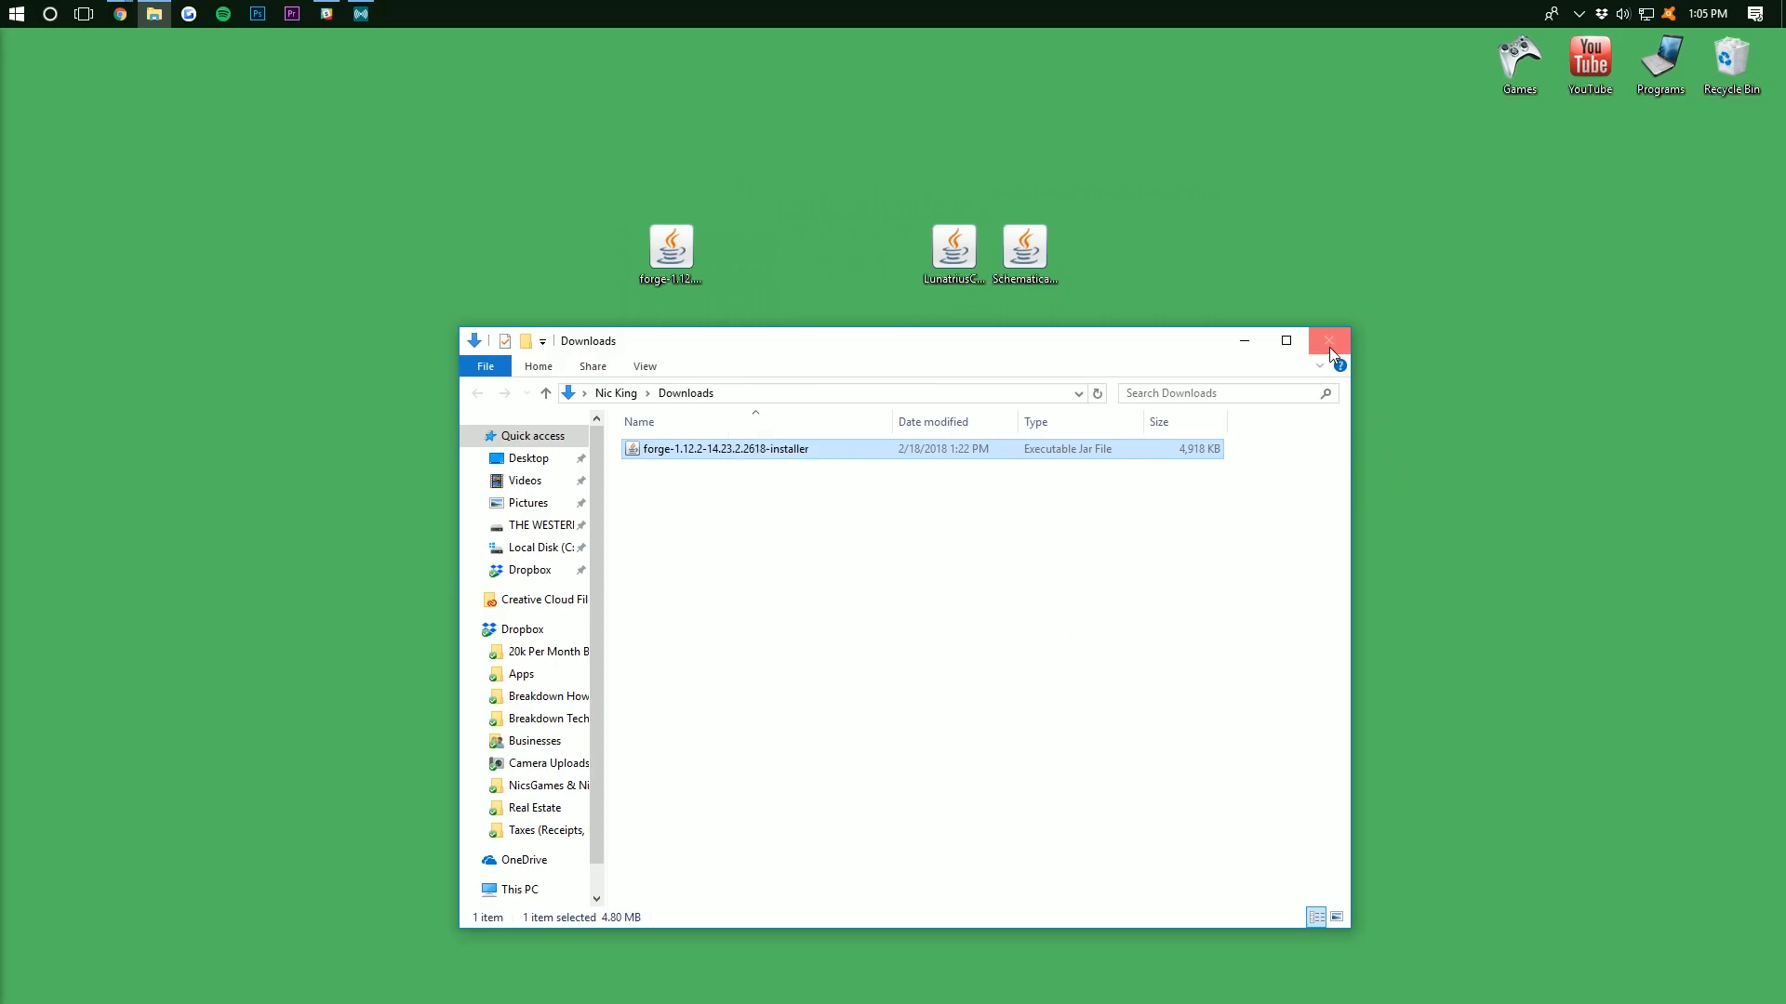
left_click(1328, 340)
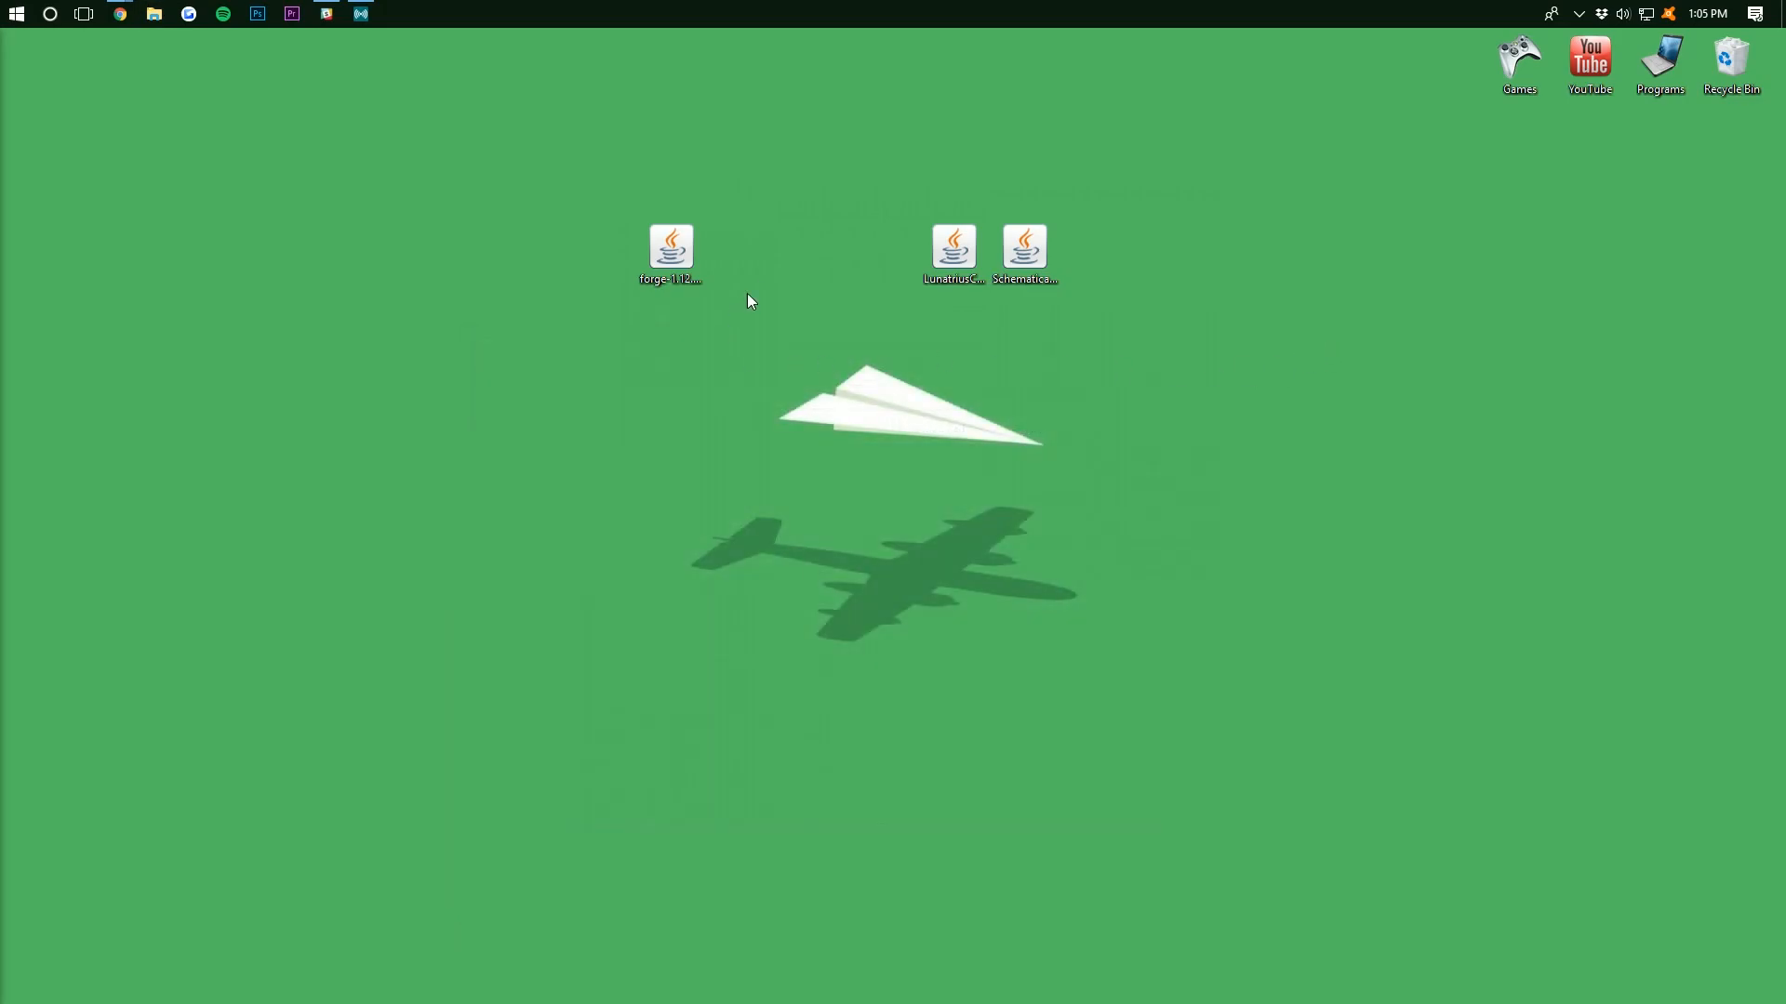
Run the Forge installer with Java and install the Forge 1.12.2 client profile into .minecraft
right_click(671, 248)
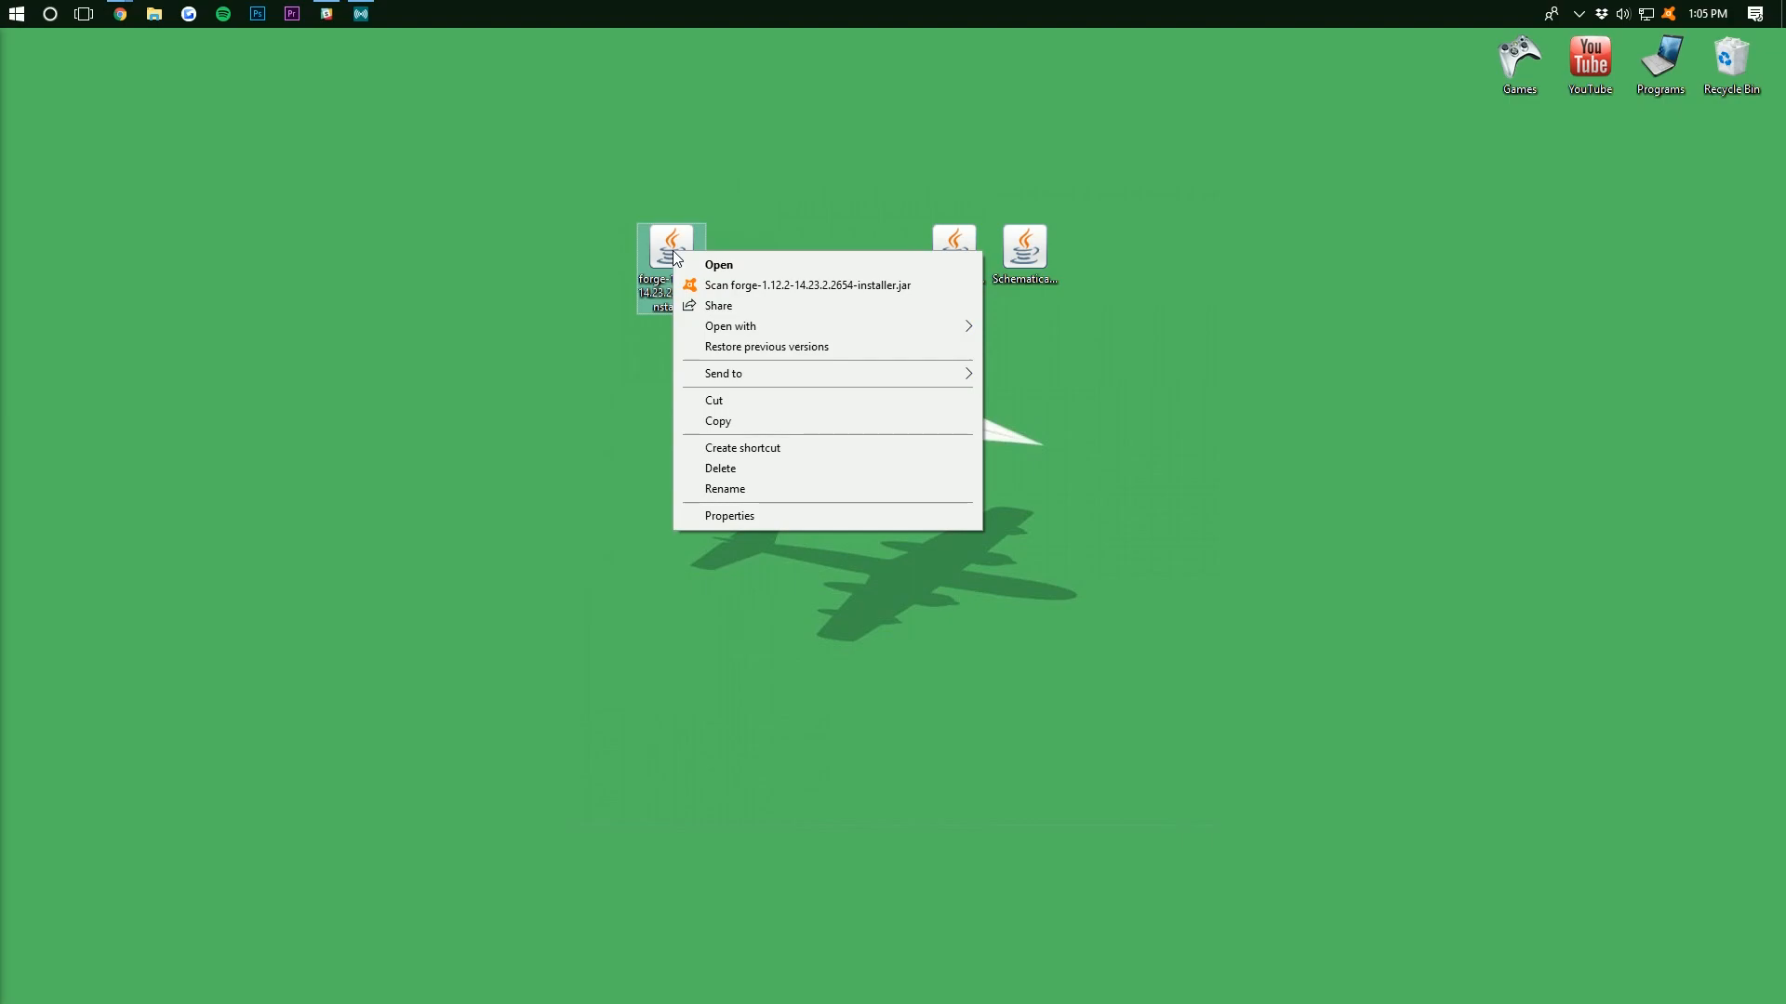
left_click(729, 326)
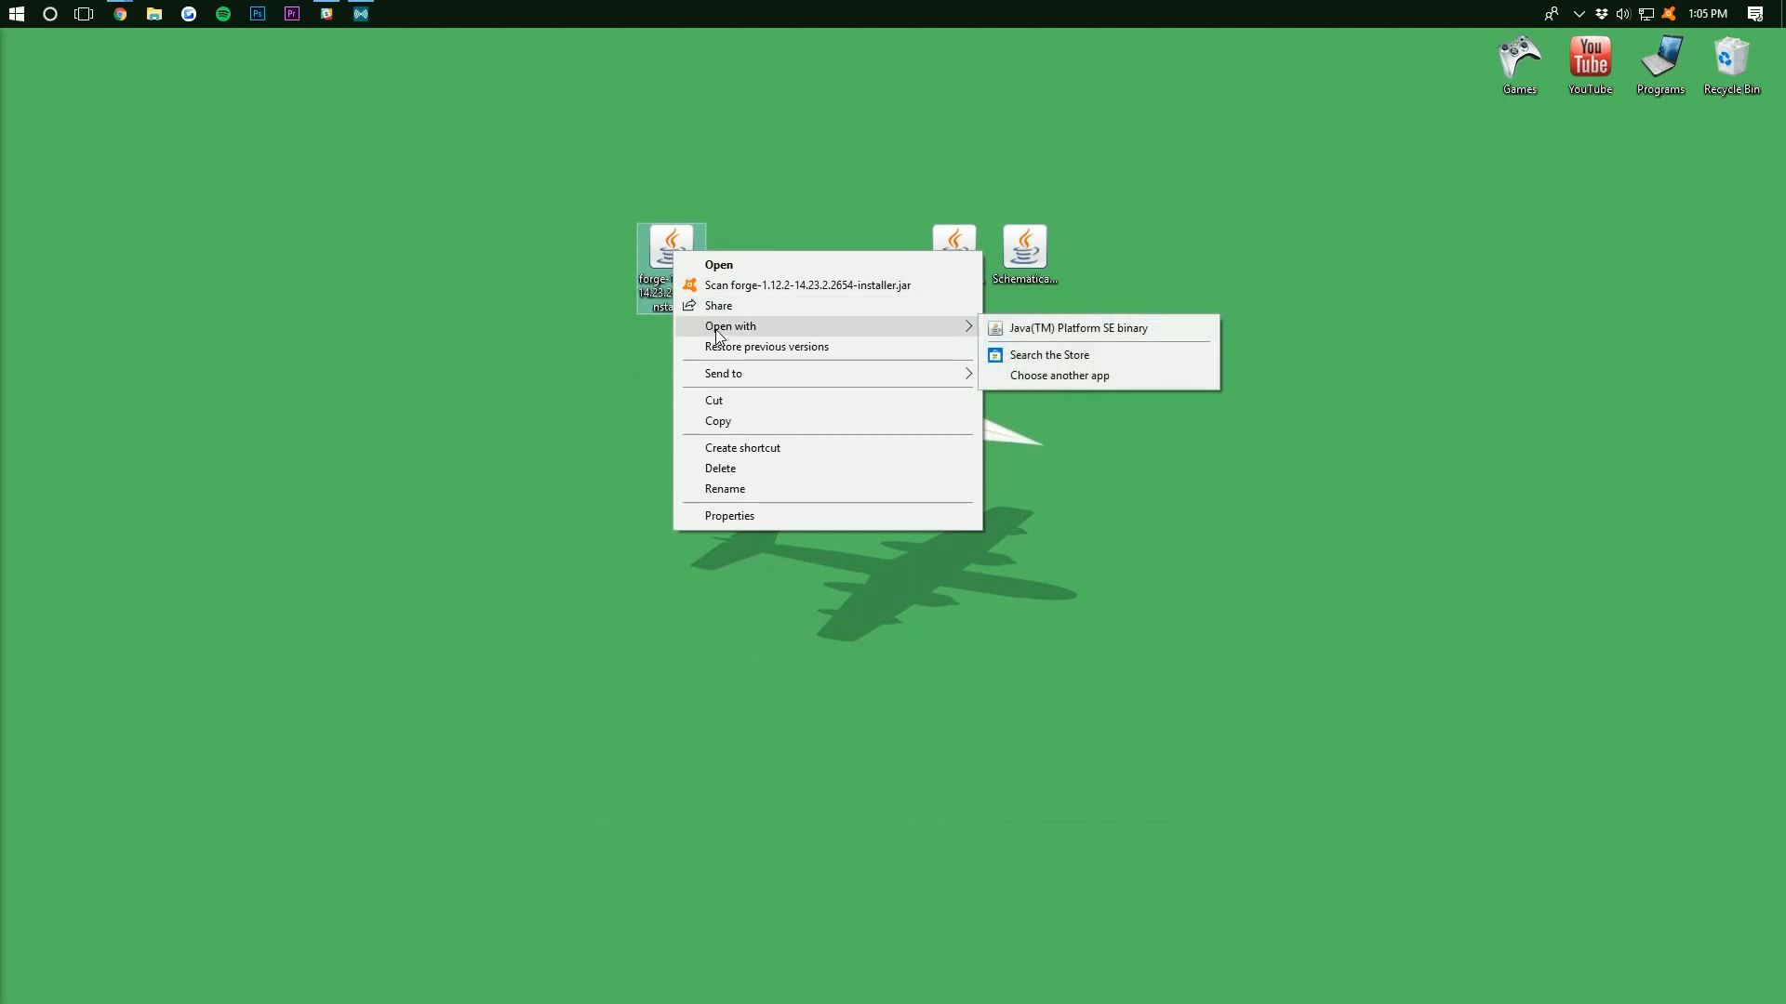
mouse_move(1044, 328)
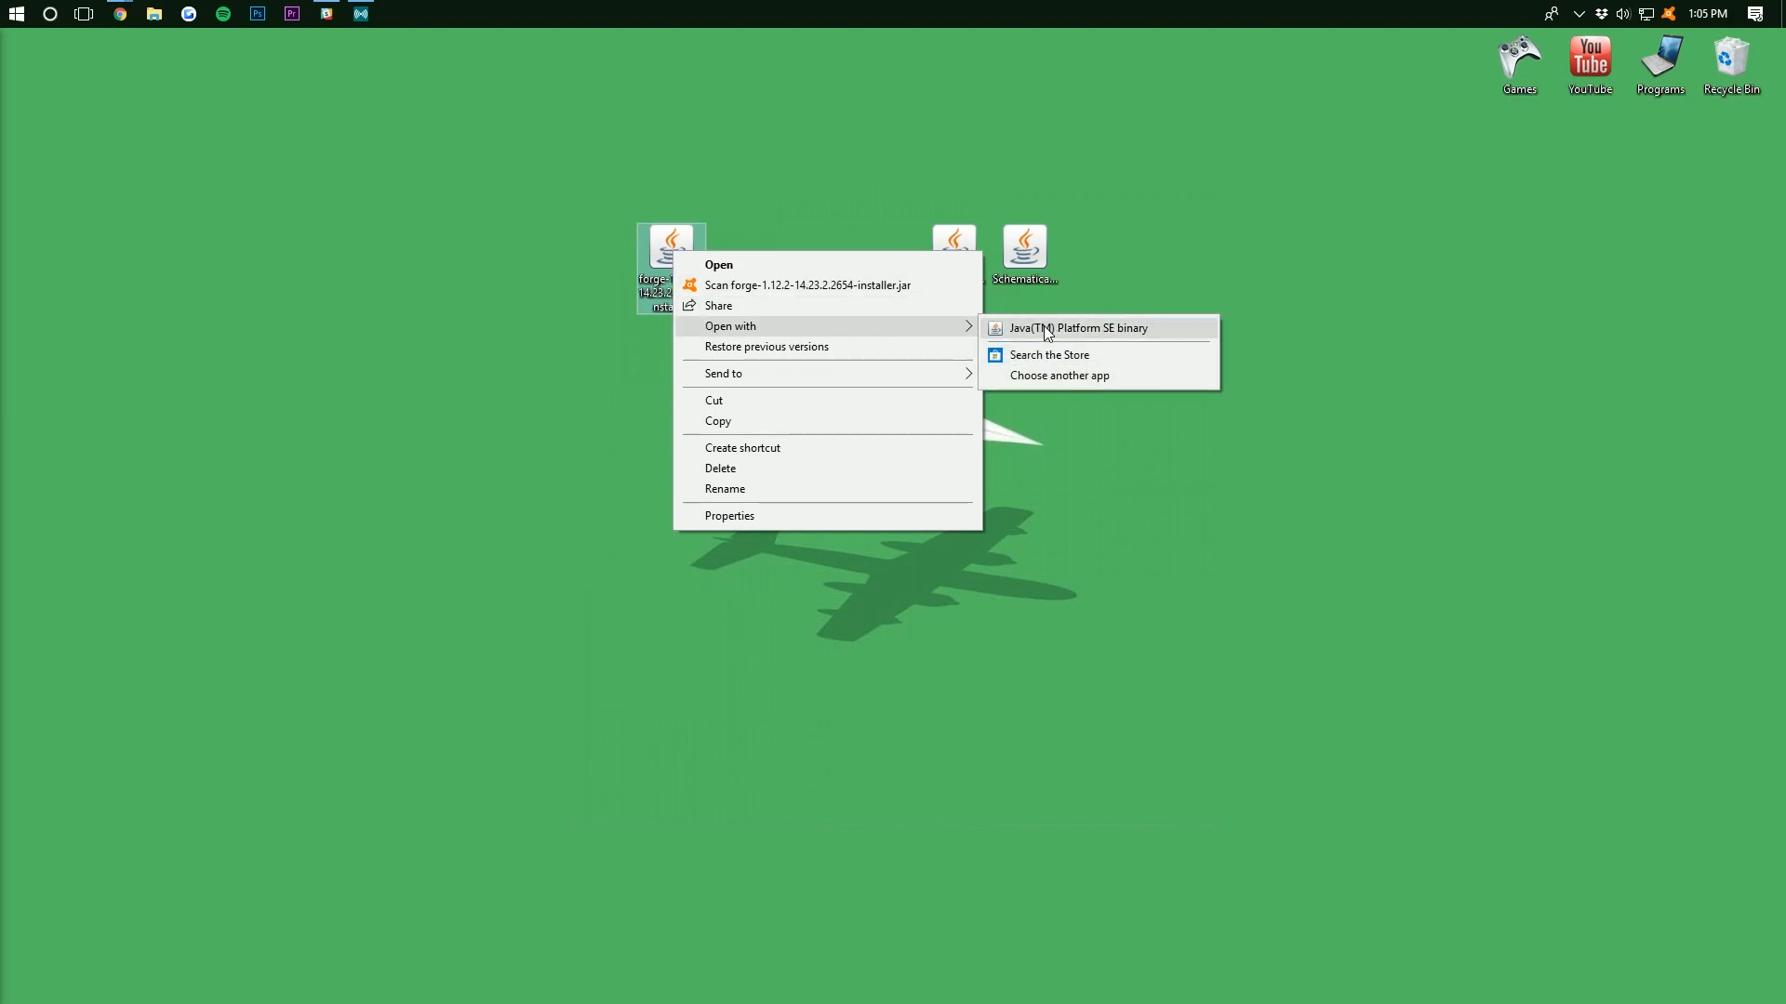
left_click(1075, 329)
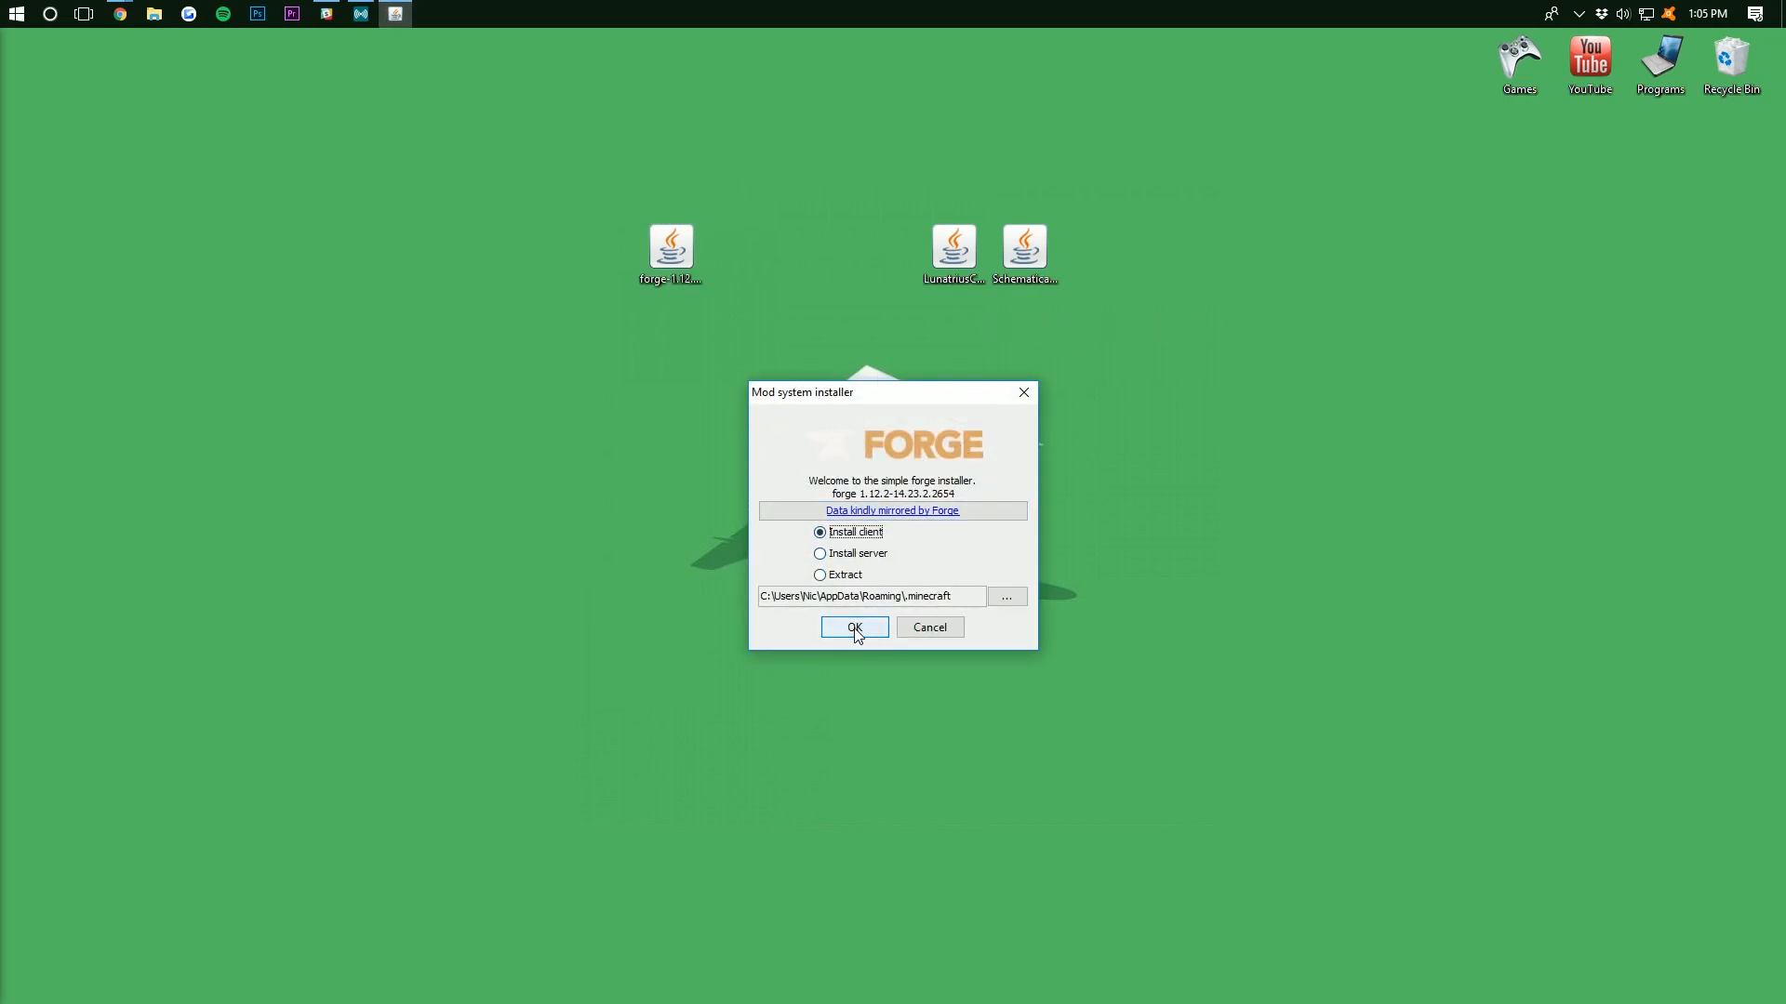
left_click(853, 628)
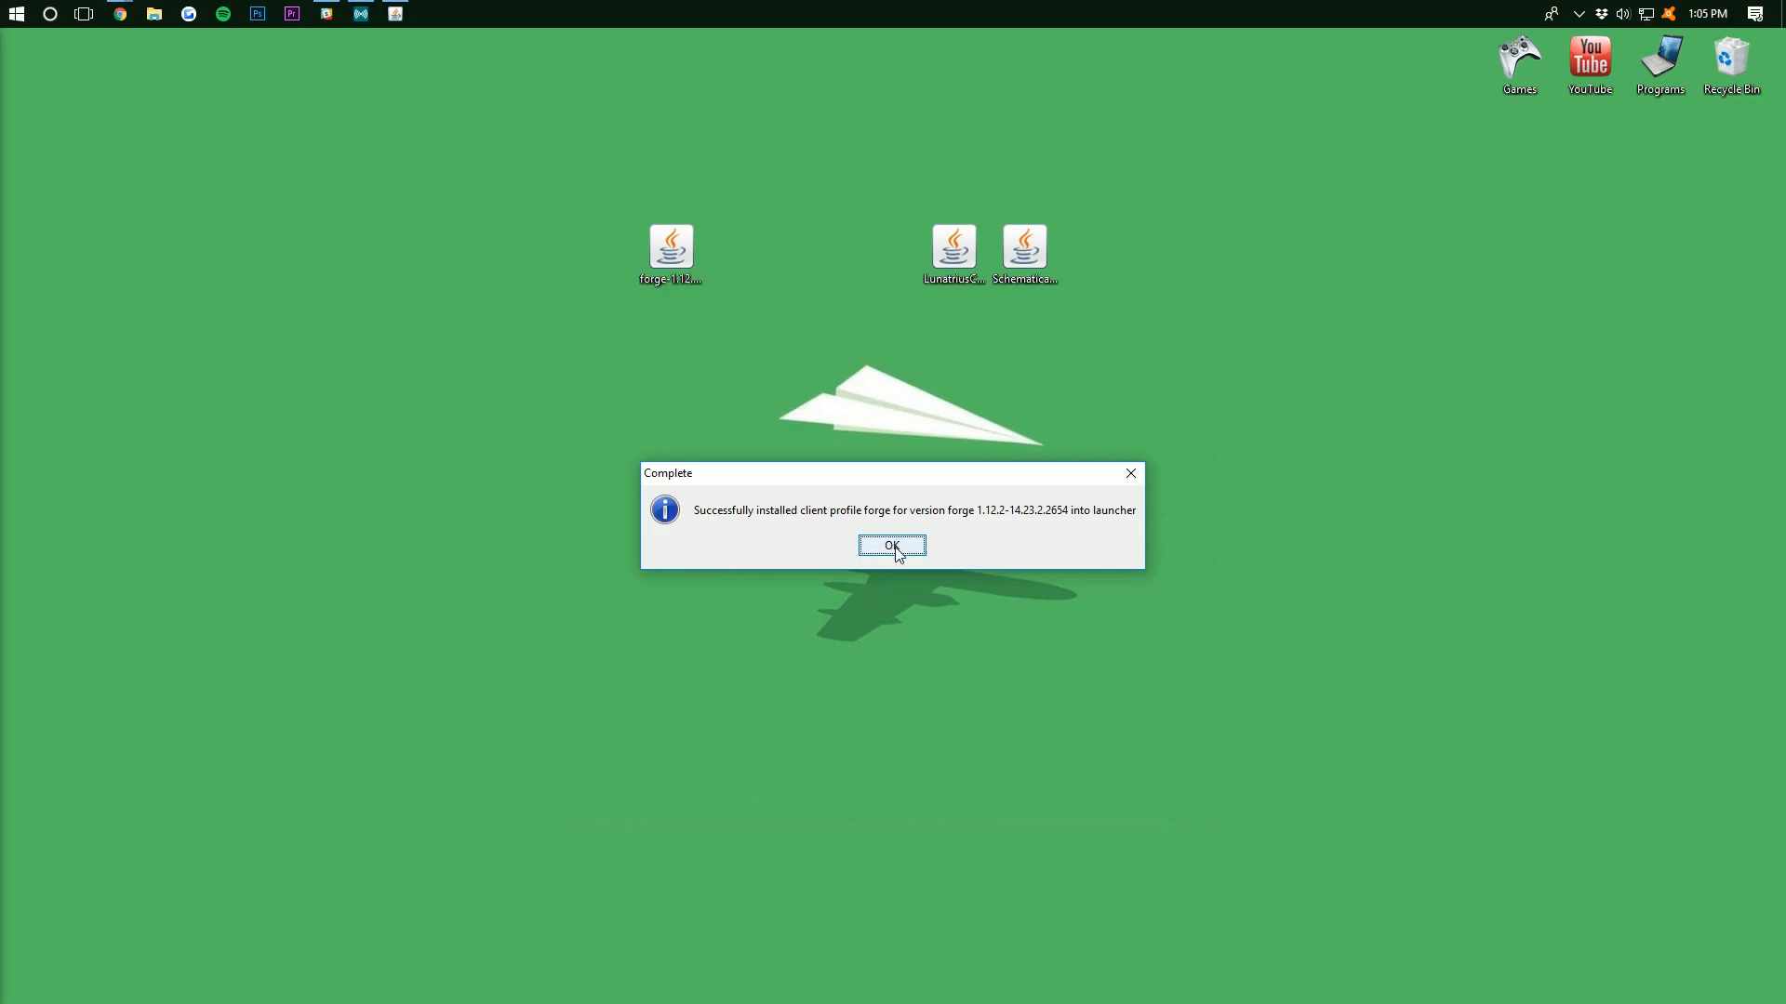
left_click(892, 546)
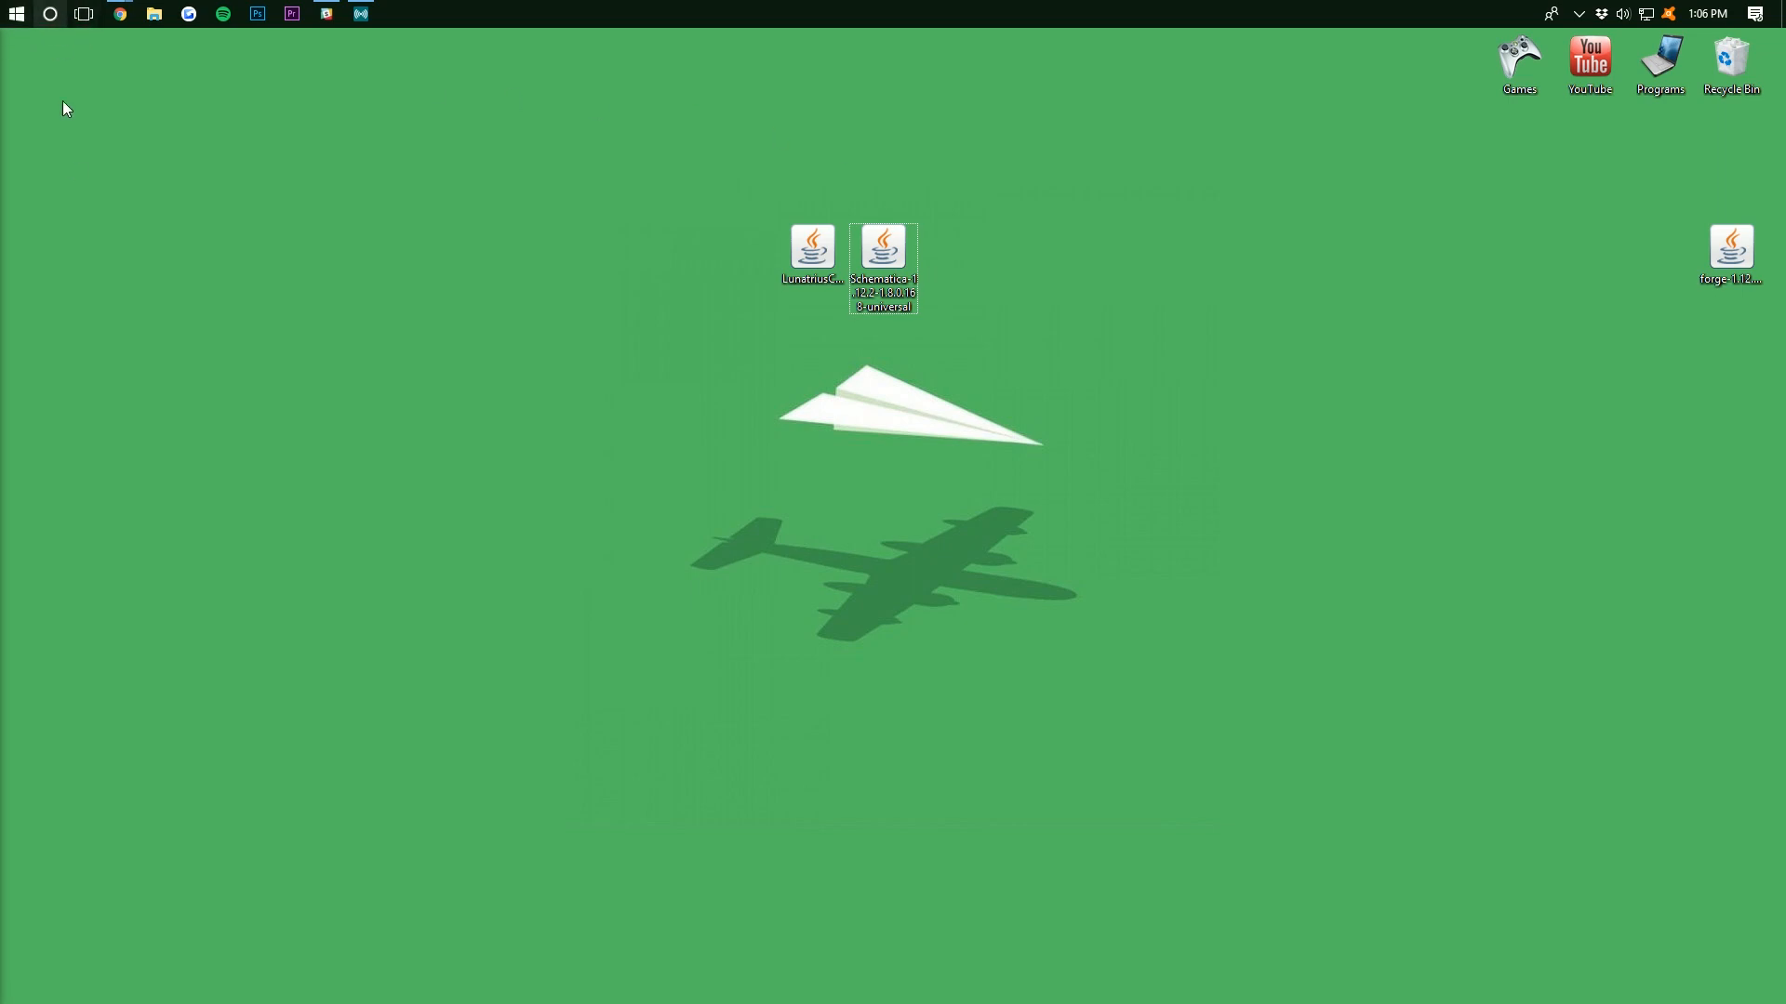
mouse_move(1204, 504)
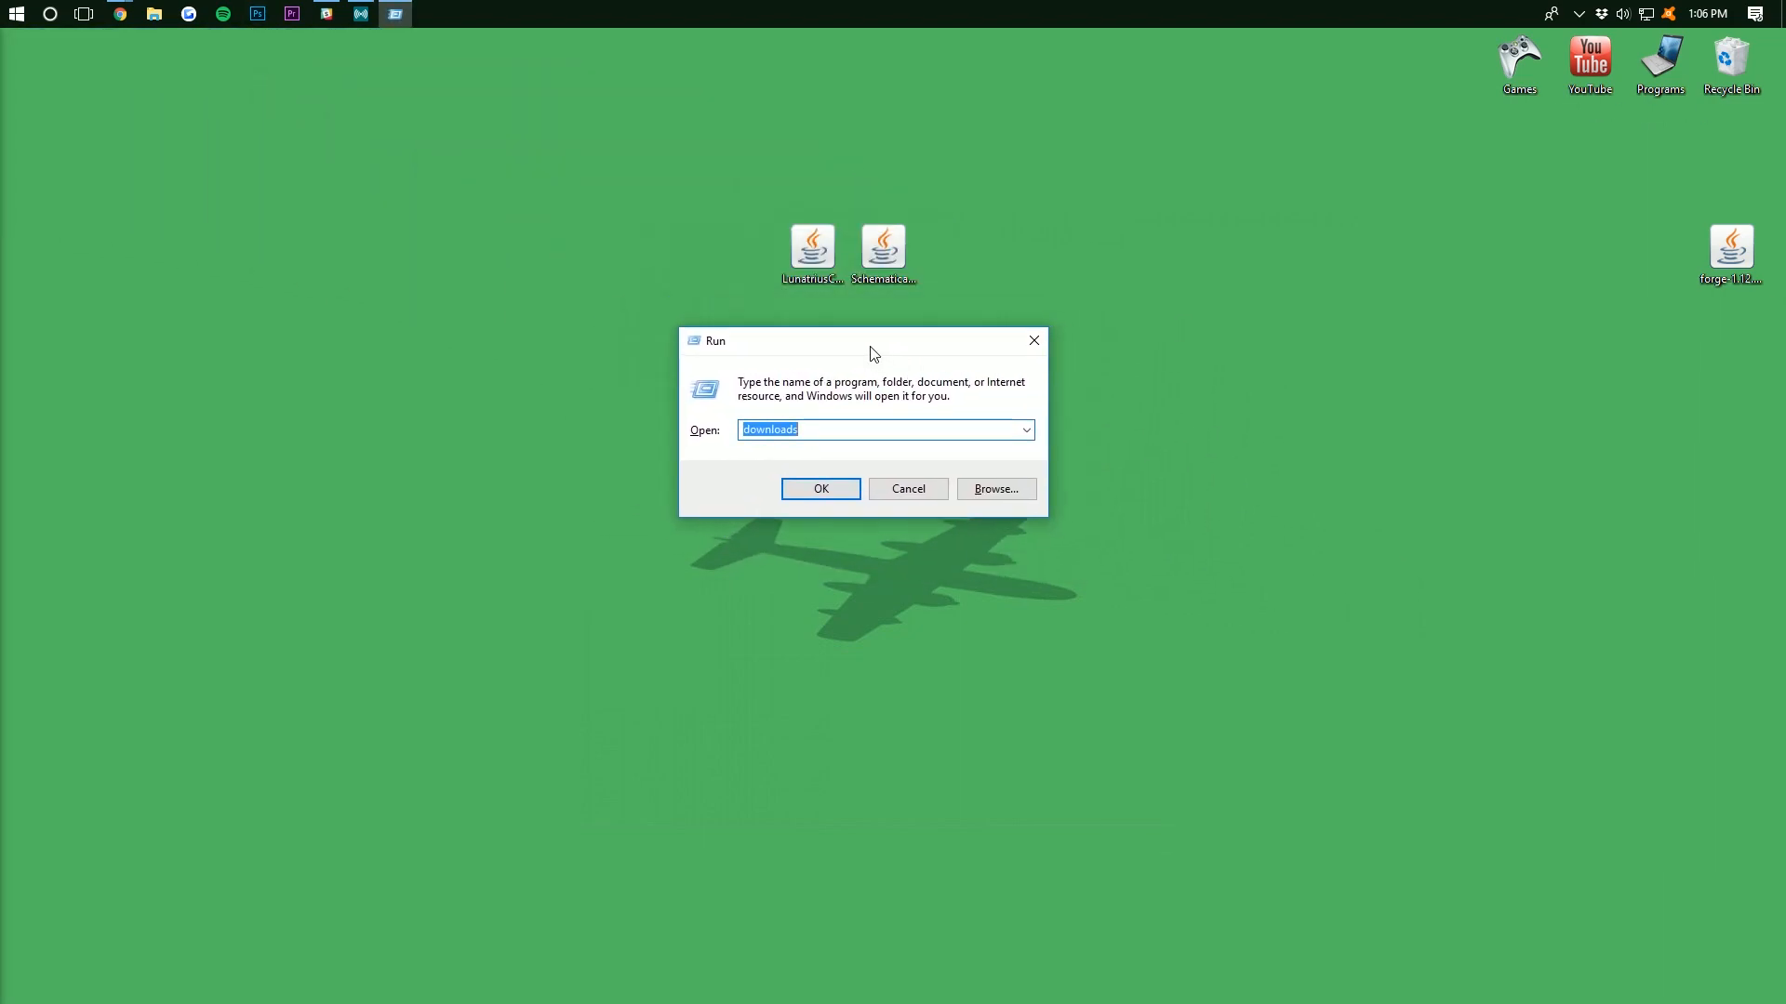
Reach the .minecraft folder through Run with %appdata% in Roaming AppData
type("%")
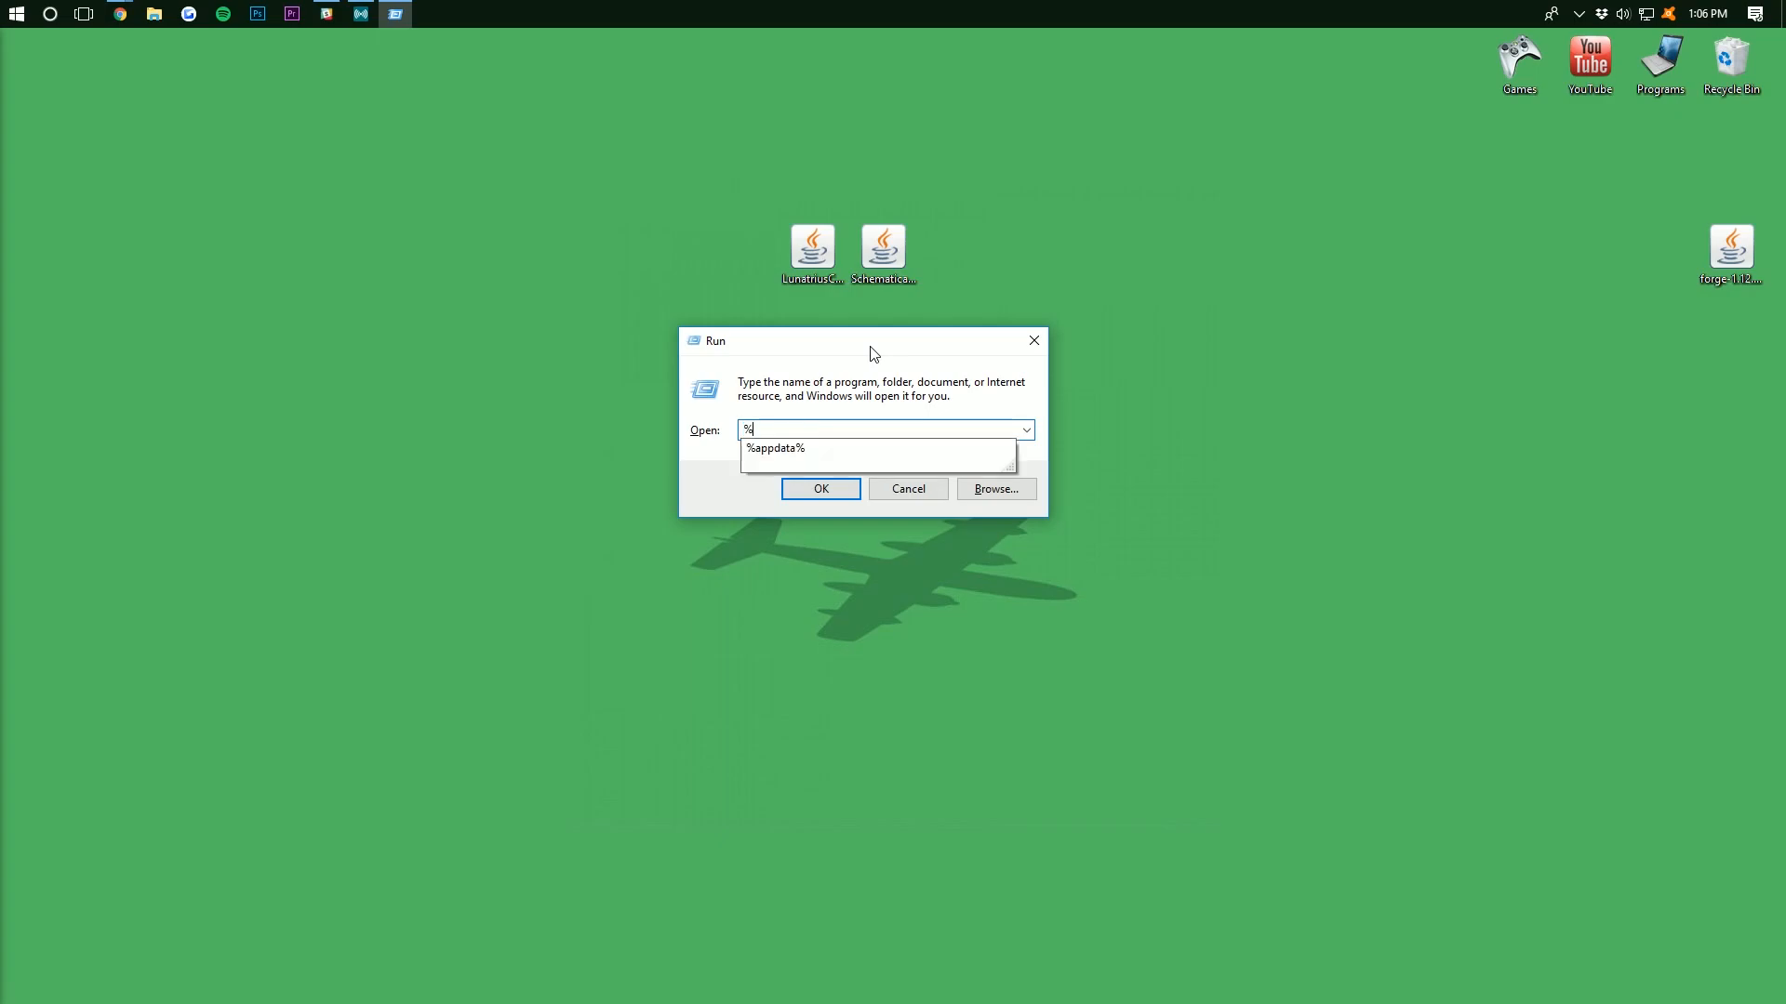
type("appdata%")
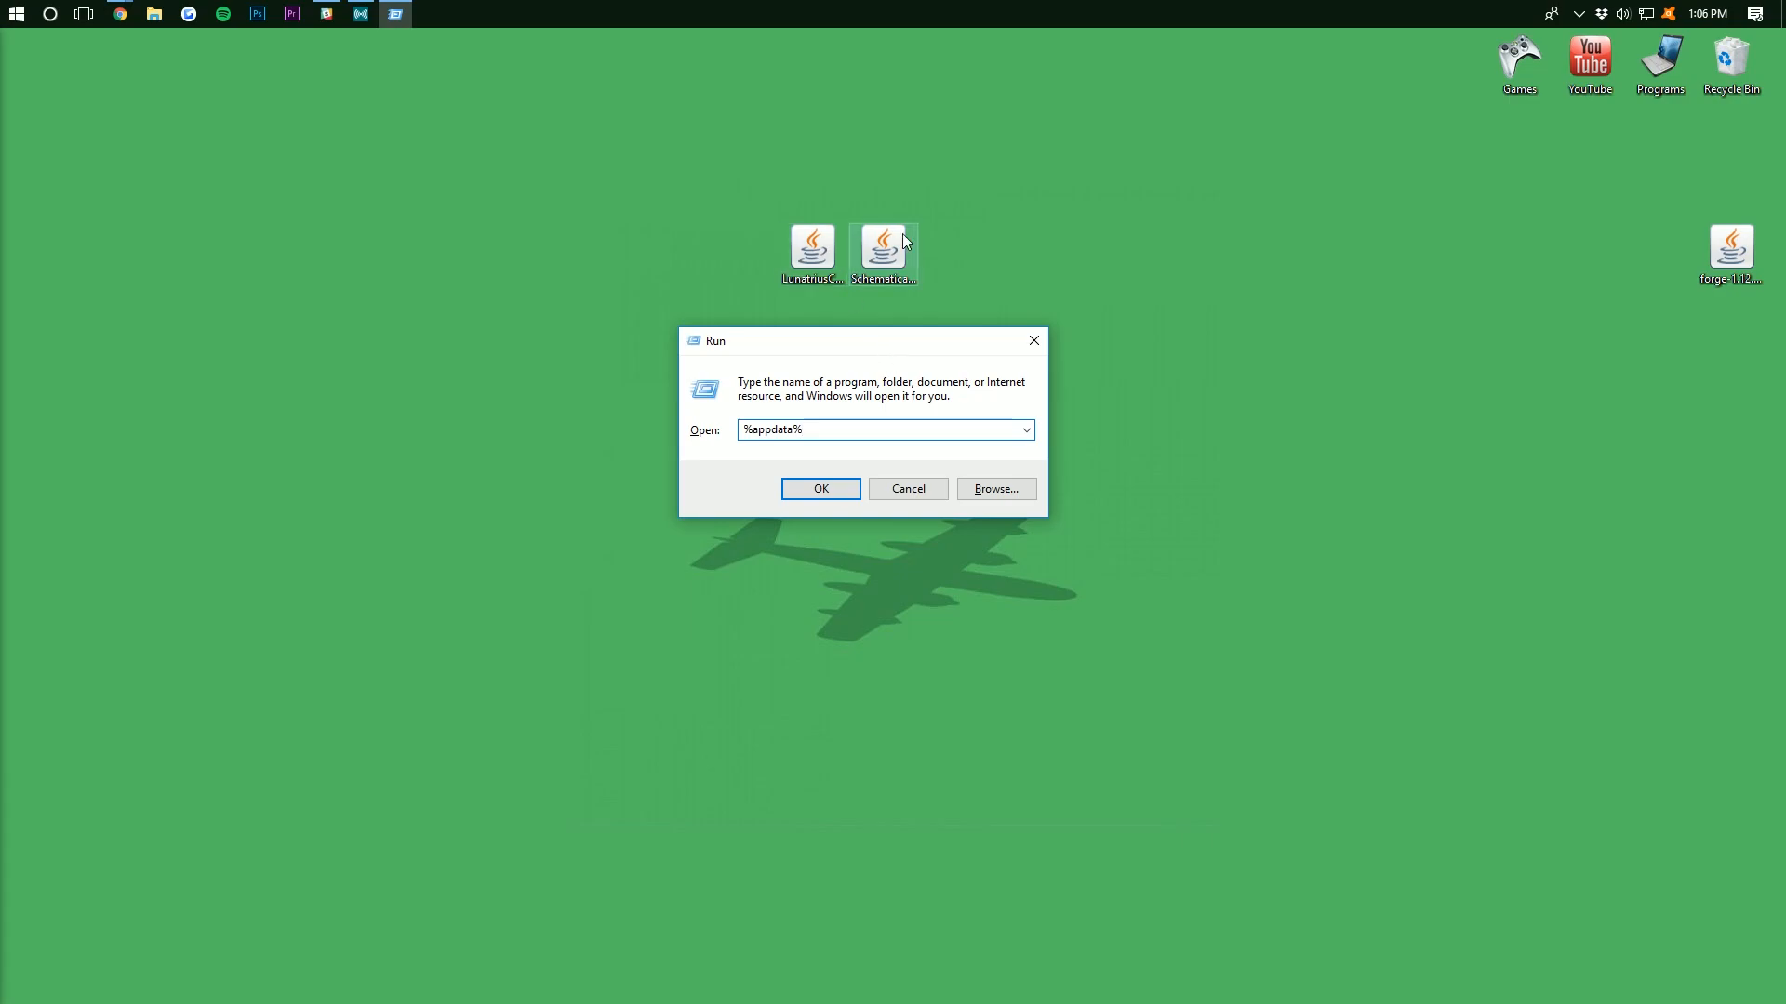
left_click(819, 489)
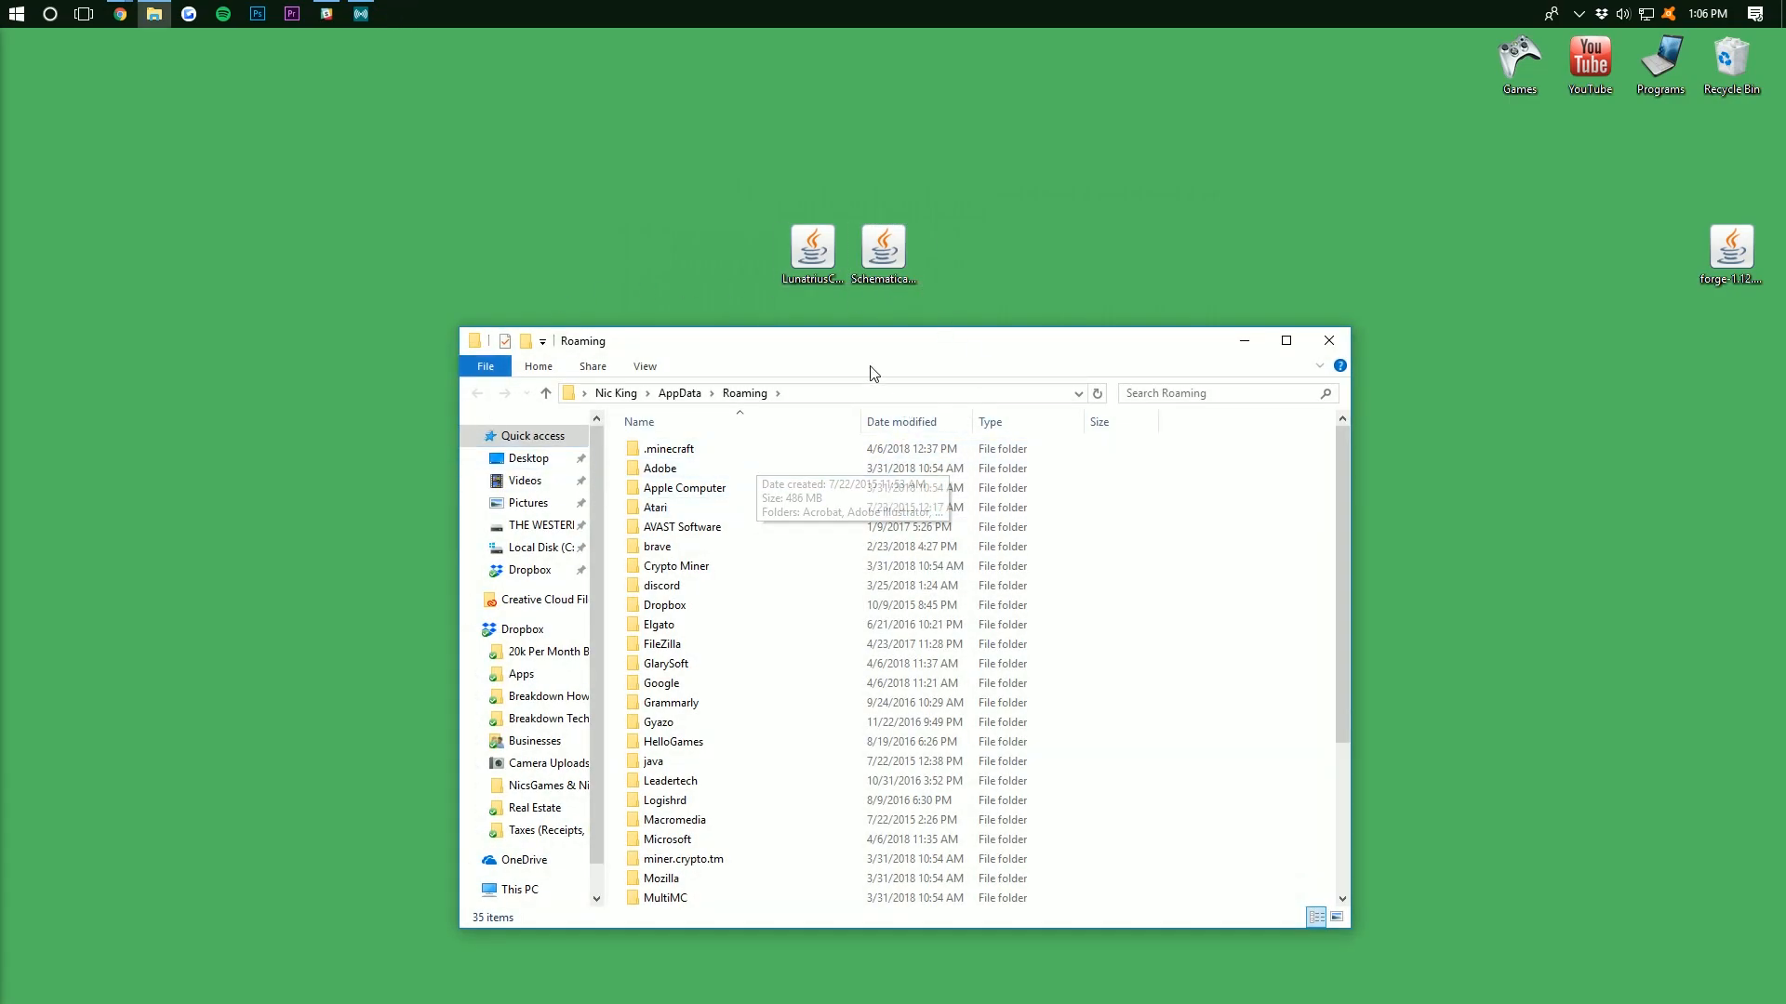
double_click(670, 447)
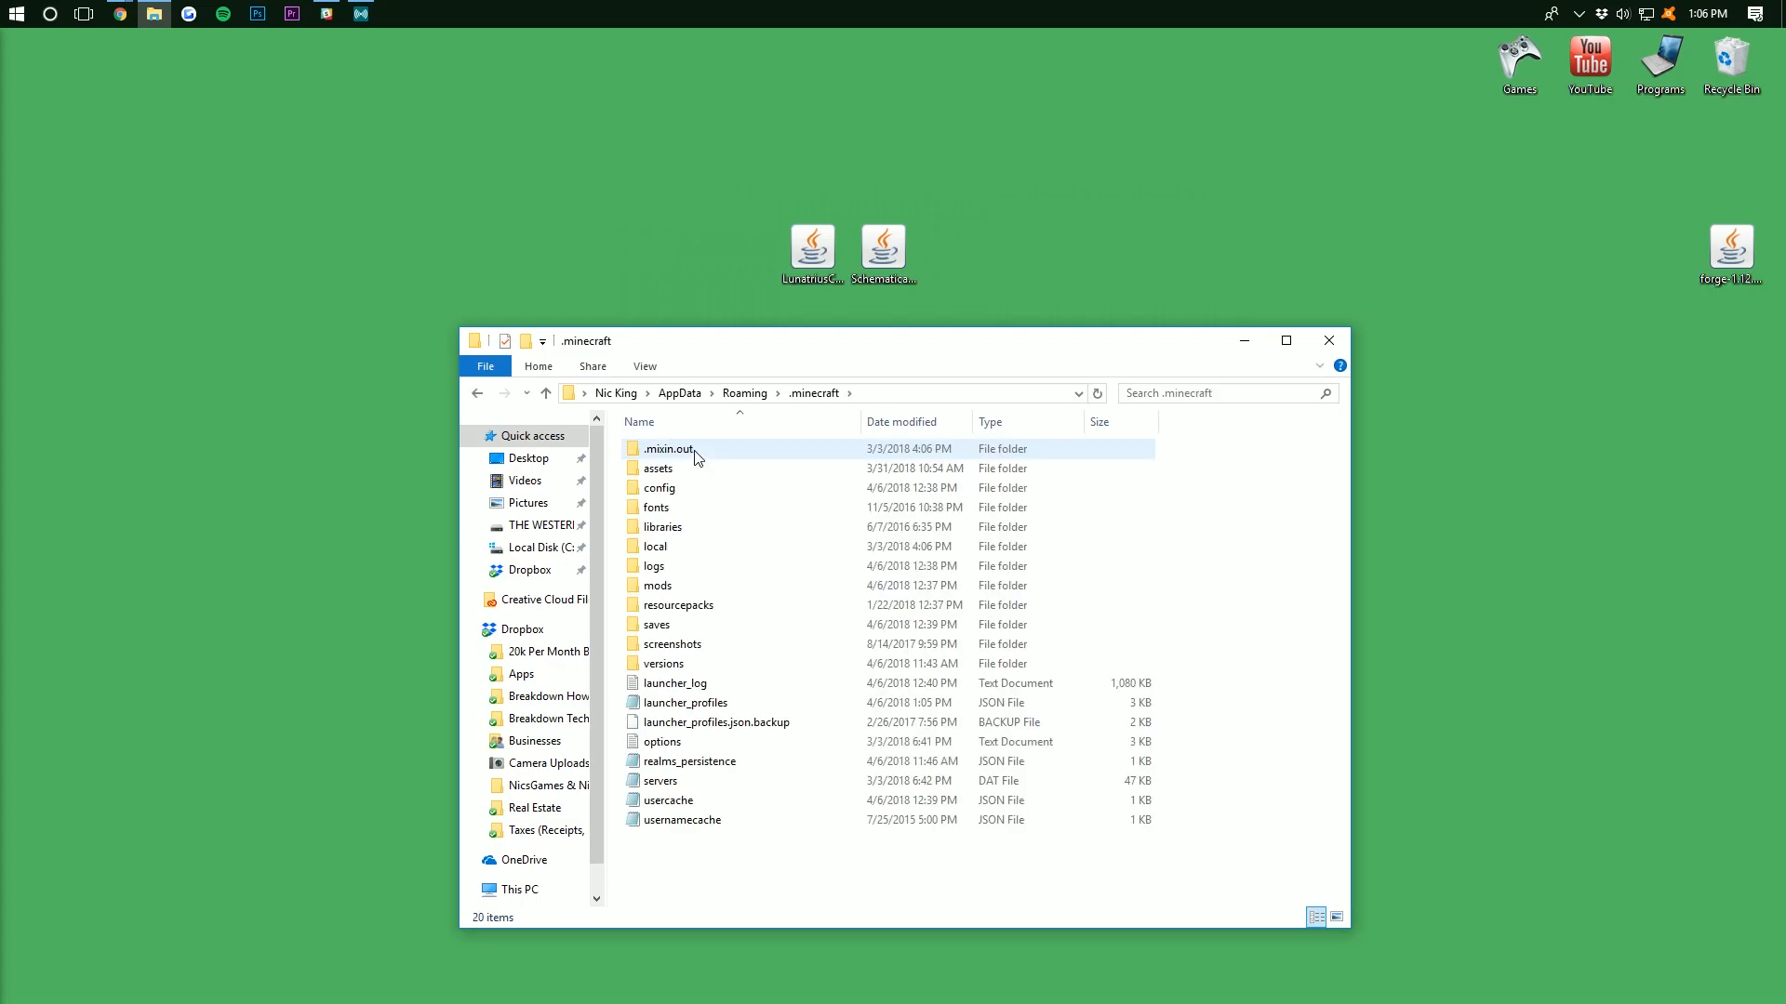
Remove the old mods folder and create a fresh folder named mods
left_click(657, 585)
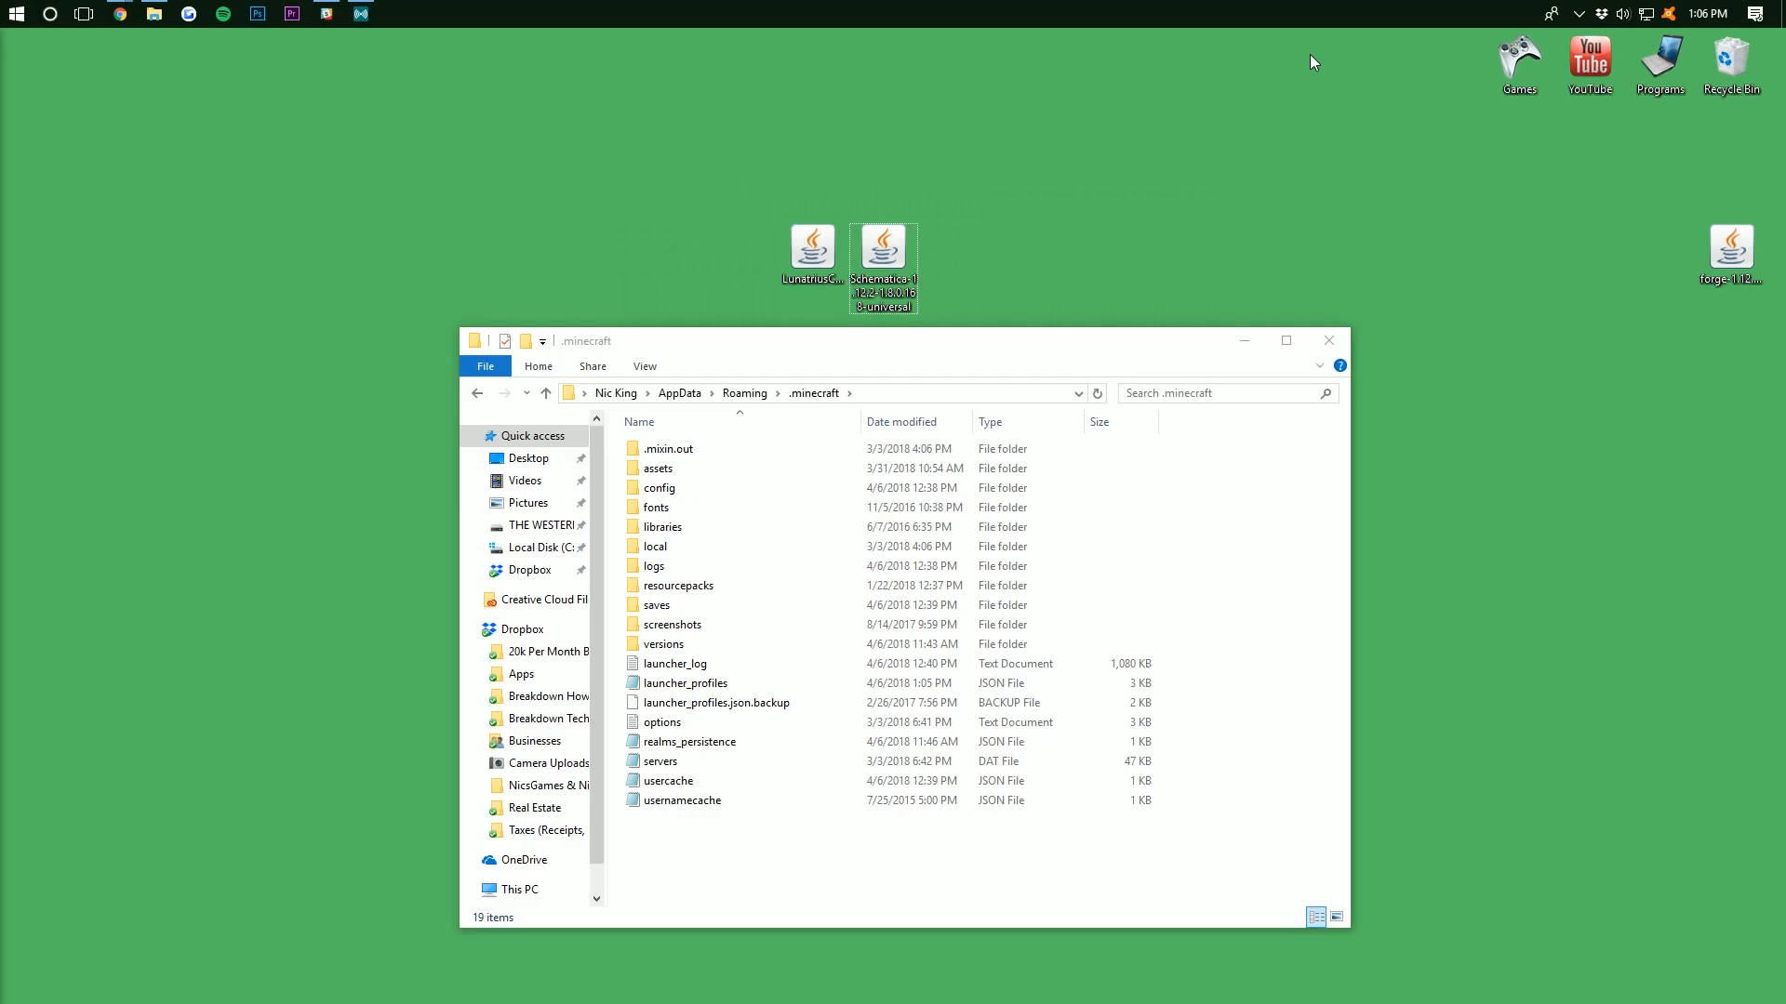
mouse_move(1181, 9)
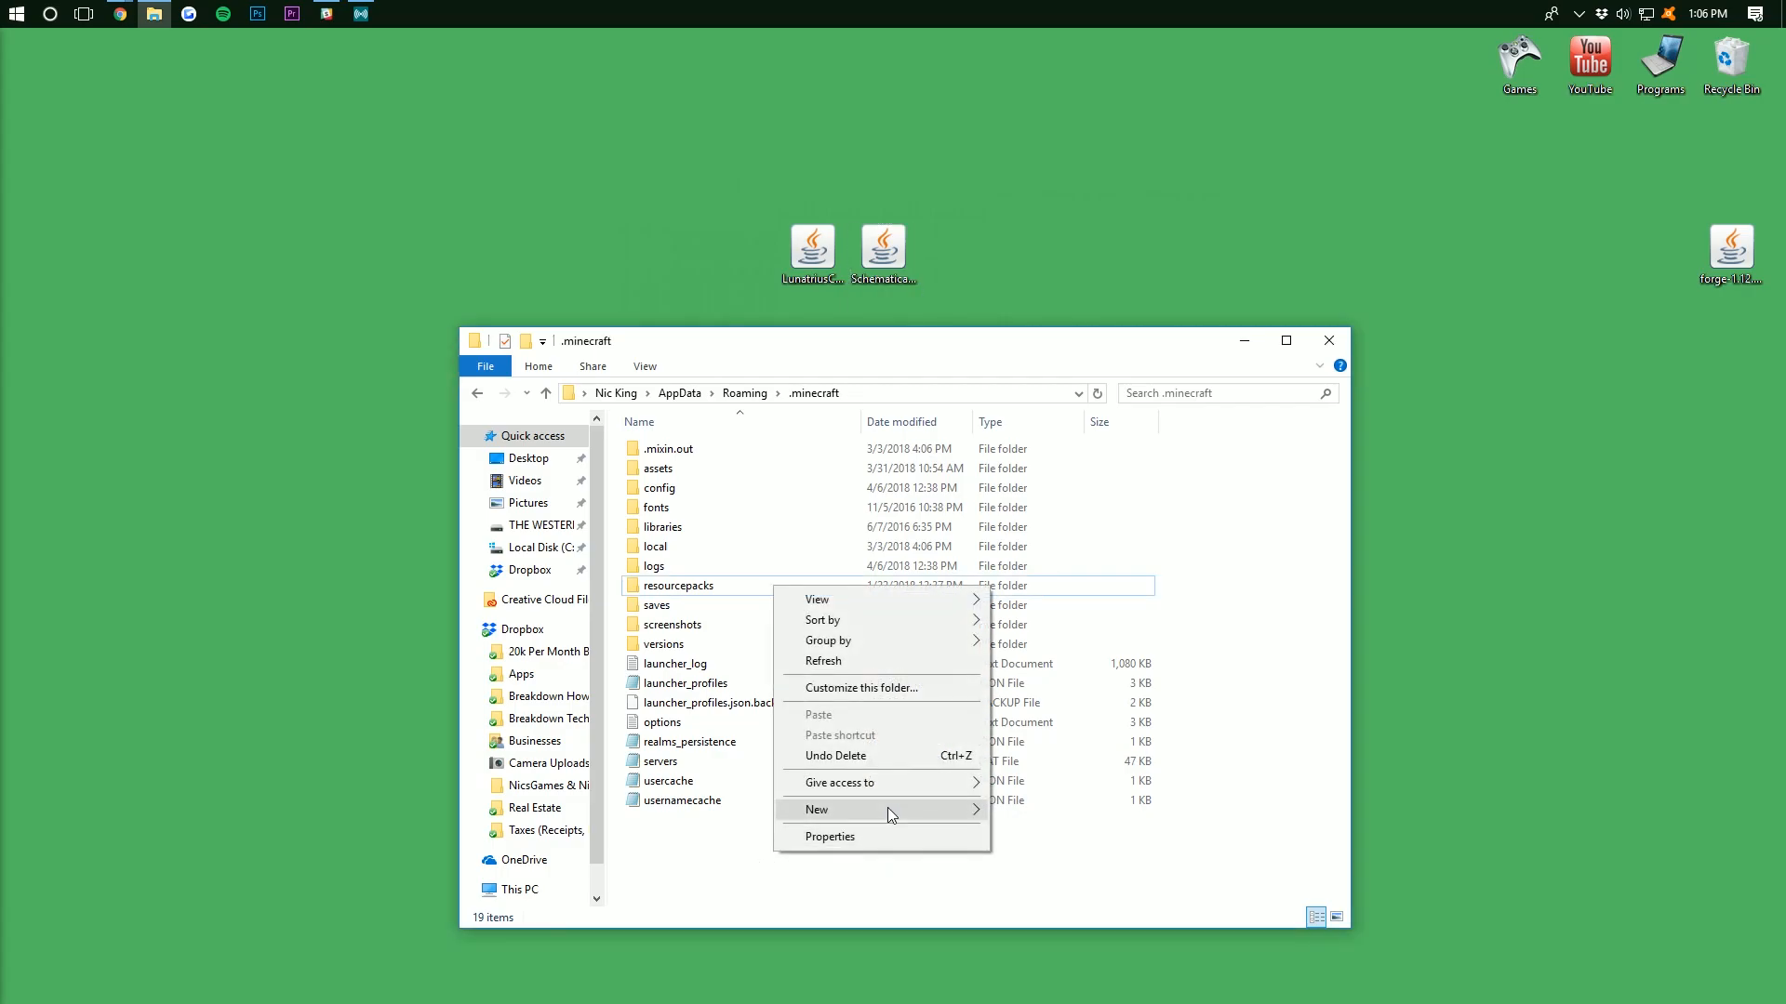
left_click(816, 810)
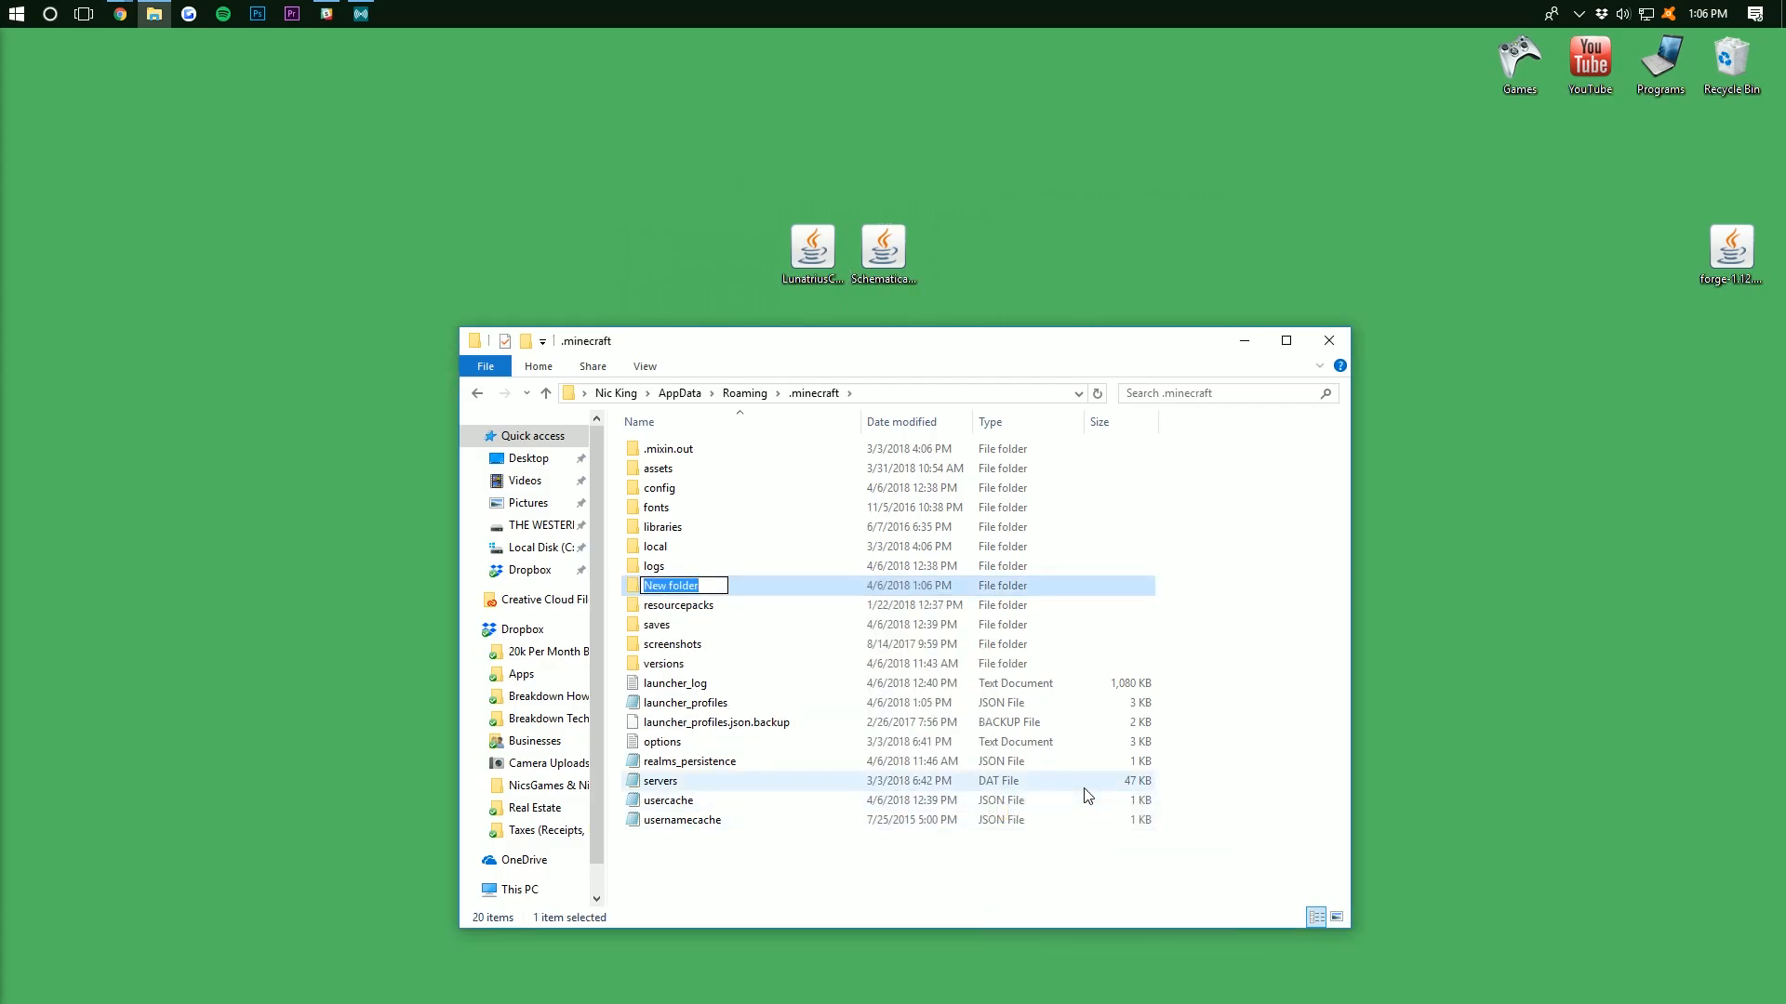
type("mods")
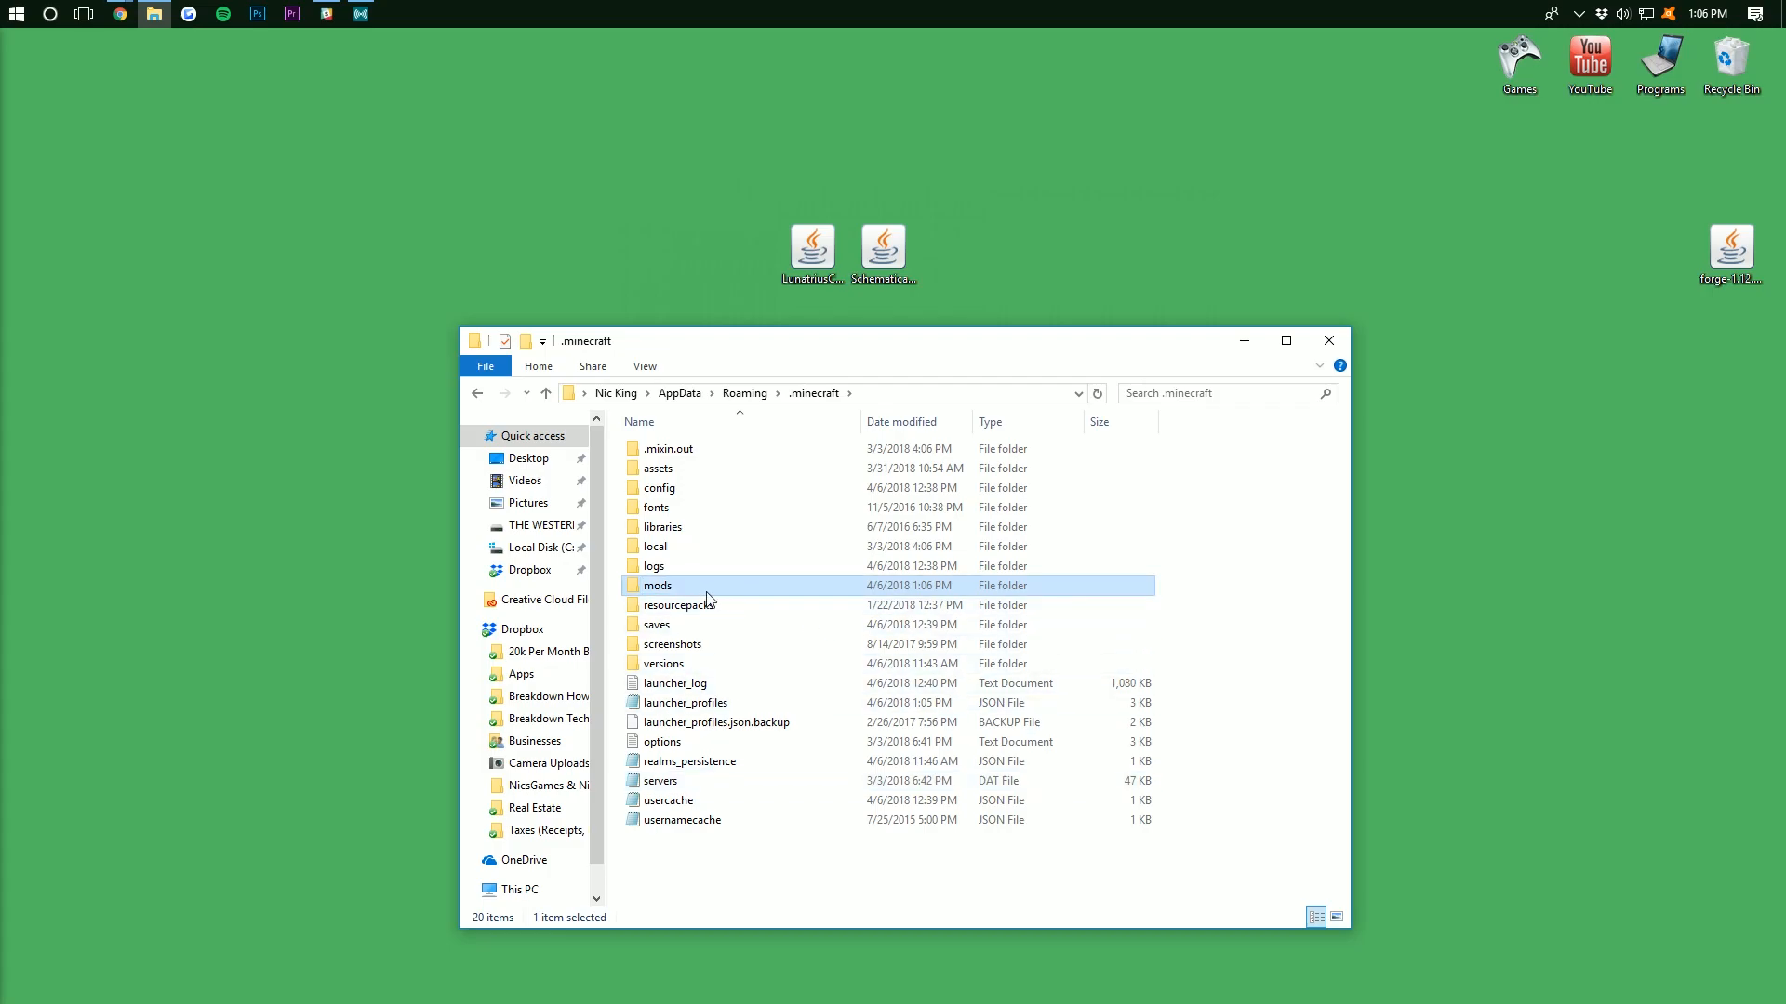
Move the LunatriusCore and Schematica jars from the desktop into .minecraft\mods, then go to the Games folder
double_click(658, 585)
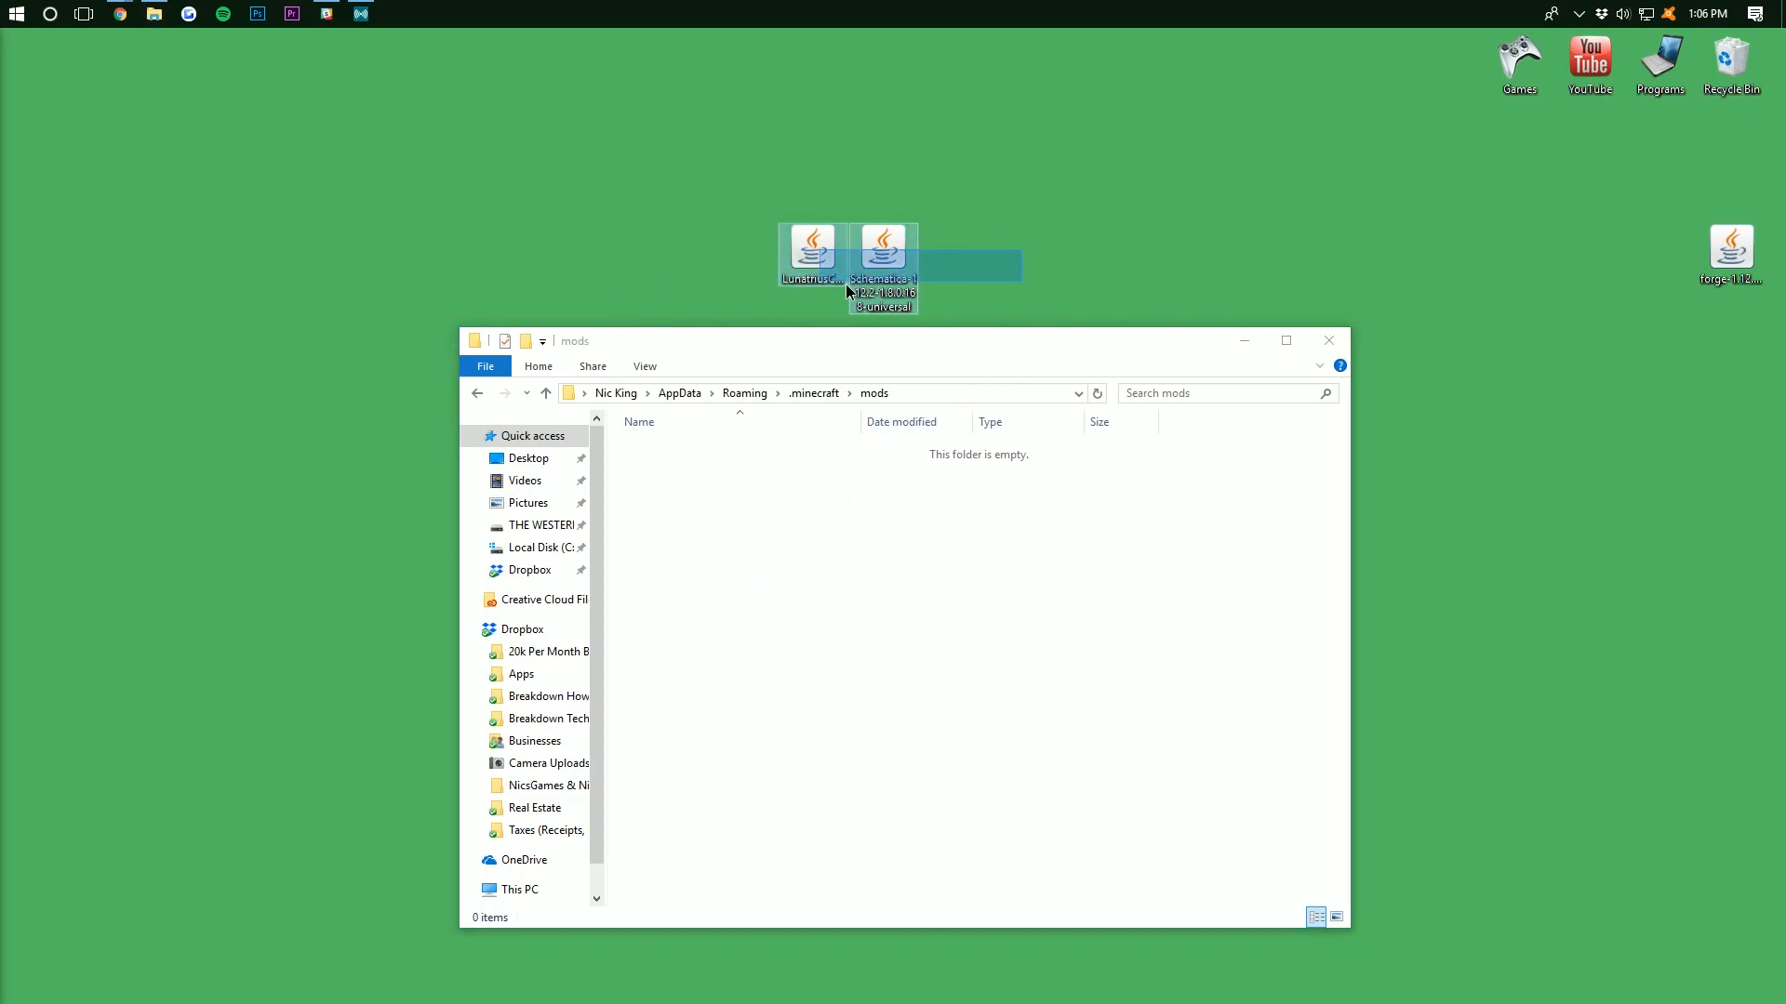
left_click(812, 248)
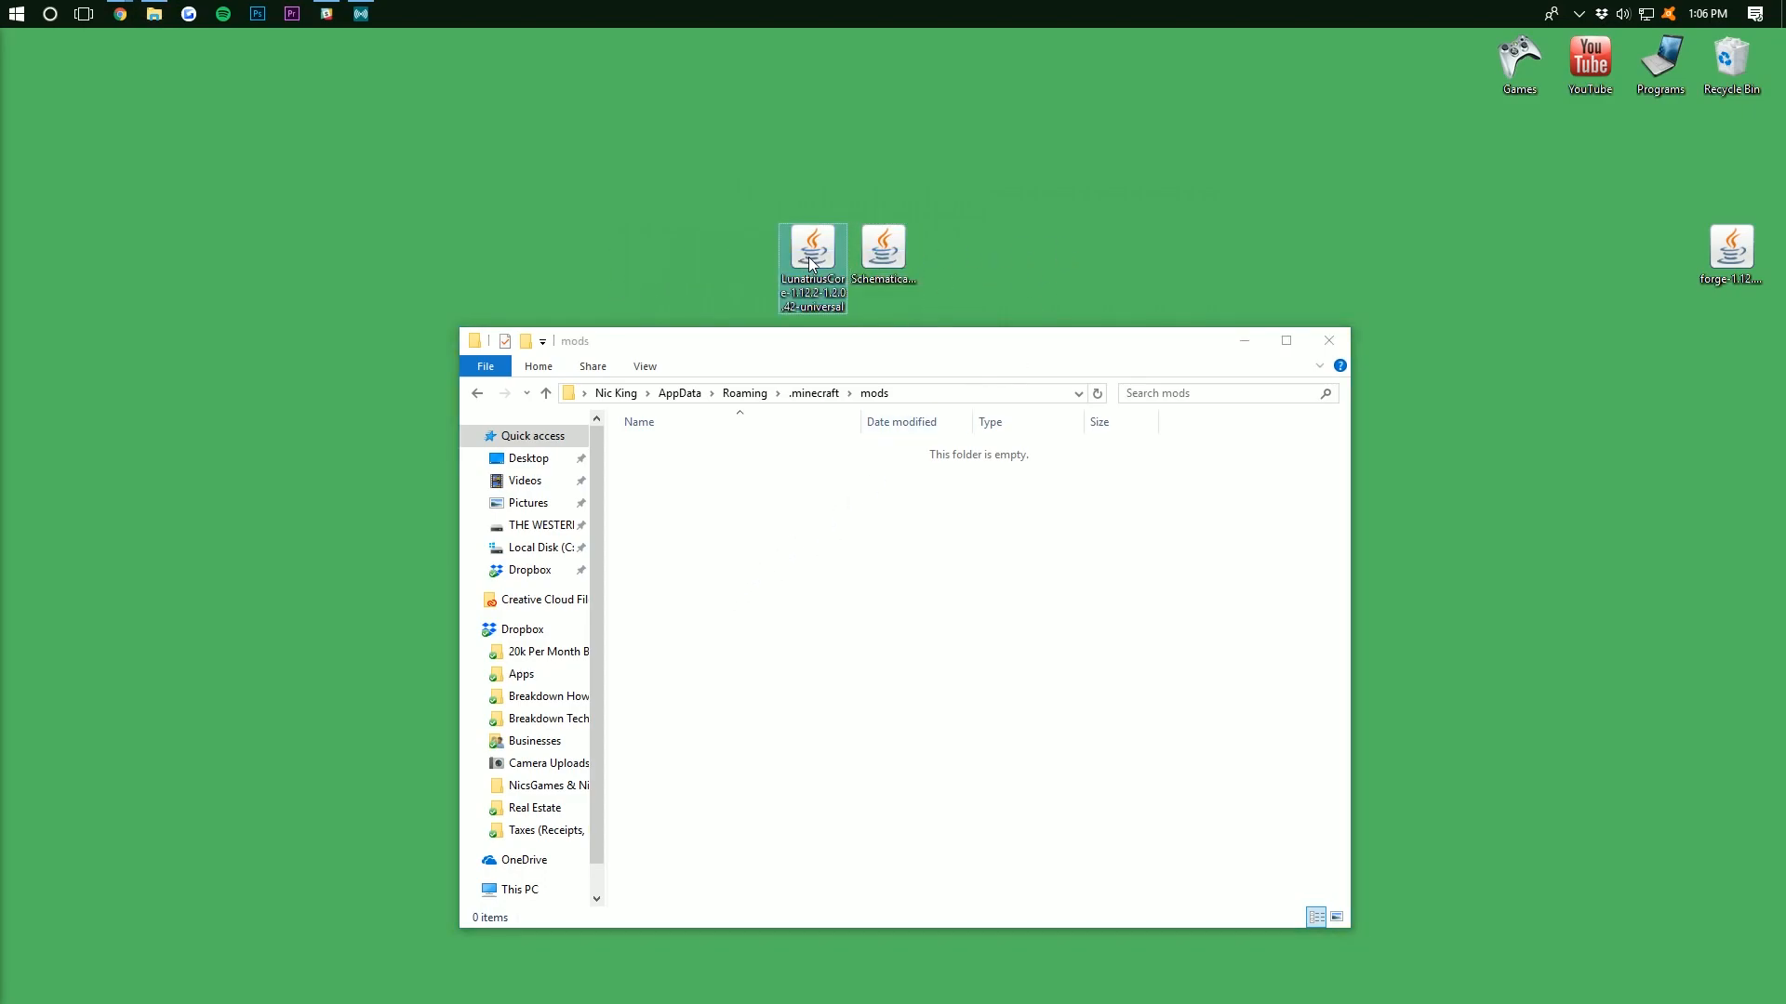
left_click(884, 248)
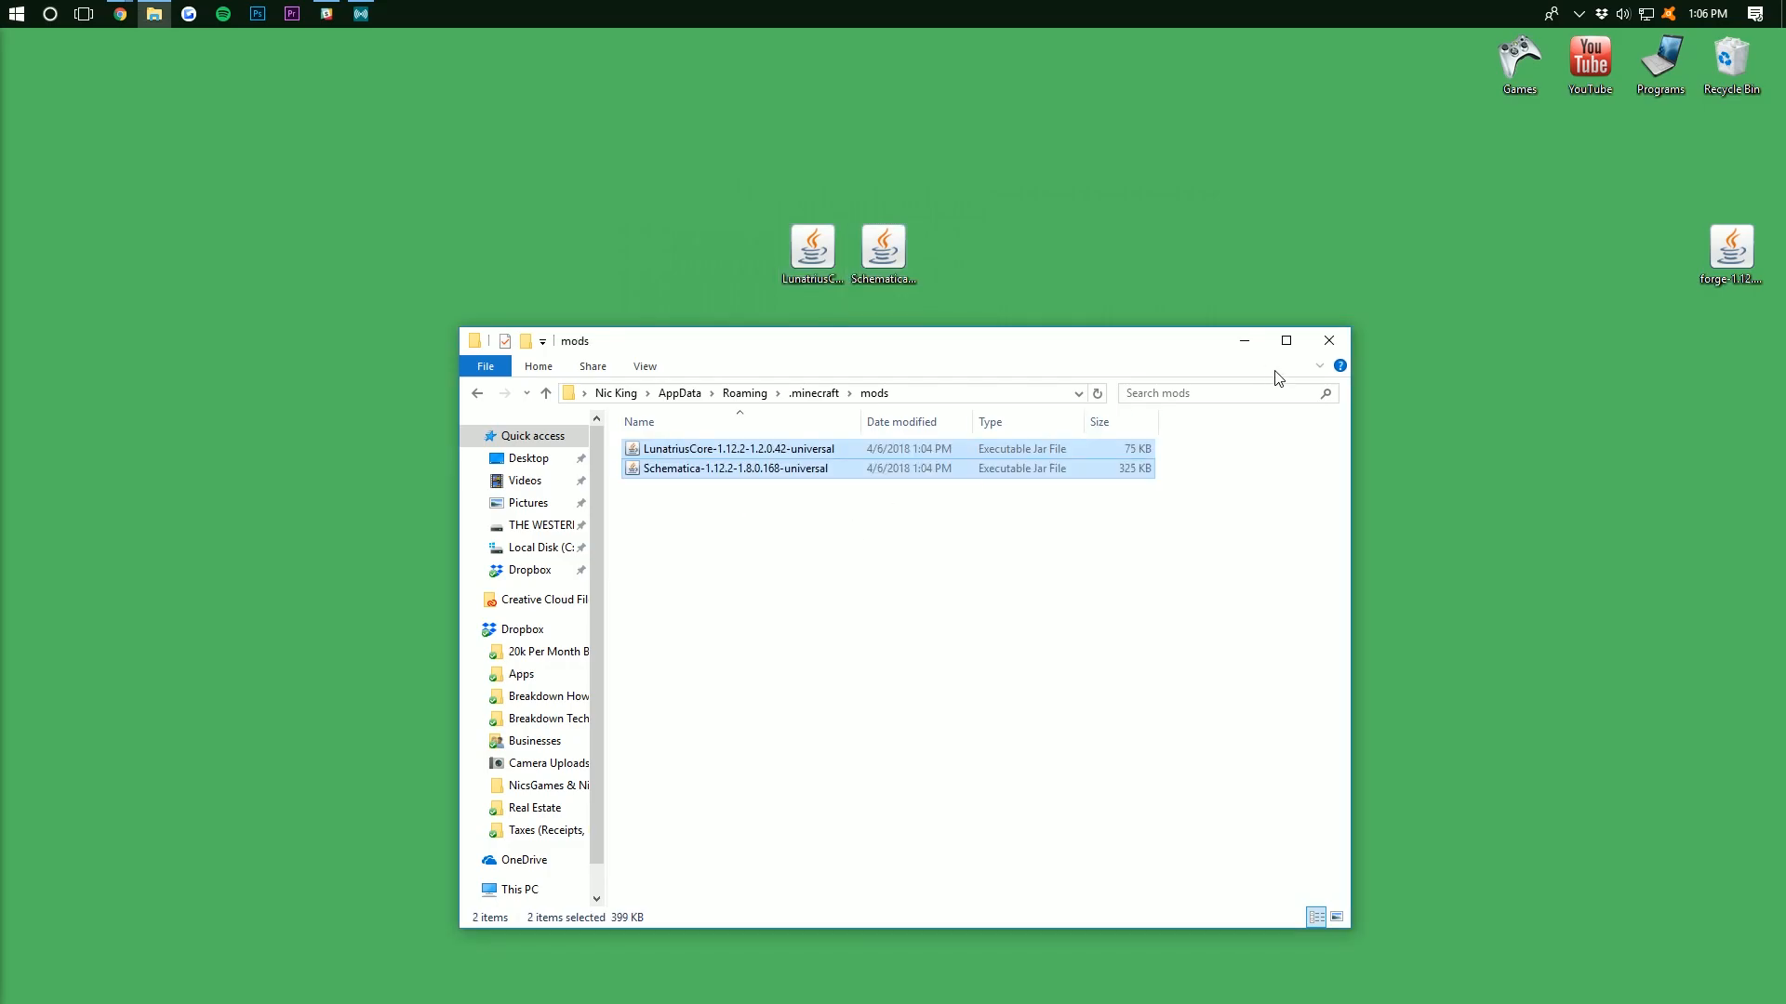
double_click(1518, 65)
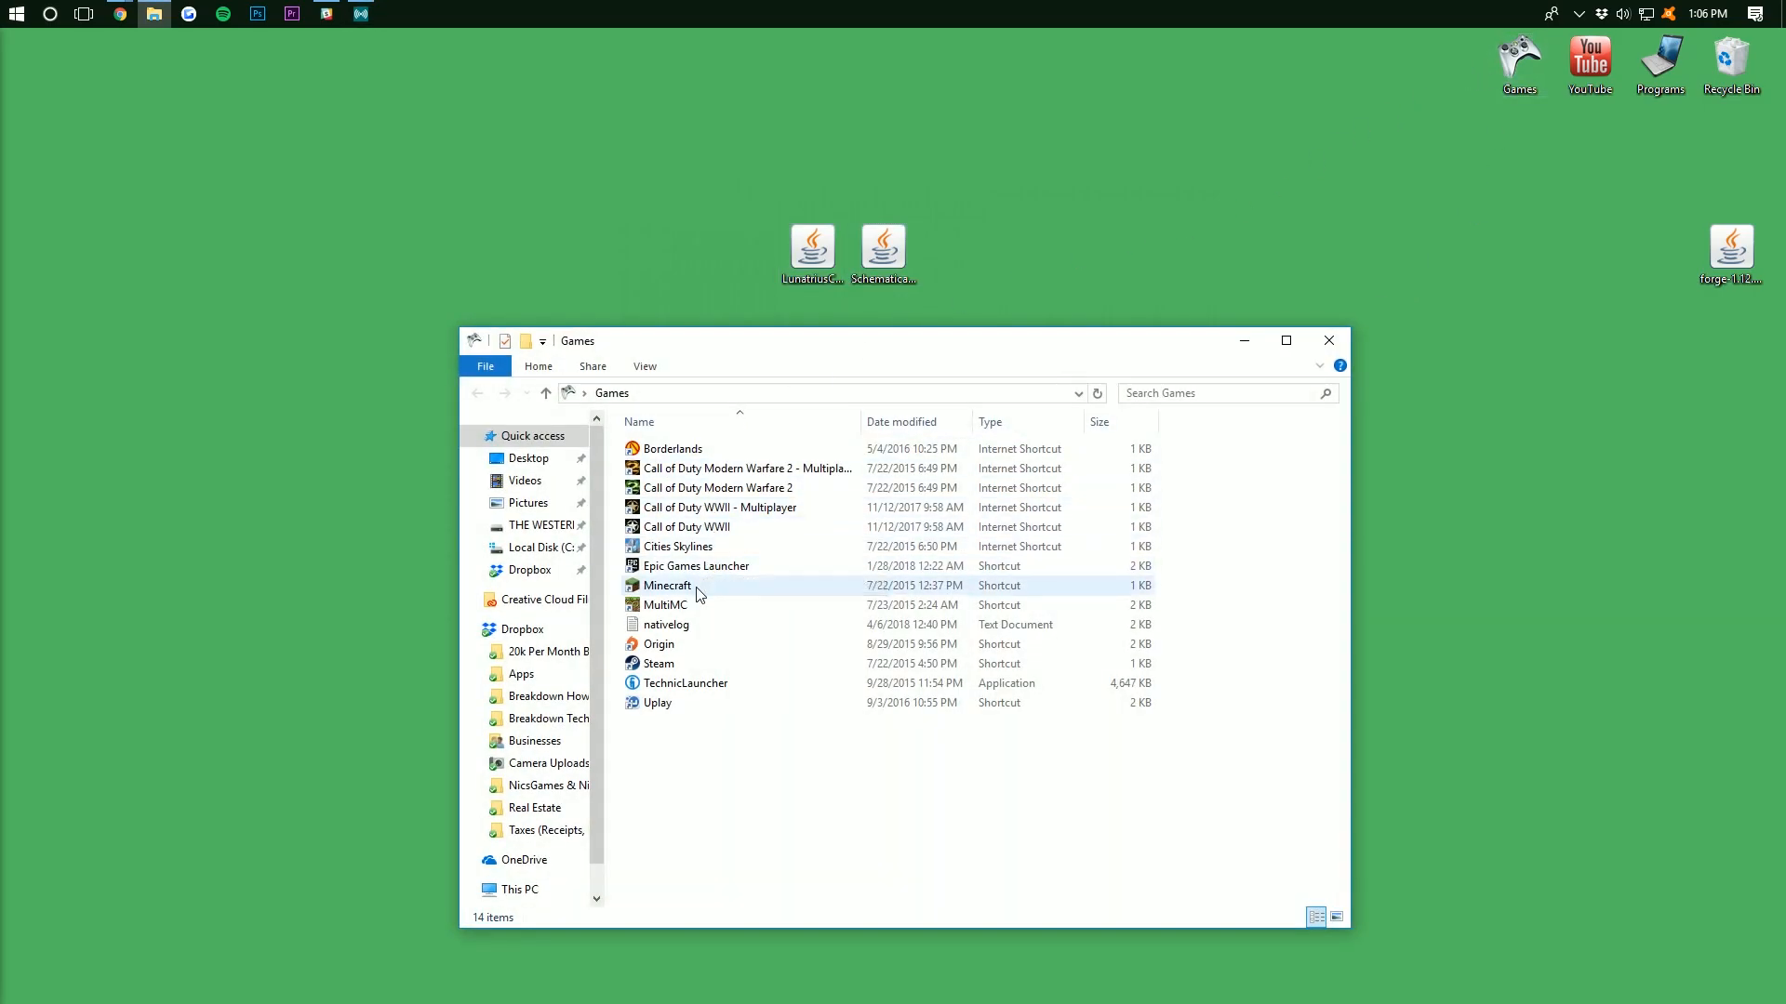
Launch Minecraft from the Games shortcut and confirm the forge 1.12.2 profile is selected to play
double_click(668, 585)
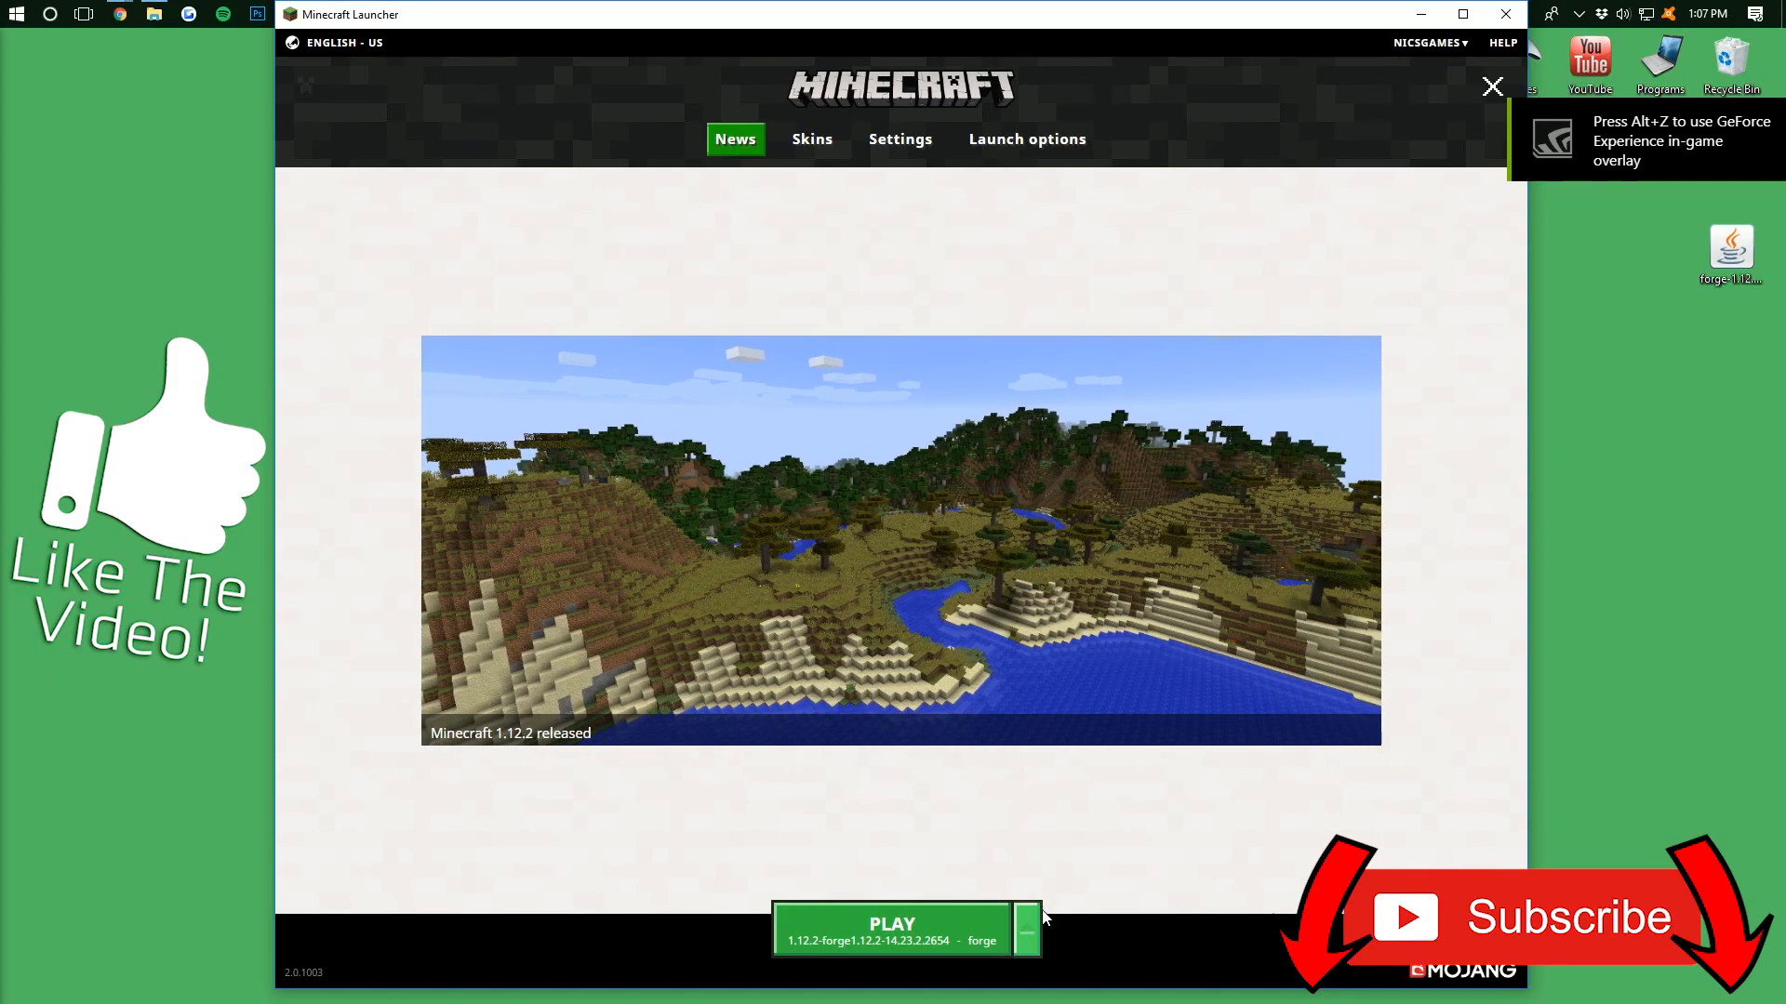
left_click(1023, 928)
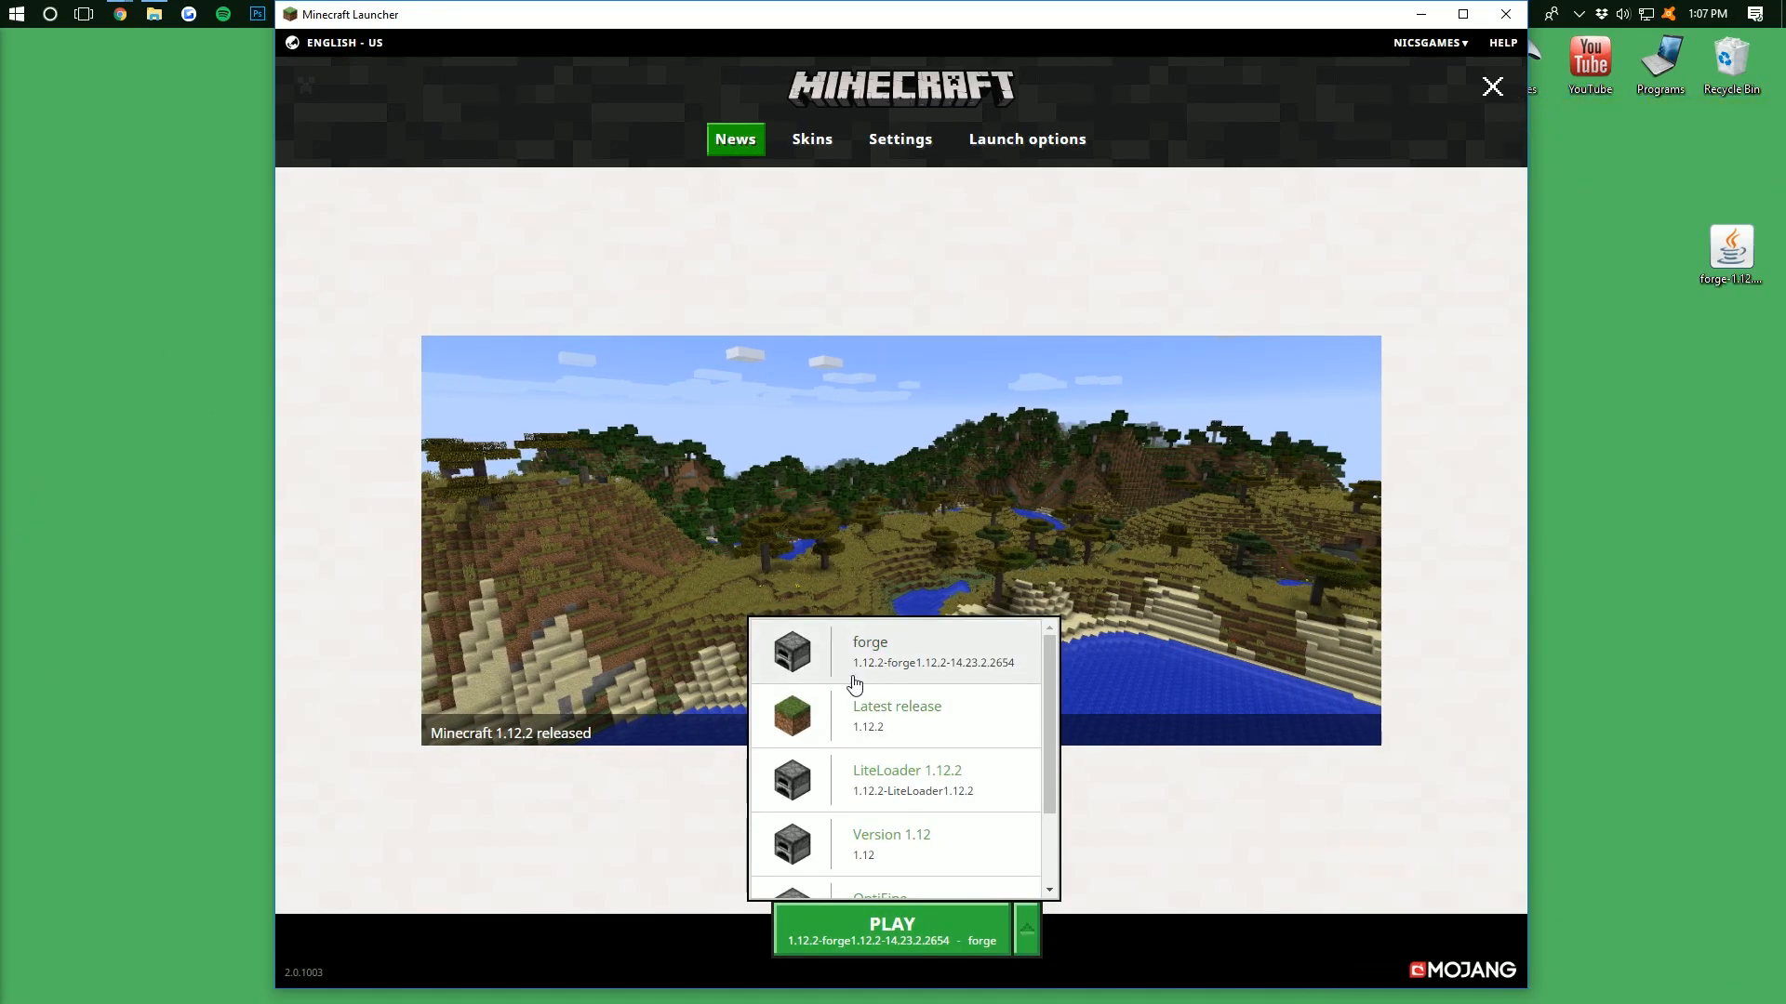
mouse_move(897, 653)
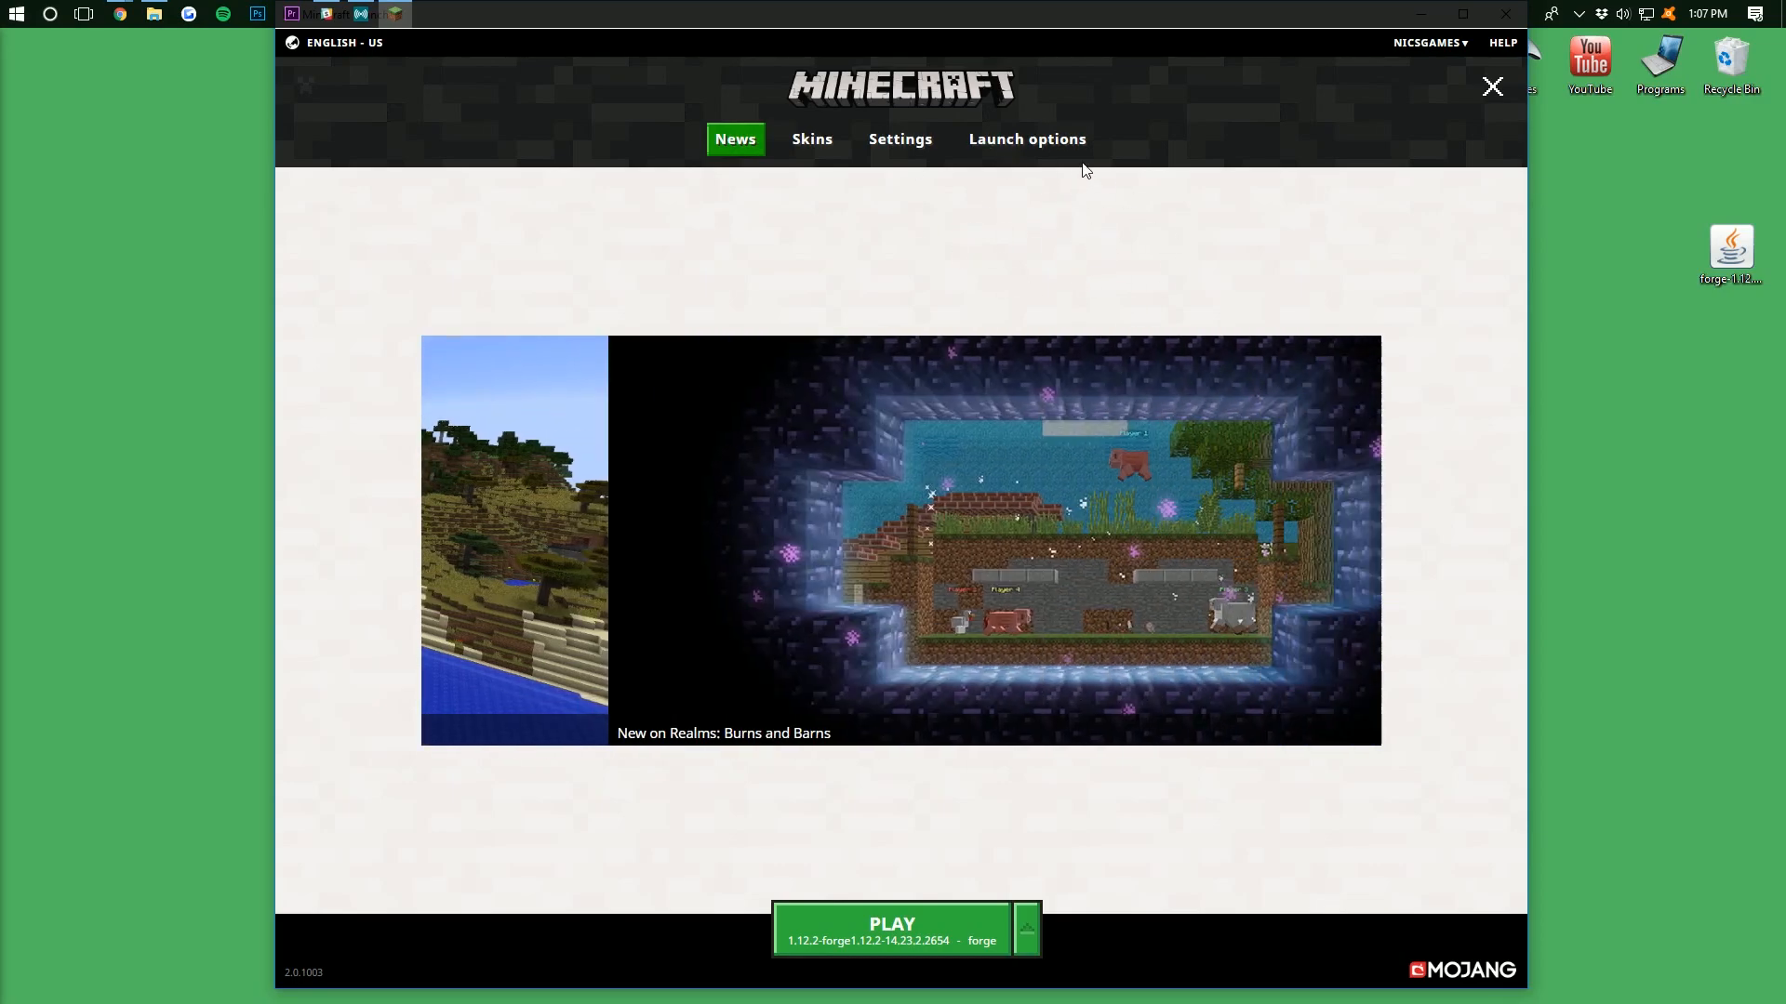
In Launch options, verify the forge profile uses version 1.12.2-forge1.12.2-14.23.2.2654
left_click(1025, 138)
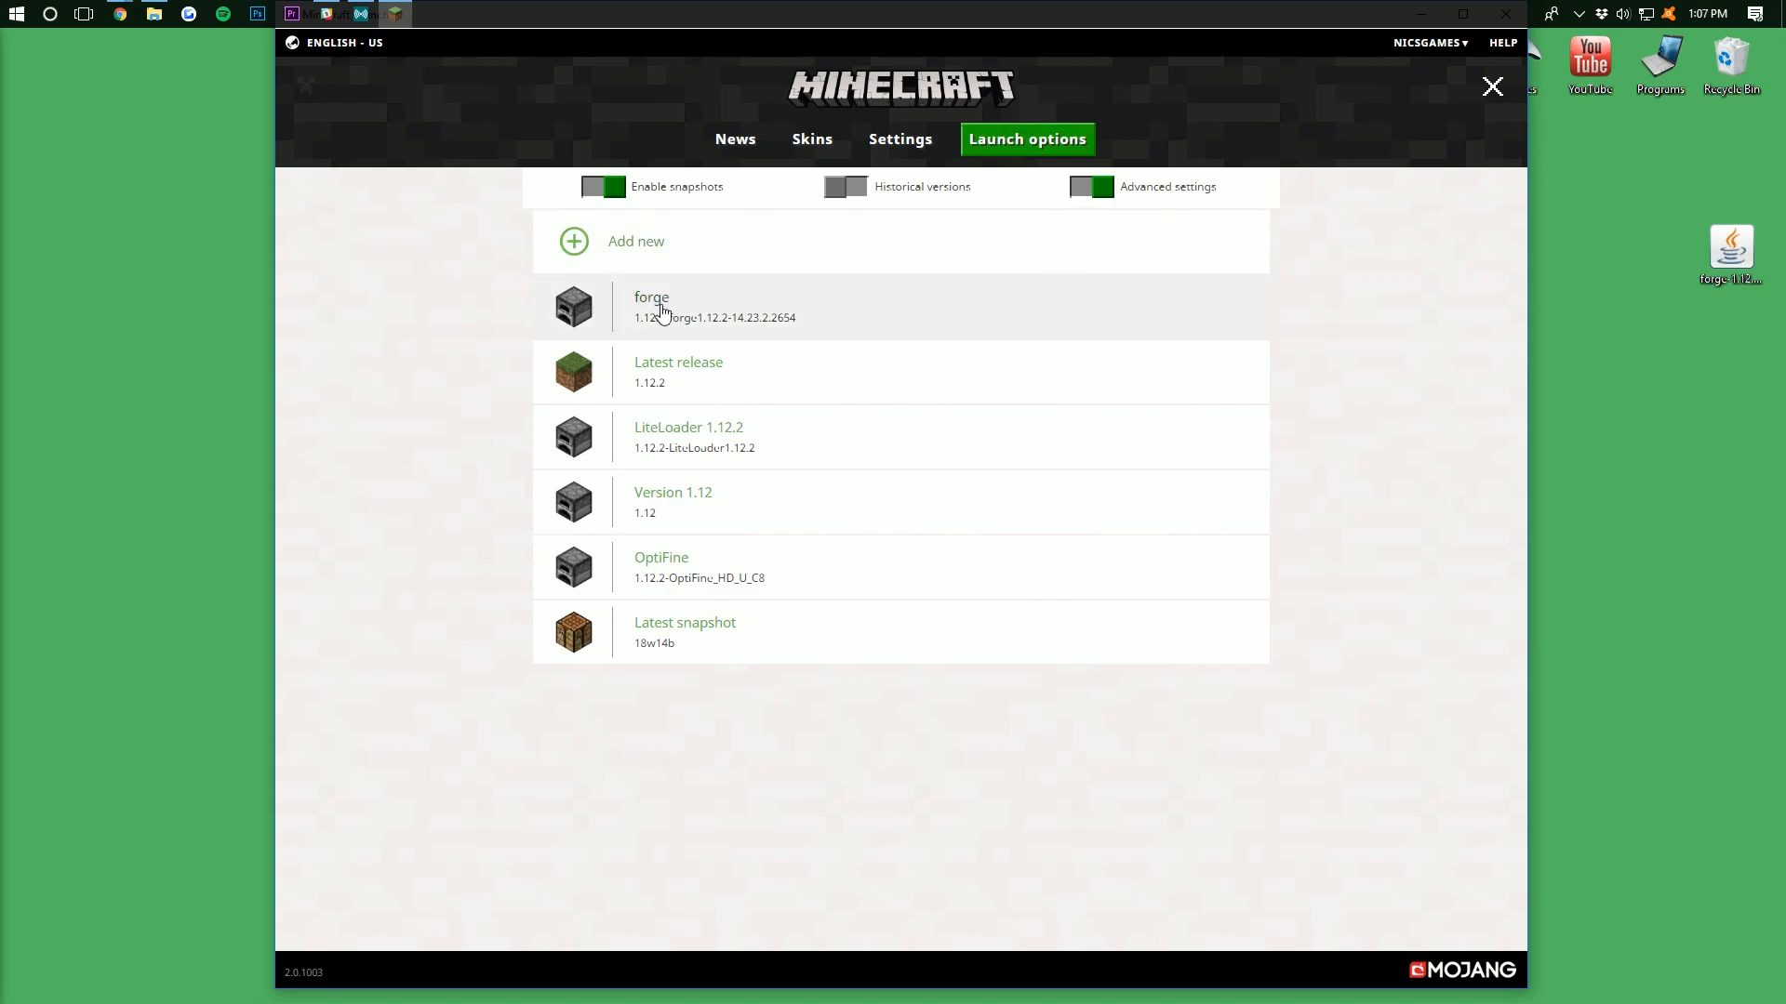
left_click(651, 307)
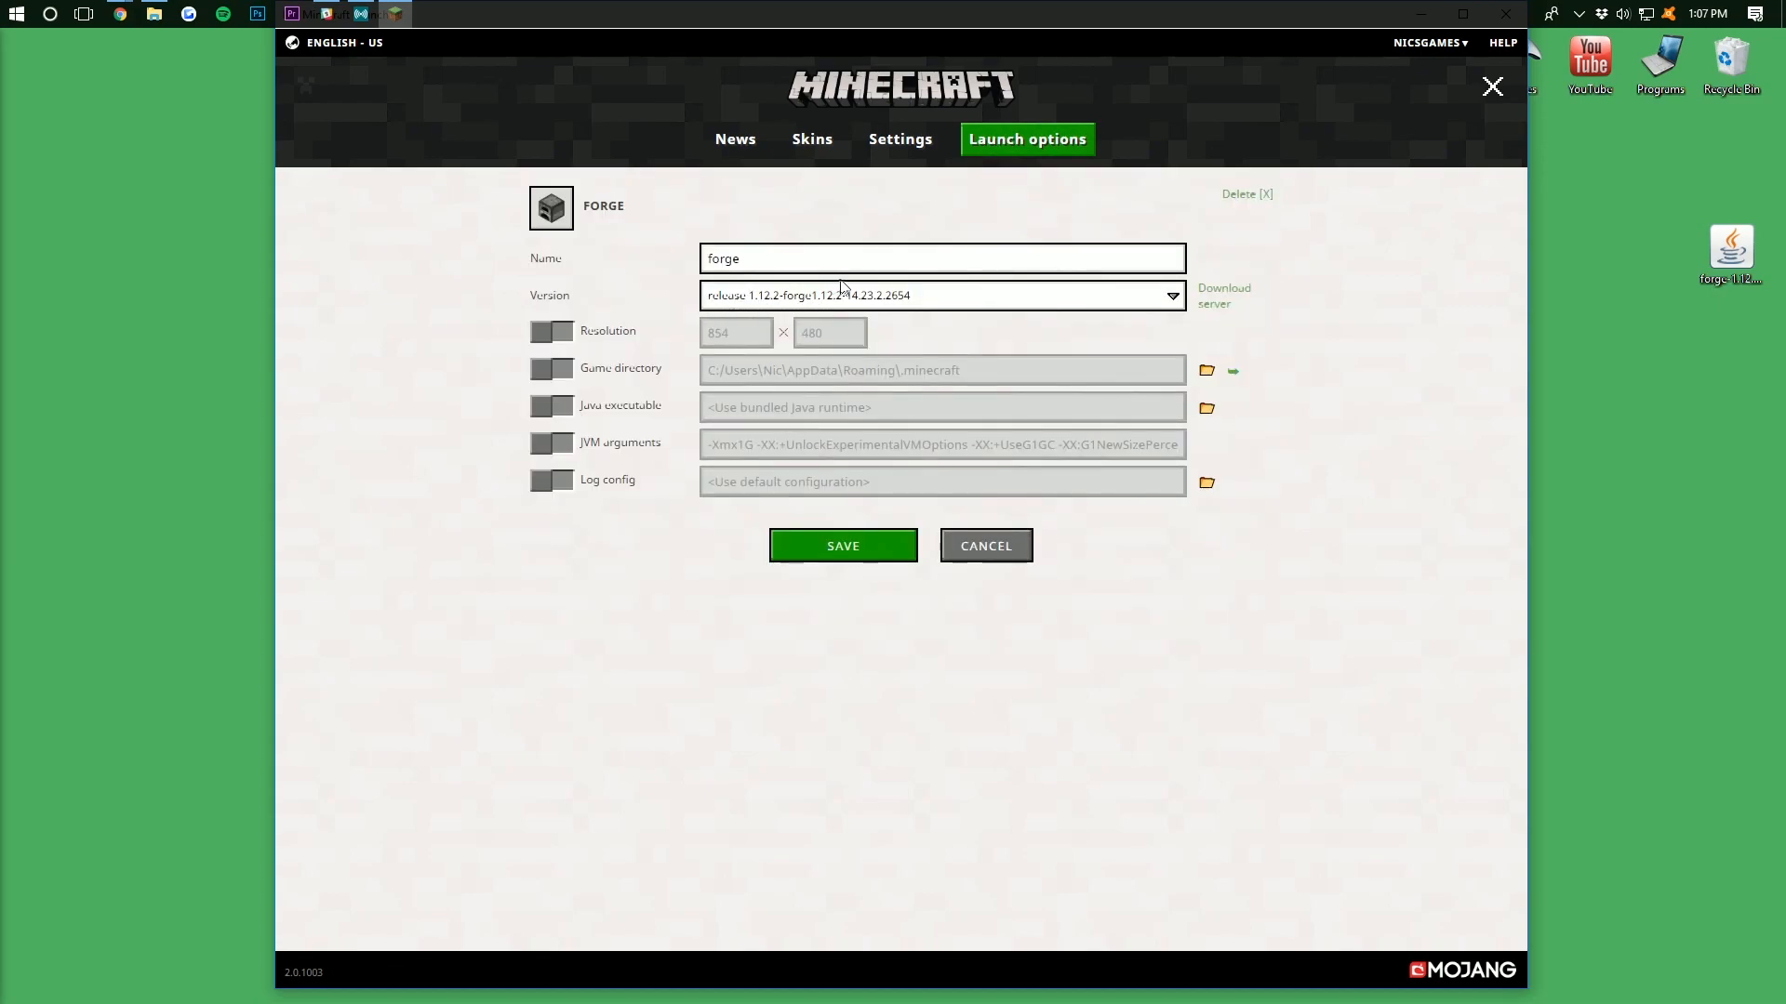
left_click(1171, 295)
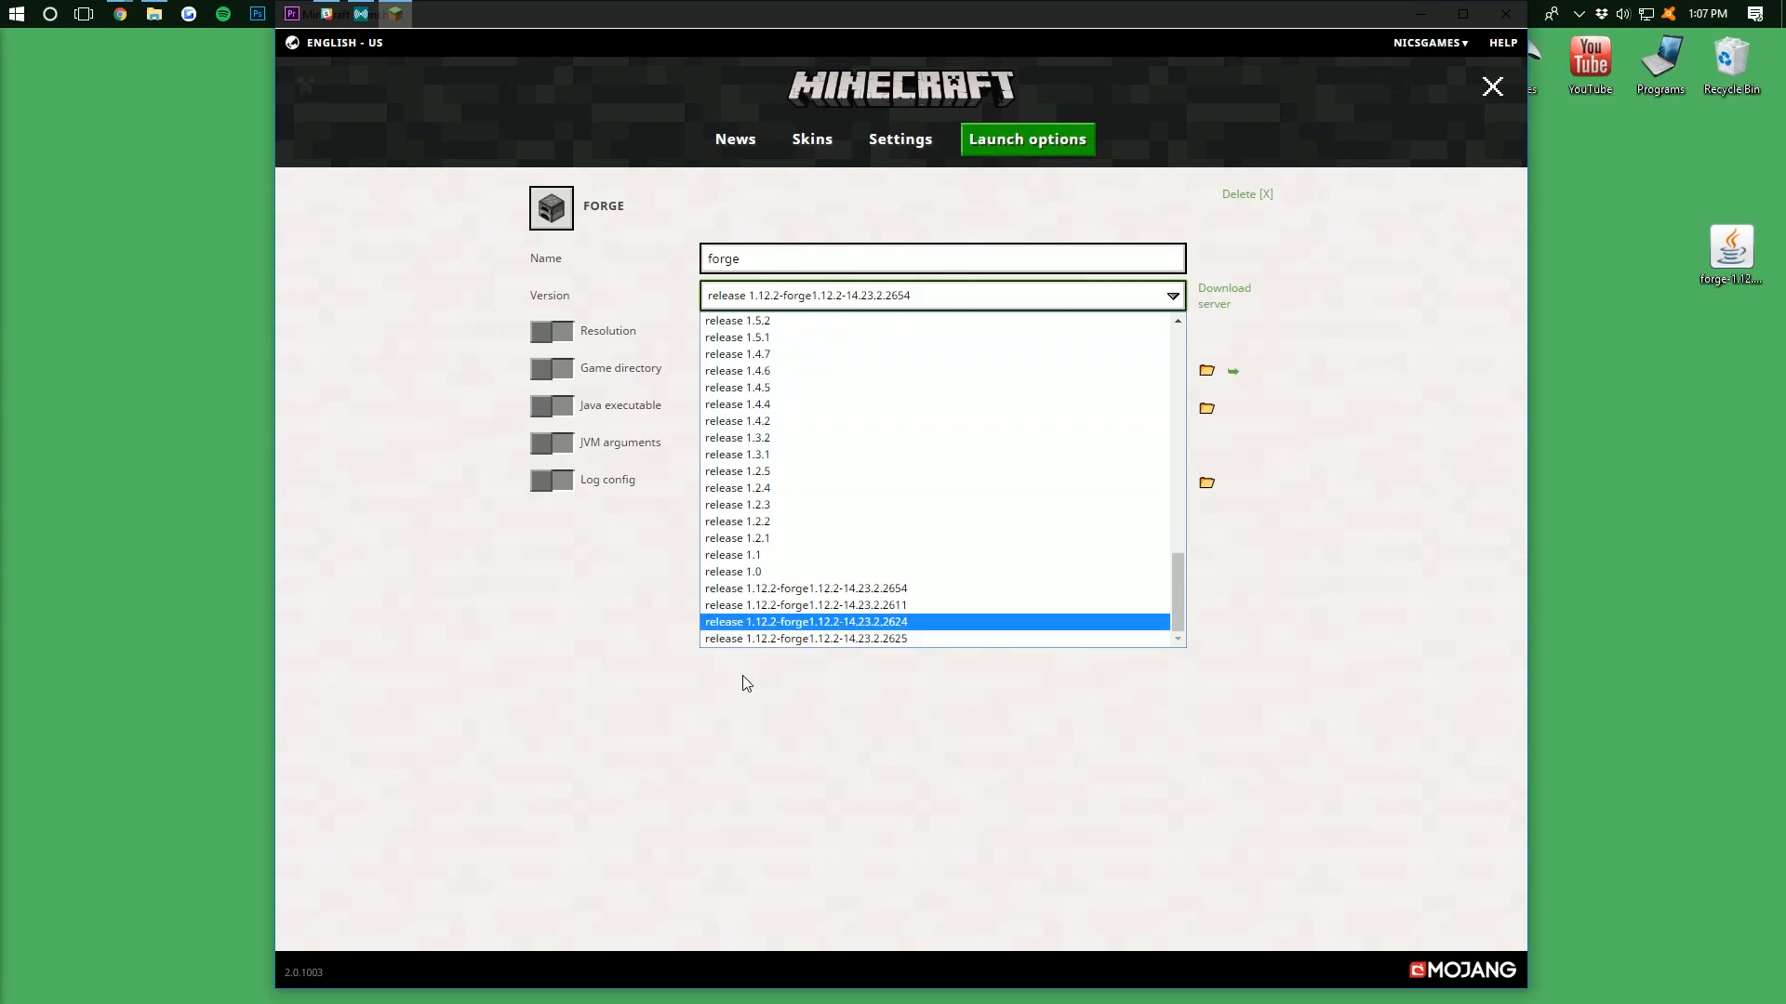
mouse_move(805, 605)
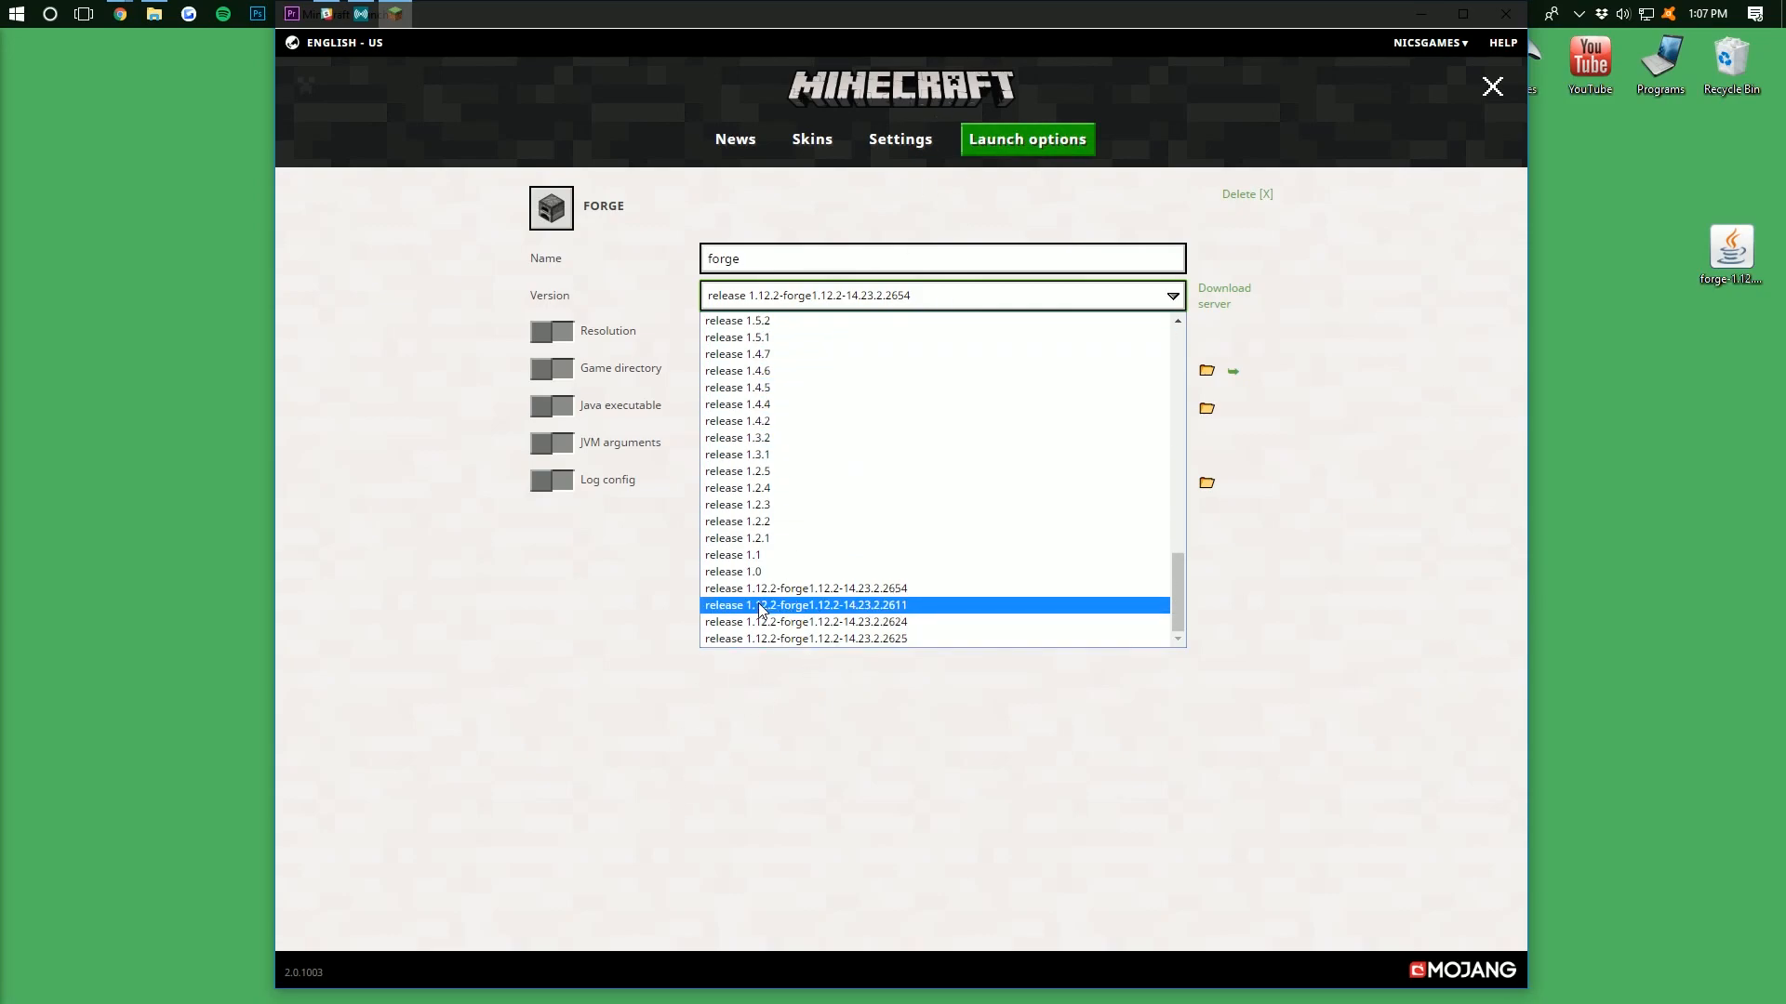
mouse_move(806, 588)
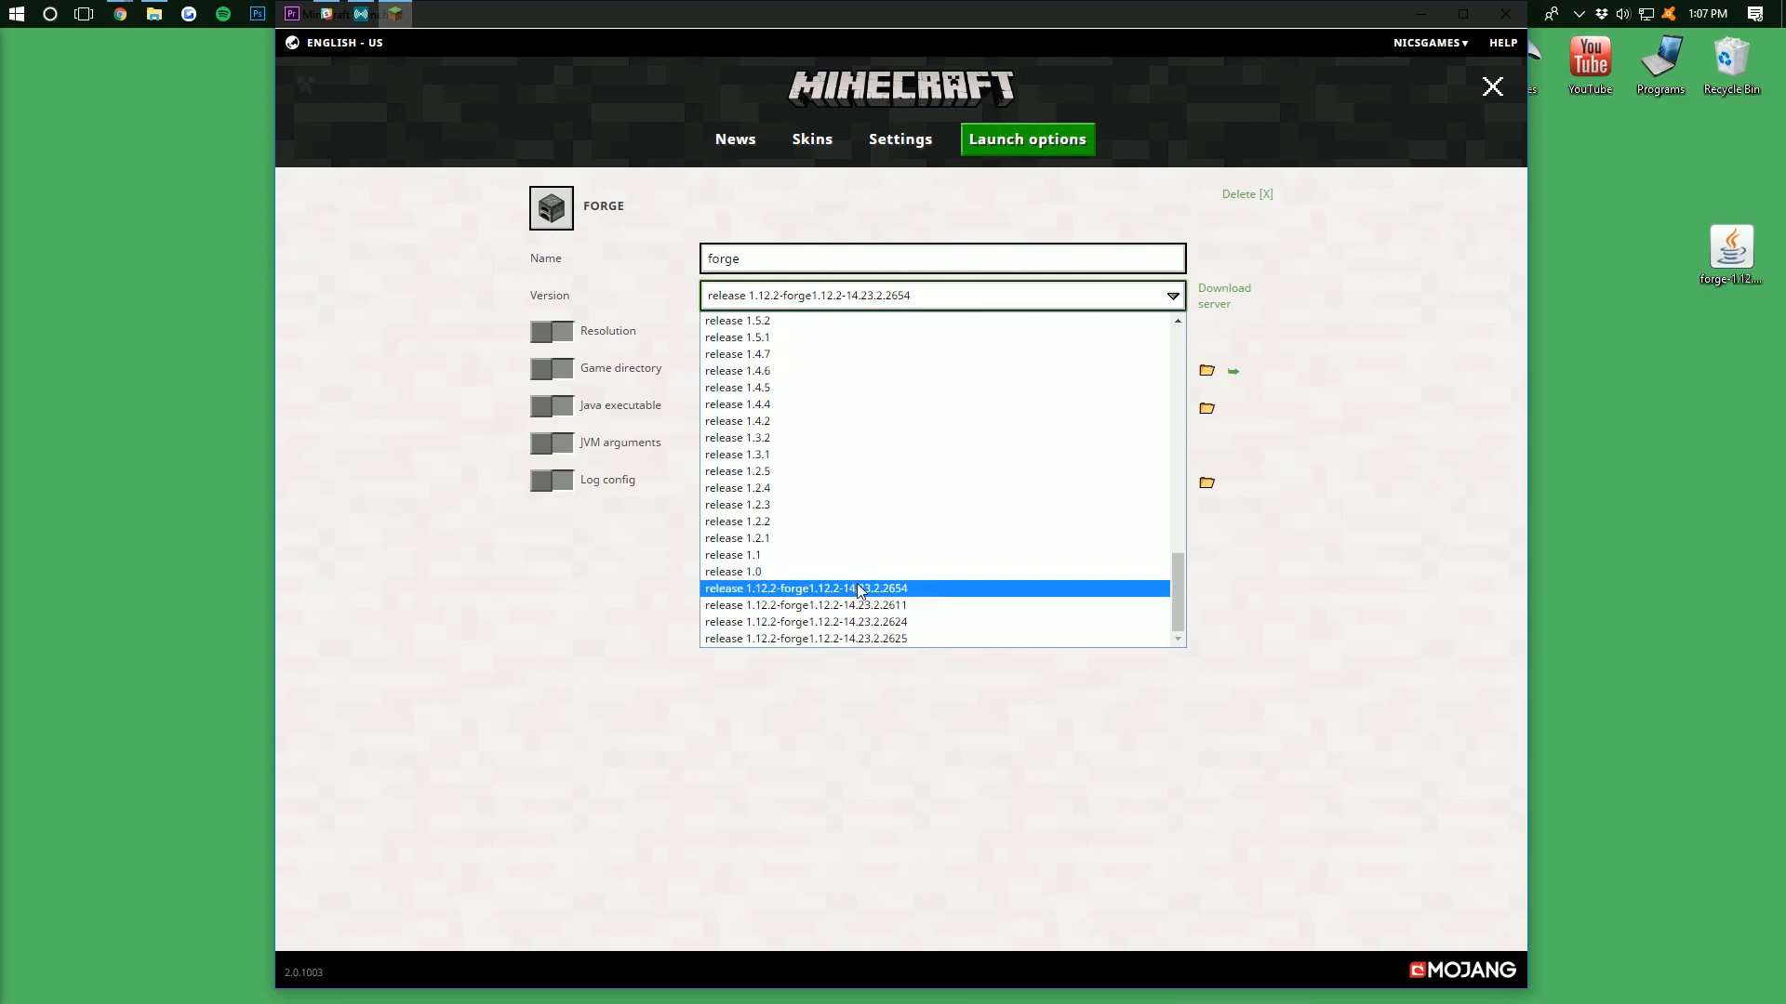
mouse_move(950, 592)
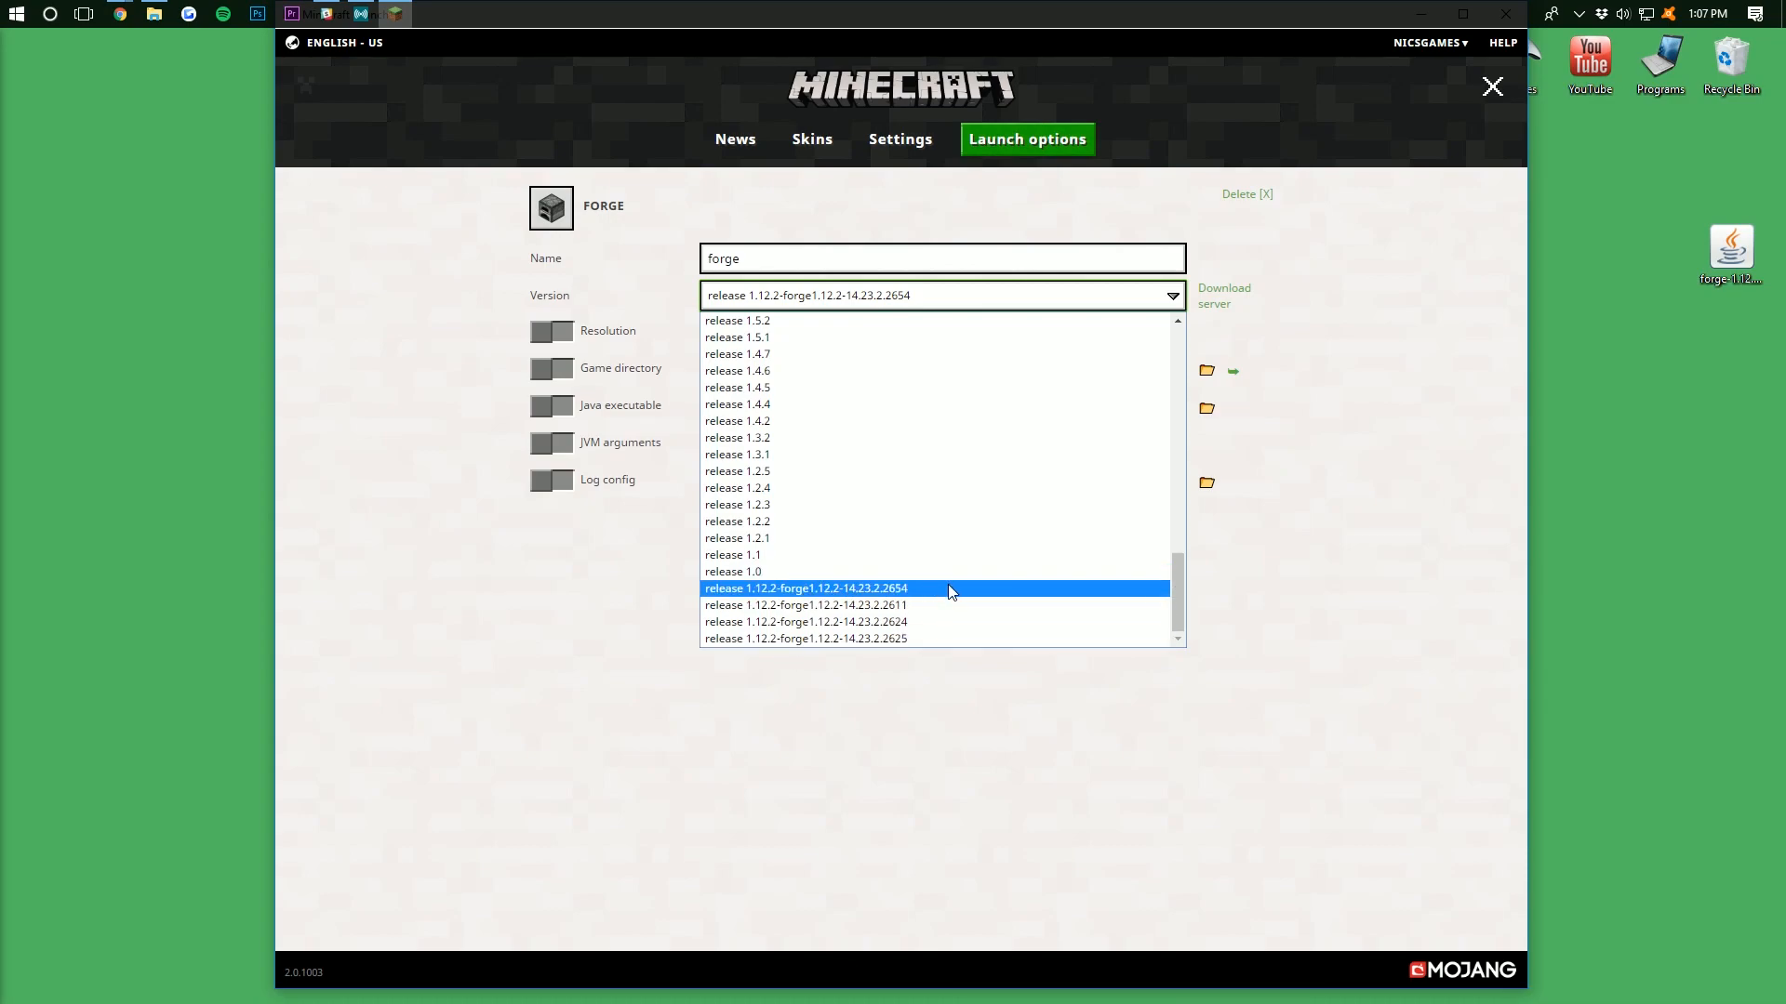
mouse_move(900, 601)
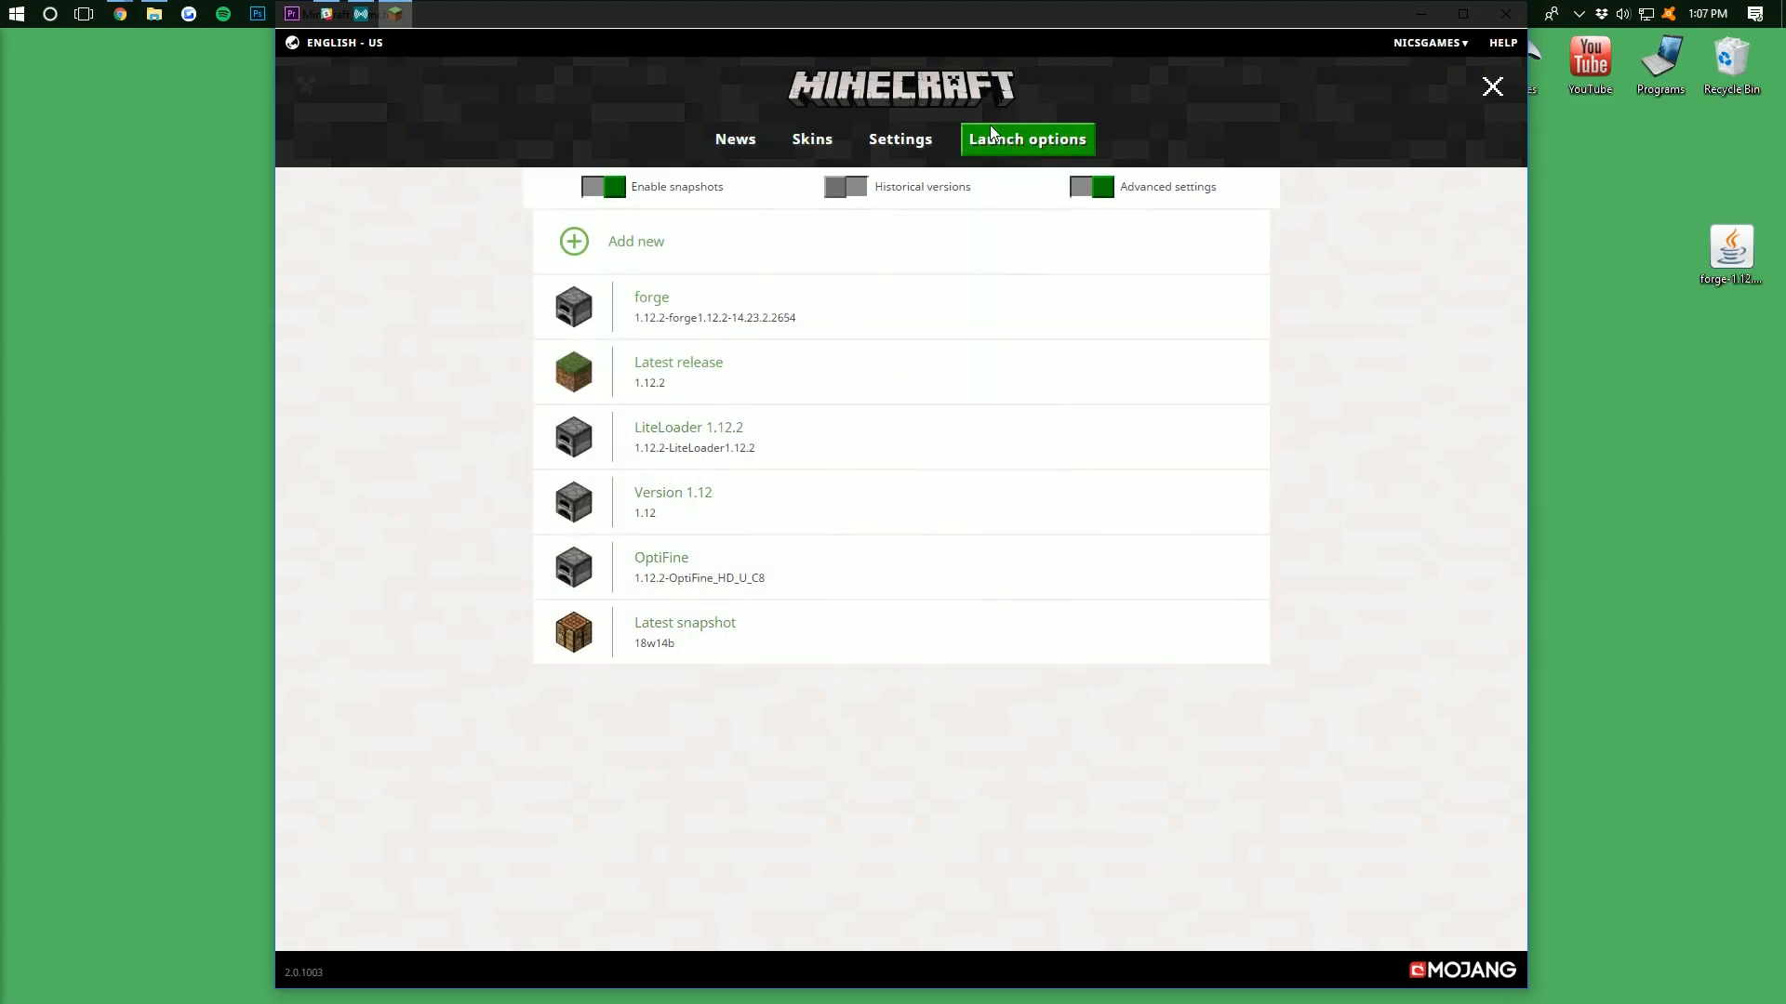
Return to News and start the game with the forge profile
left_click(735, 139)
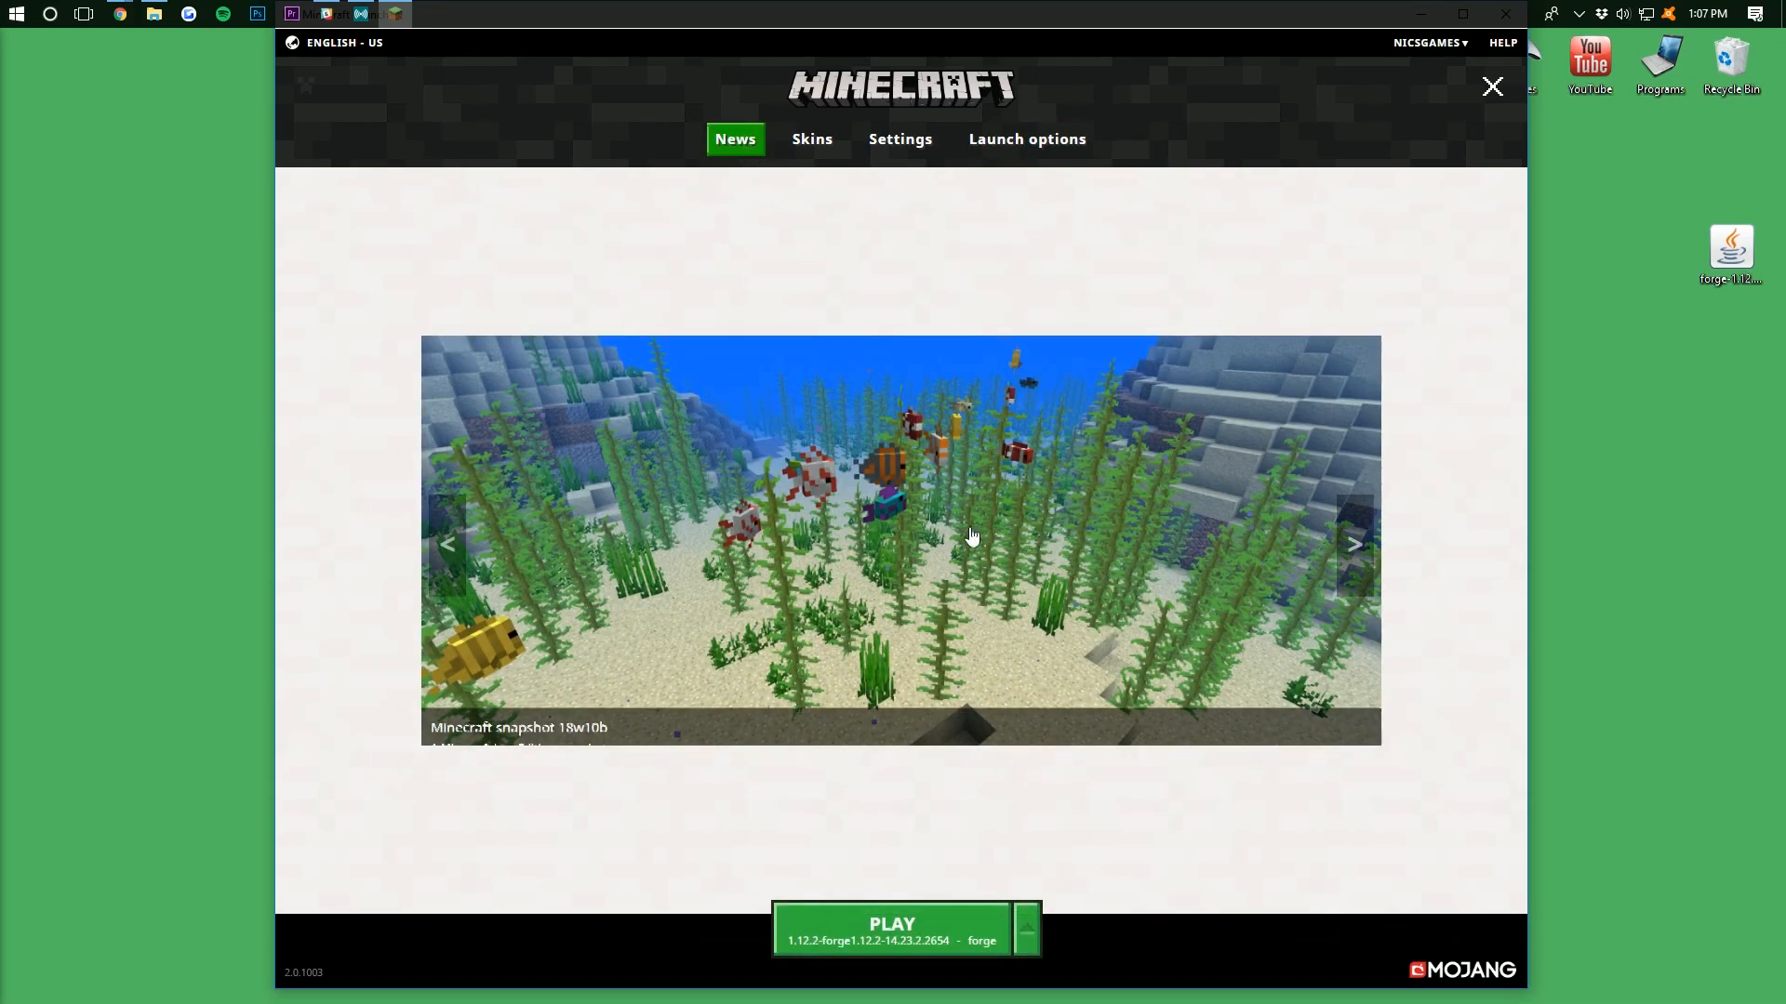
left_click(1023, 927)
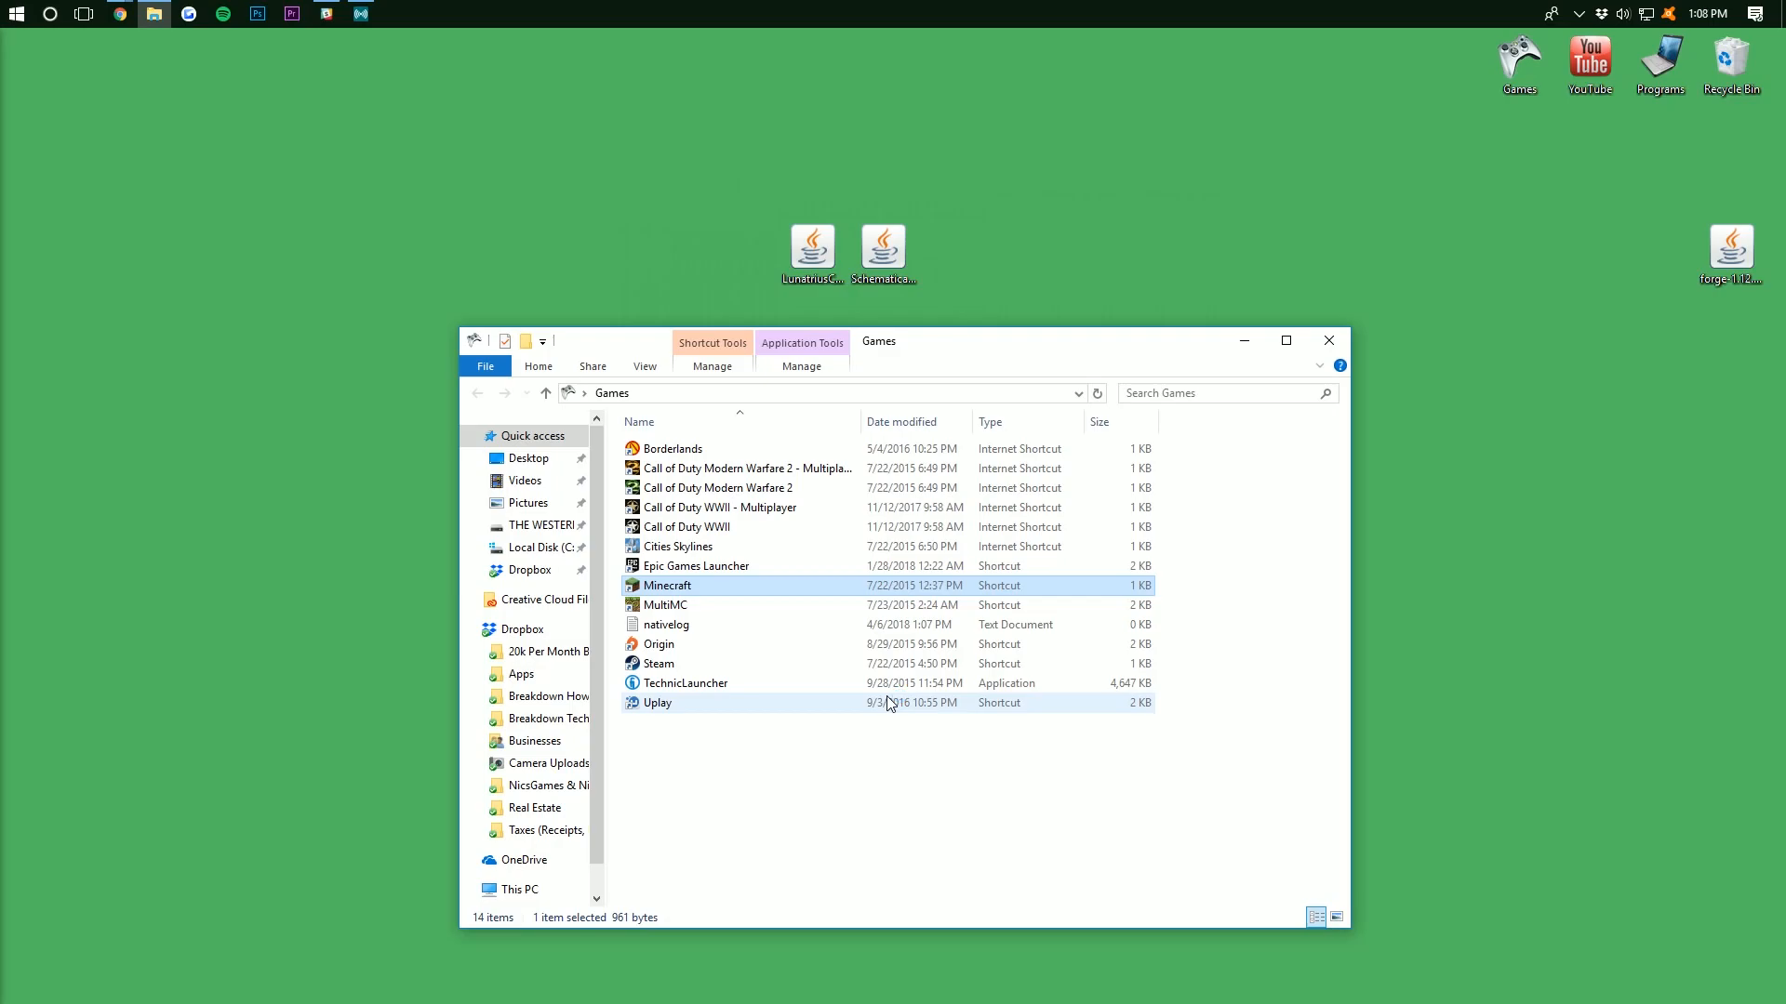
Check the Mod List for LunatriusCore 1.2.0.42 and Schematica 1.8.0.168 among the 6 loaded mods
double_click(668, 585)
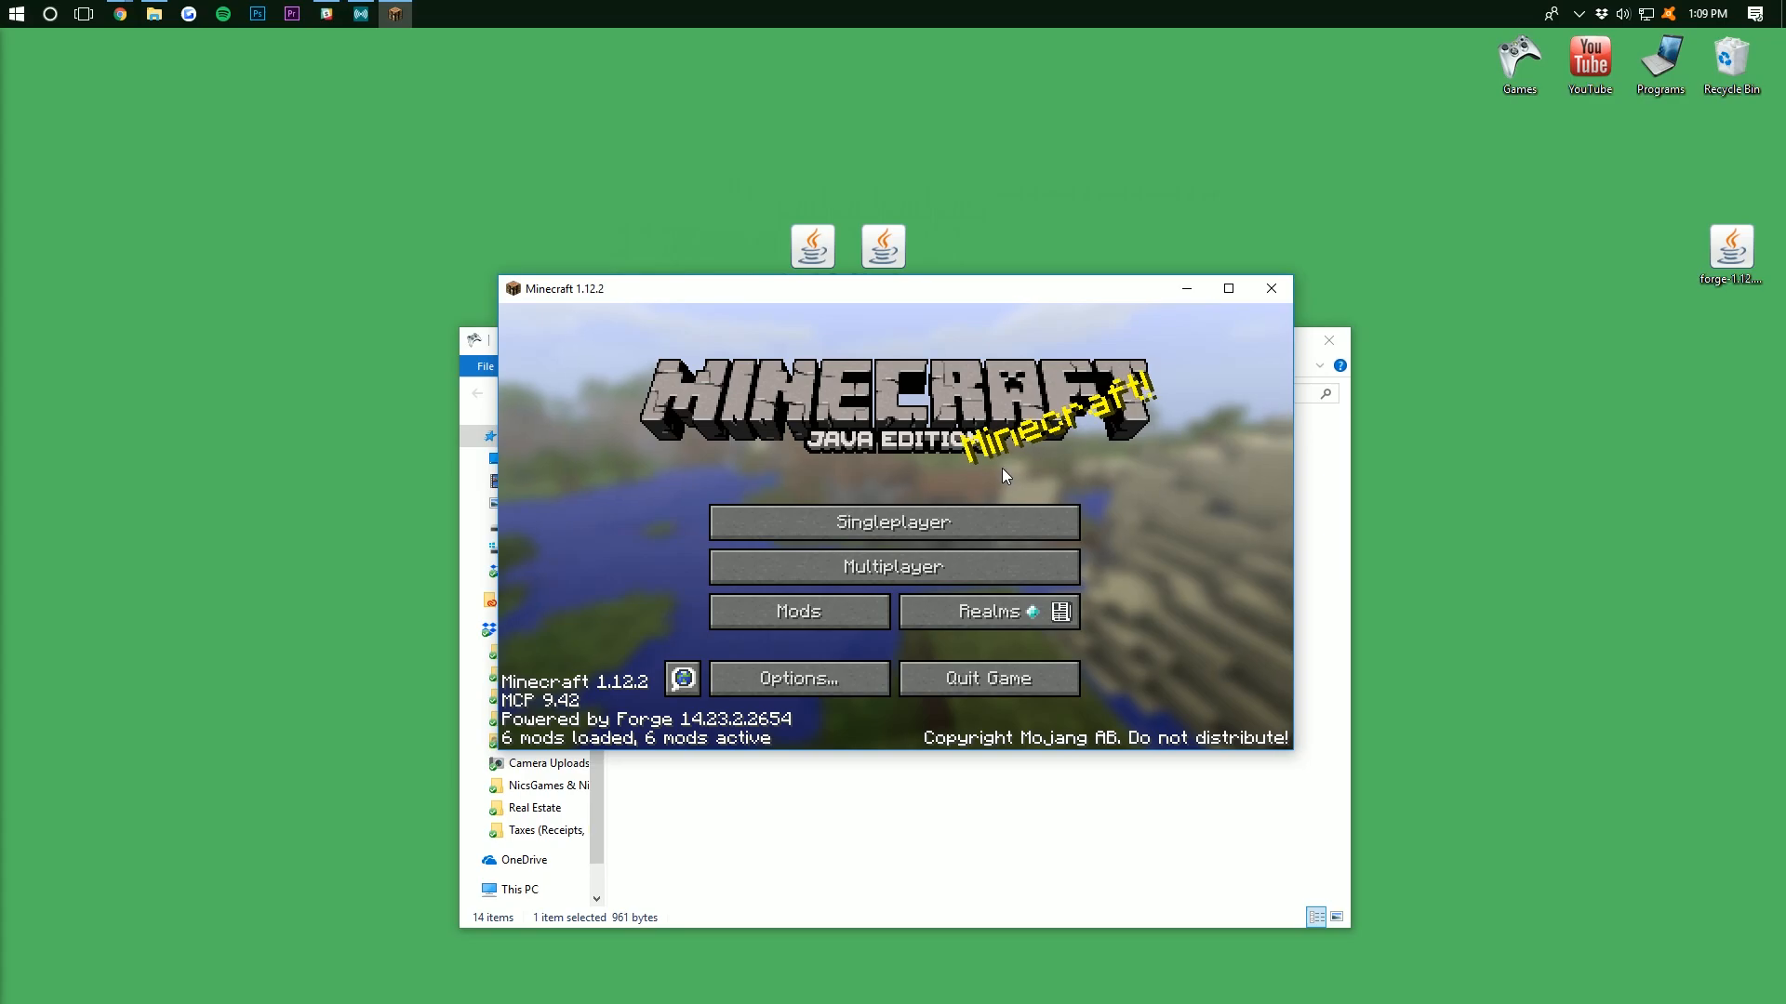
left_click(797, 612)
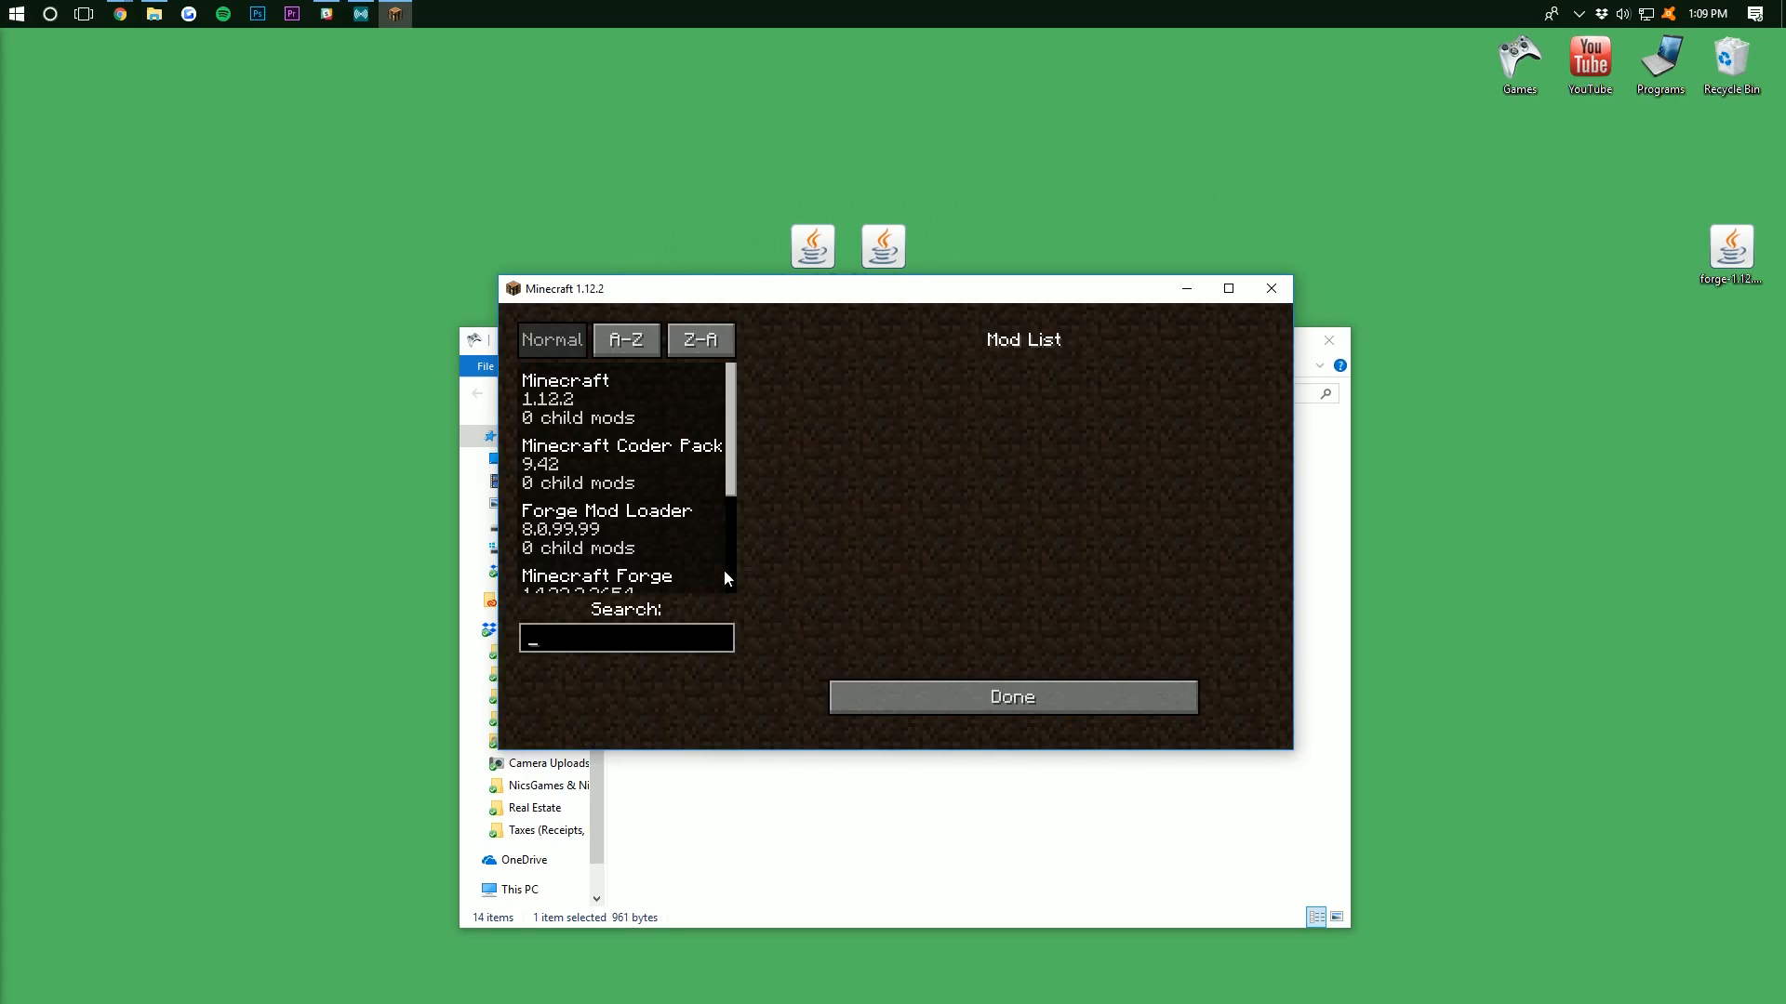
scroll("down", 3)
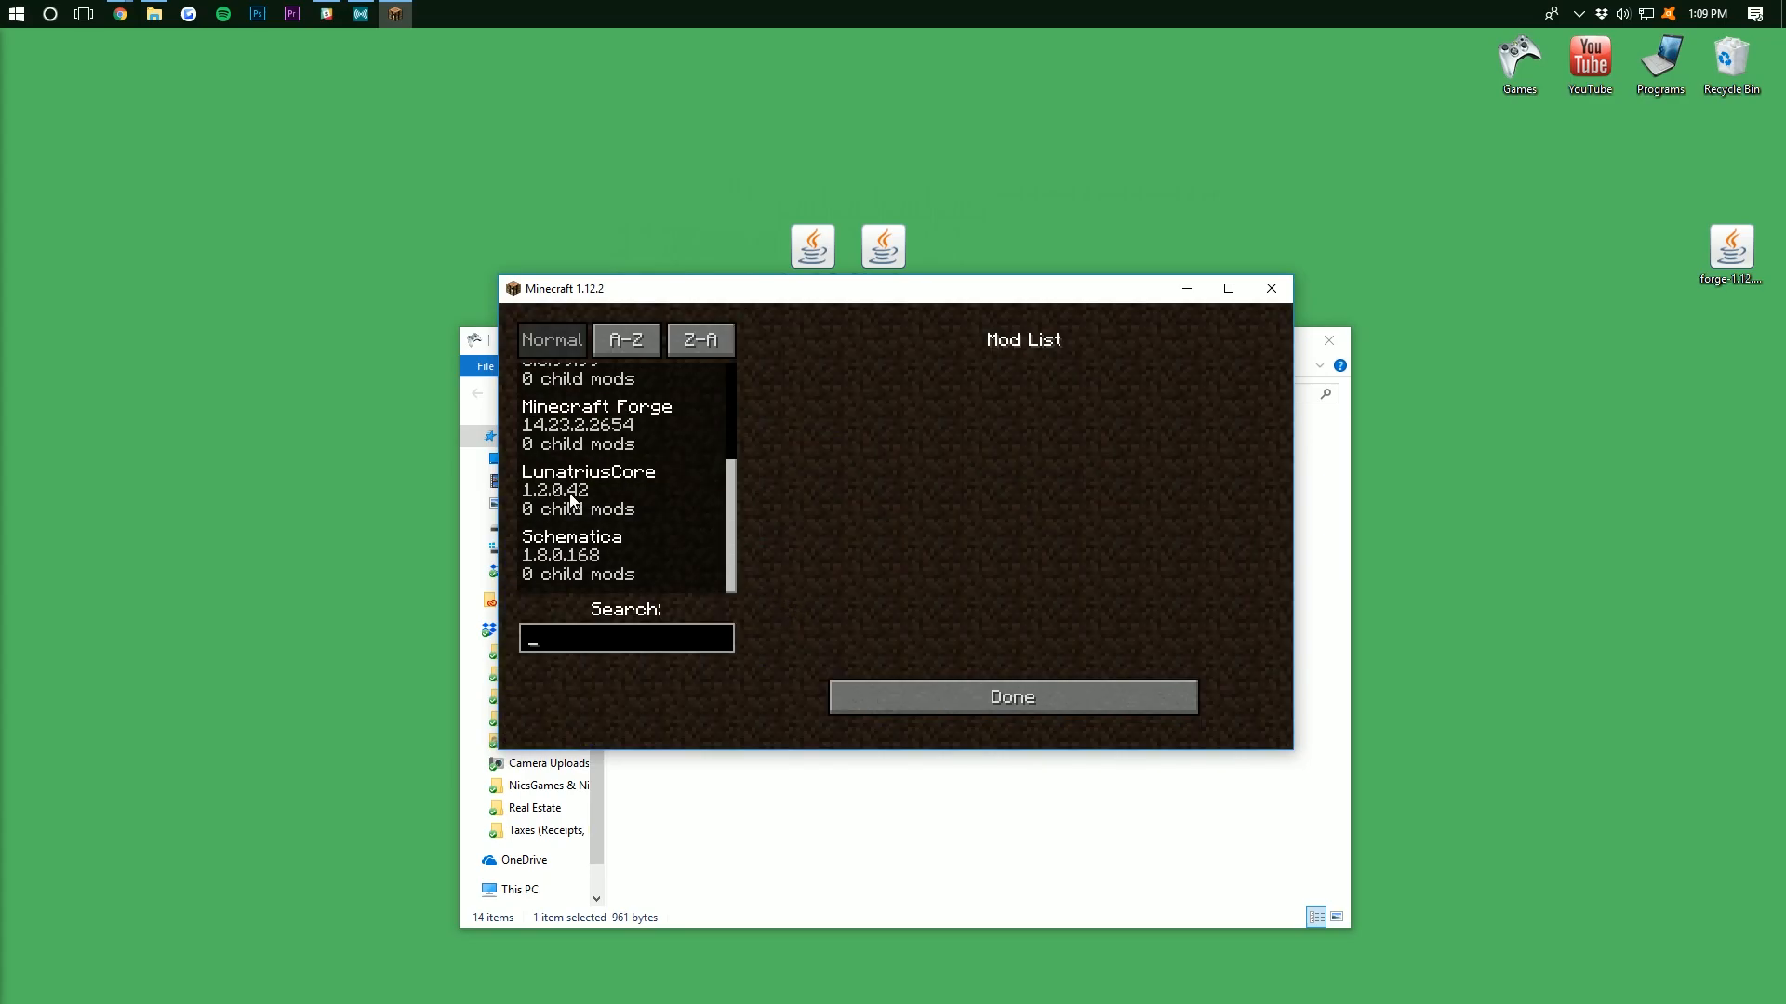
left_click(570, 554)
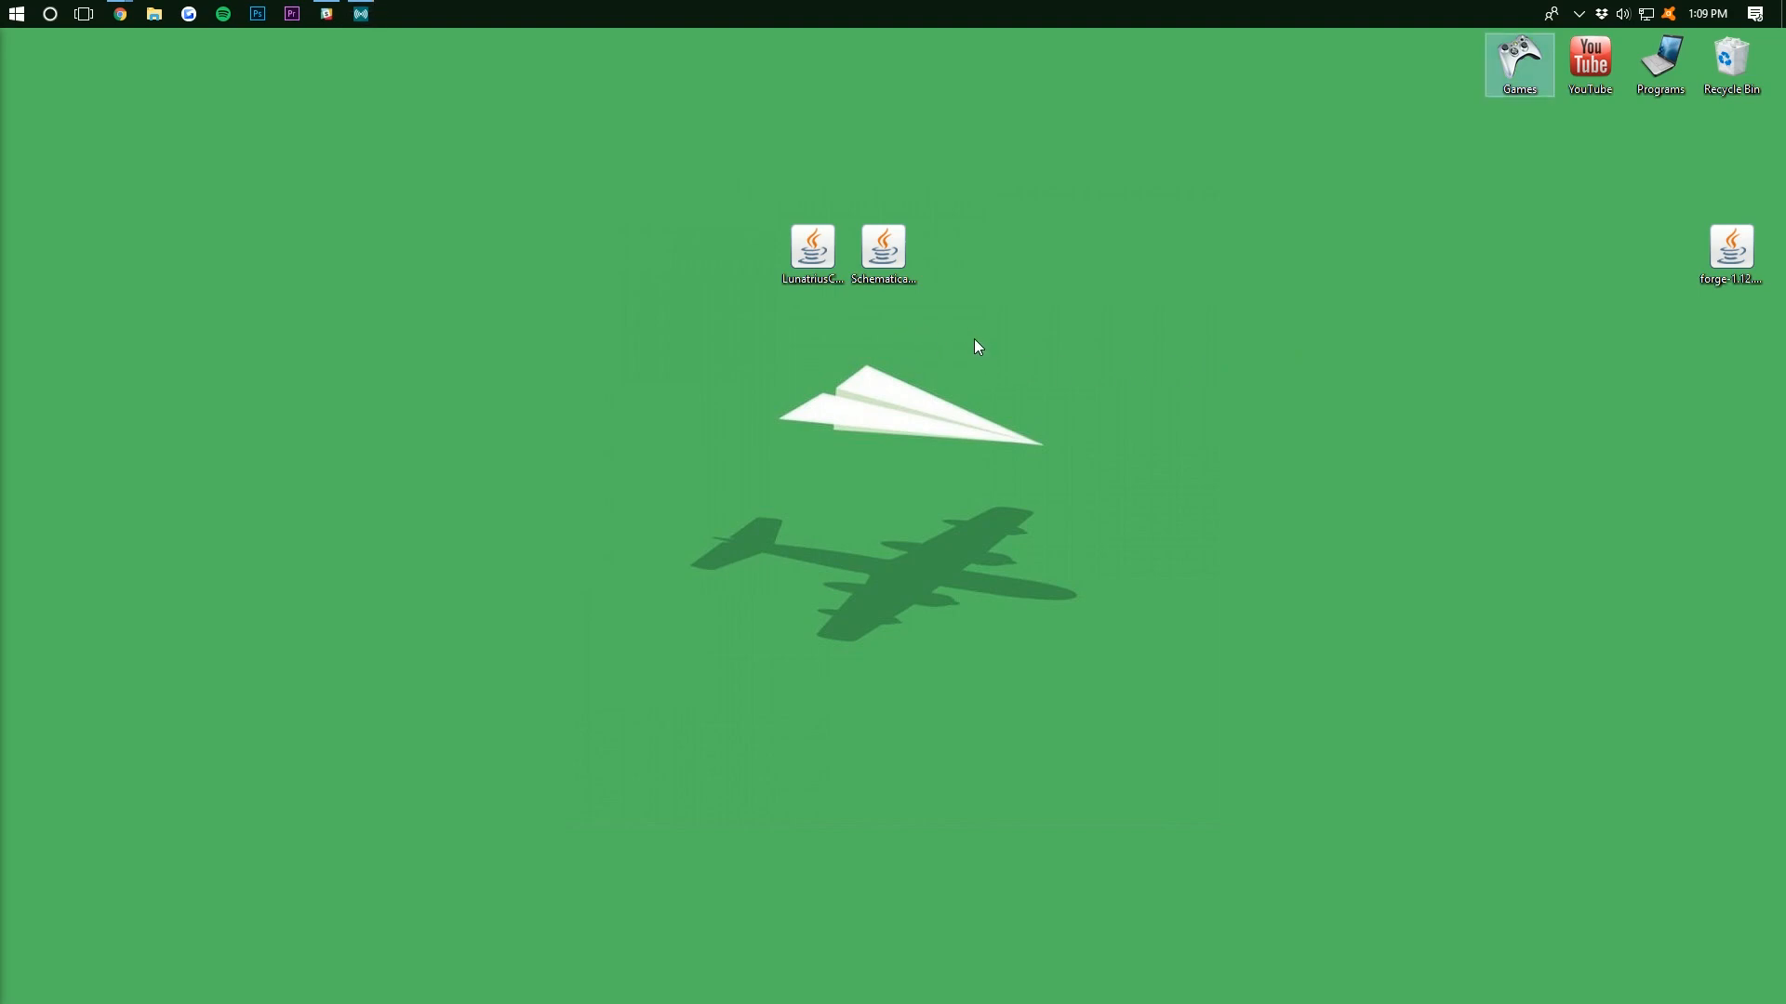
mouse_move(964, 347)
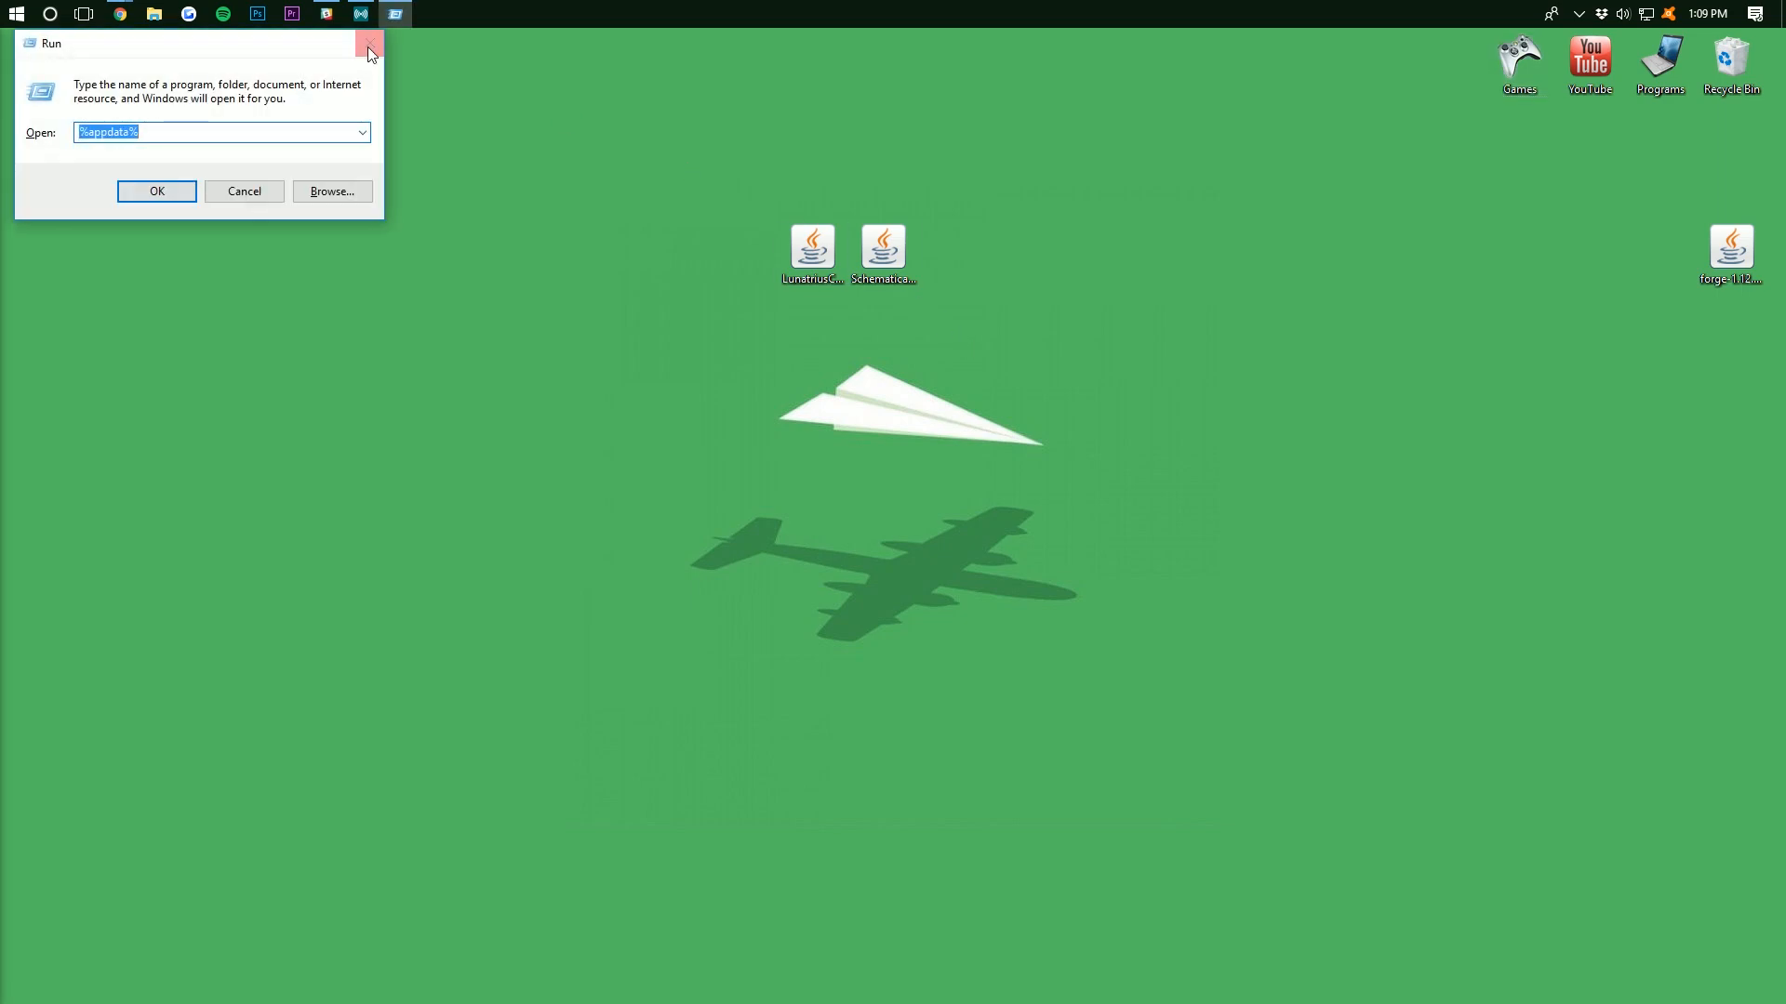
Via Run %appdata%, navigate to .minecraft and show the empty schematics folder
left_click_drag(200, 42, 821, 196)
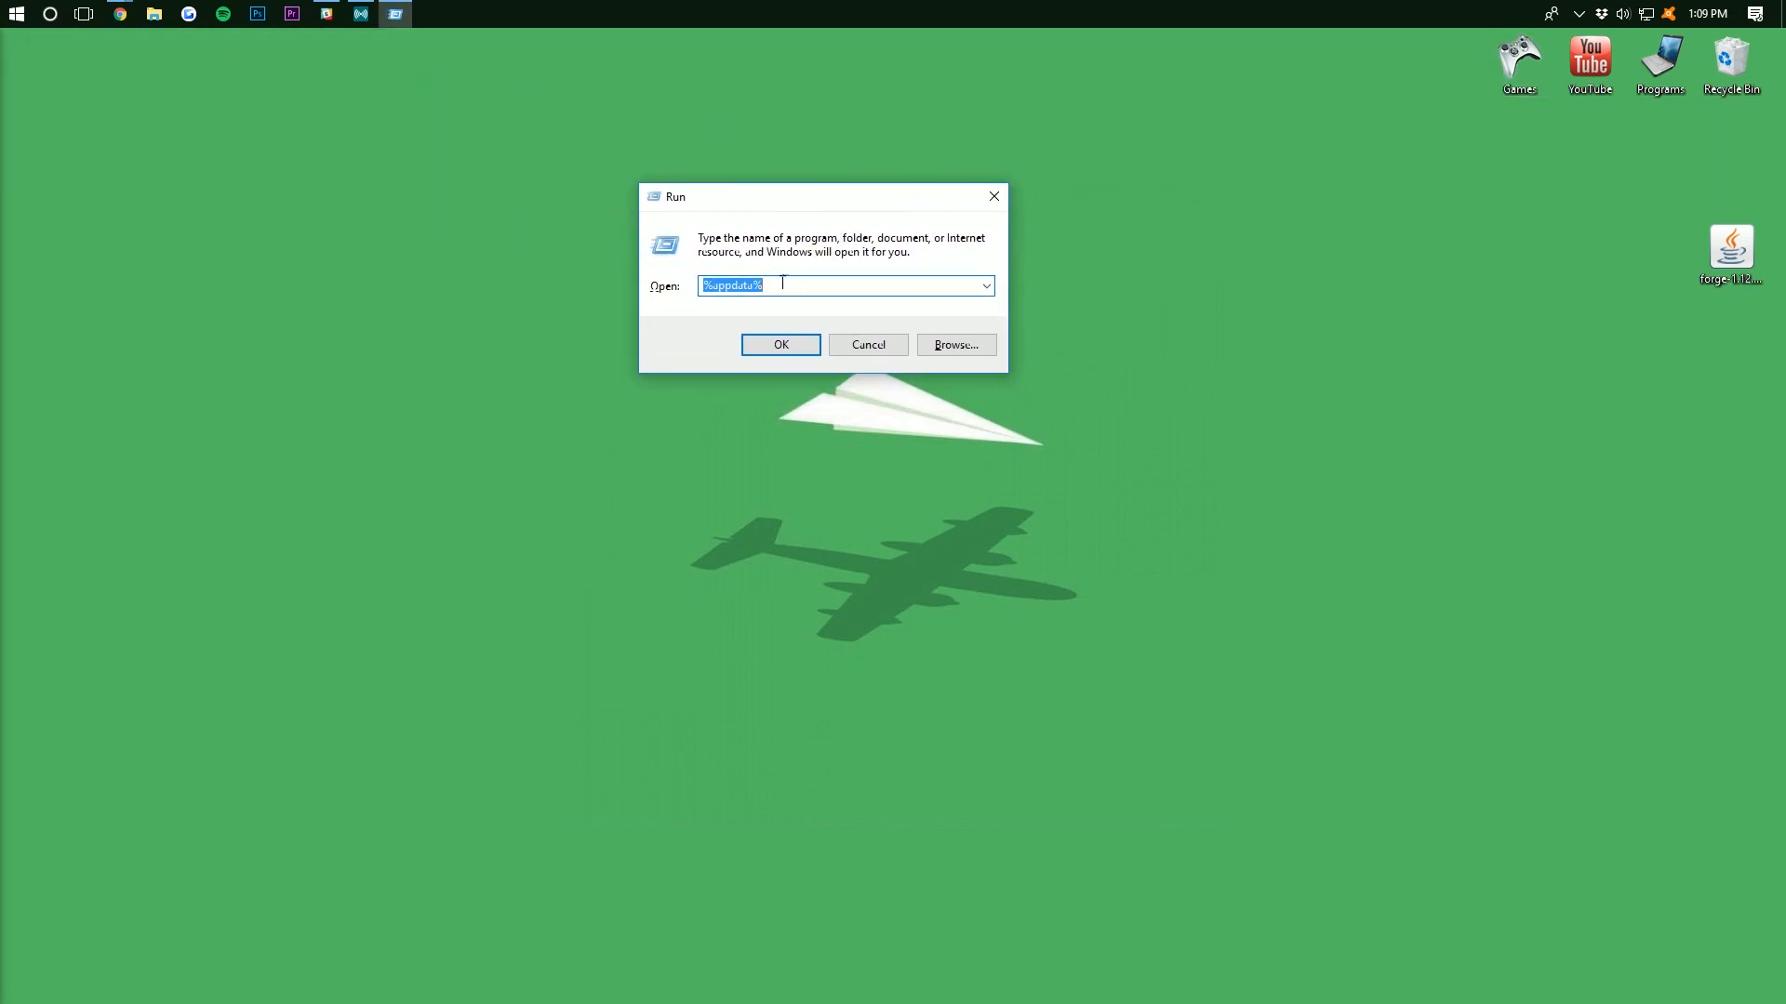
left_click(781, 344)
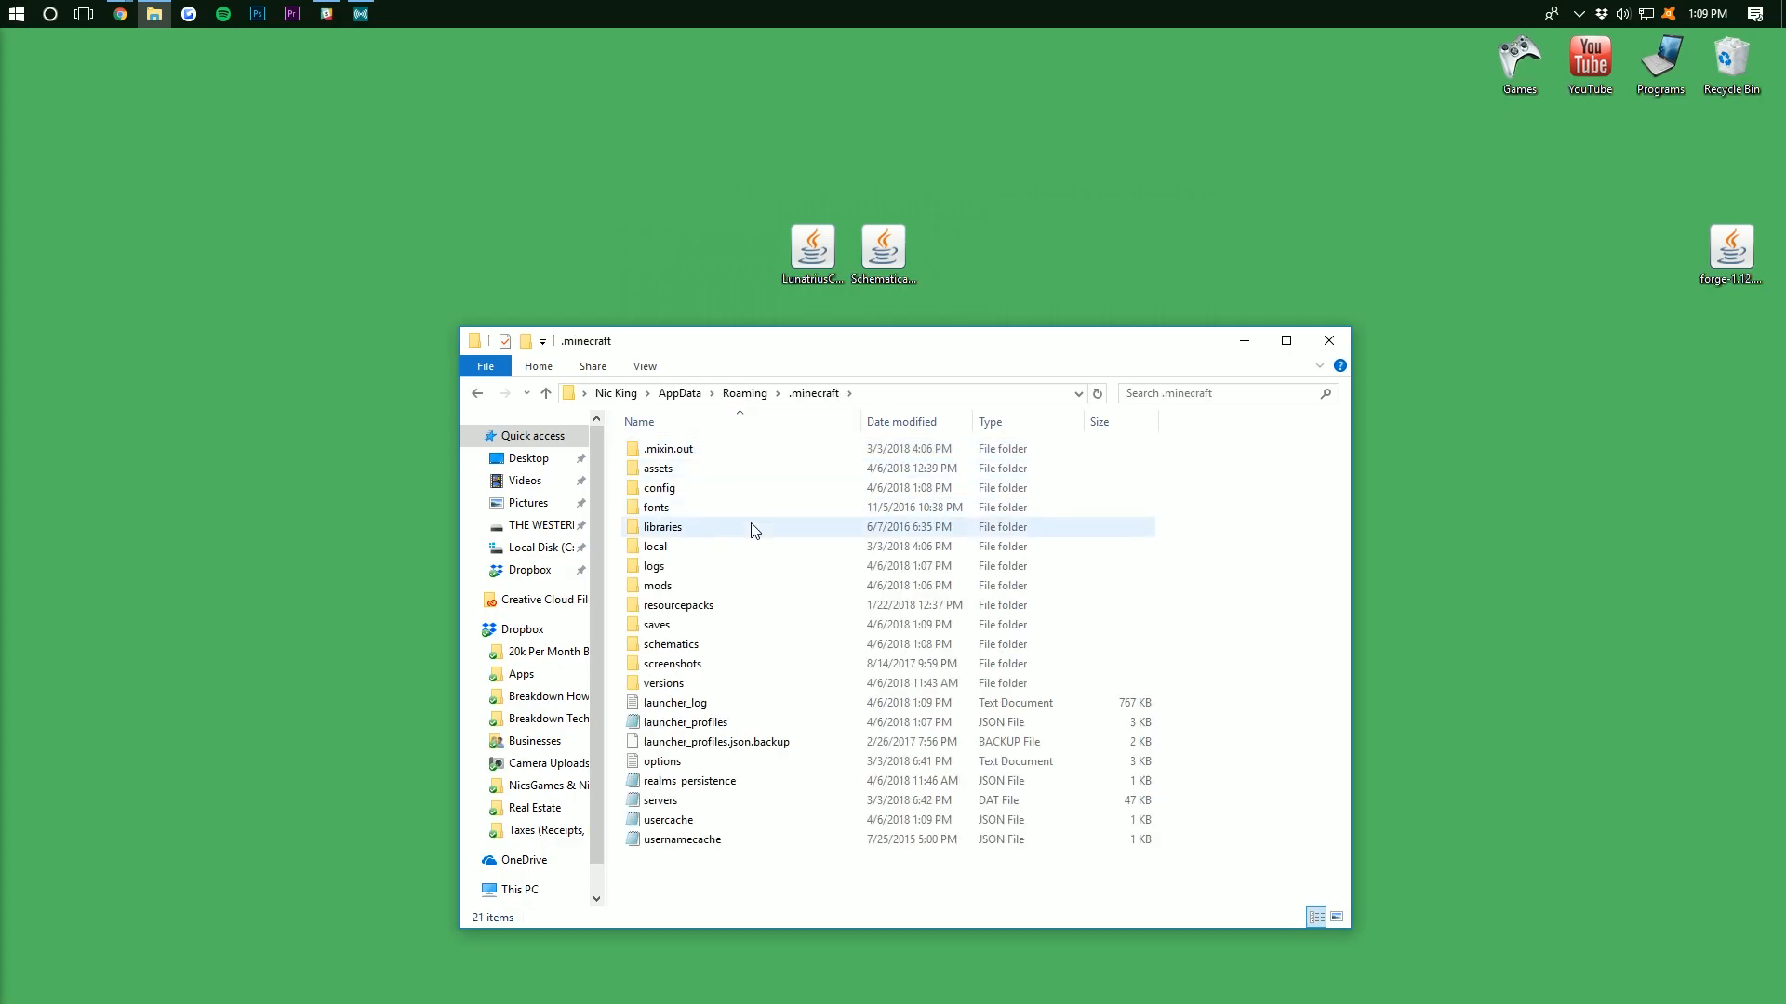
double_click(671, 643)
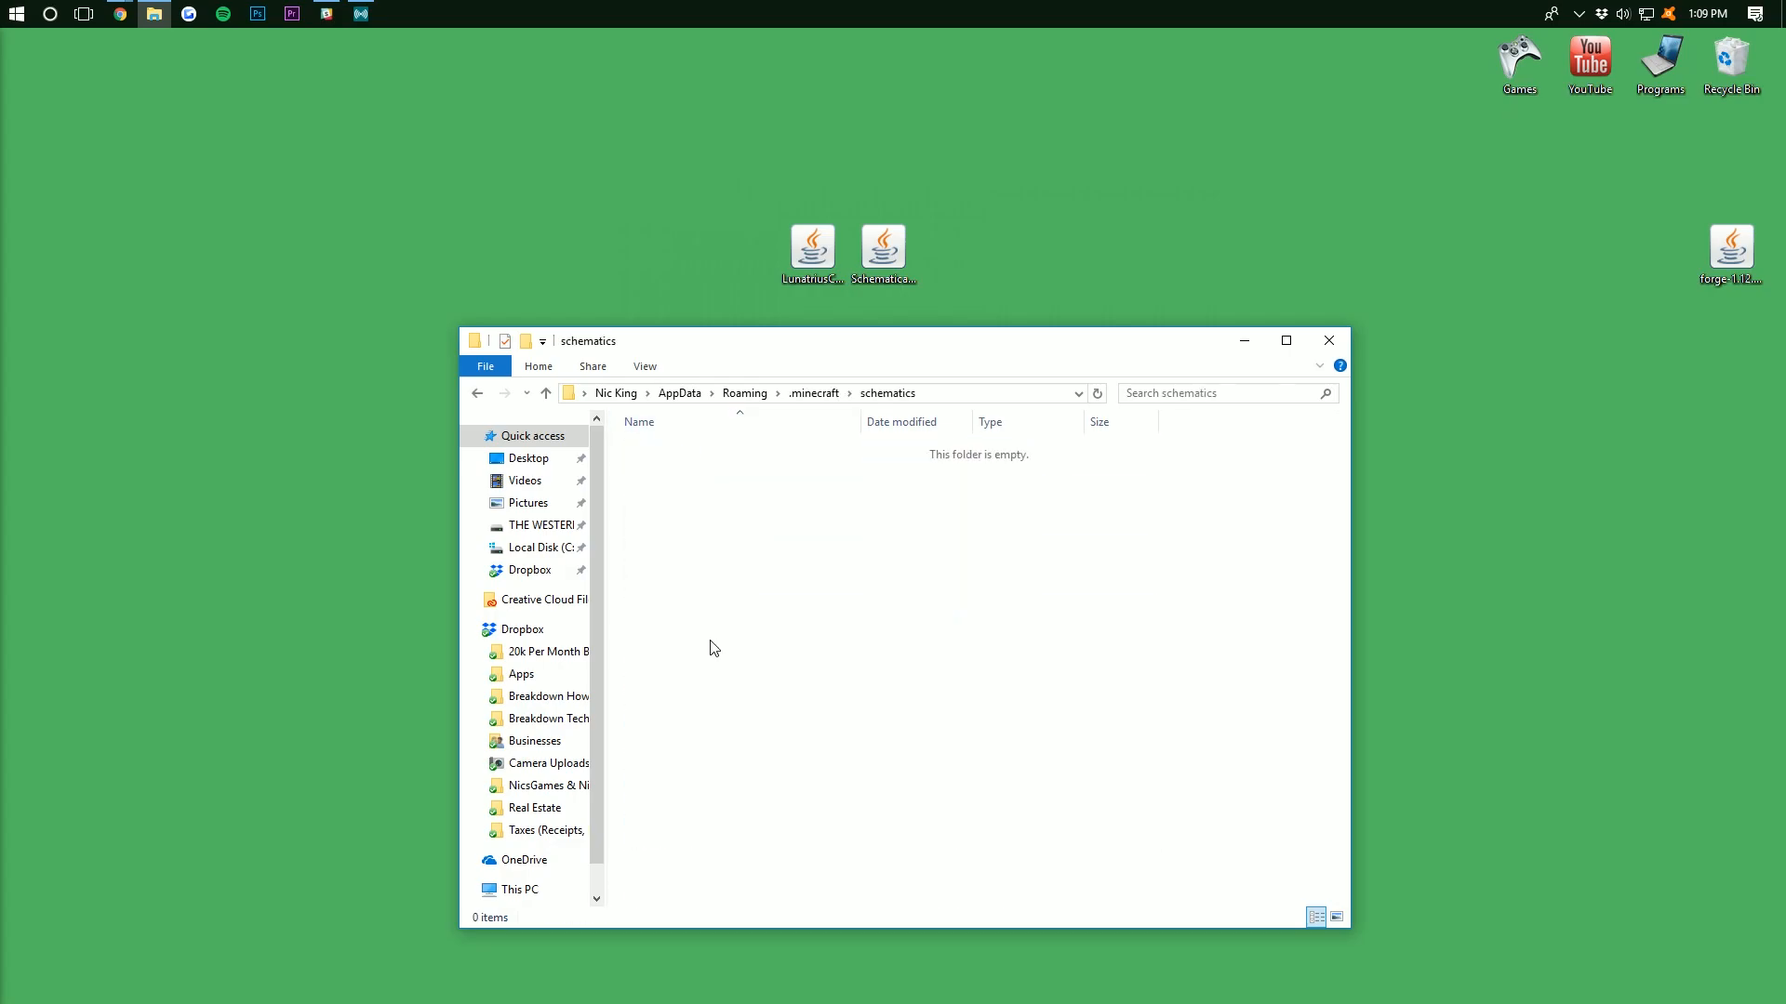
mouse_move(771, 514)
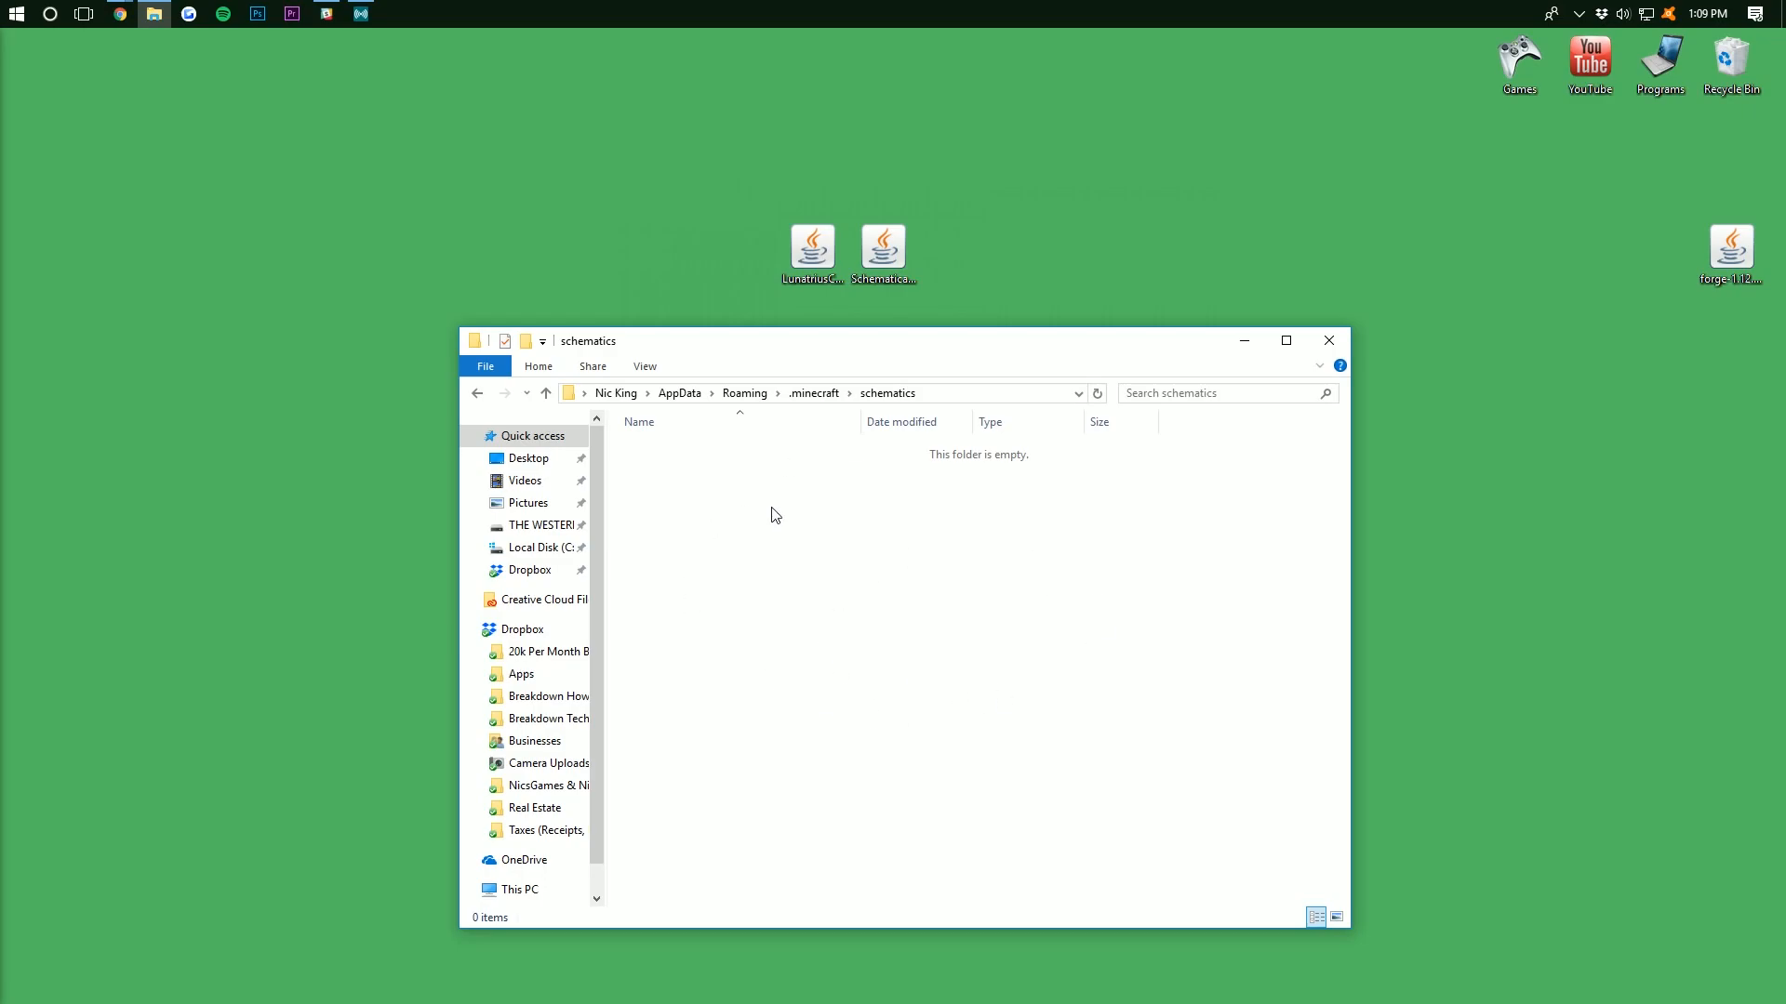
mouse_move(1138, 563)
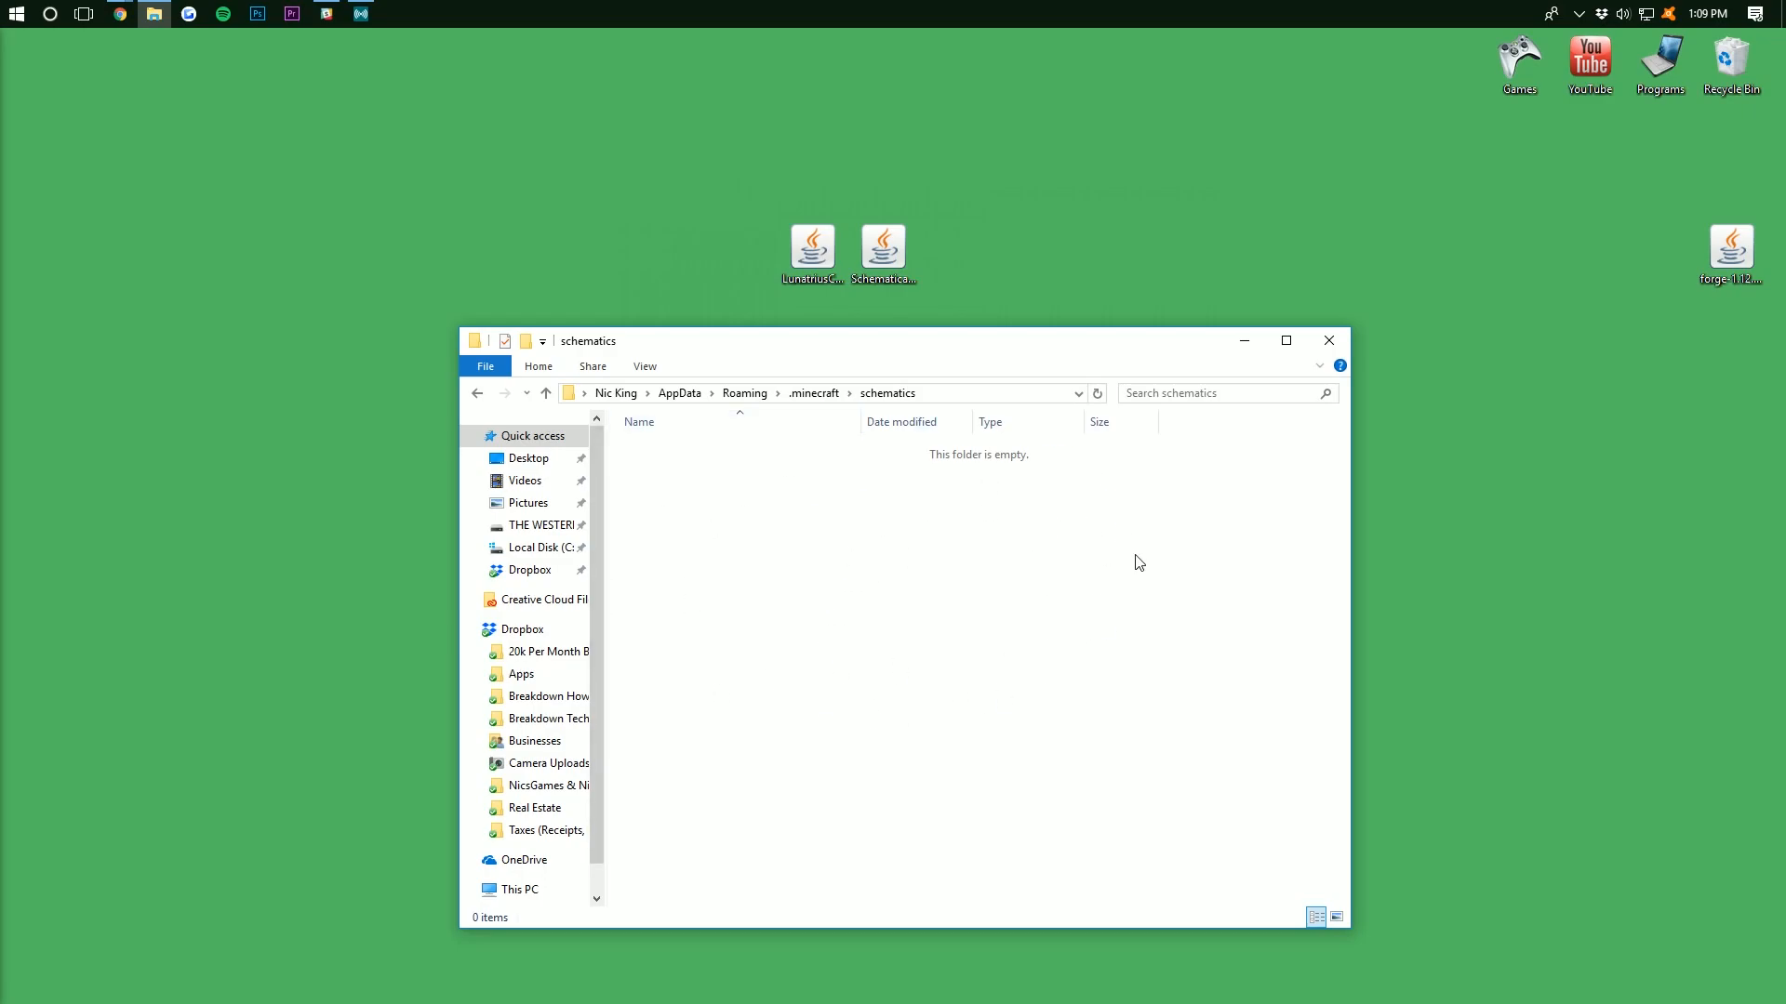
mouse_move(1134, 524)
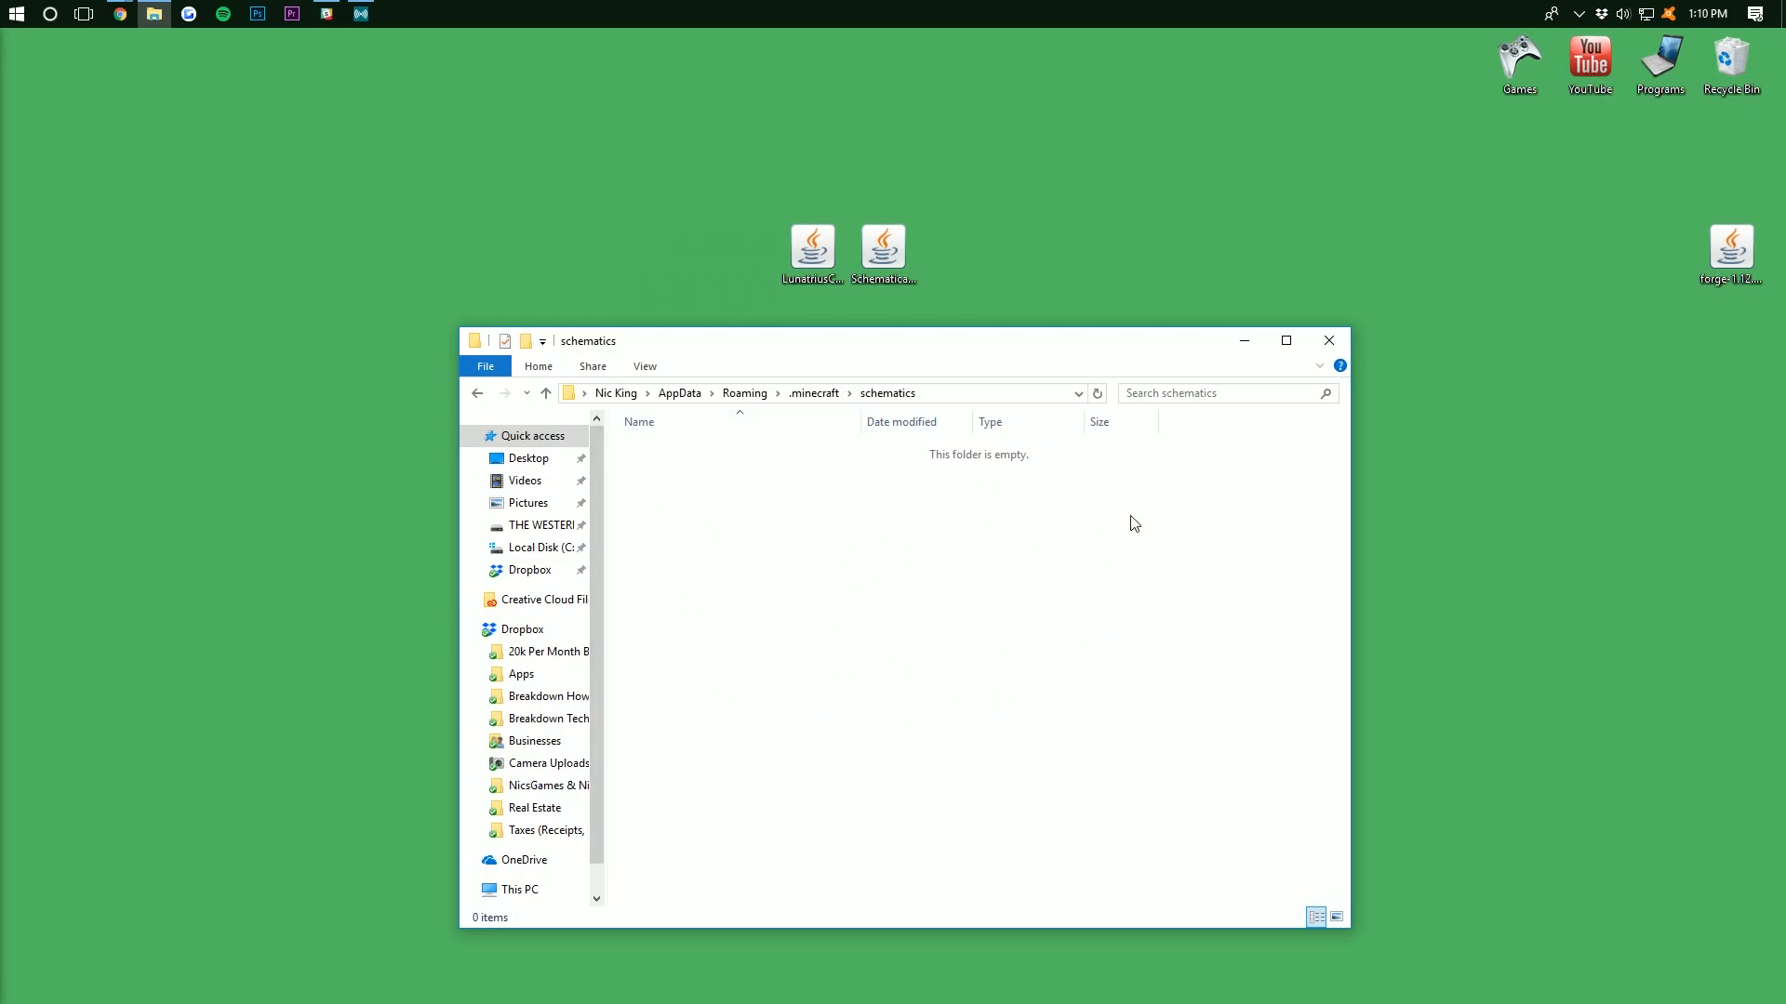
mouse_move(1553, 446)
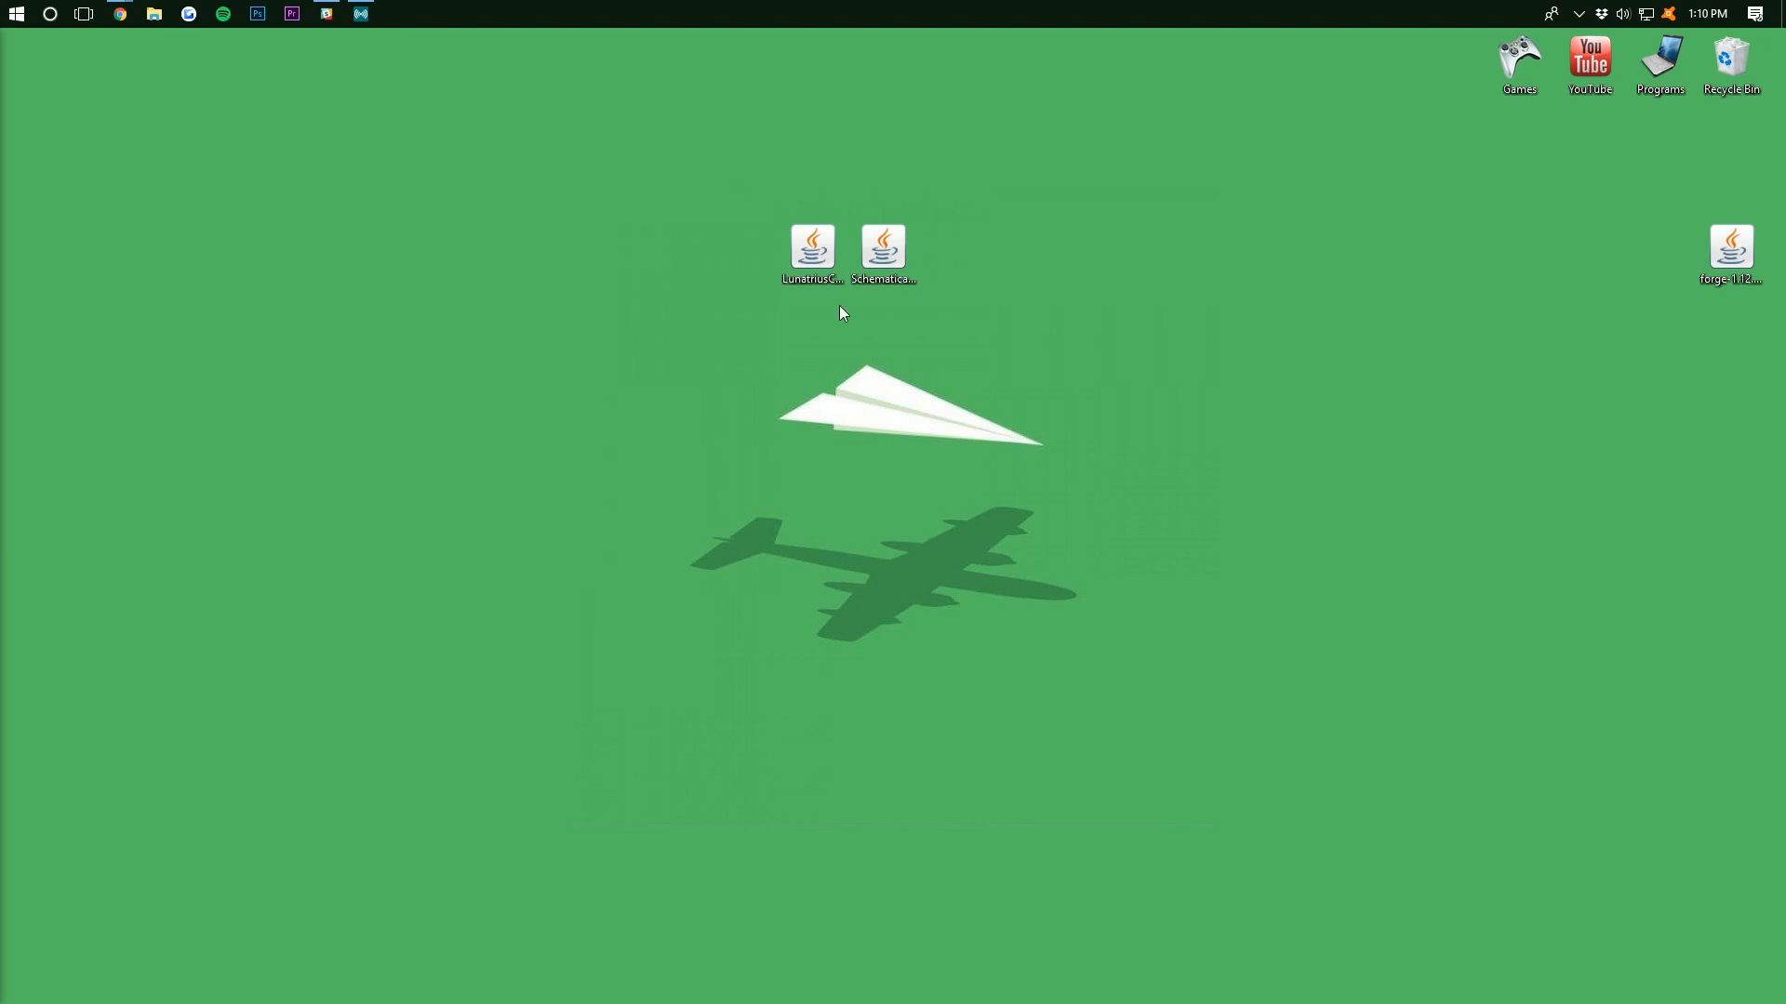
mouse_move(118, 12)
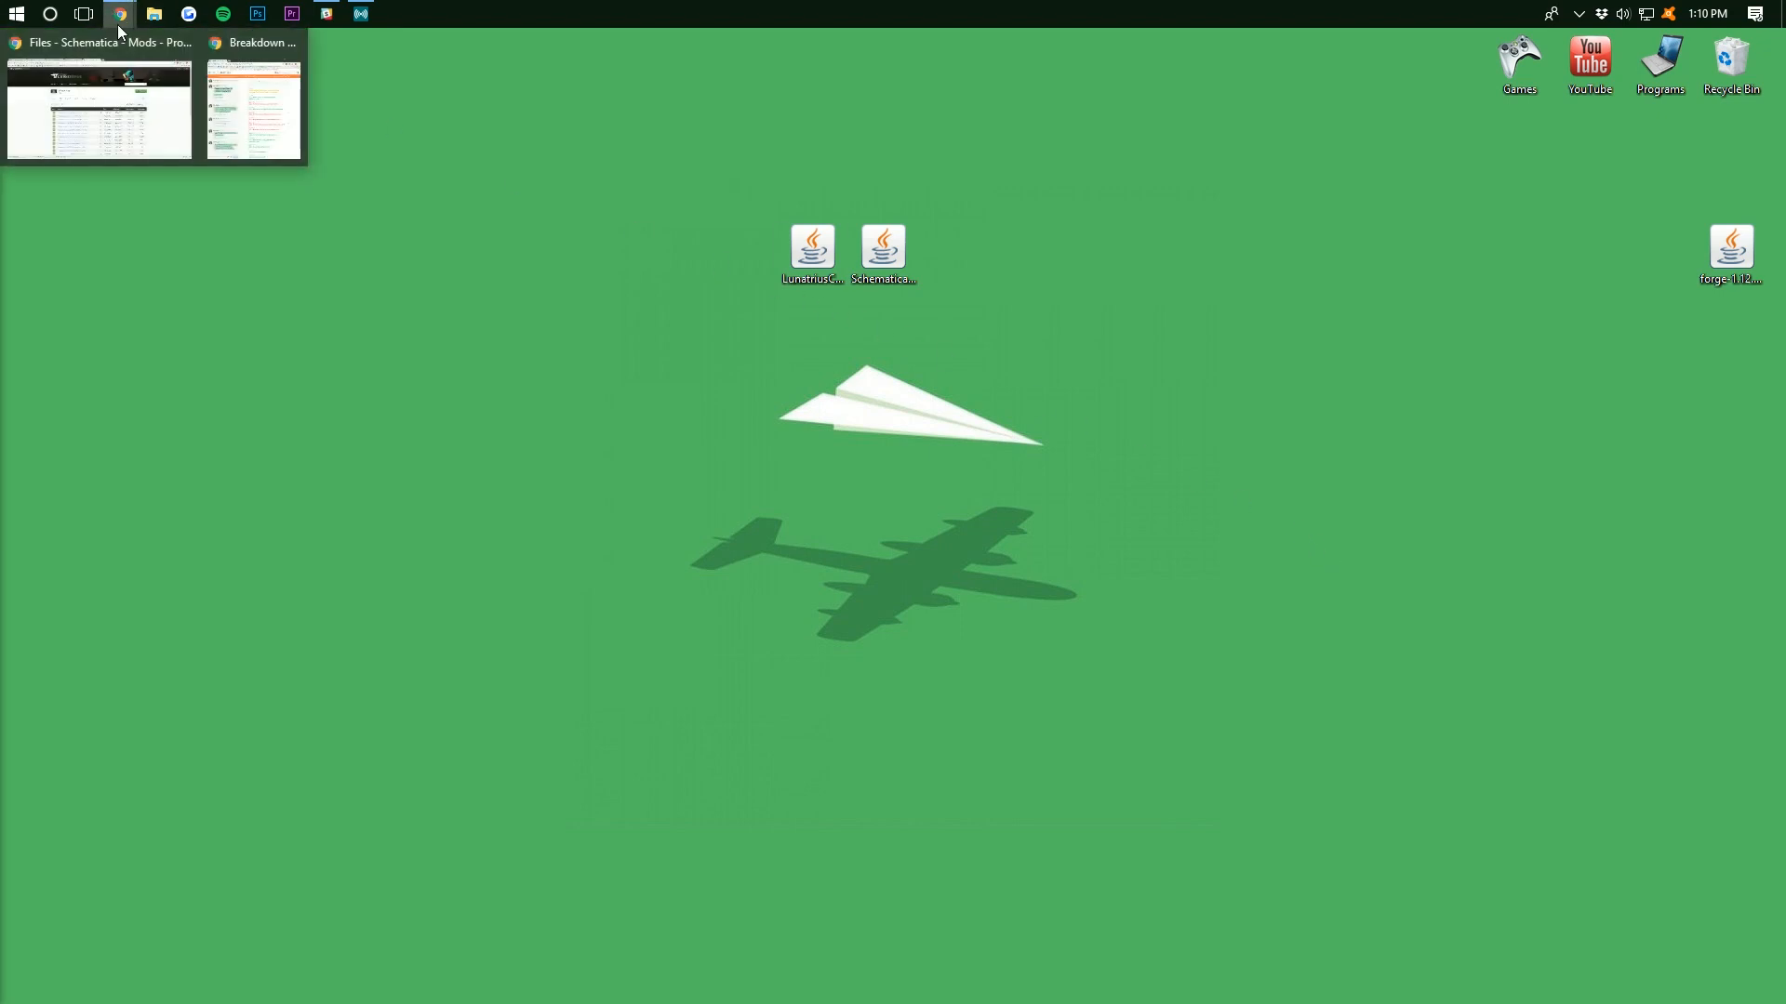